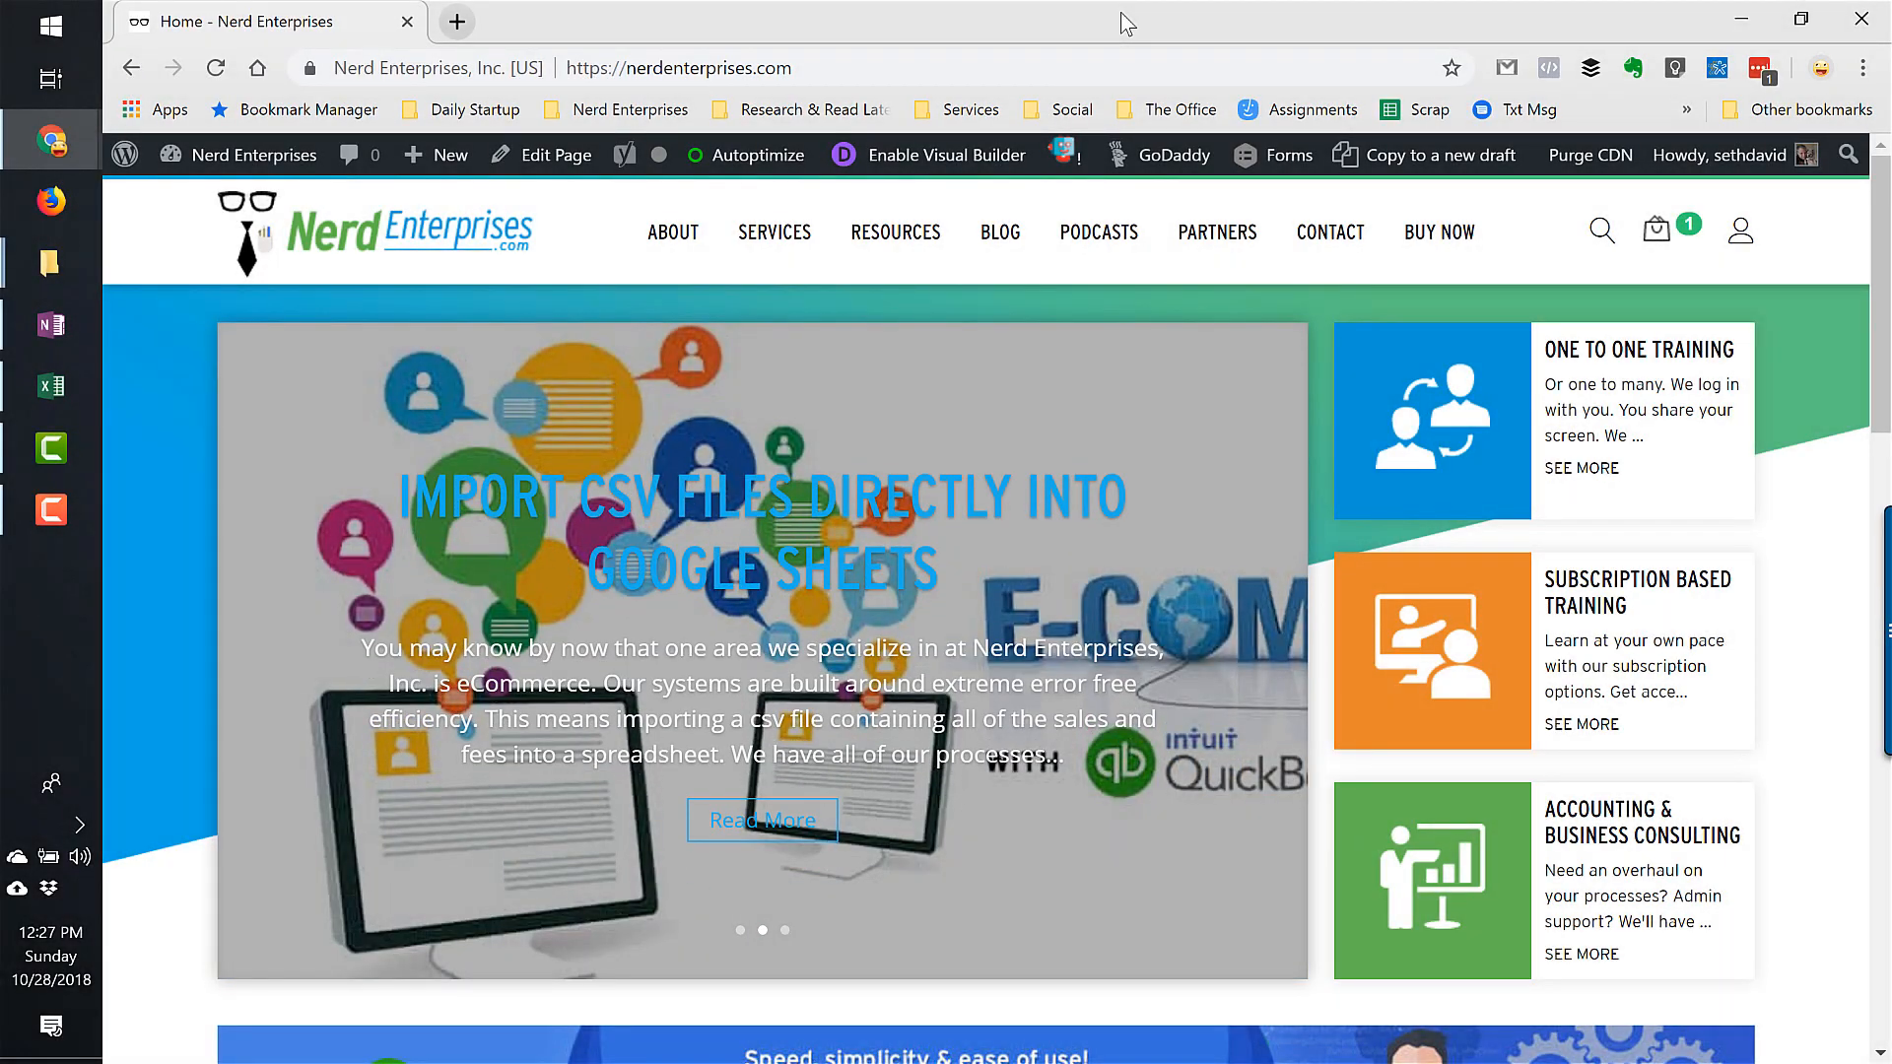
Step: Open the Accounting & Business Consulting page from the Nerd Enterprises Services menu
left_click(774, 232)
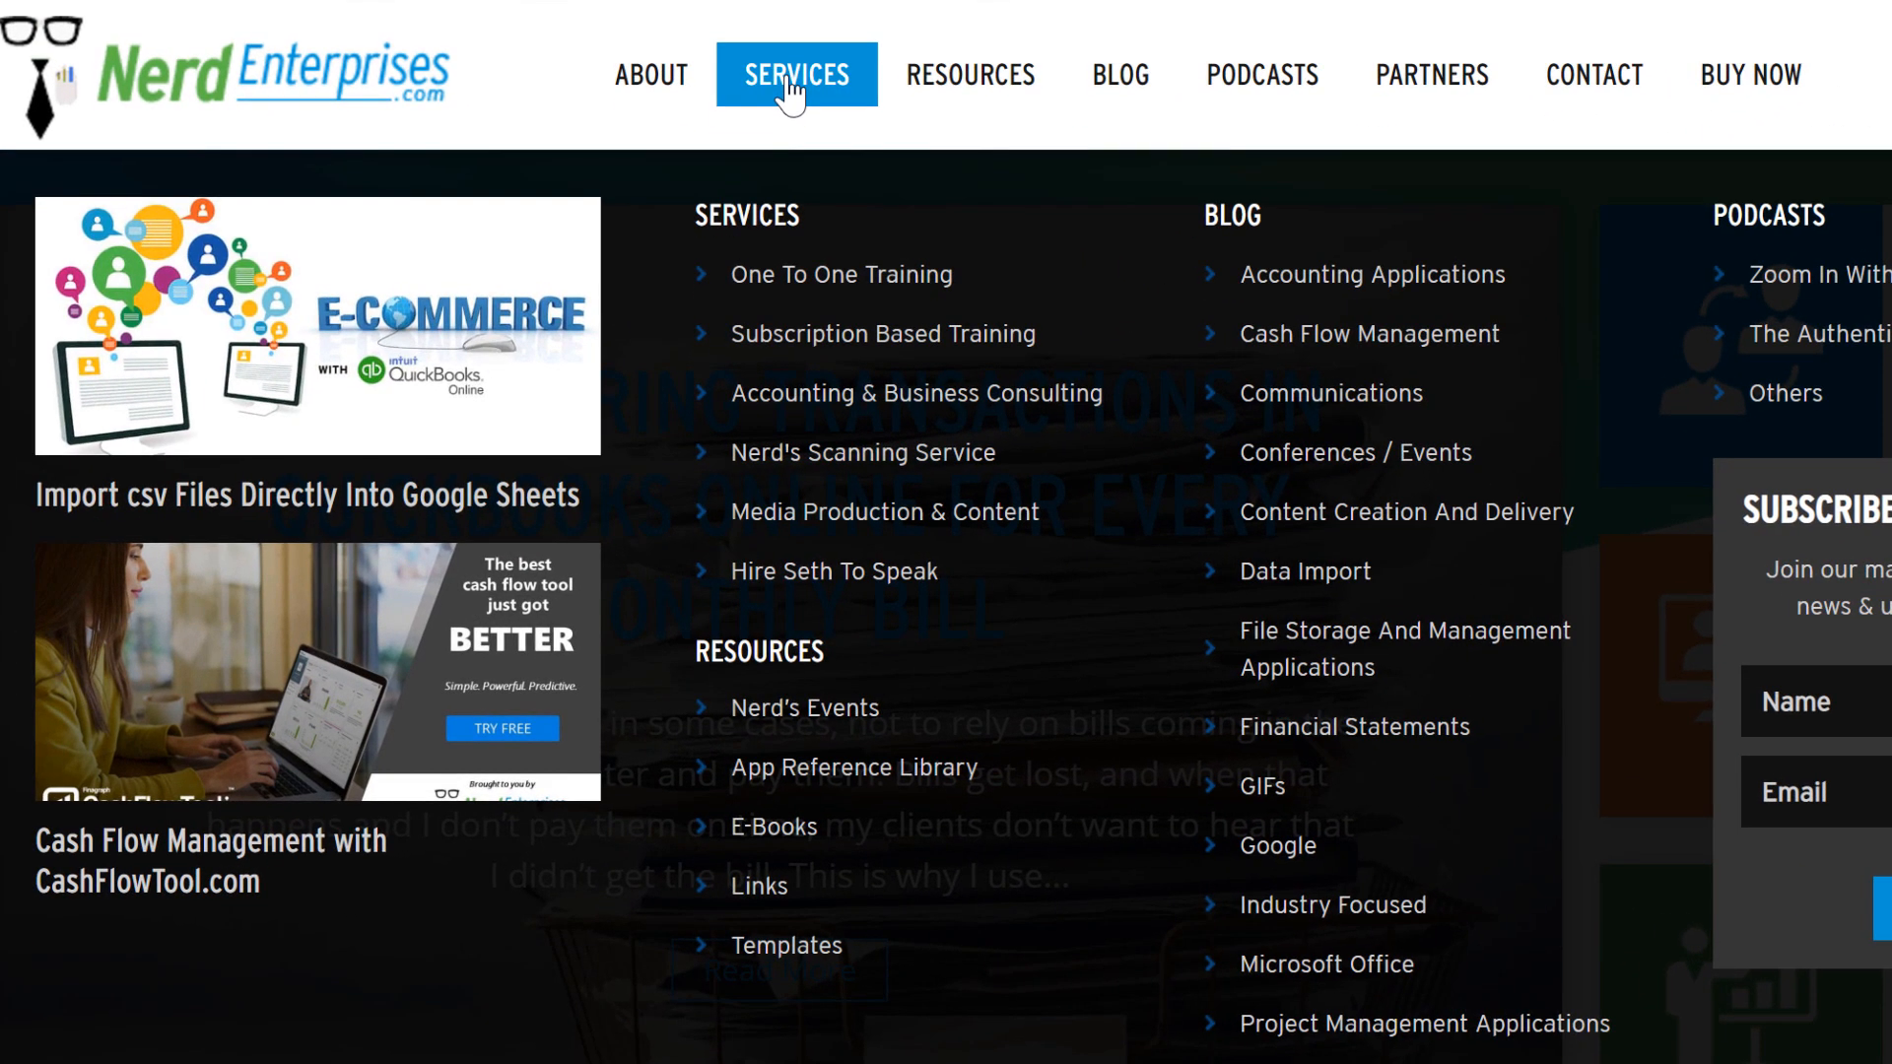
mouse_move(882, 334)
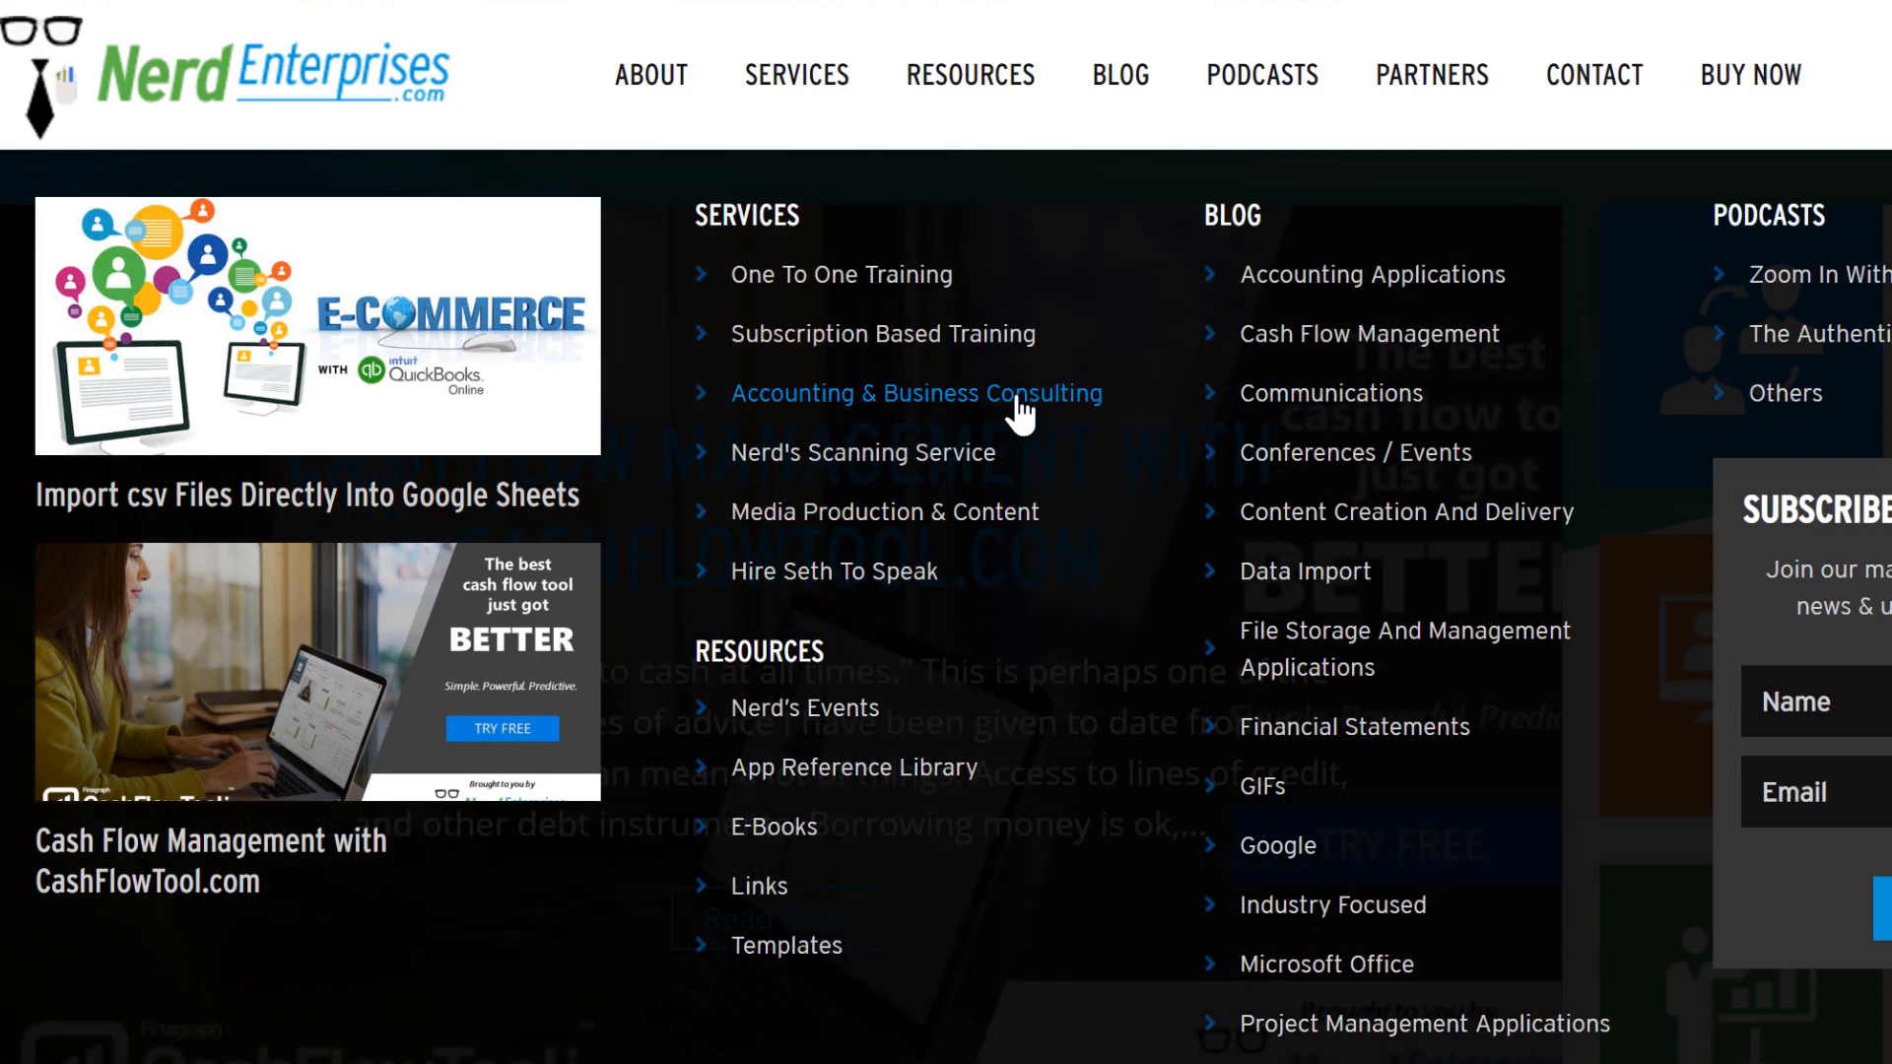
left_click(916, 393)
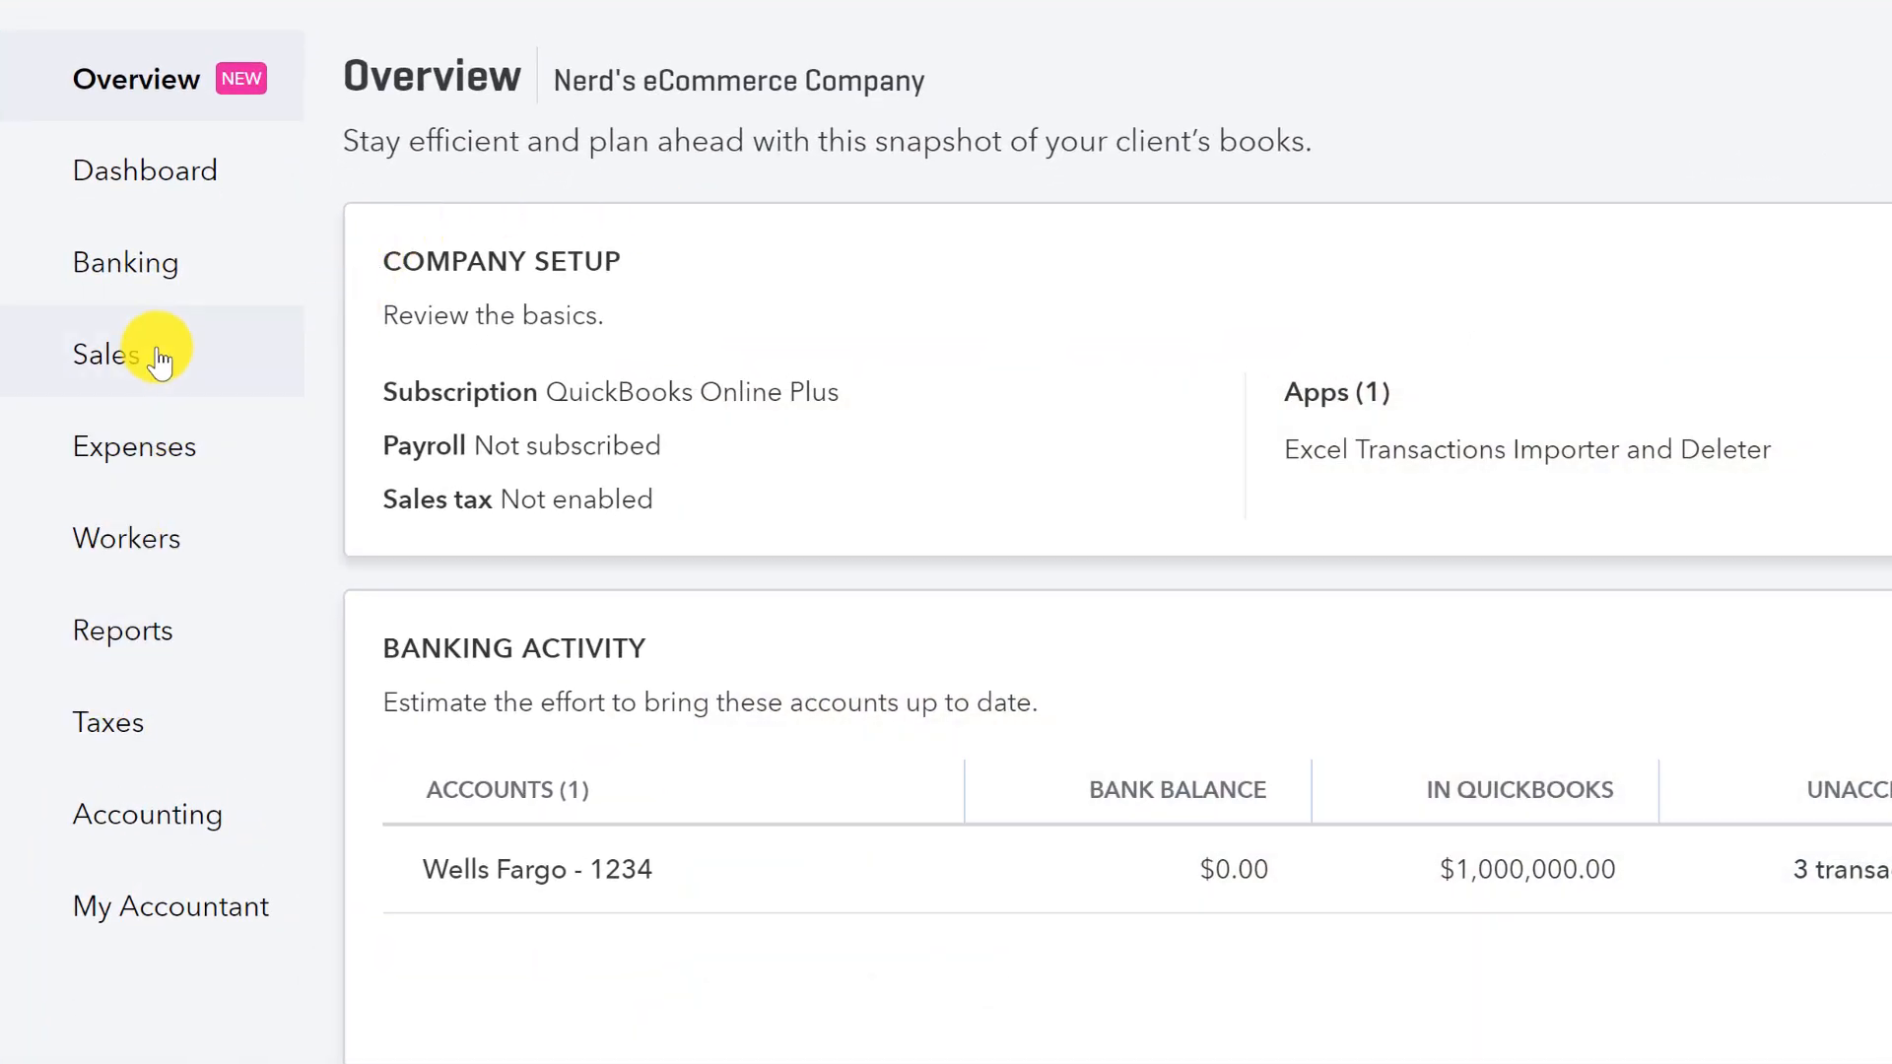
Step: Go to Sales > Products and Services to view the item list
left_click(106, 354)
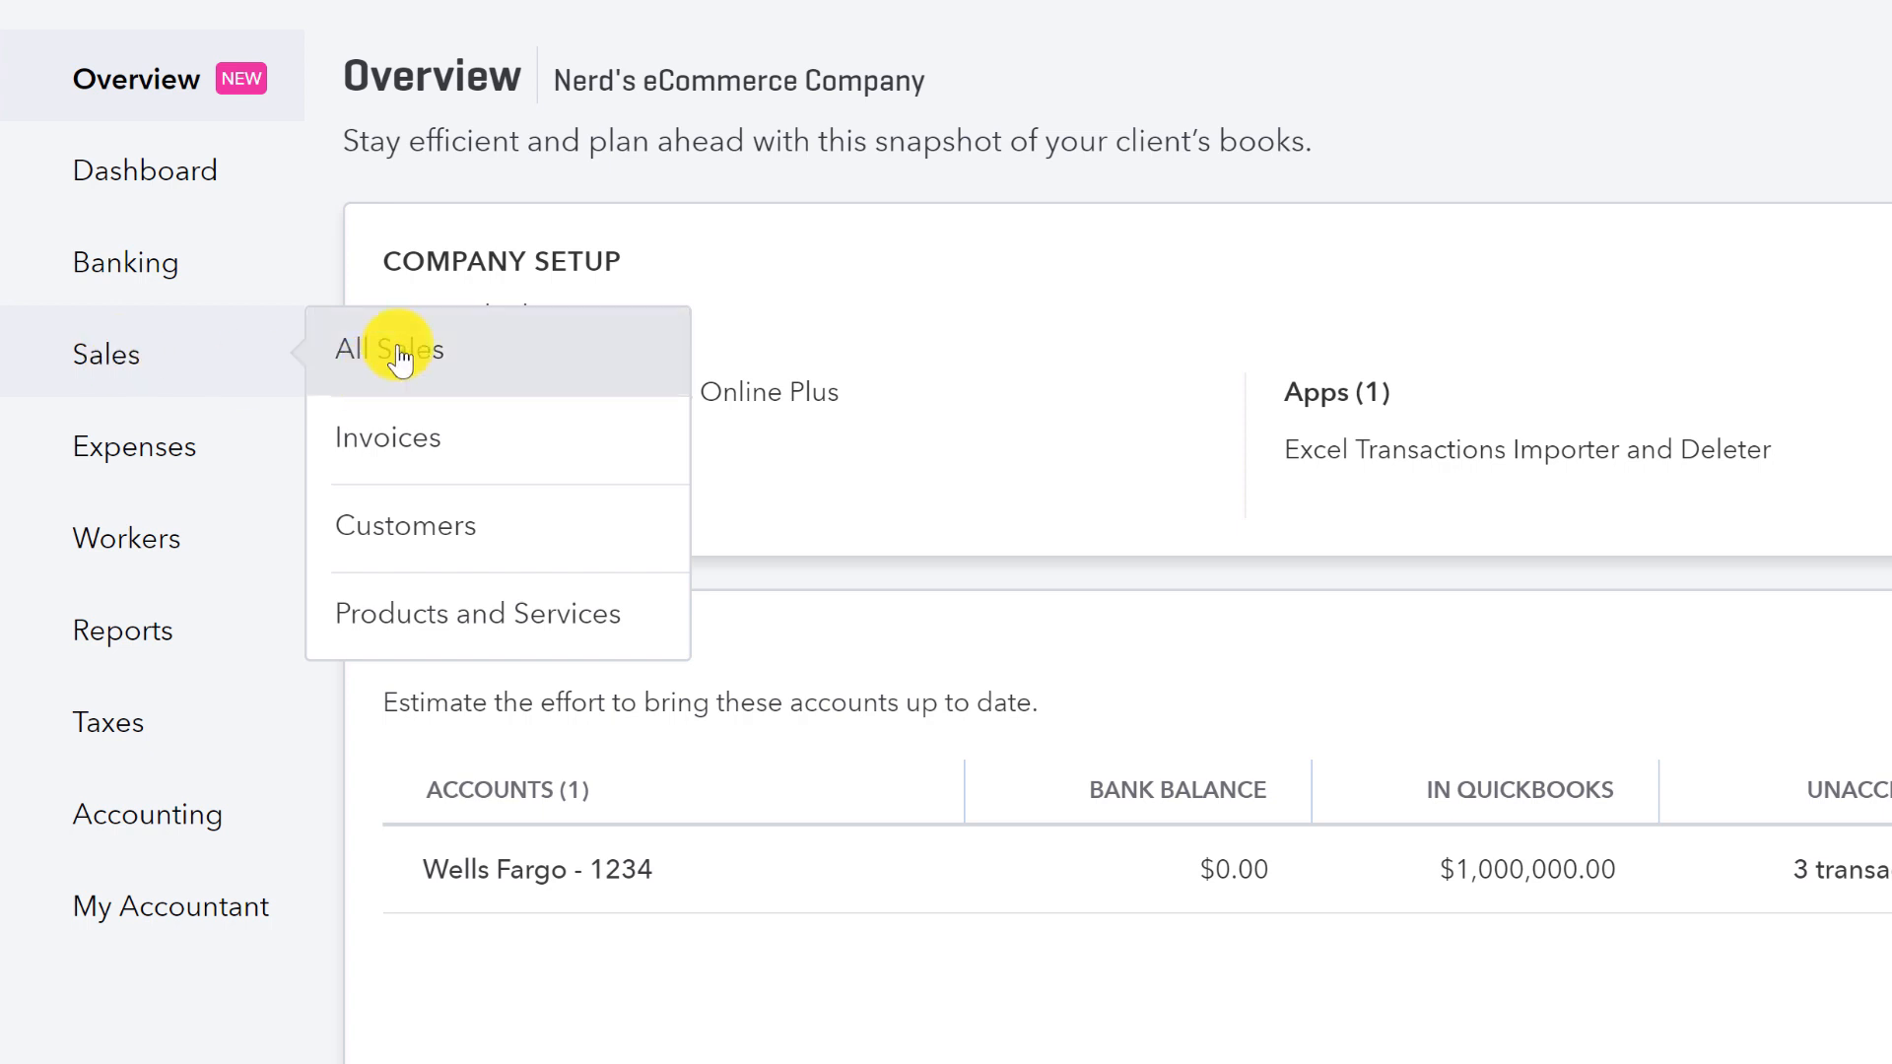
mouse_move(399, 636)
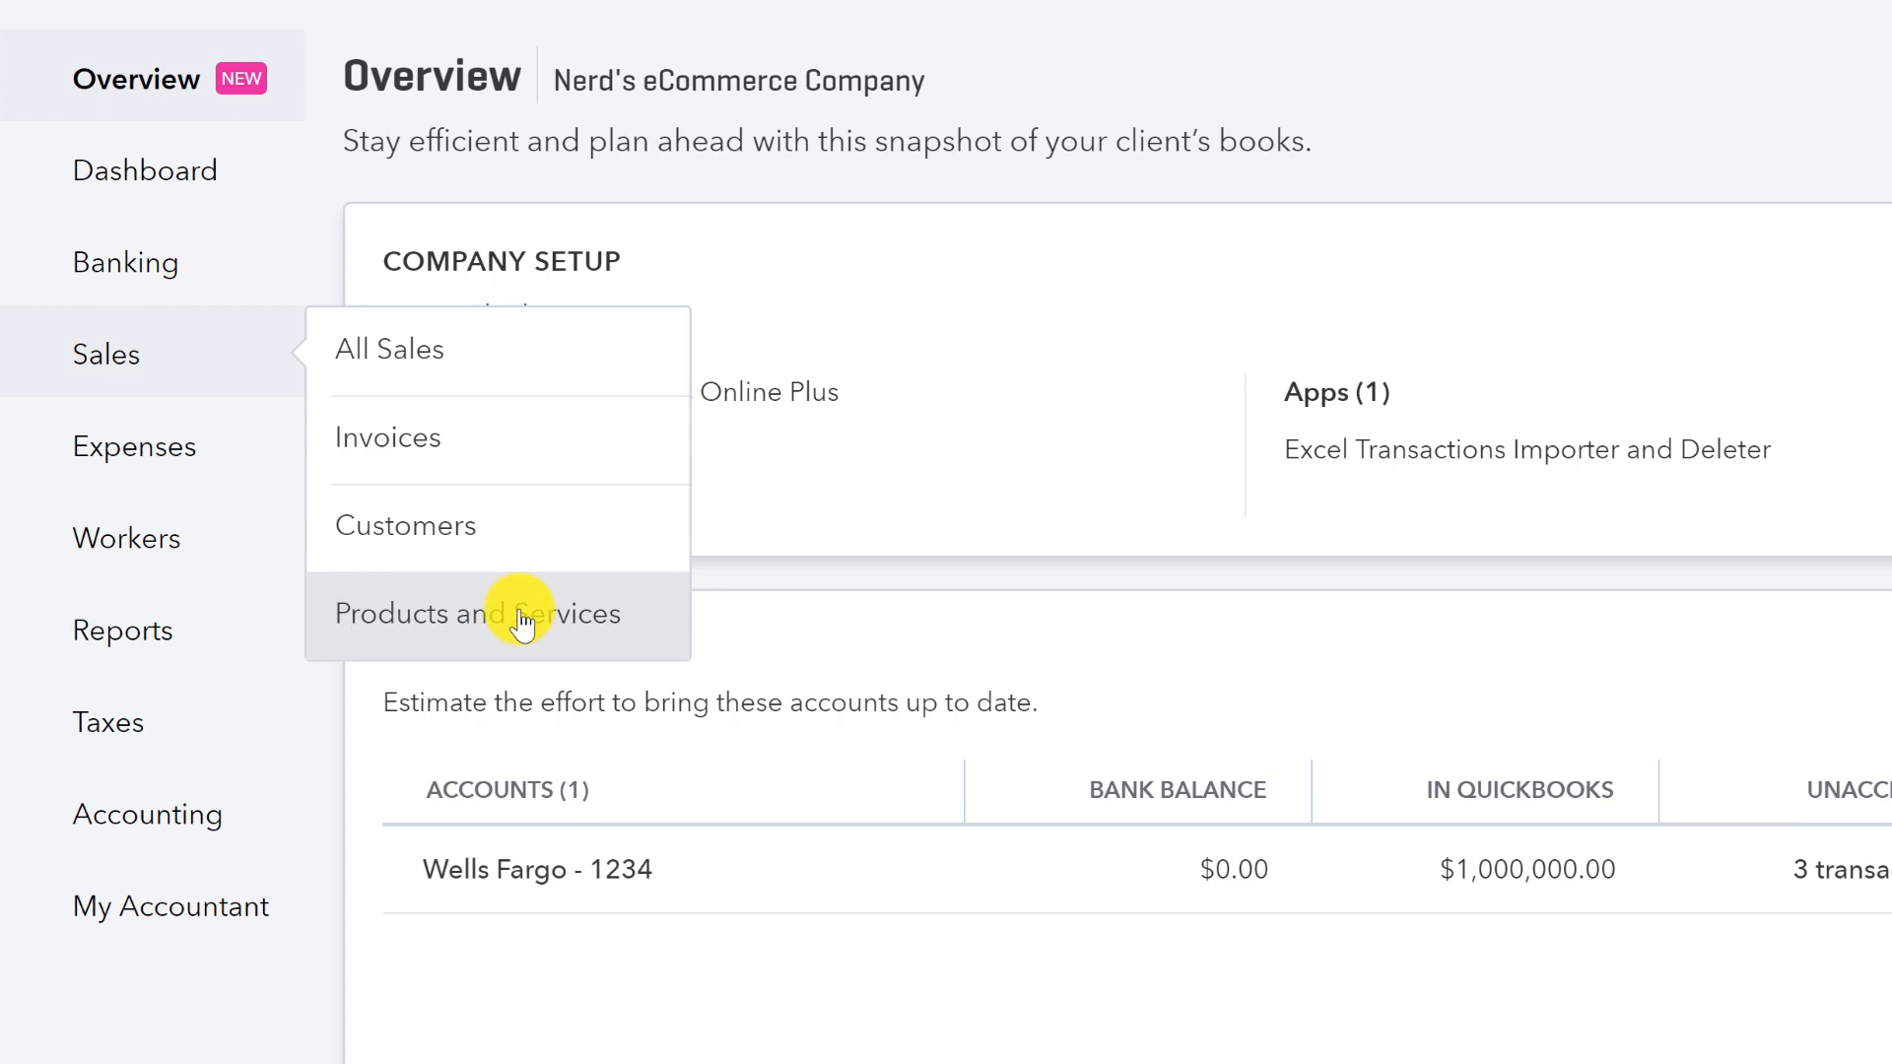
left_click(479, 614)
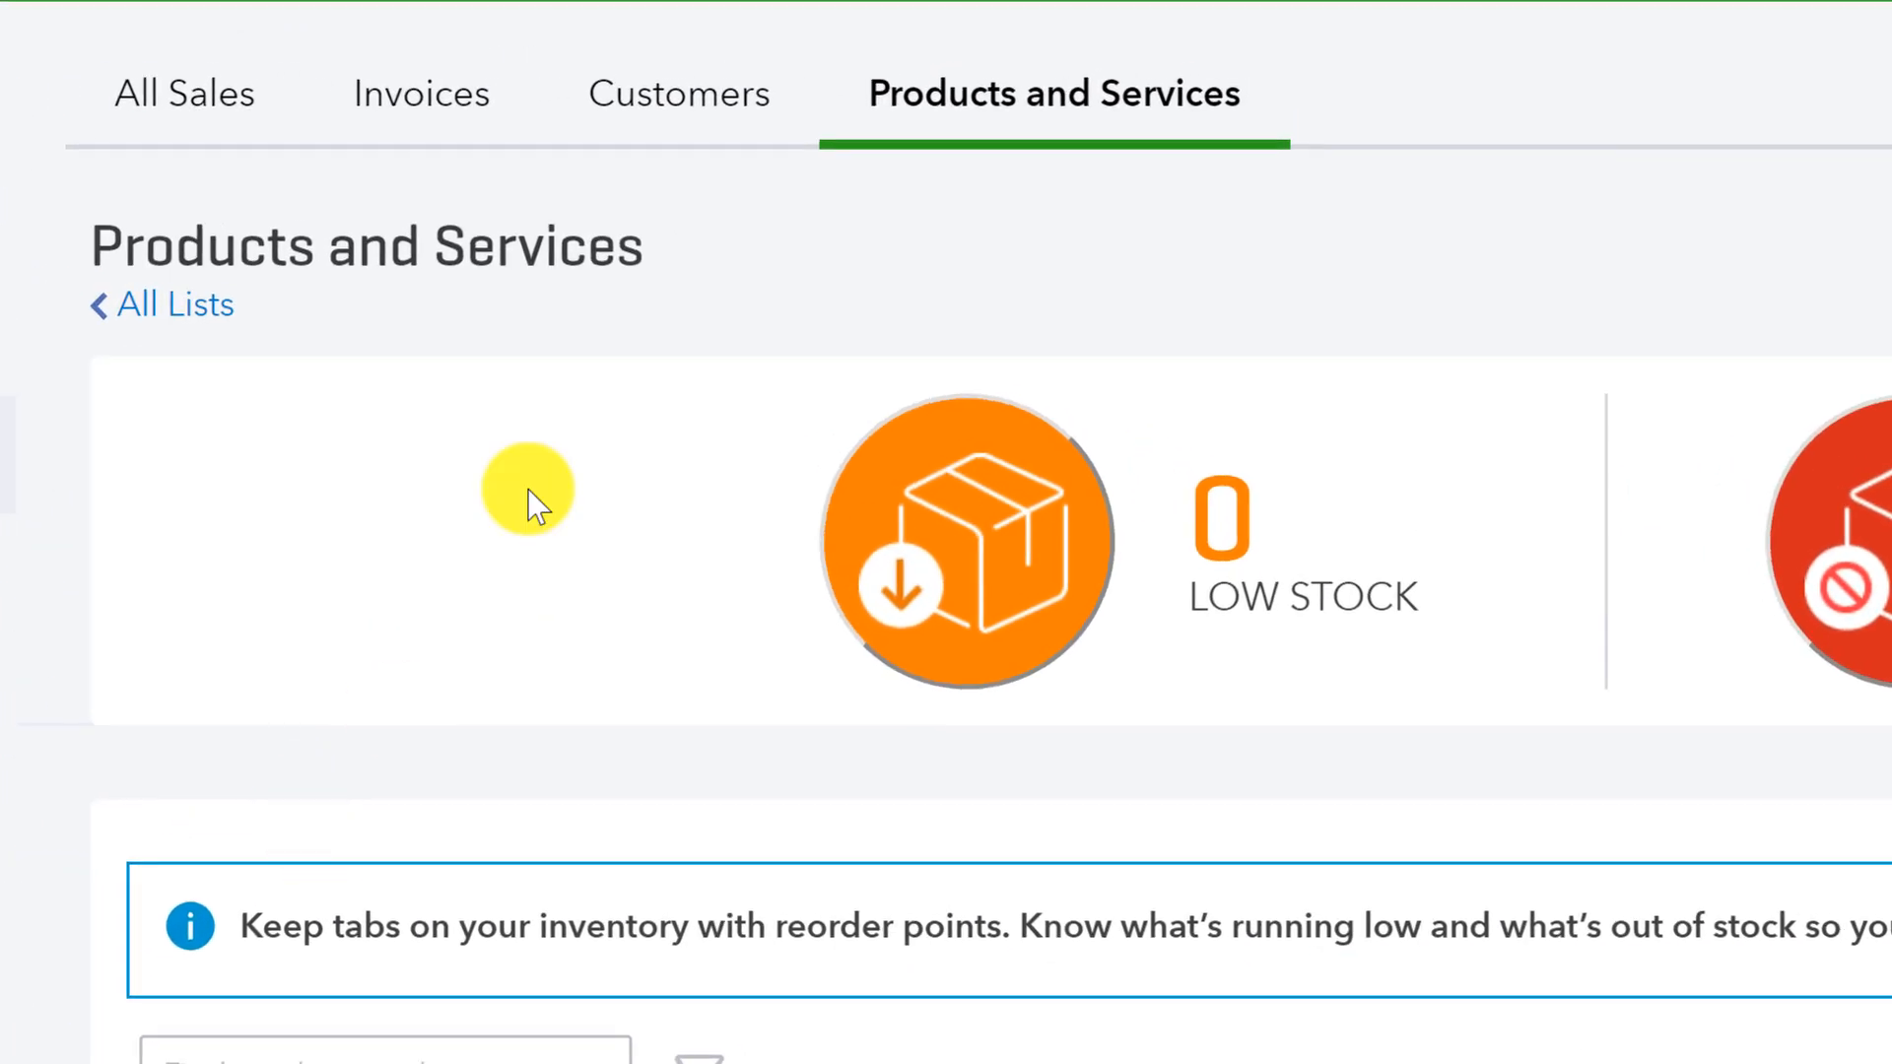
mouse_move(567, 107)
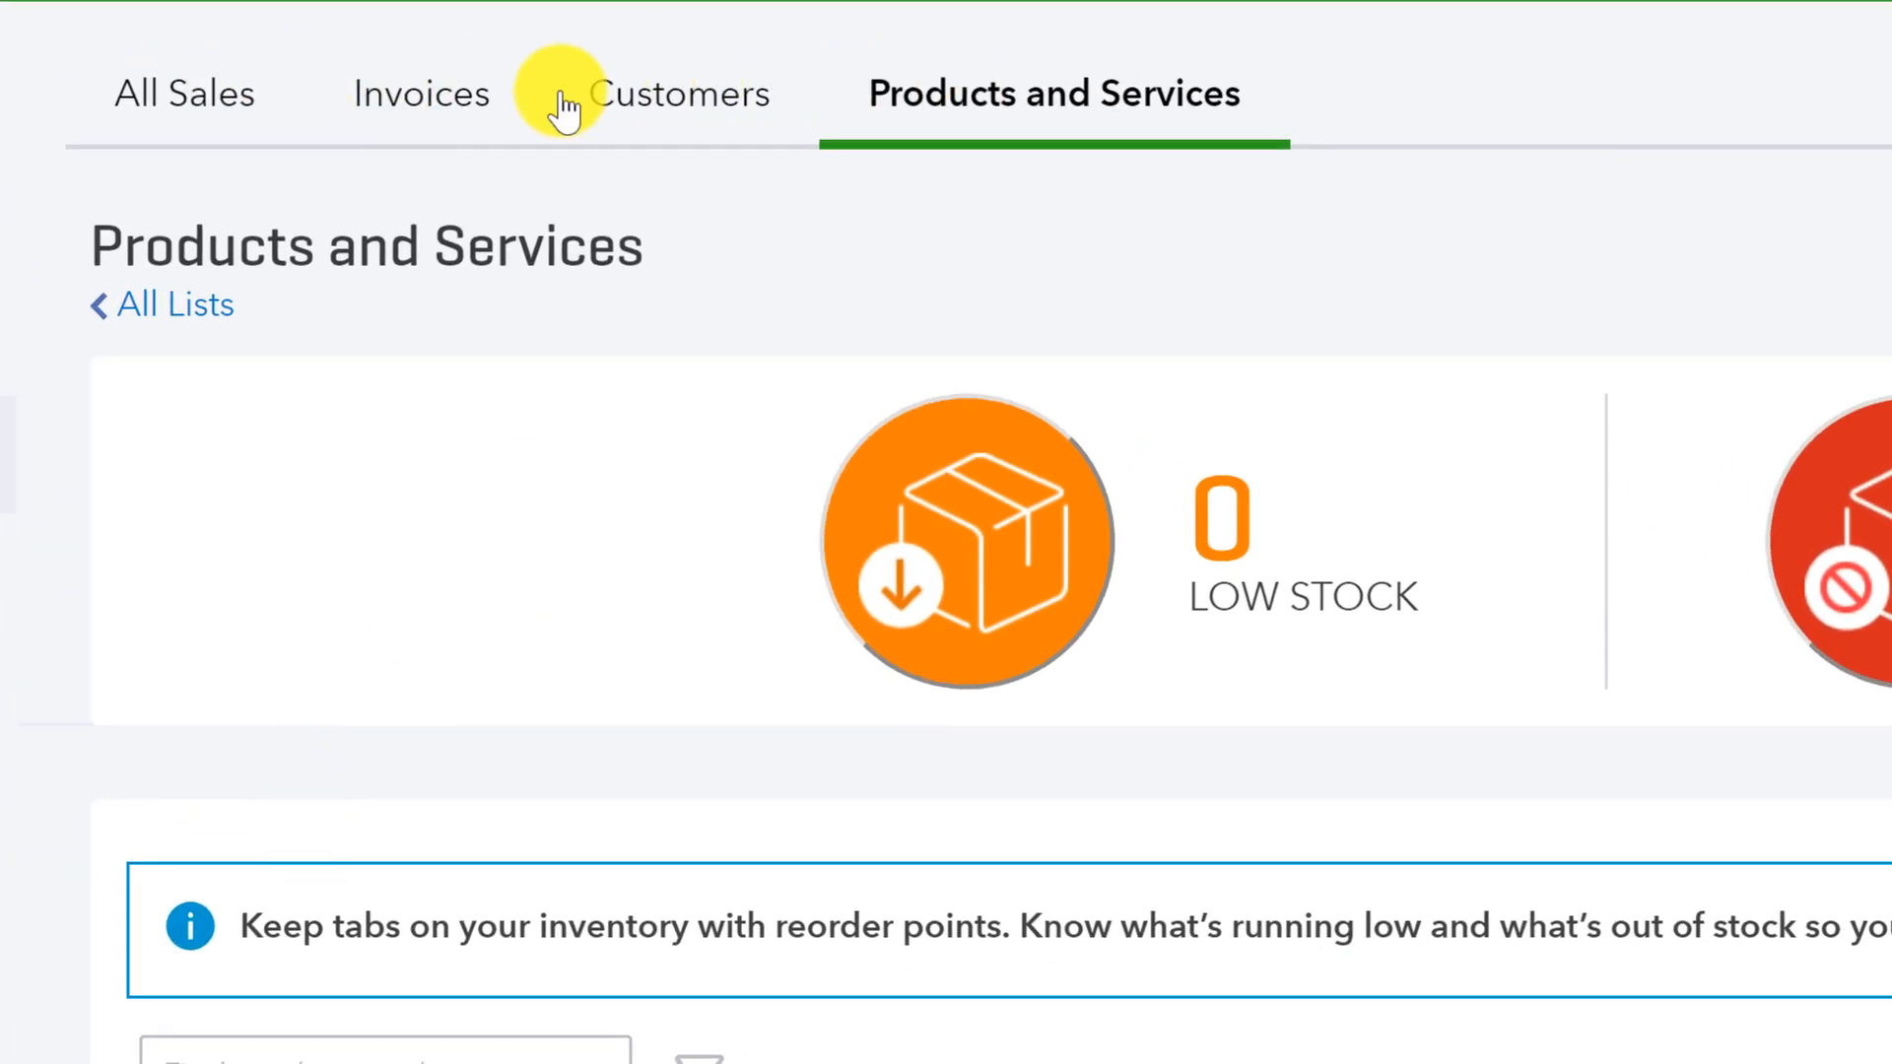
mouse_move(374, 95)
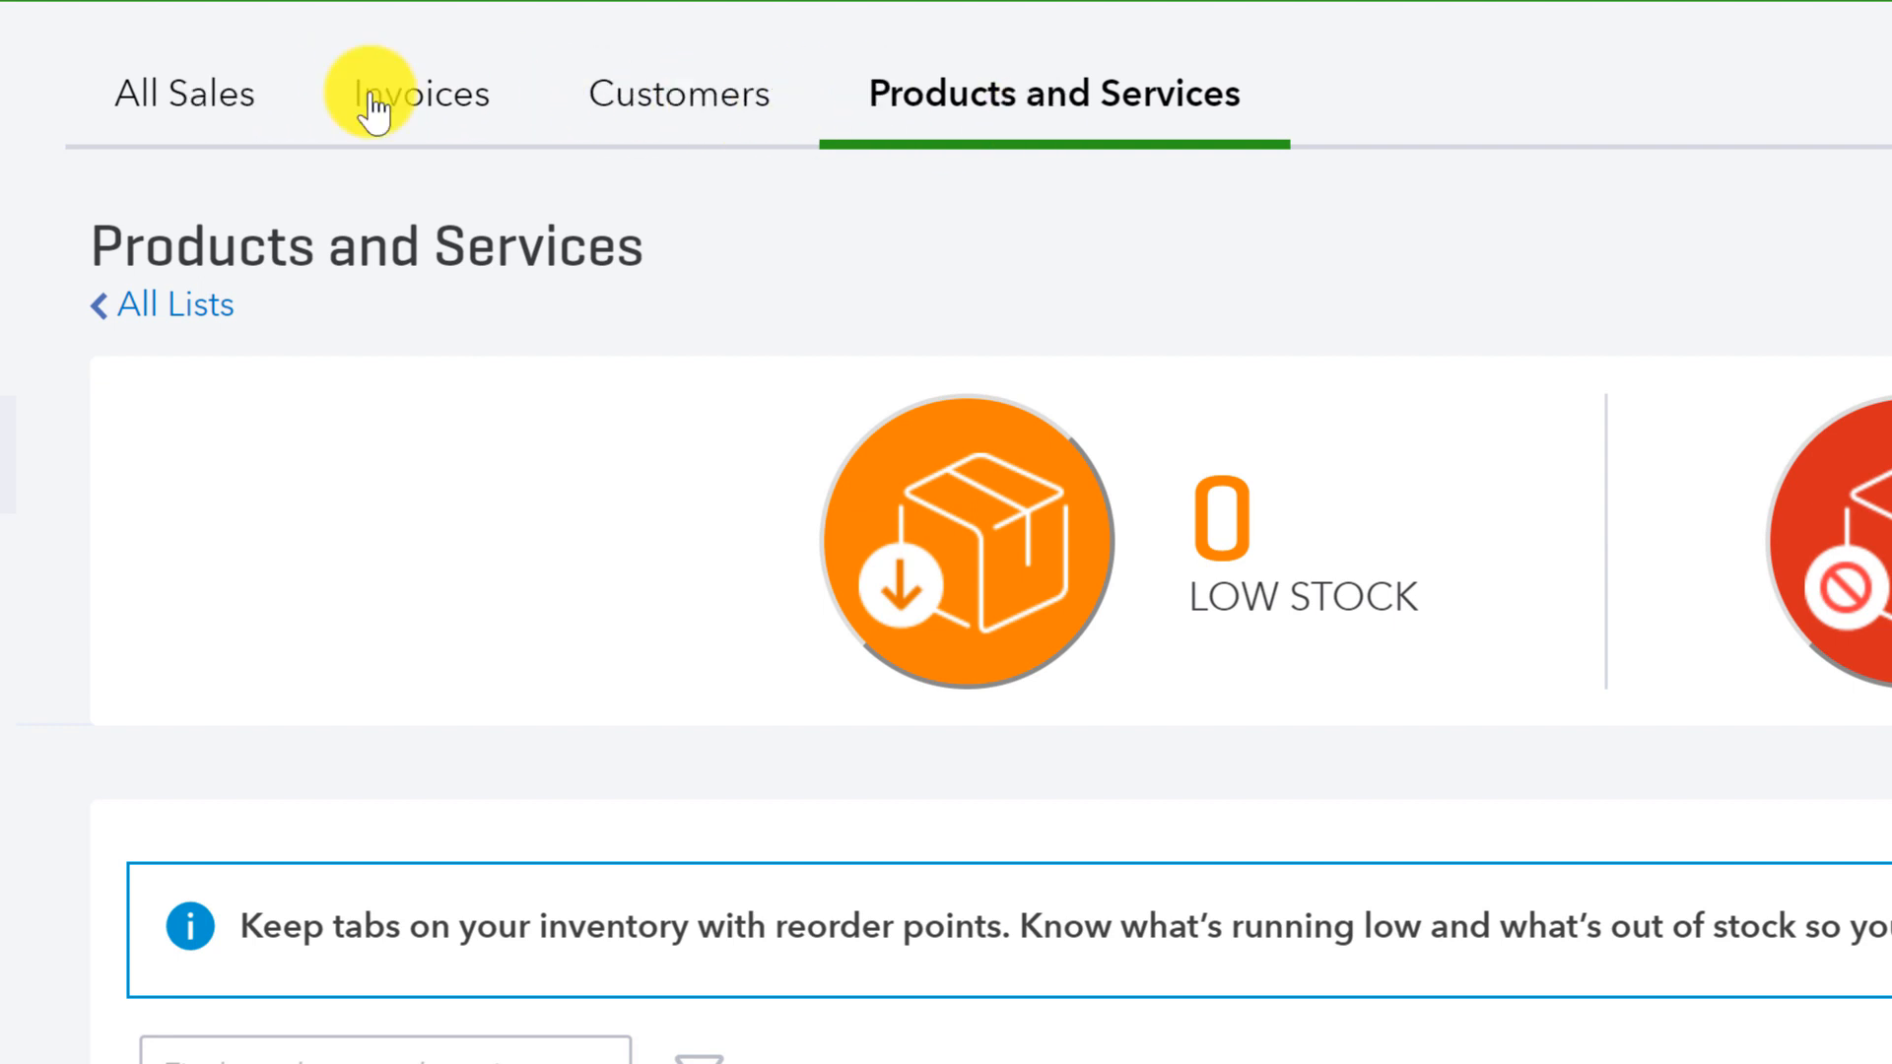
mouse_move(1071, 127)
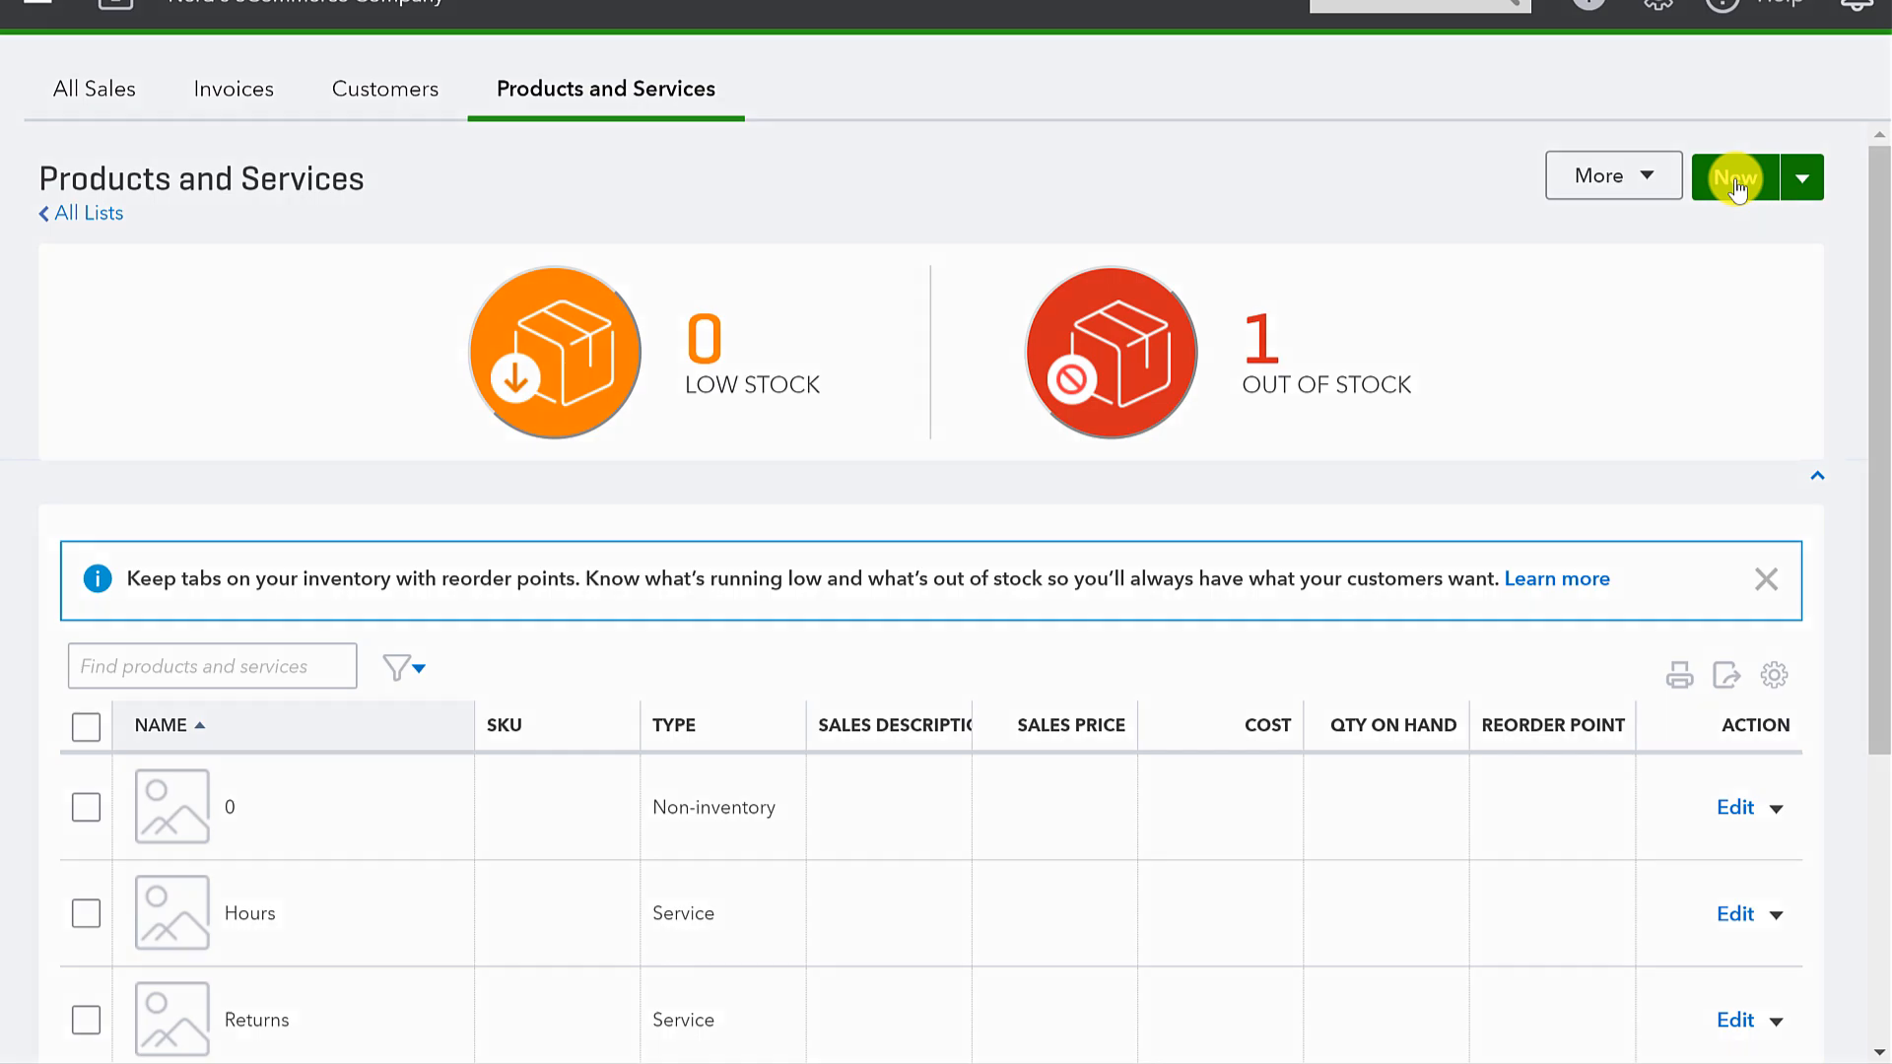
Step: Start a new inventory item named Edison Lightbulbs with SKU ELB
left_click(1731, 176)
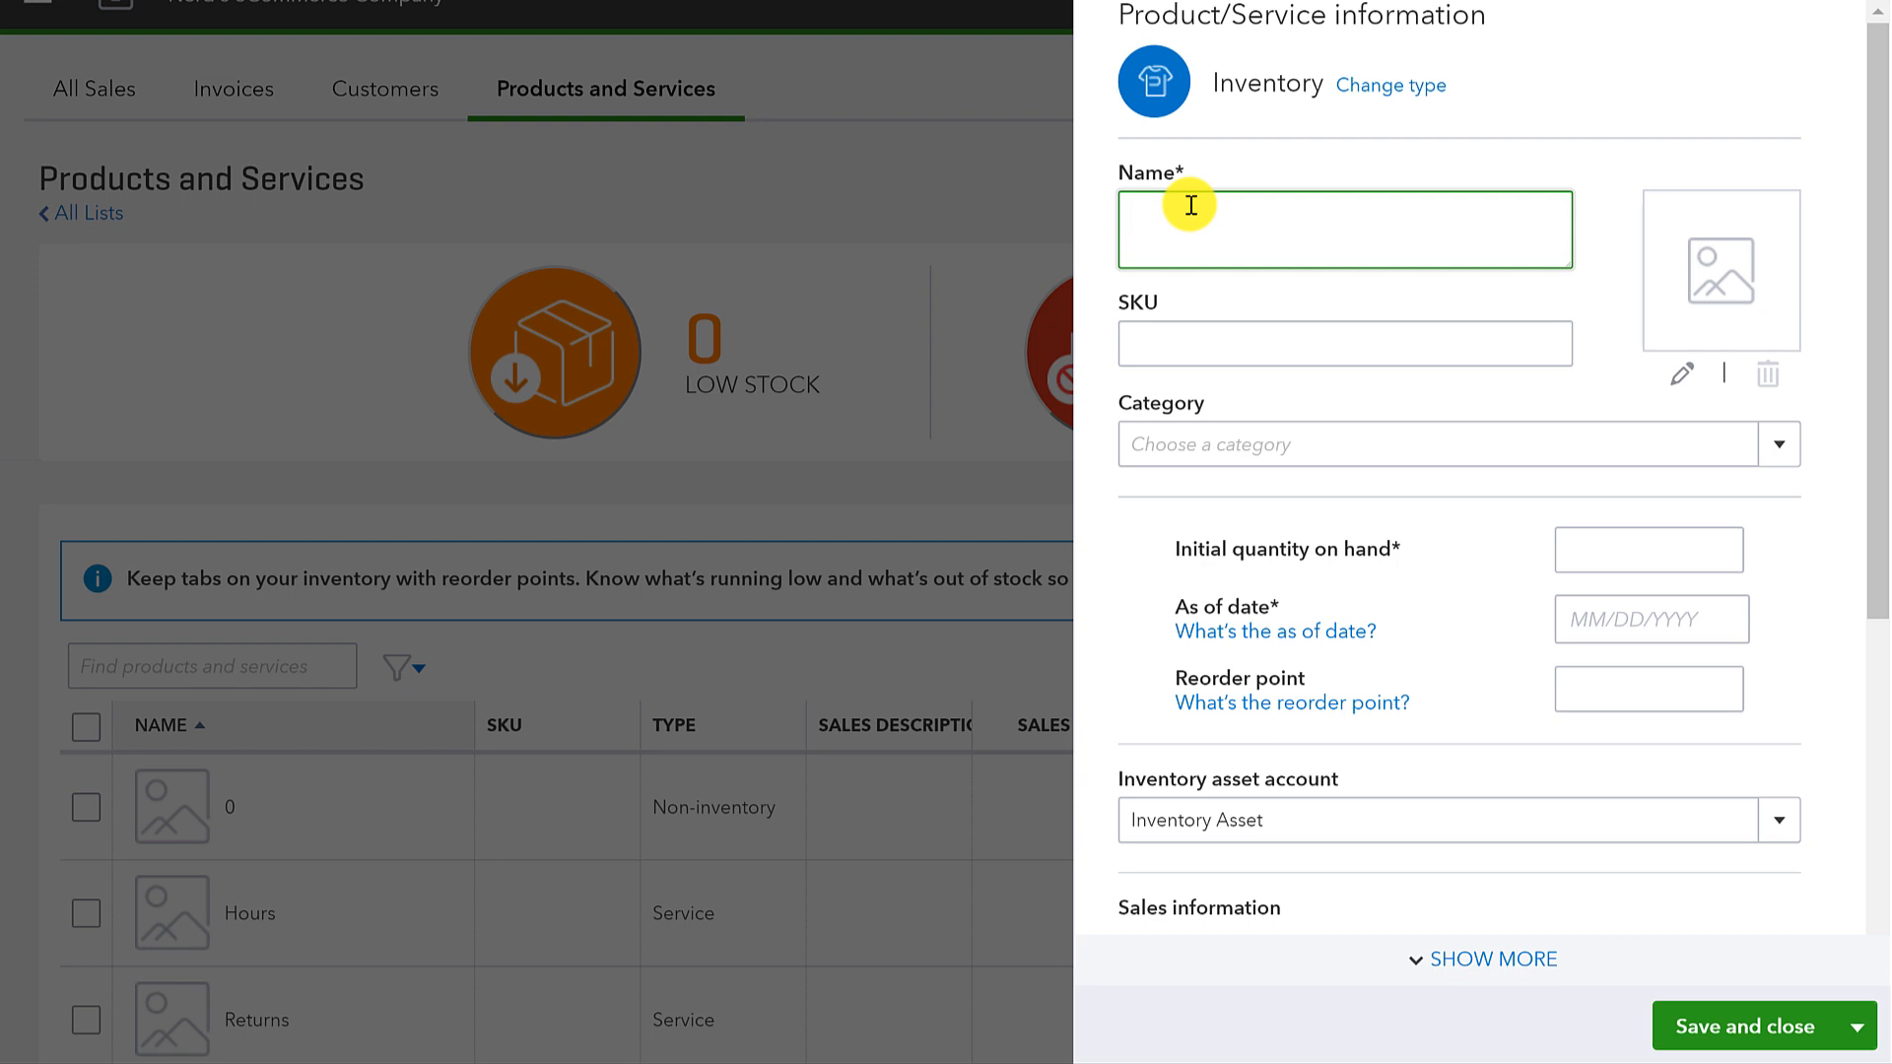
type("ELB")
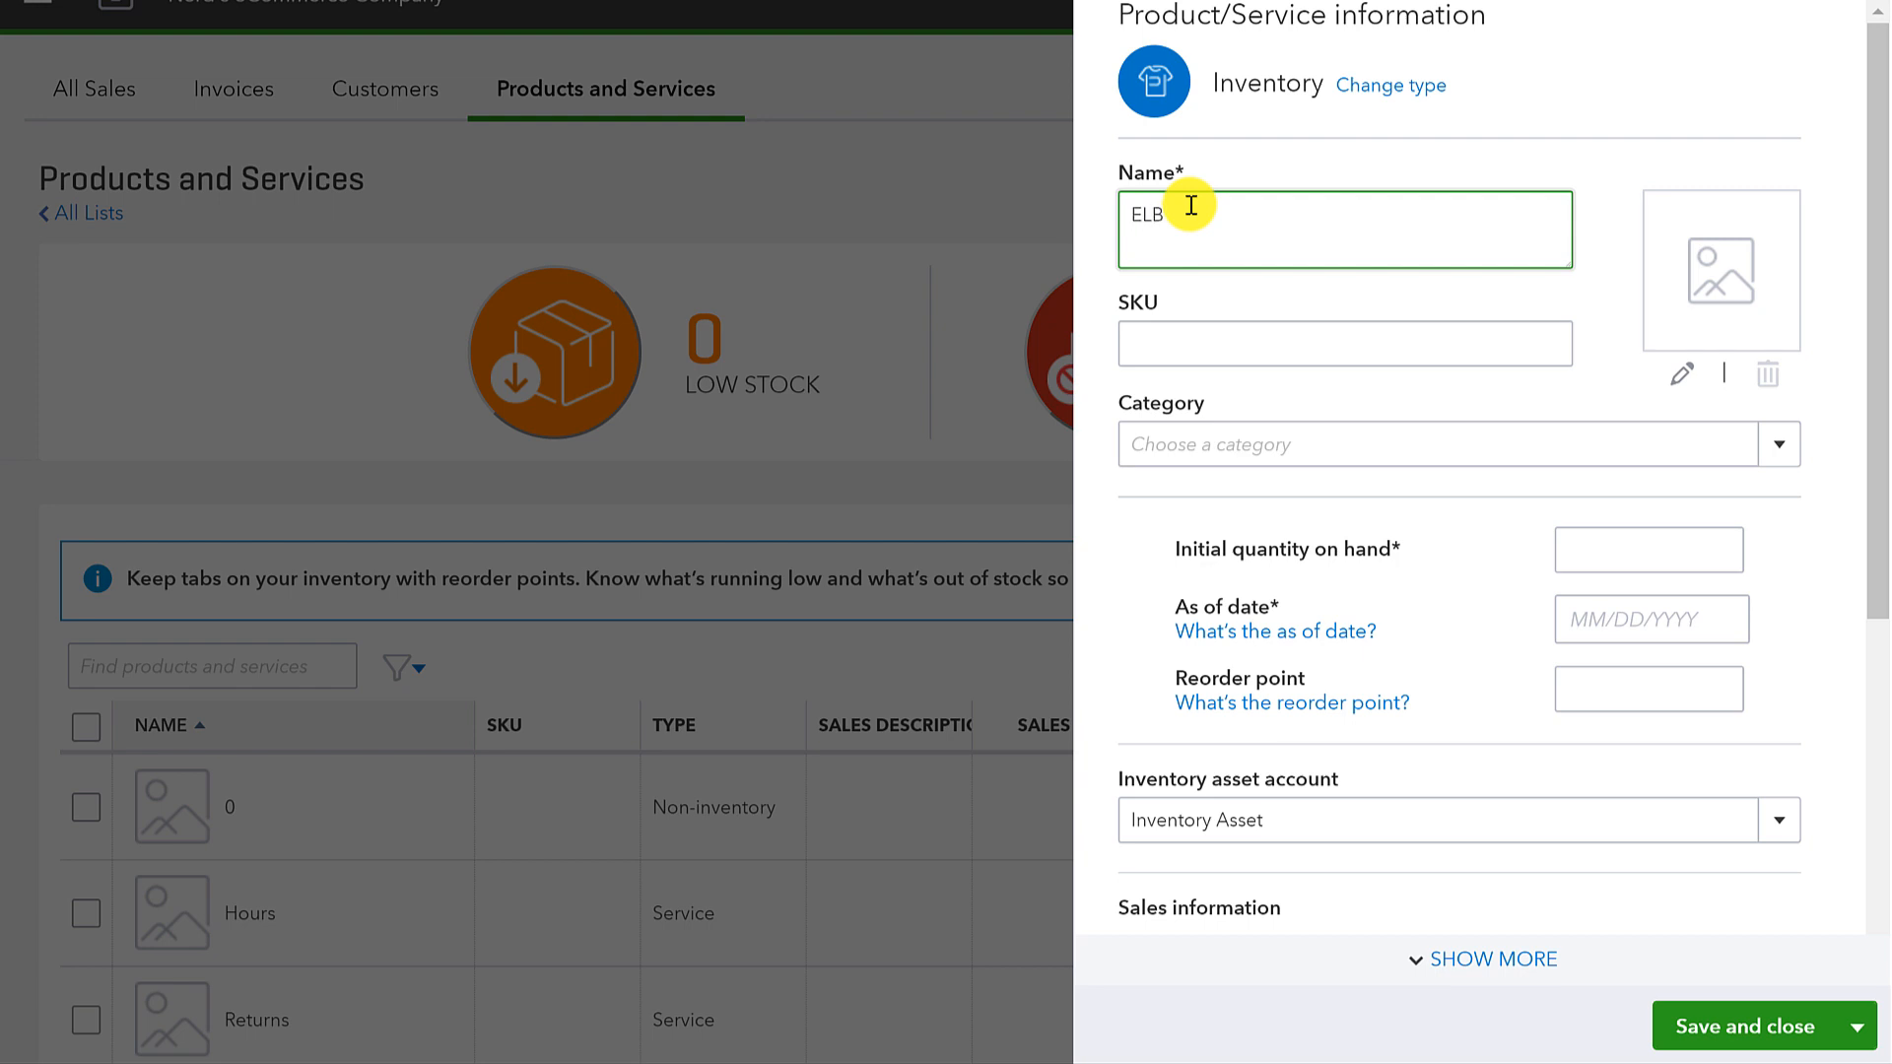
type("Edison Lightbulbs")
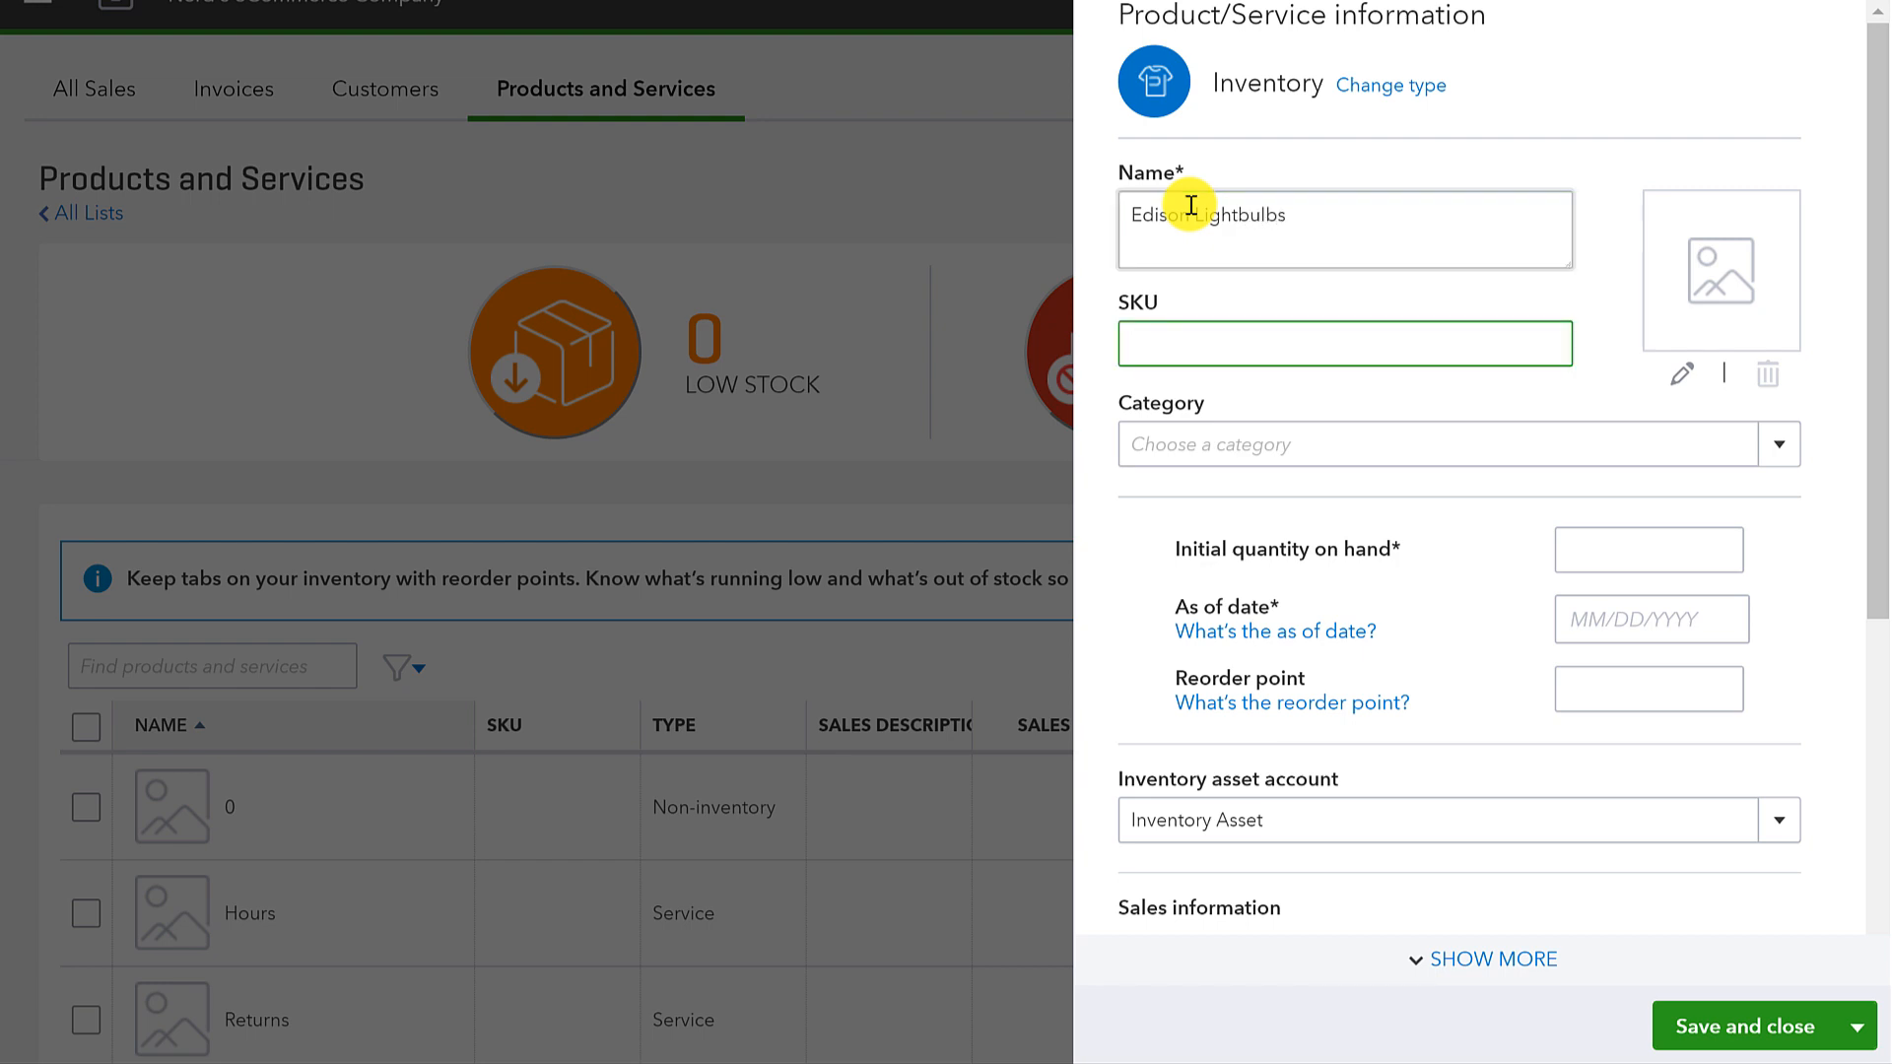
type("ELB")
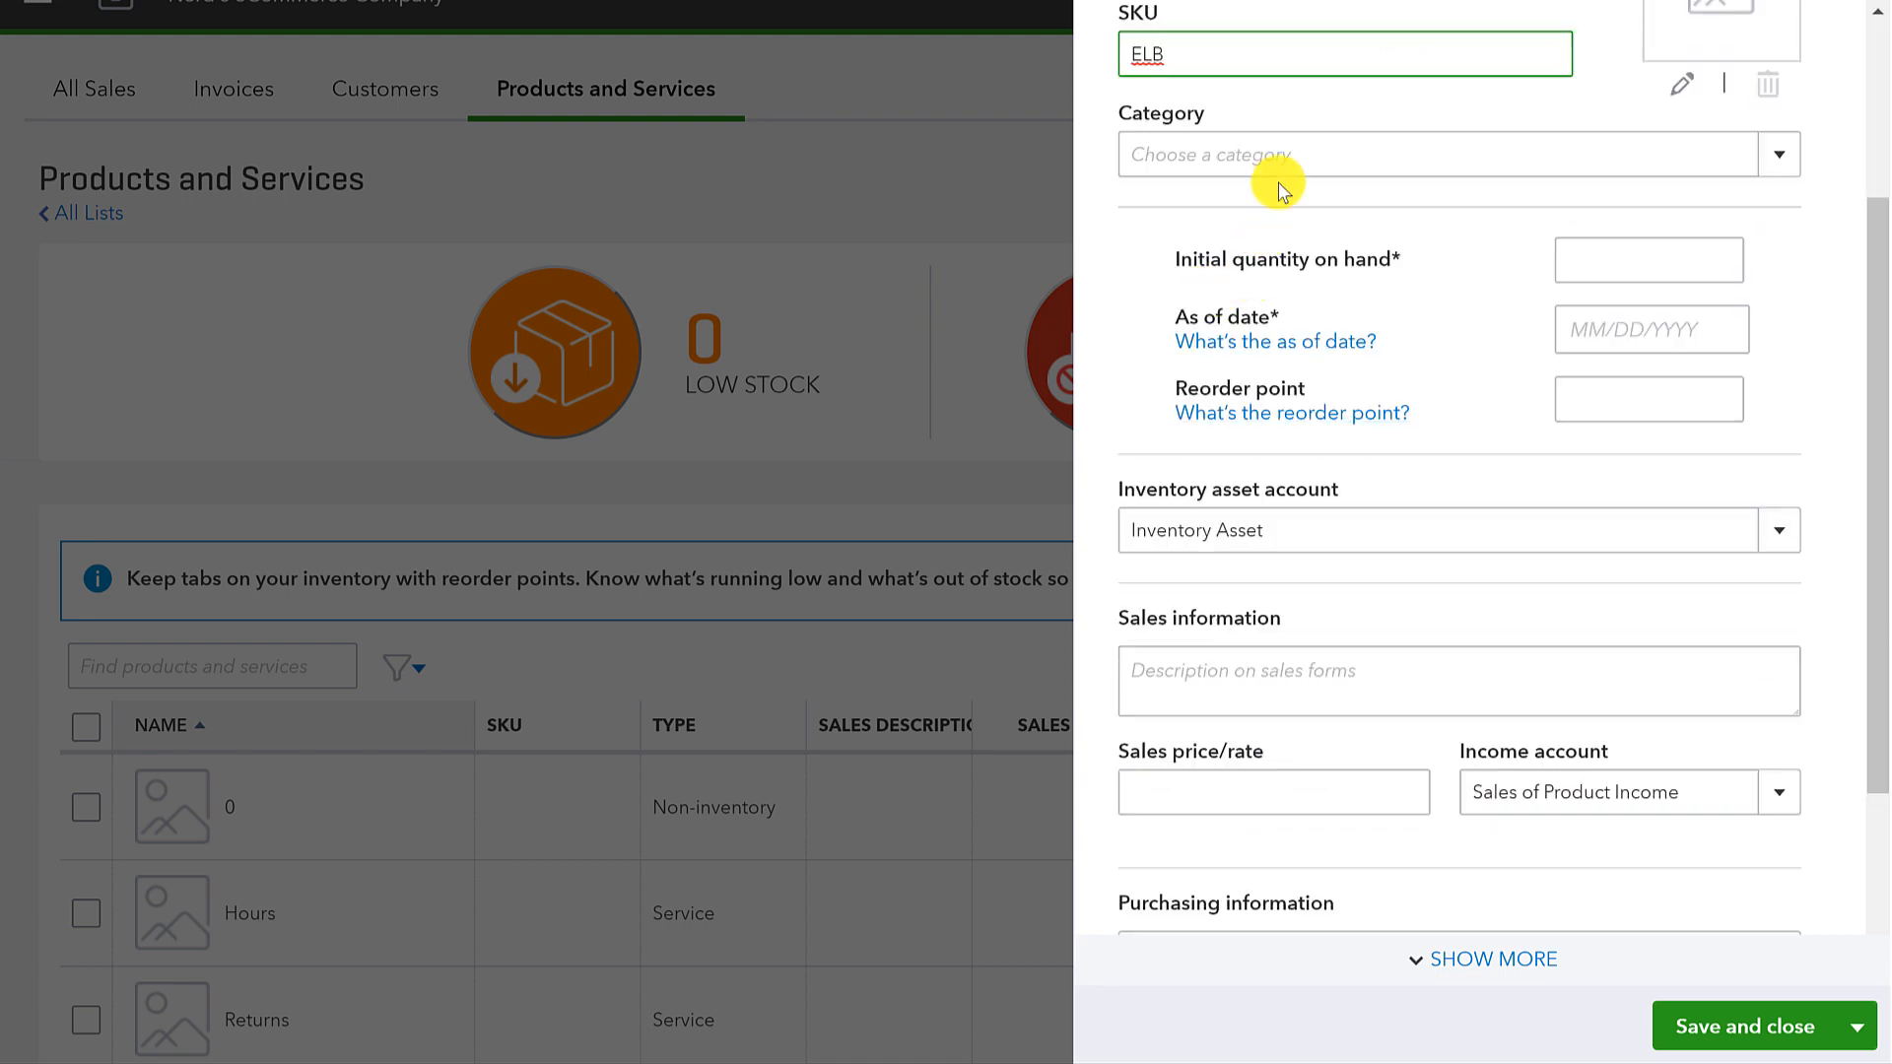
left_click(1327, 154)
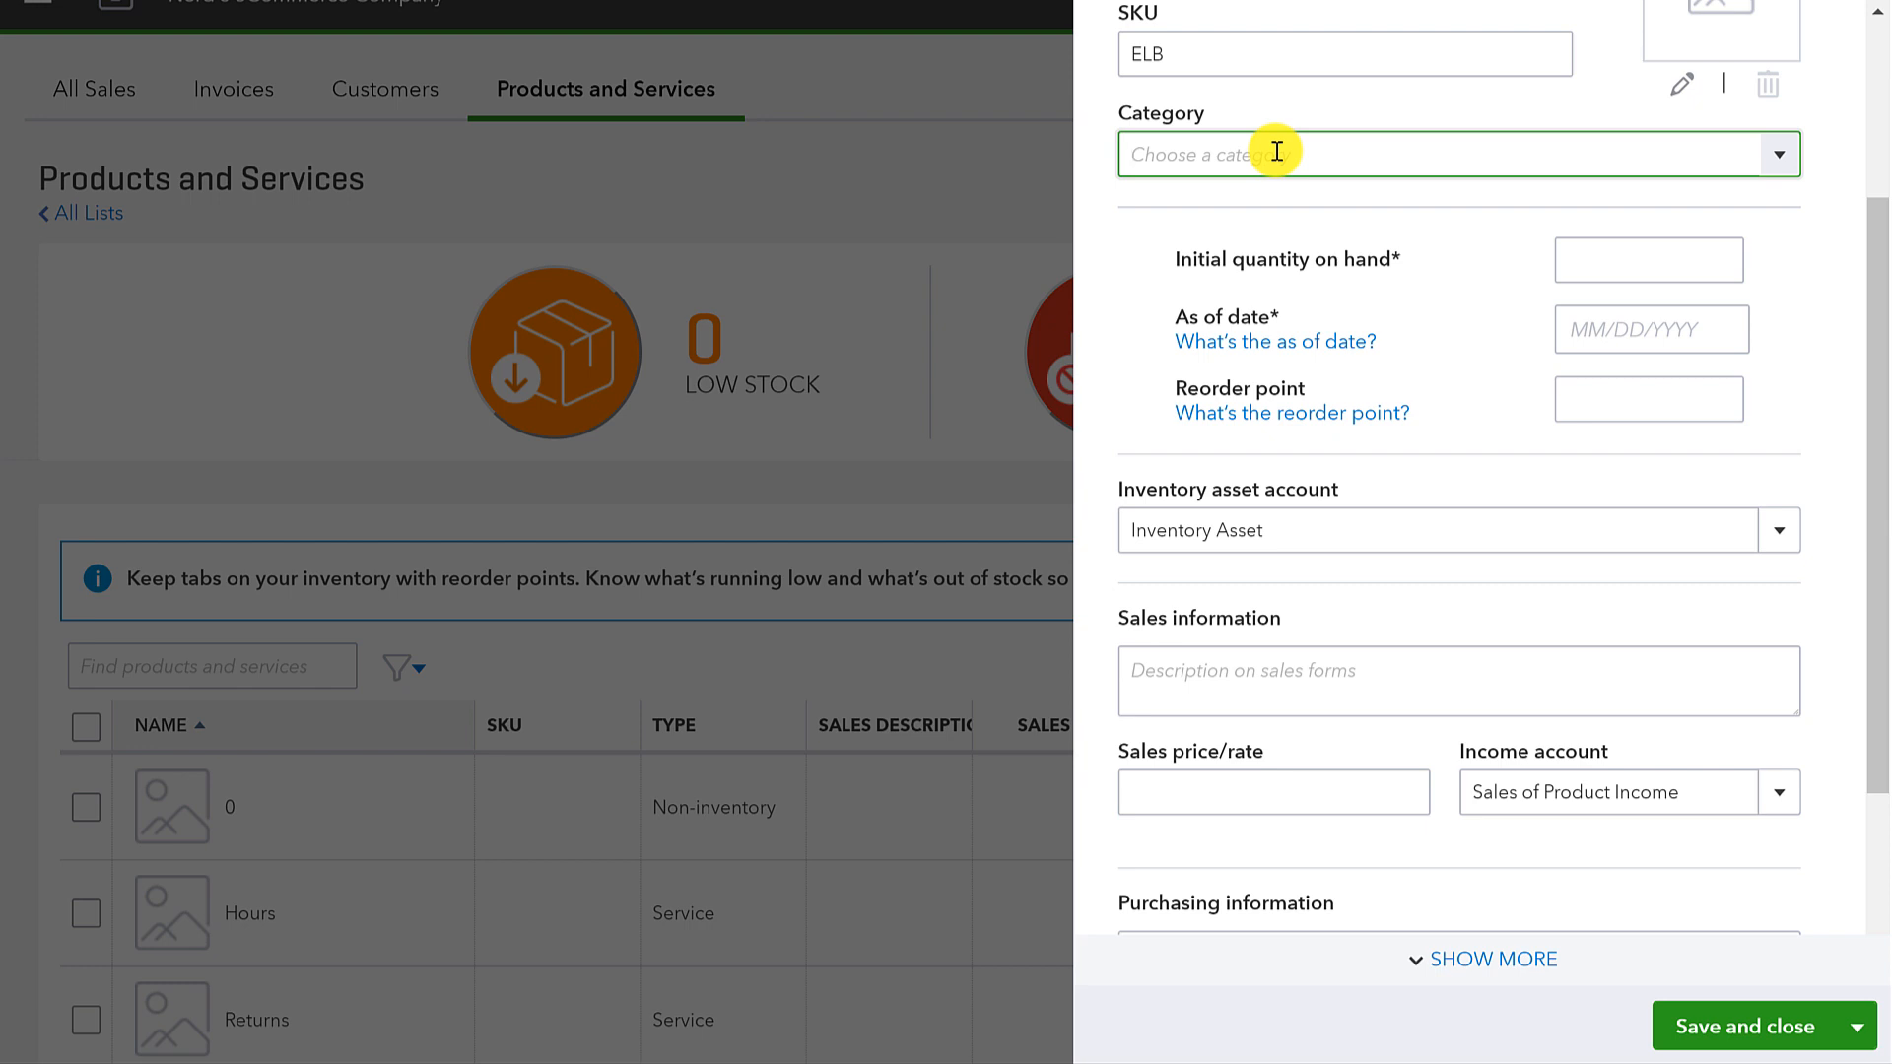
left_click(1647, 259)
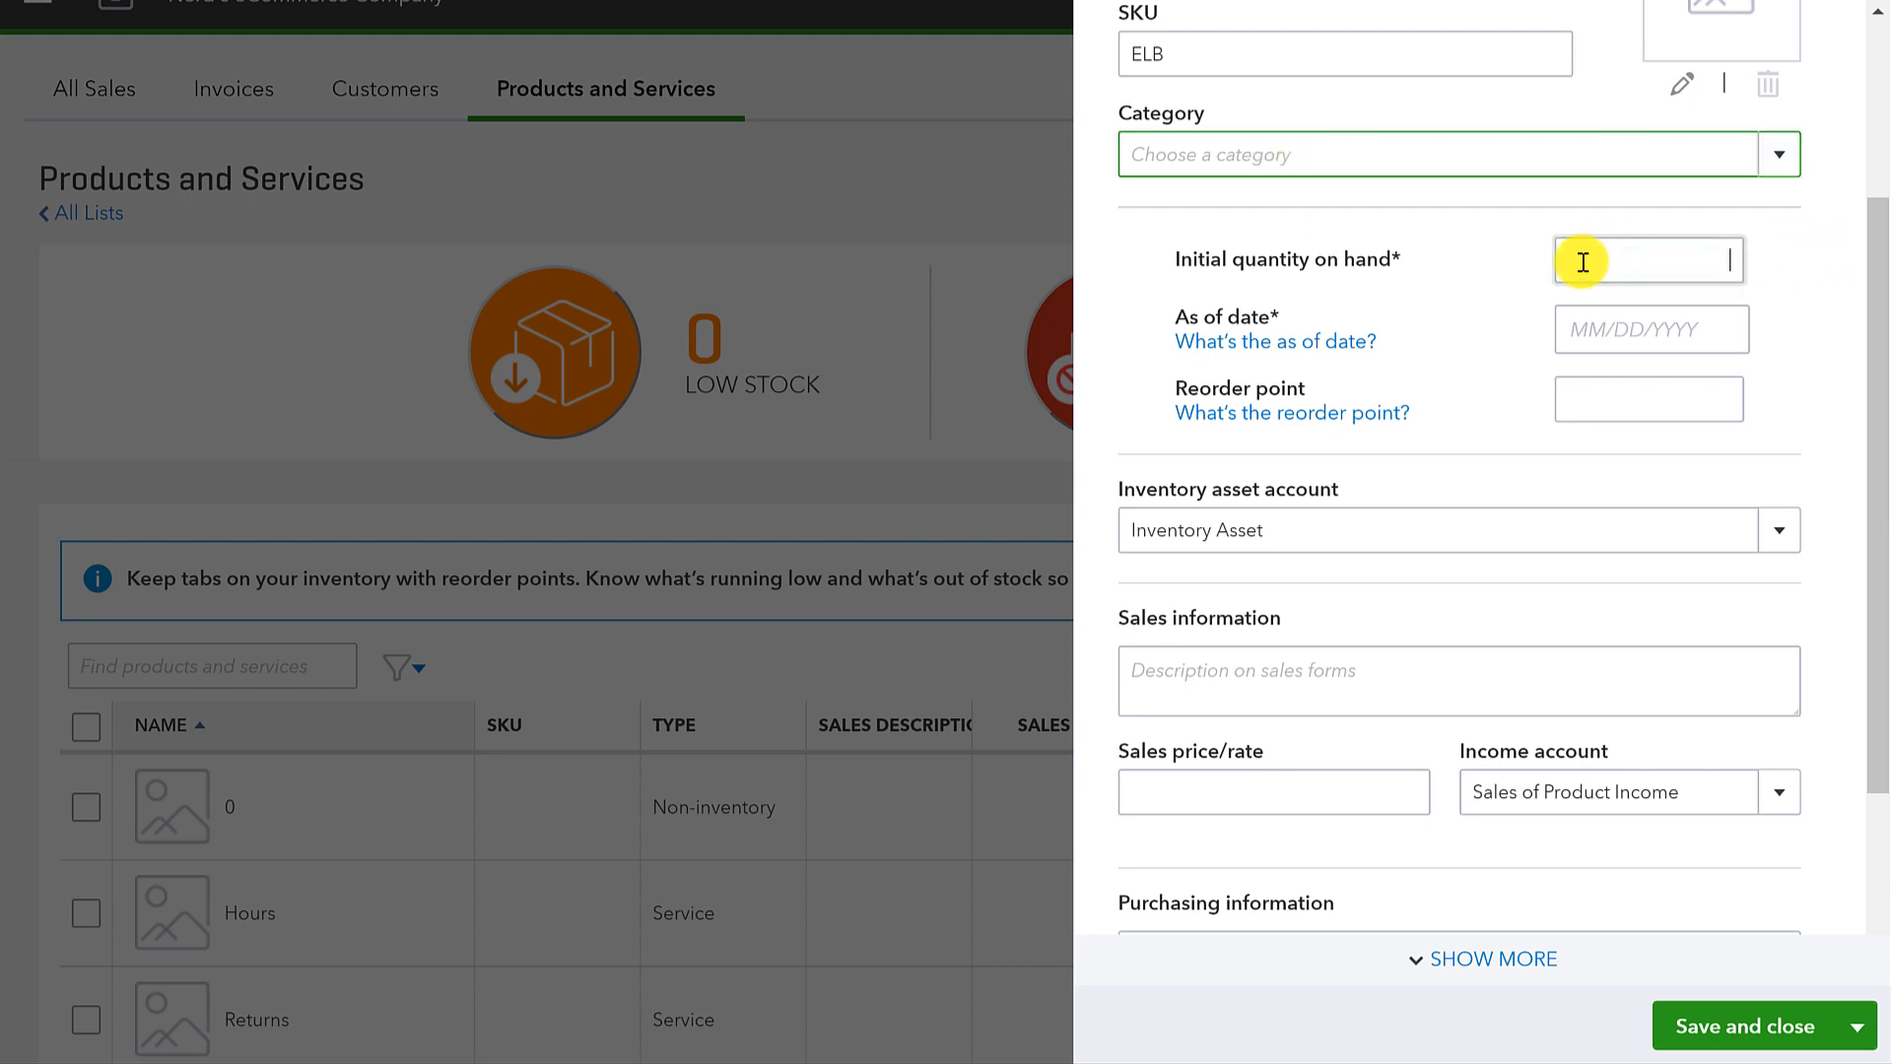
left_click(1649, 260)
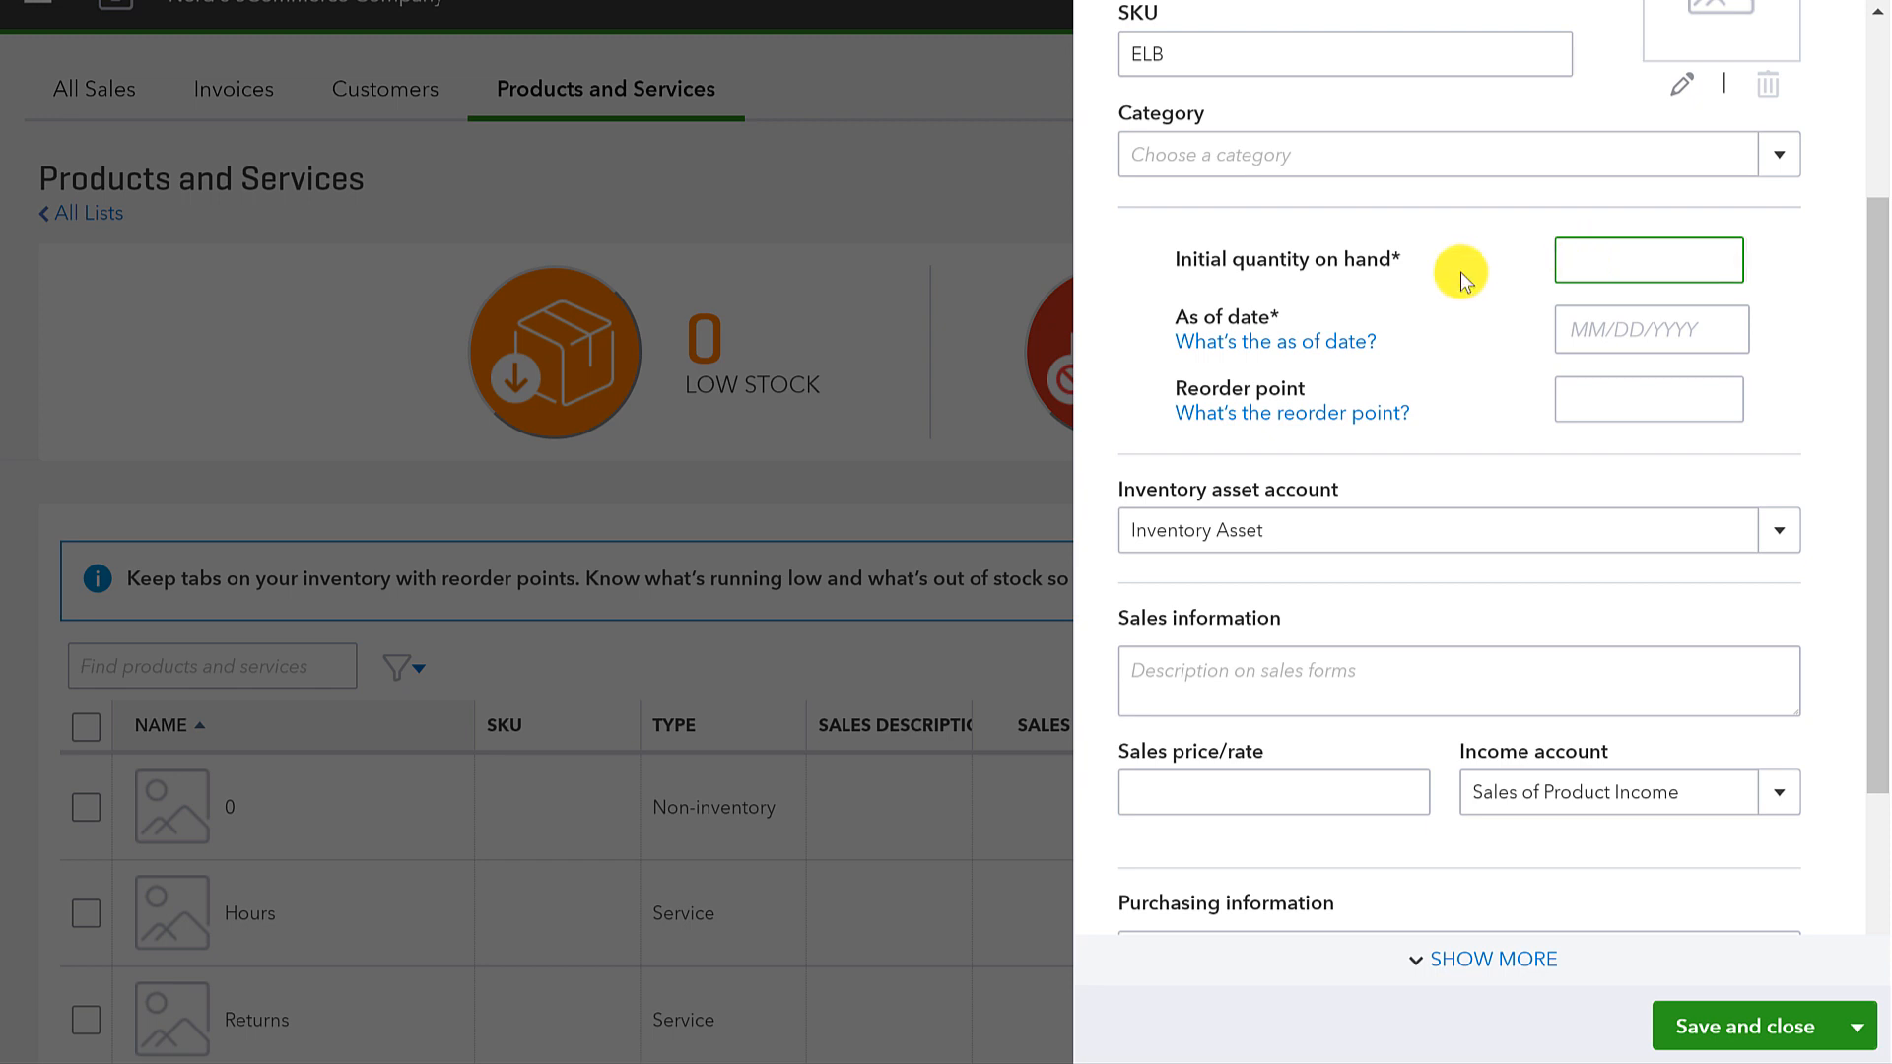
type("0")
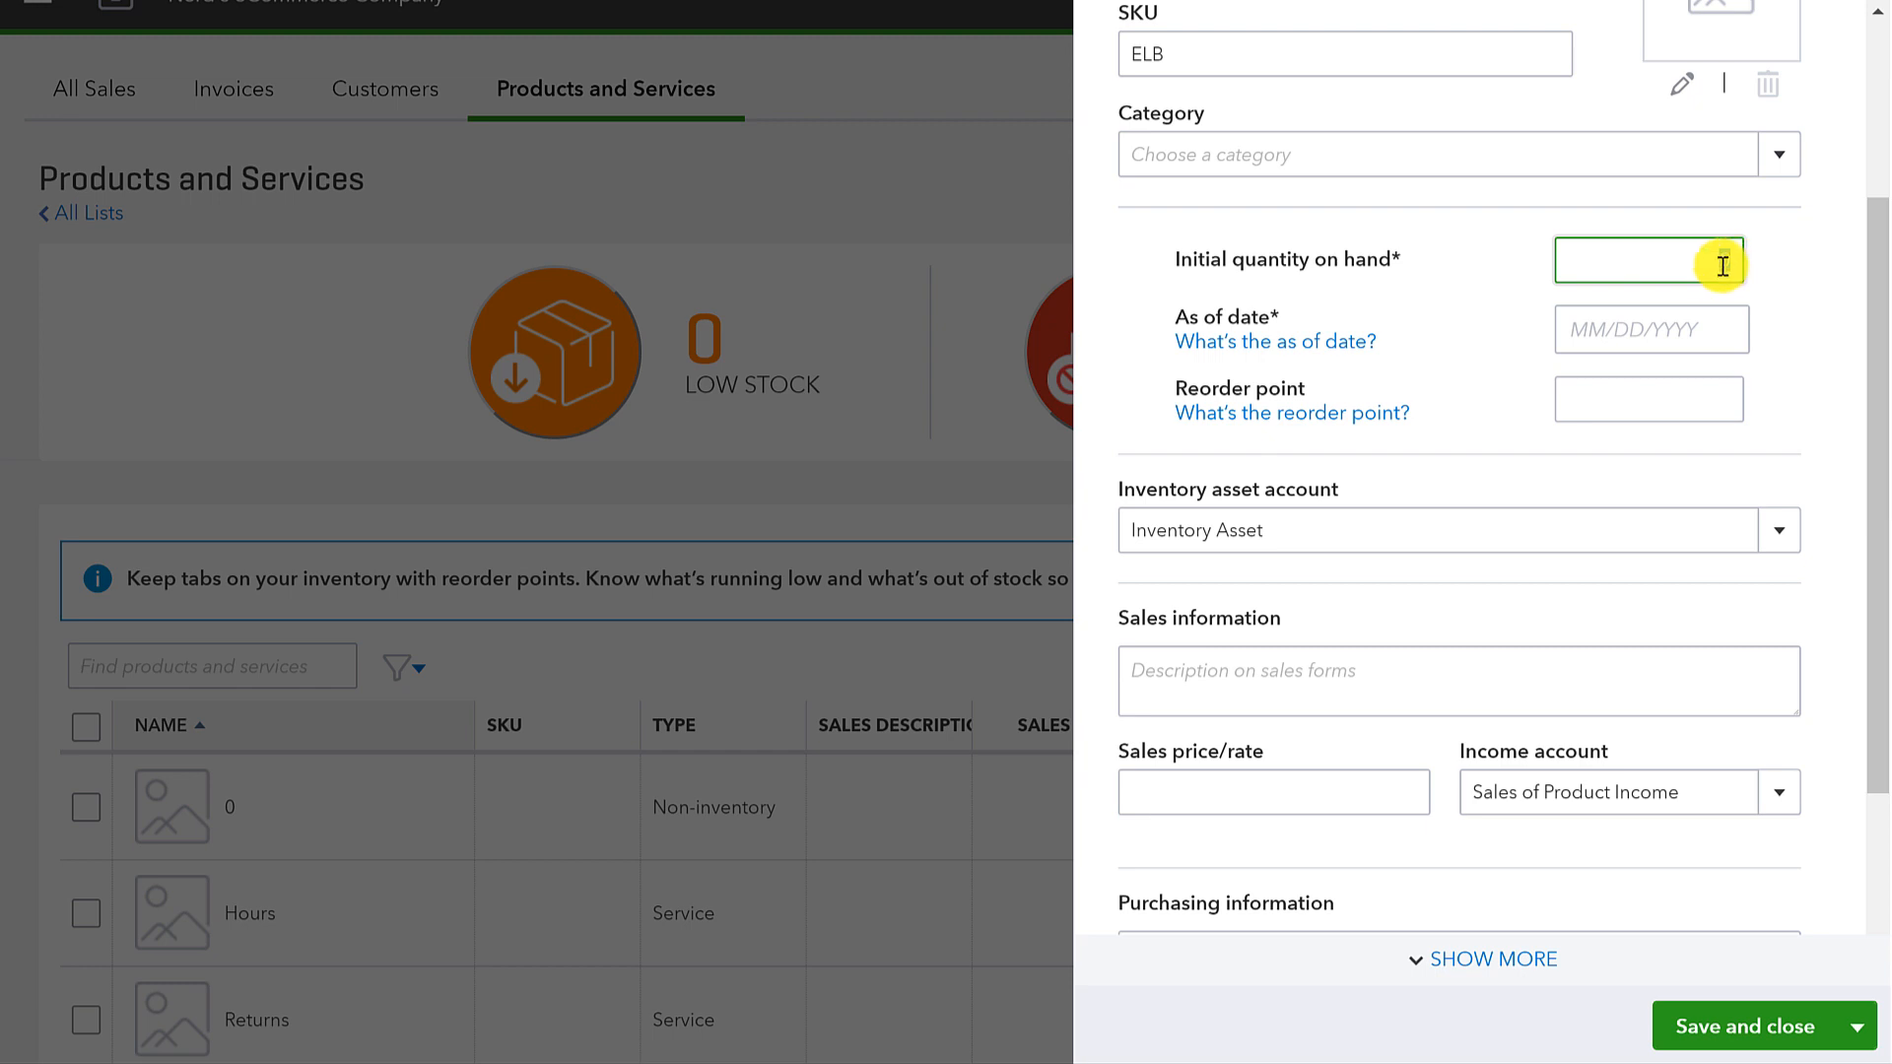
Step: Enter initial quantity on hand 0 as of 01/01/2019, leaving reorder point blank
left_click(1649, 329)
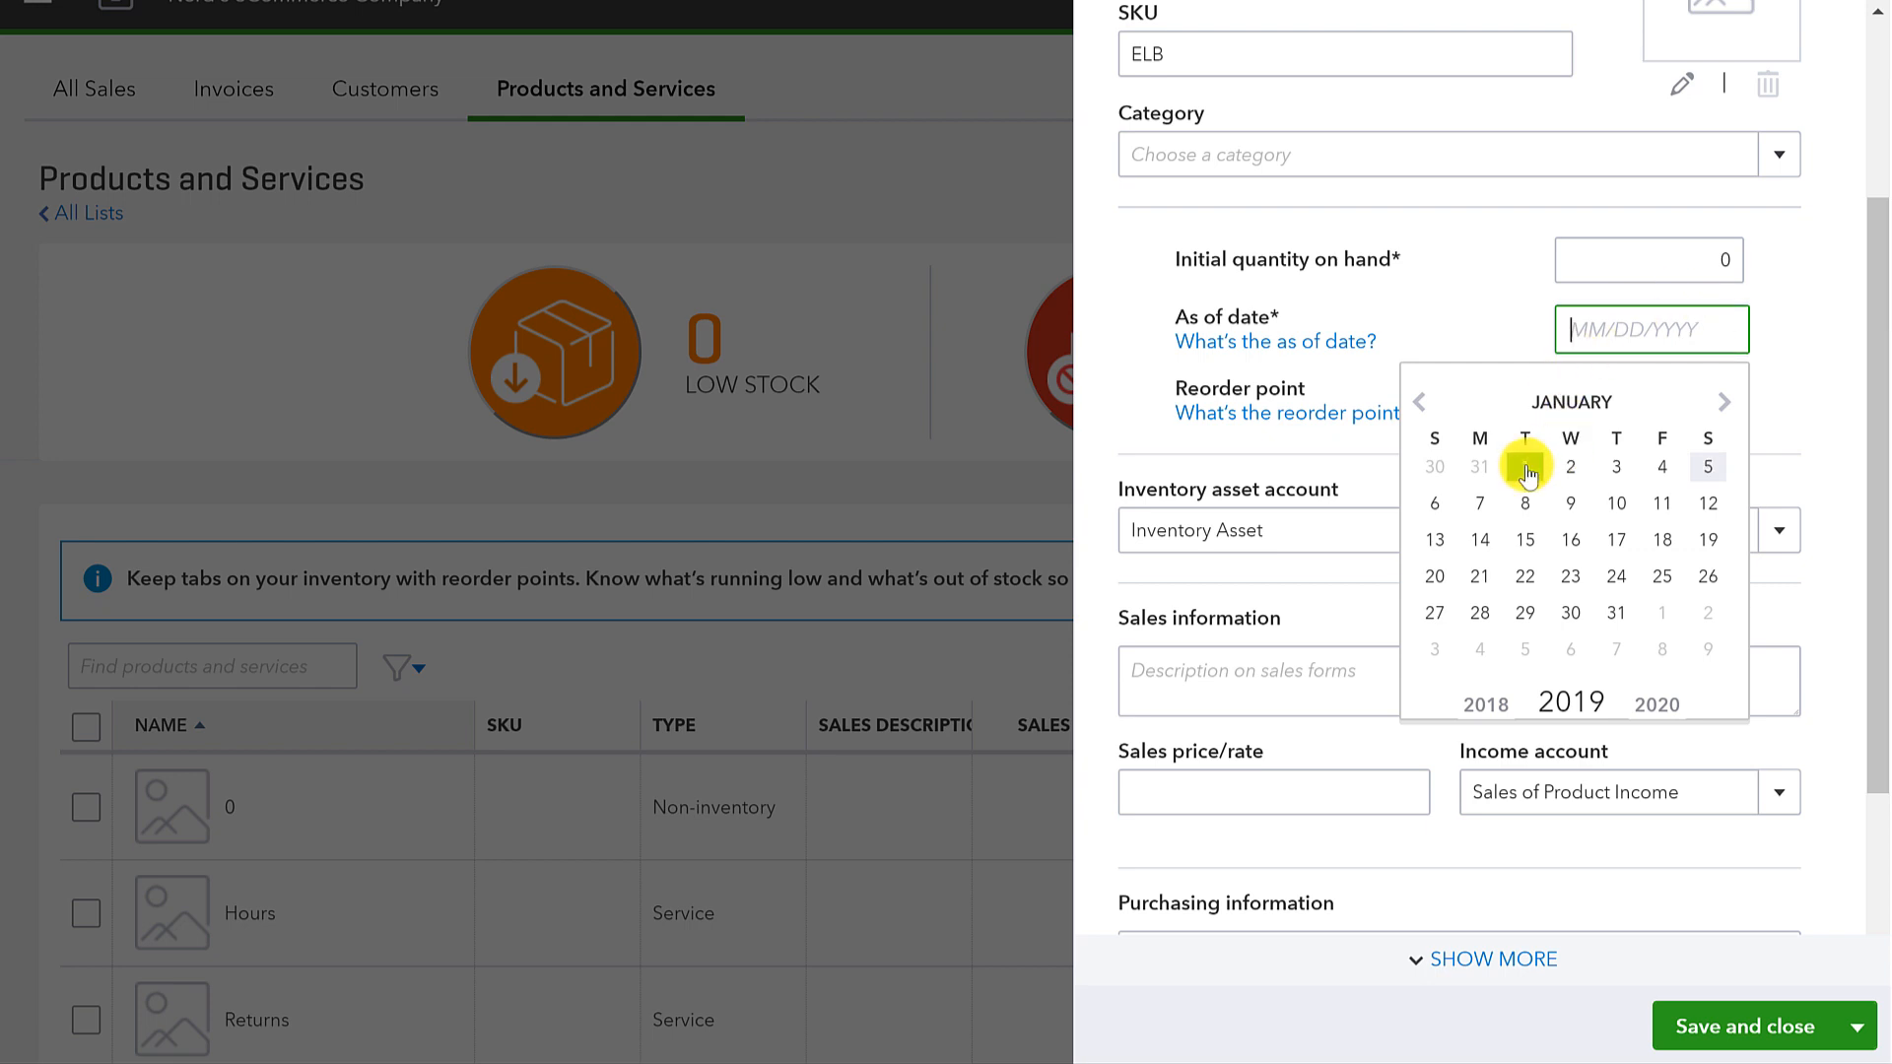
left_click(1478, 467)
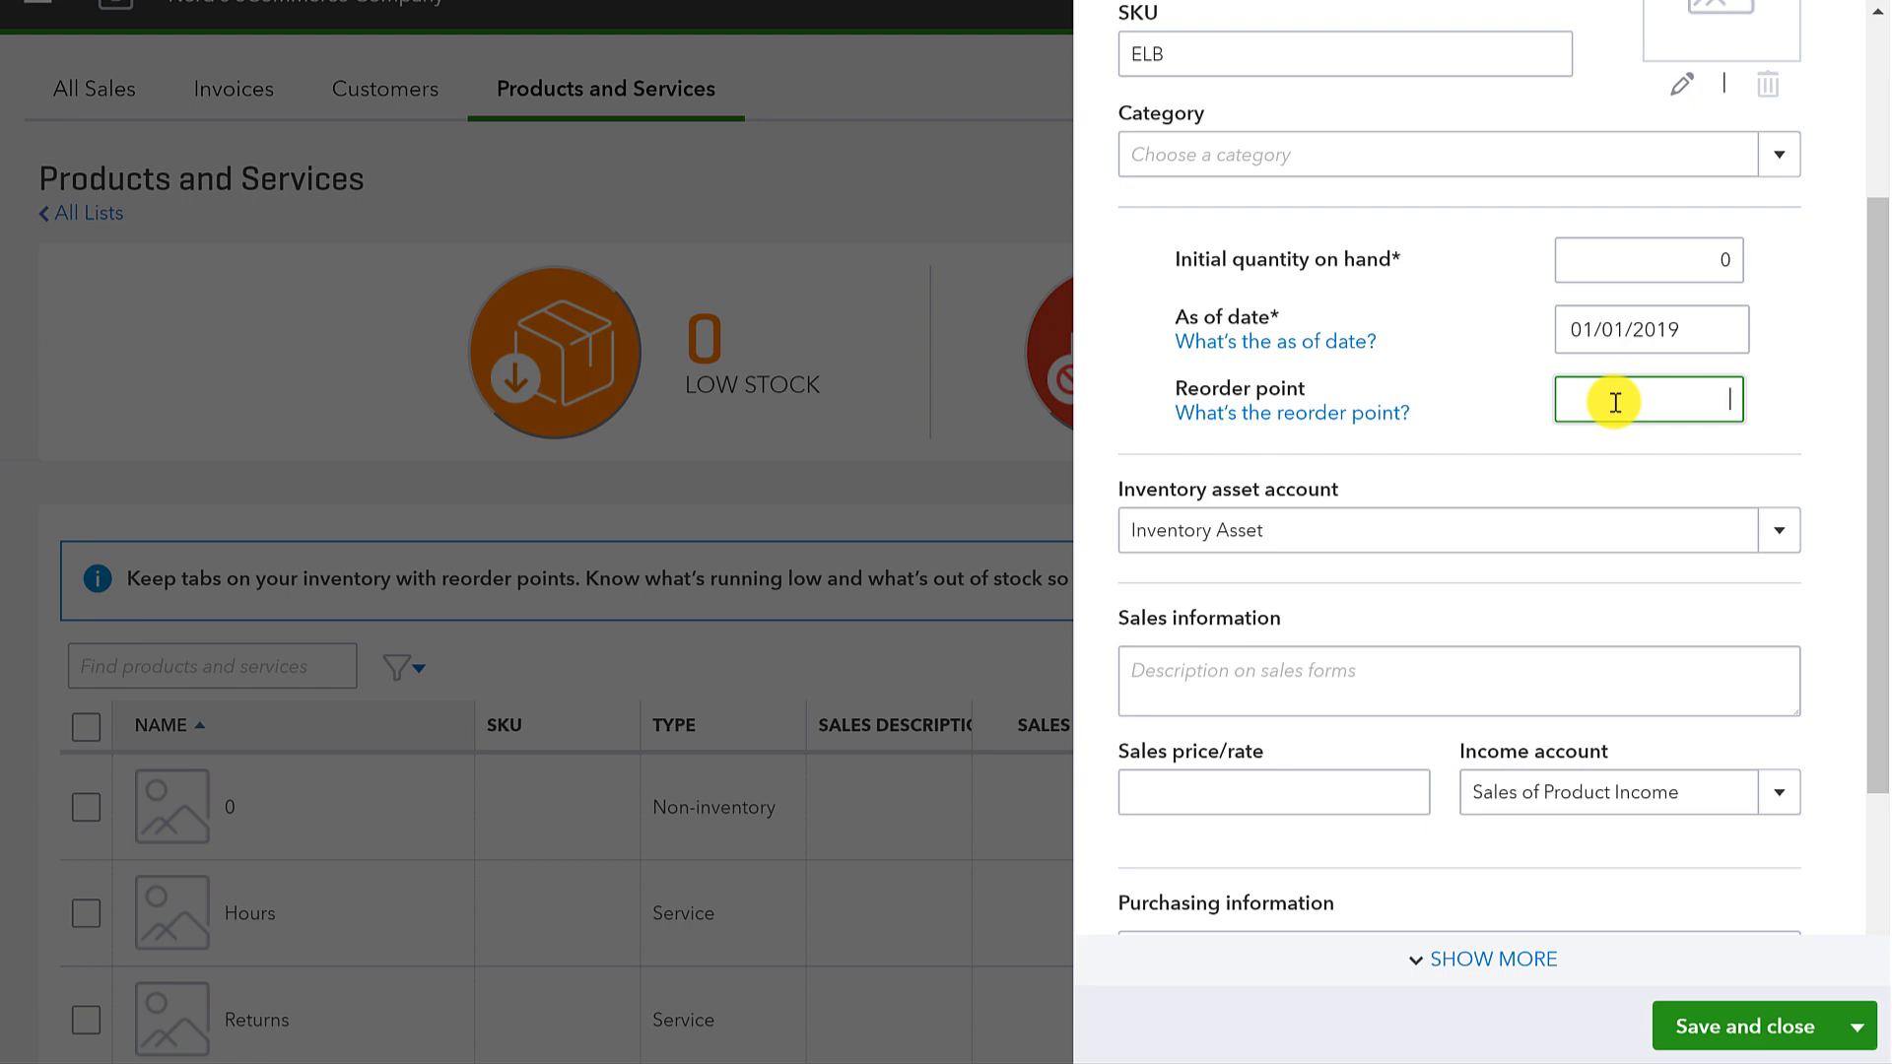
left_click(1651, 329)
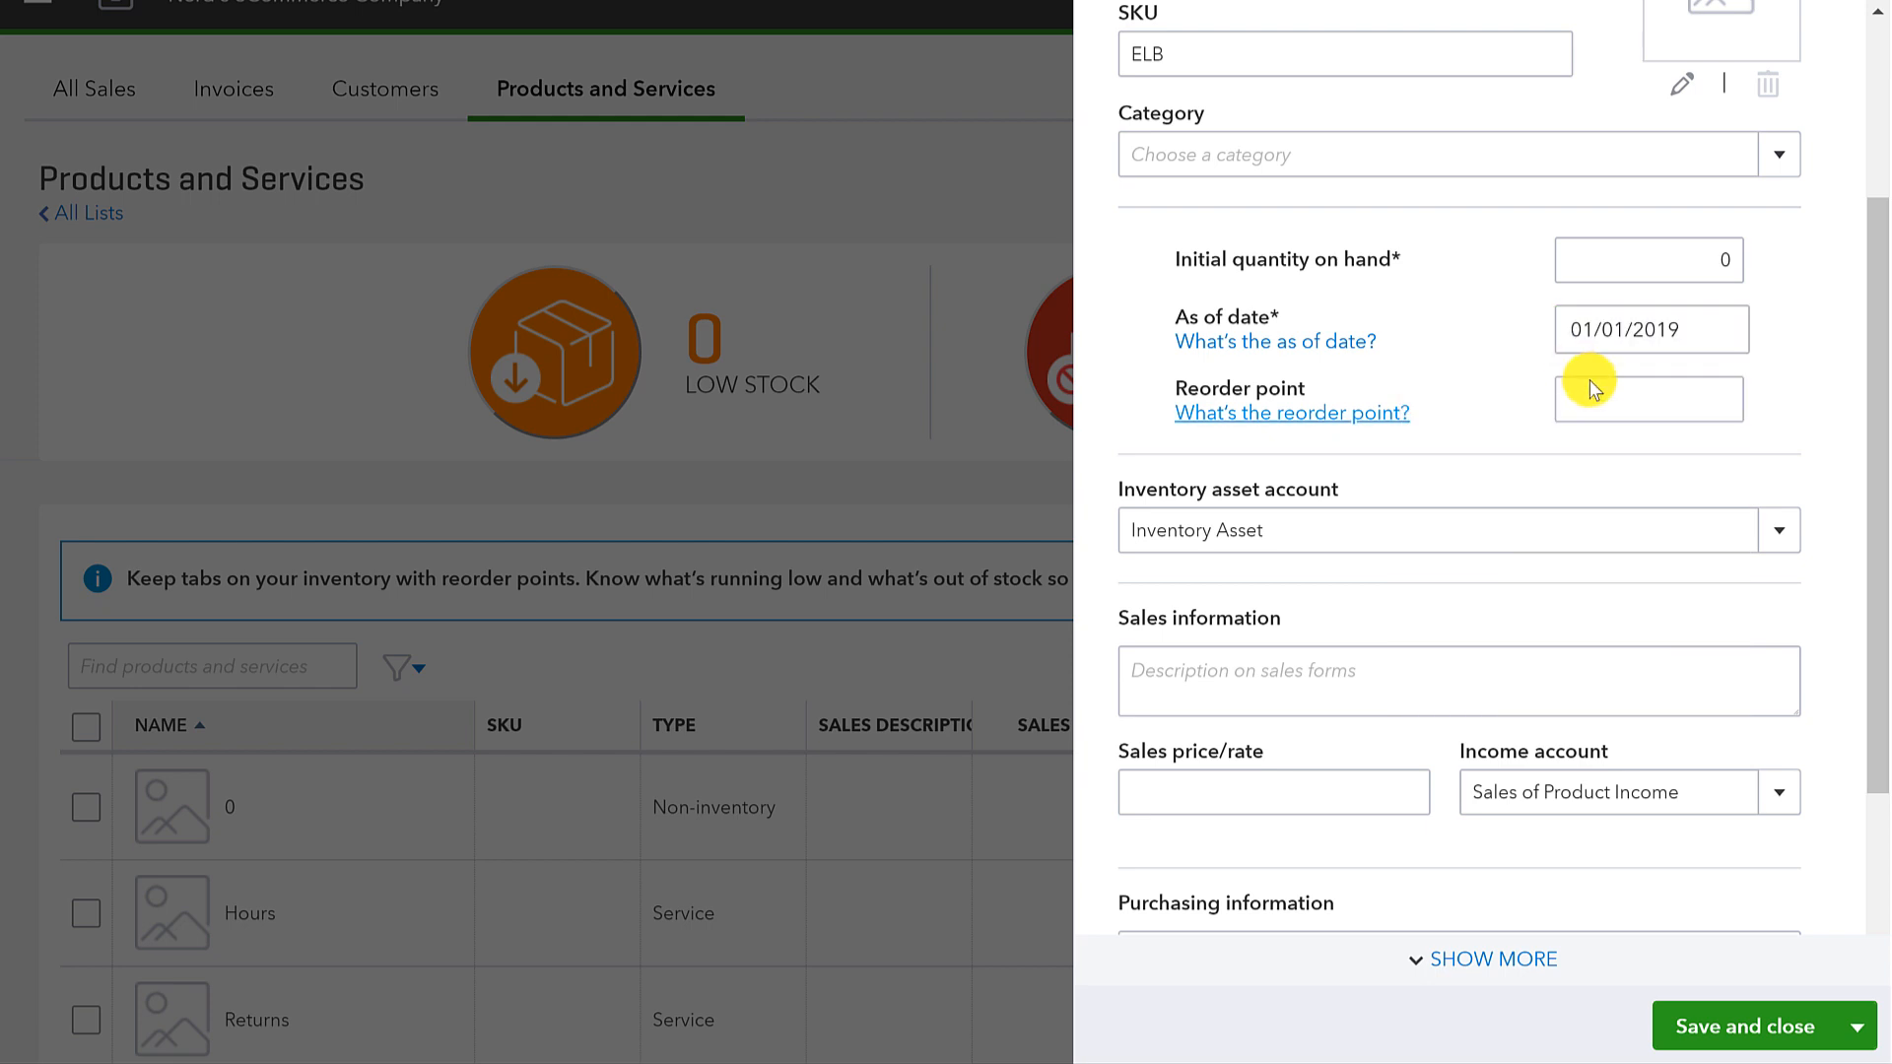
left_click(1649, 399)
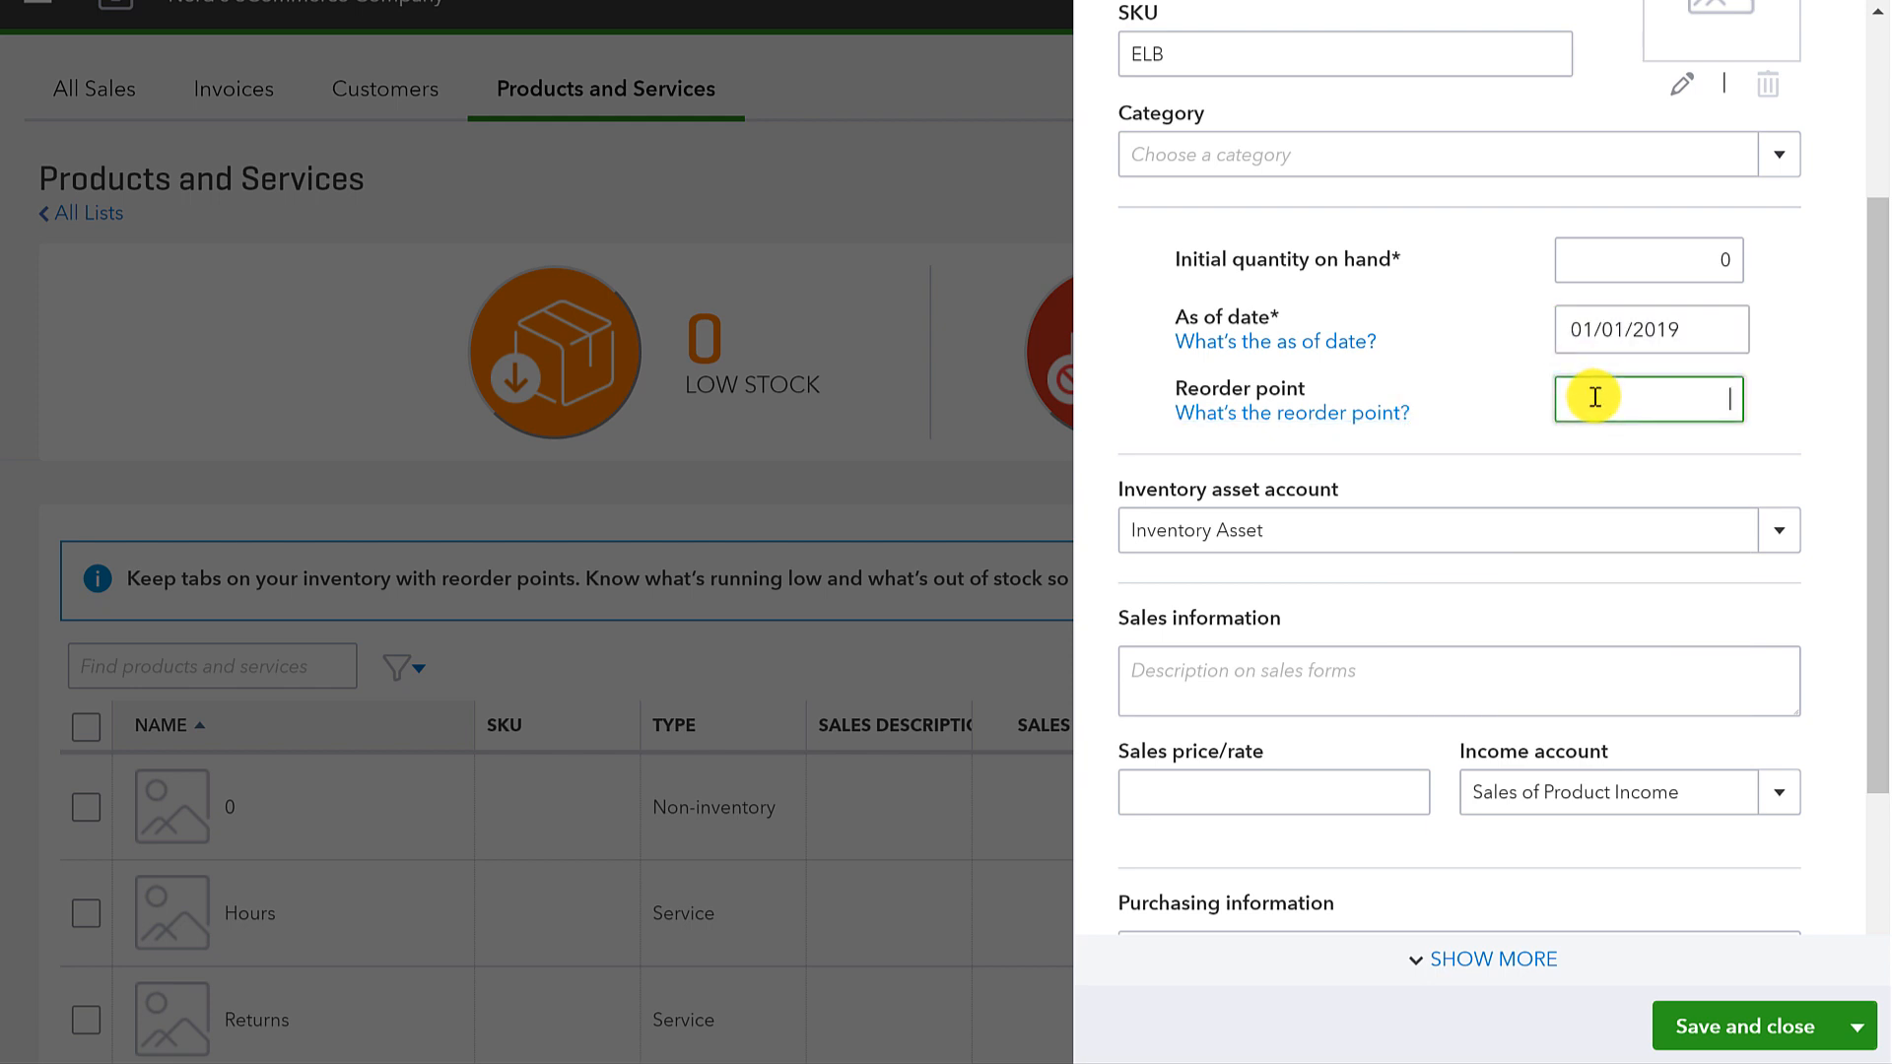
mouse_move(1623, 327)
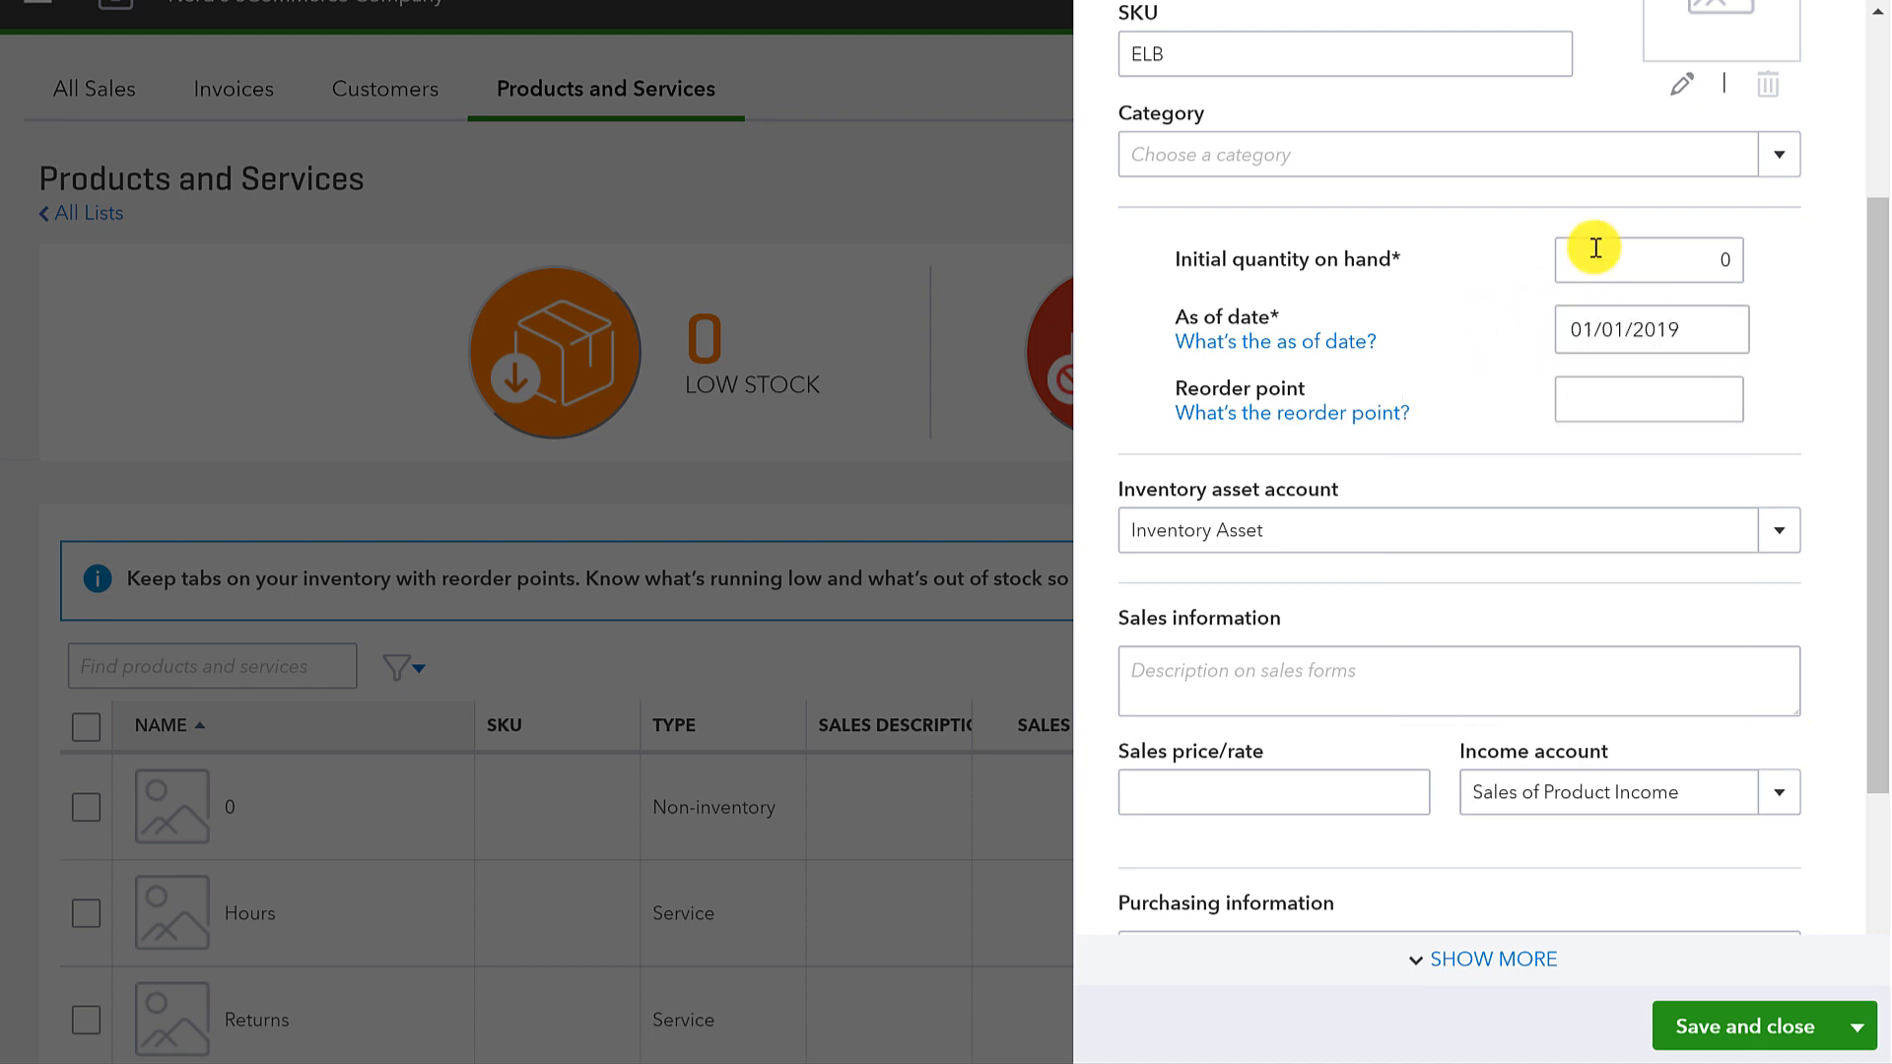
left_click(1650, 329)
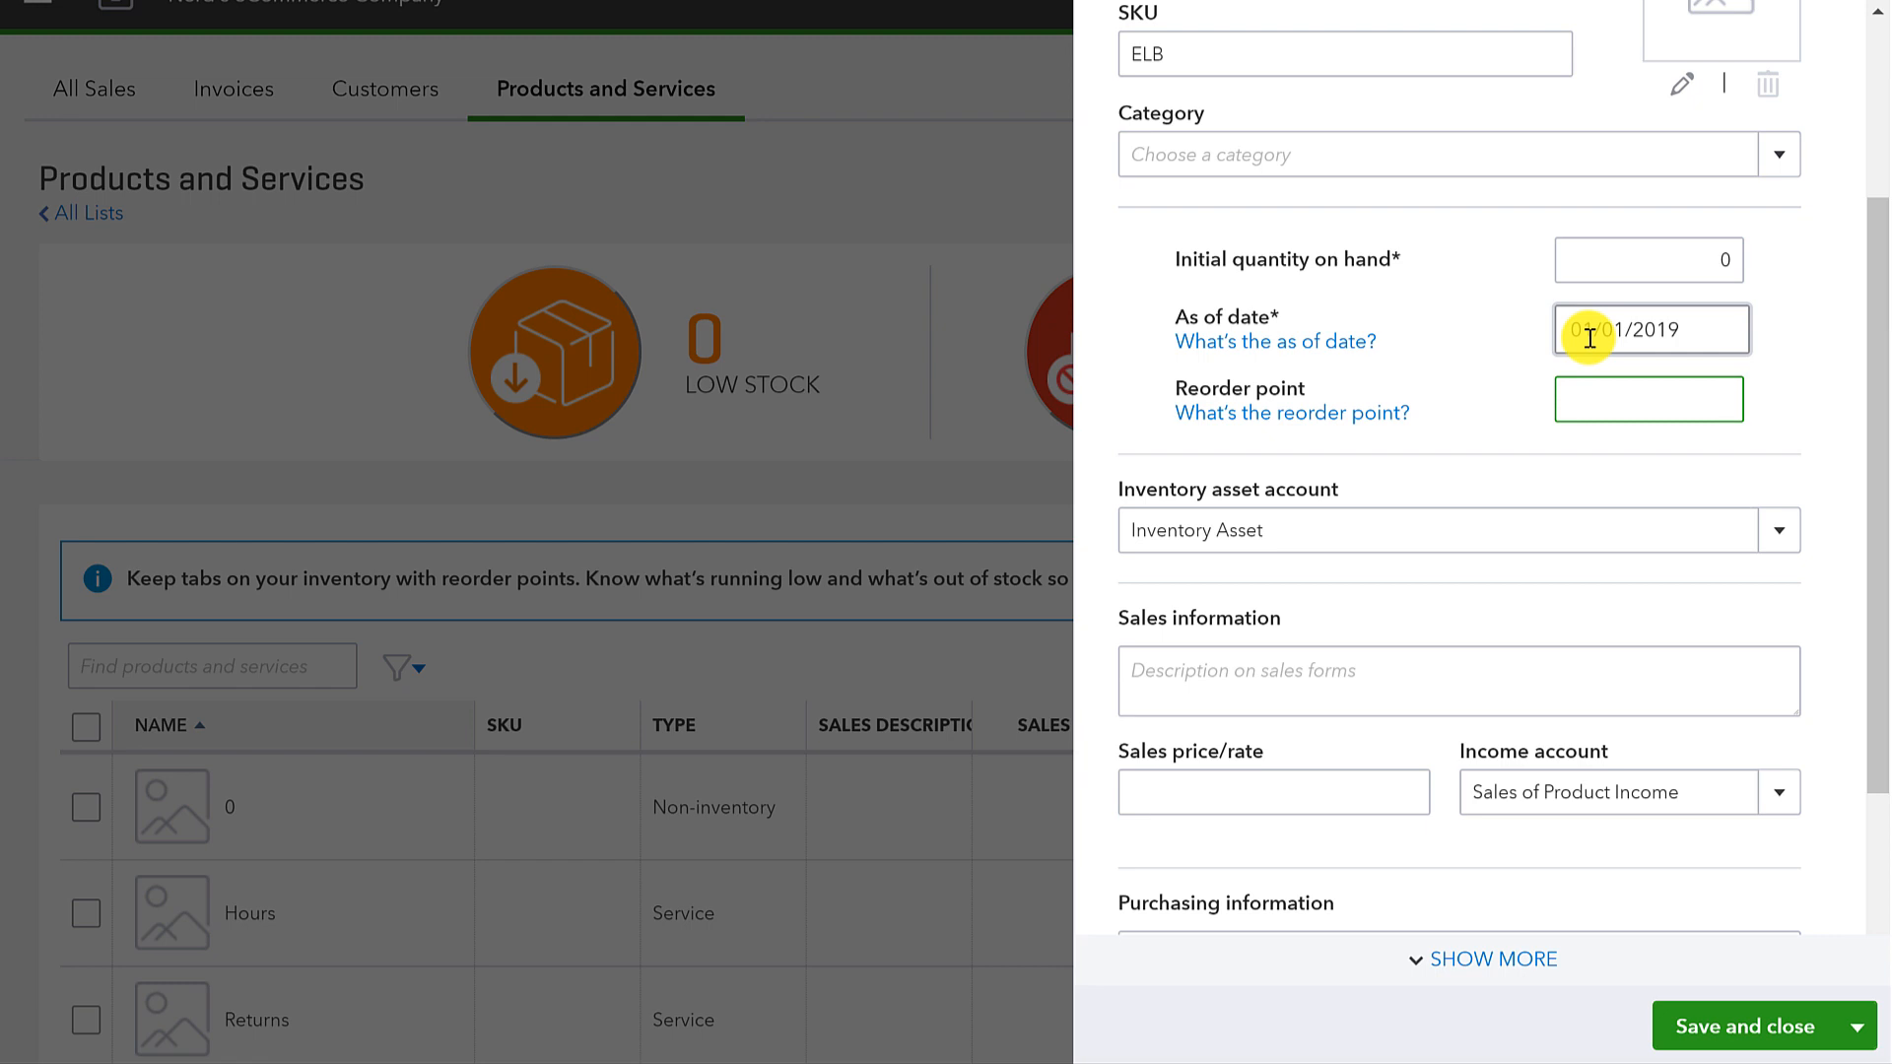
left_click(1646, 399)
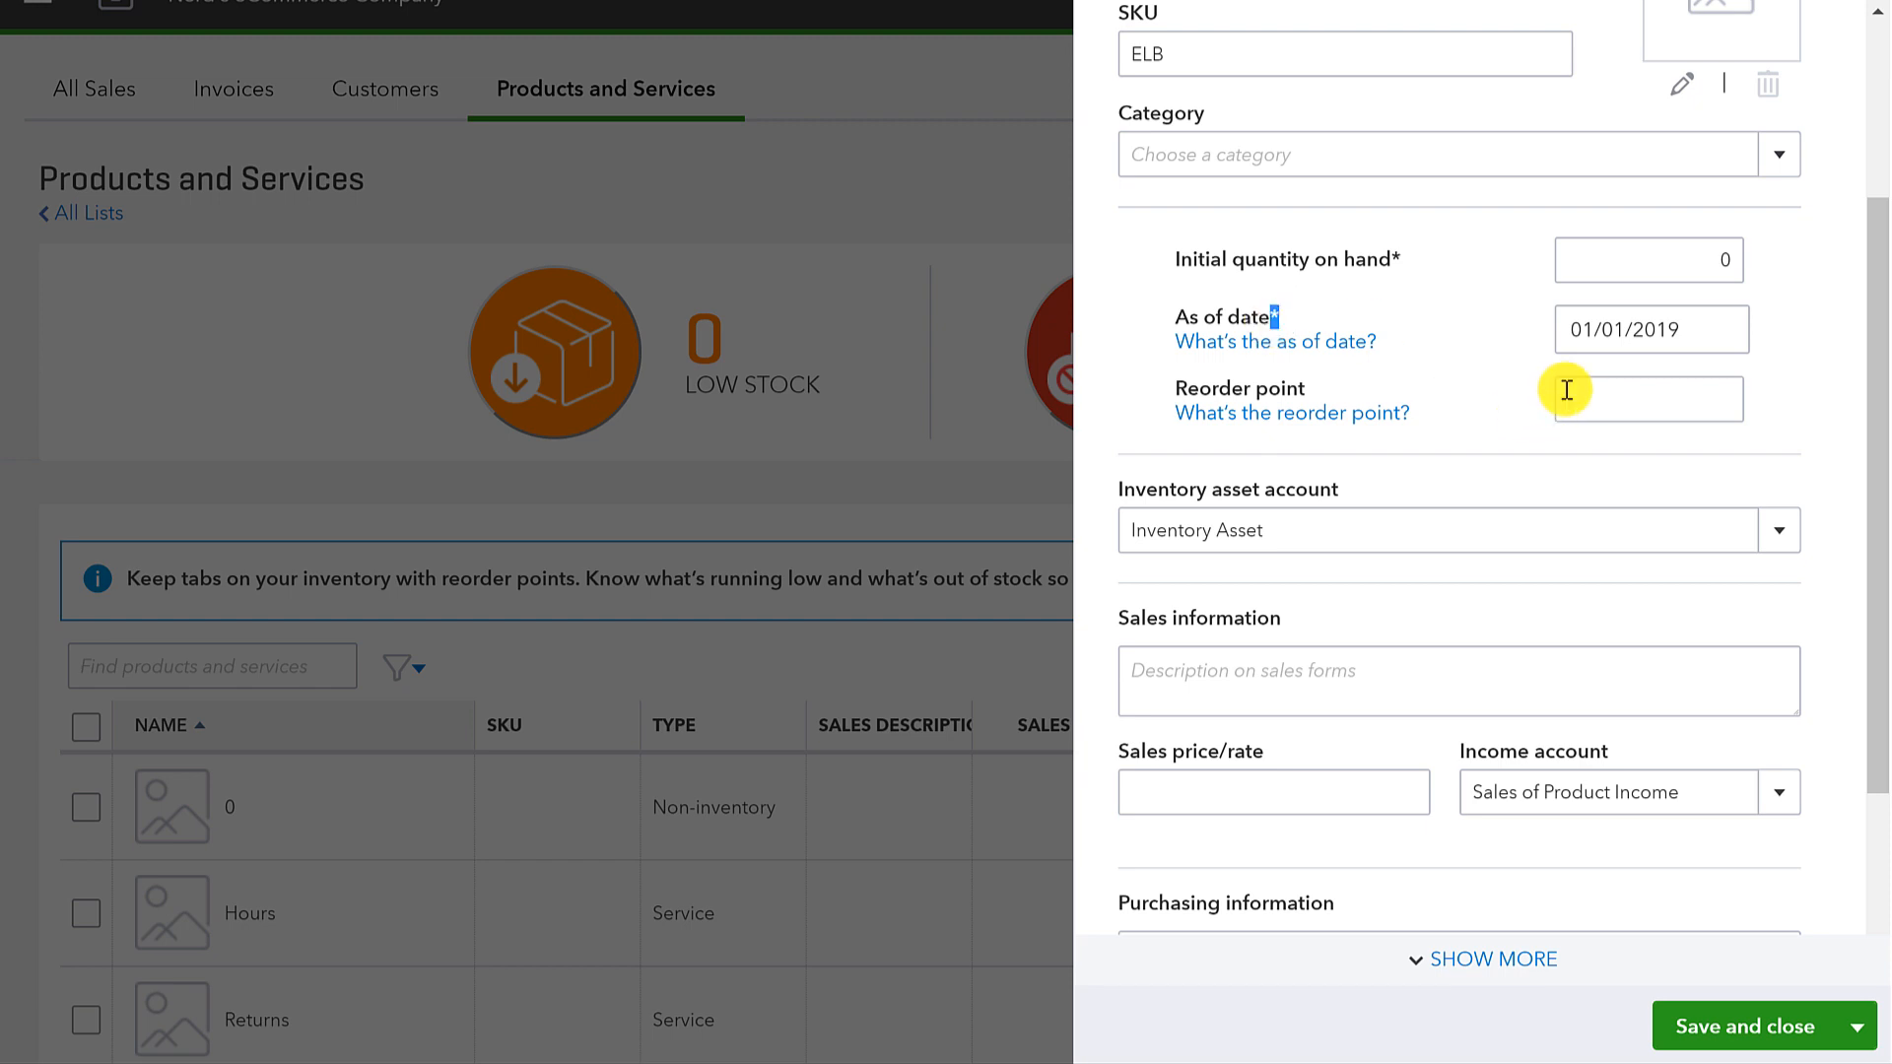
left_click(1648, 399)
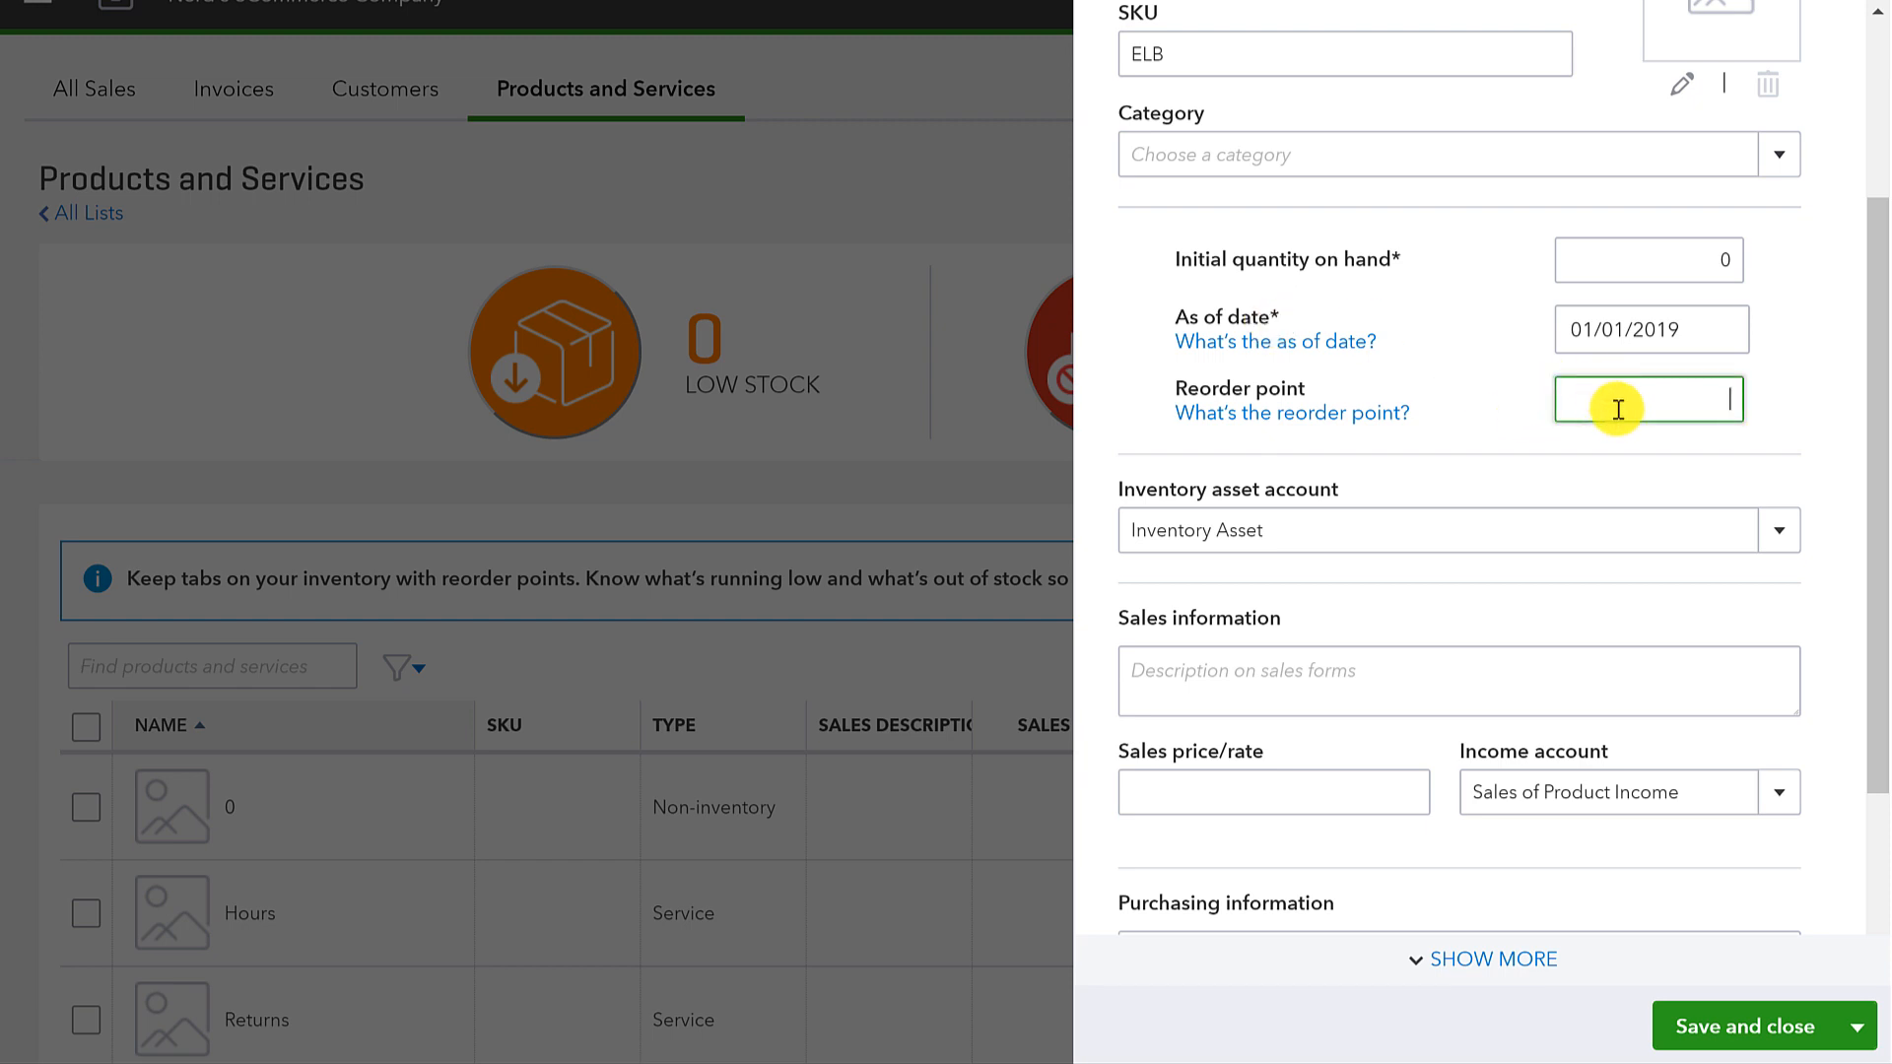
scroll("down", 3)
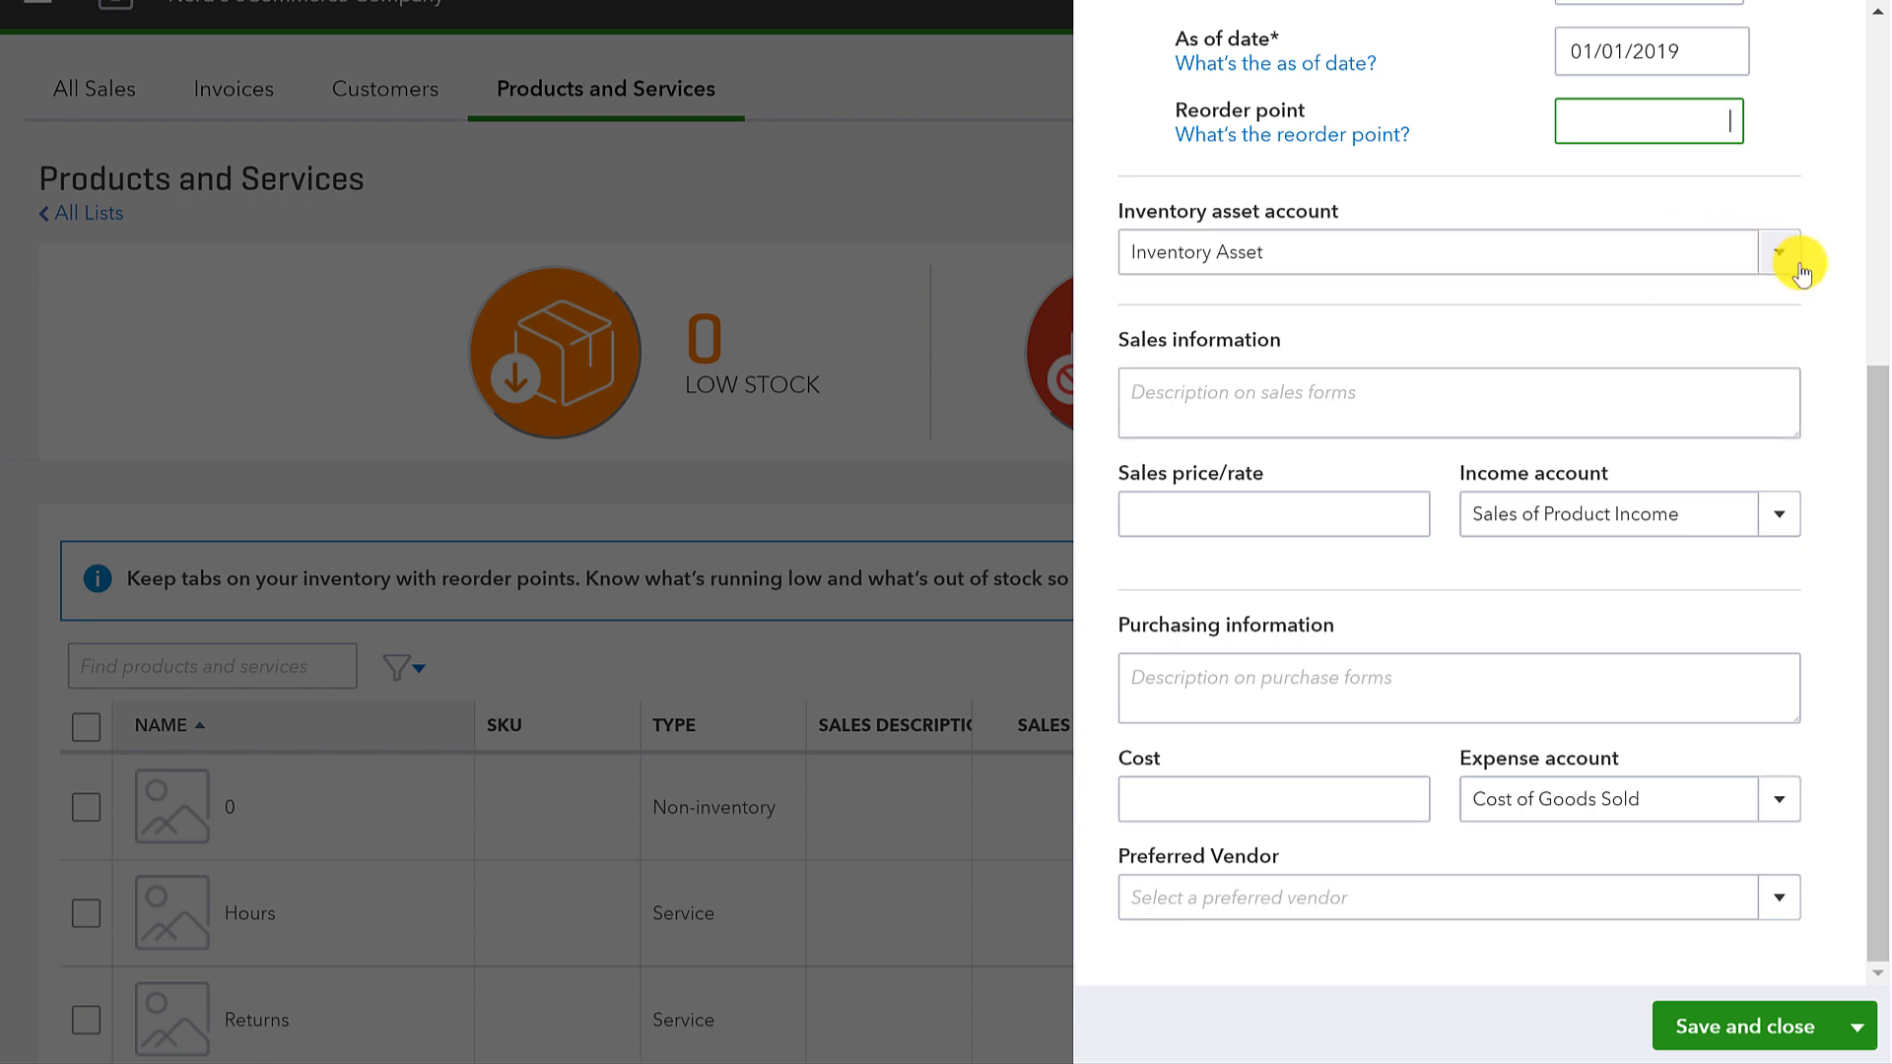
left_click(1779, 252)
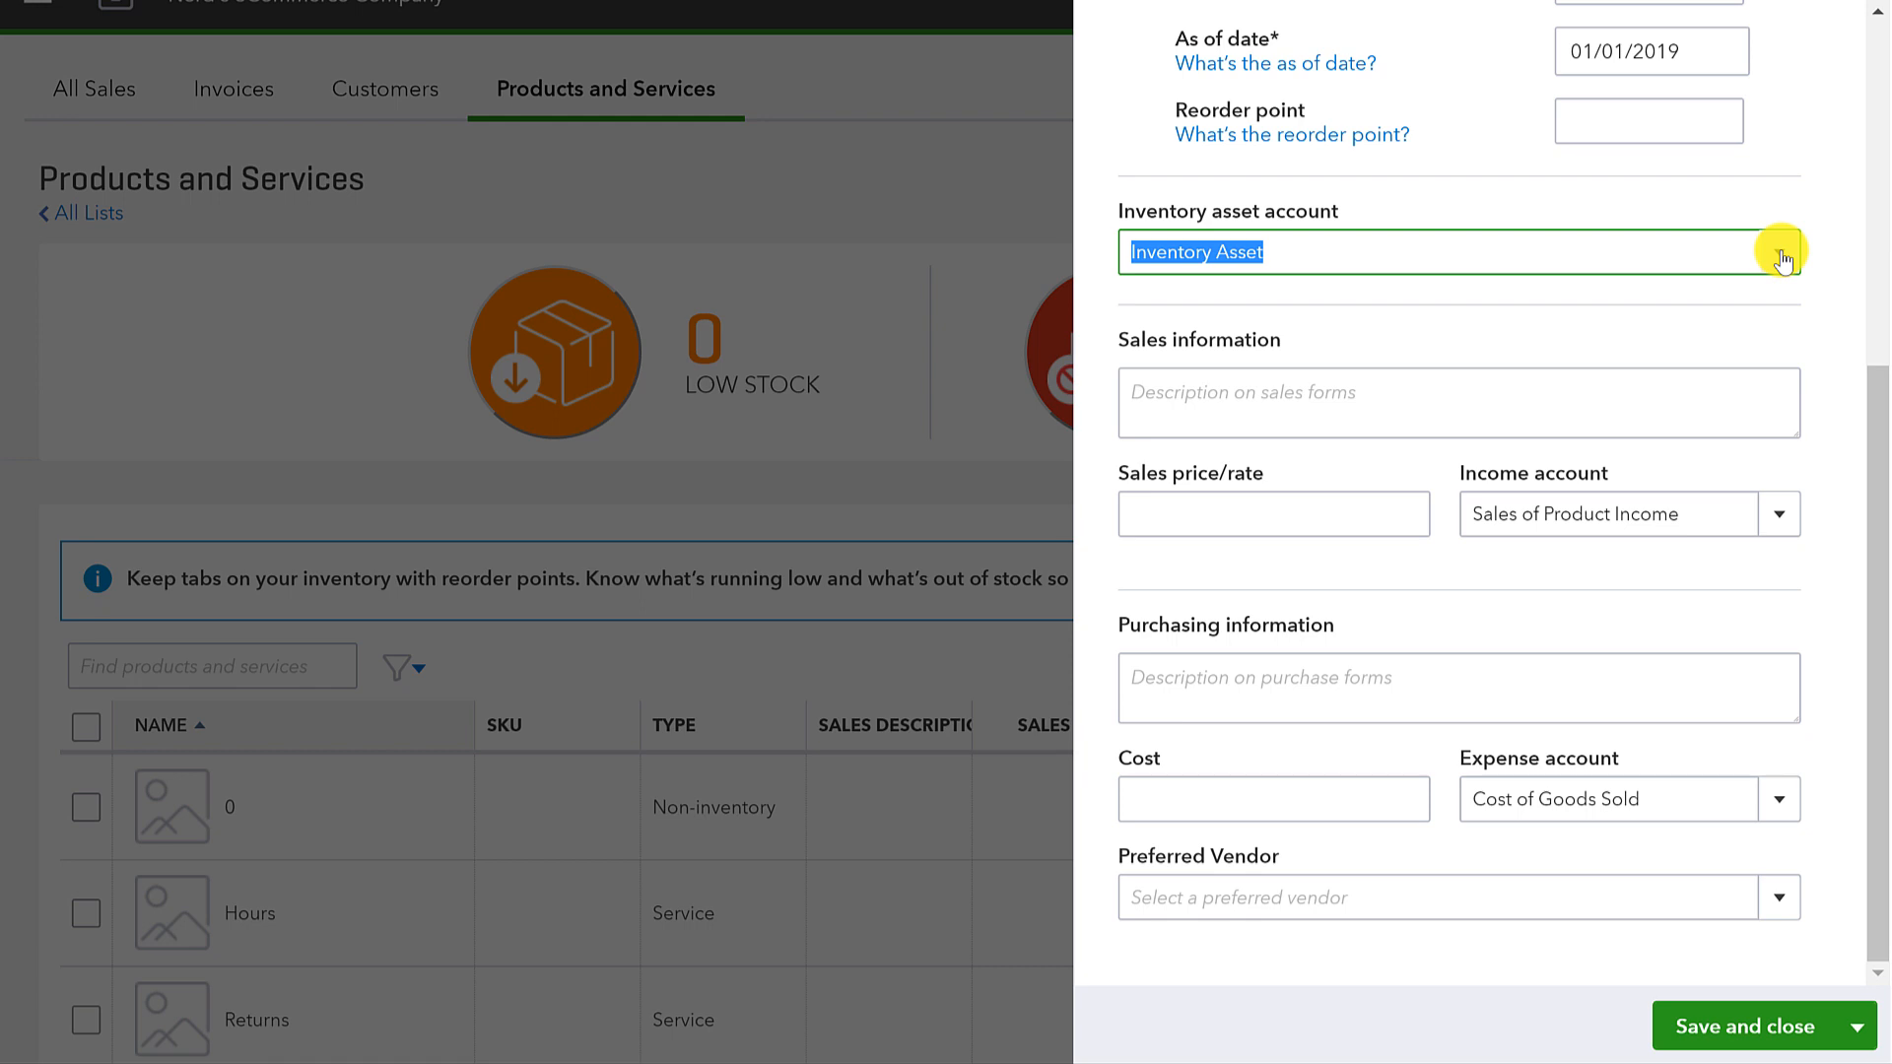
mouse_move(1713, 263)
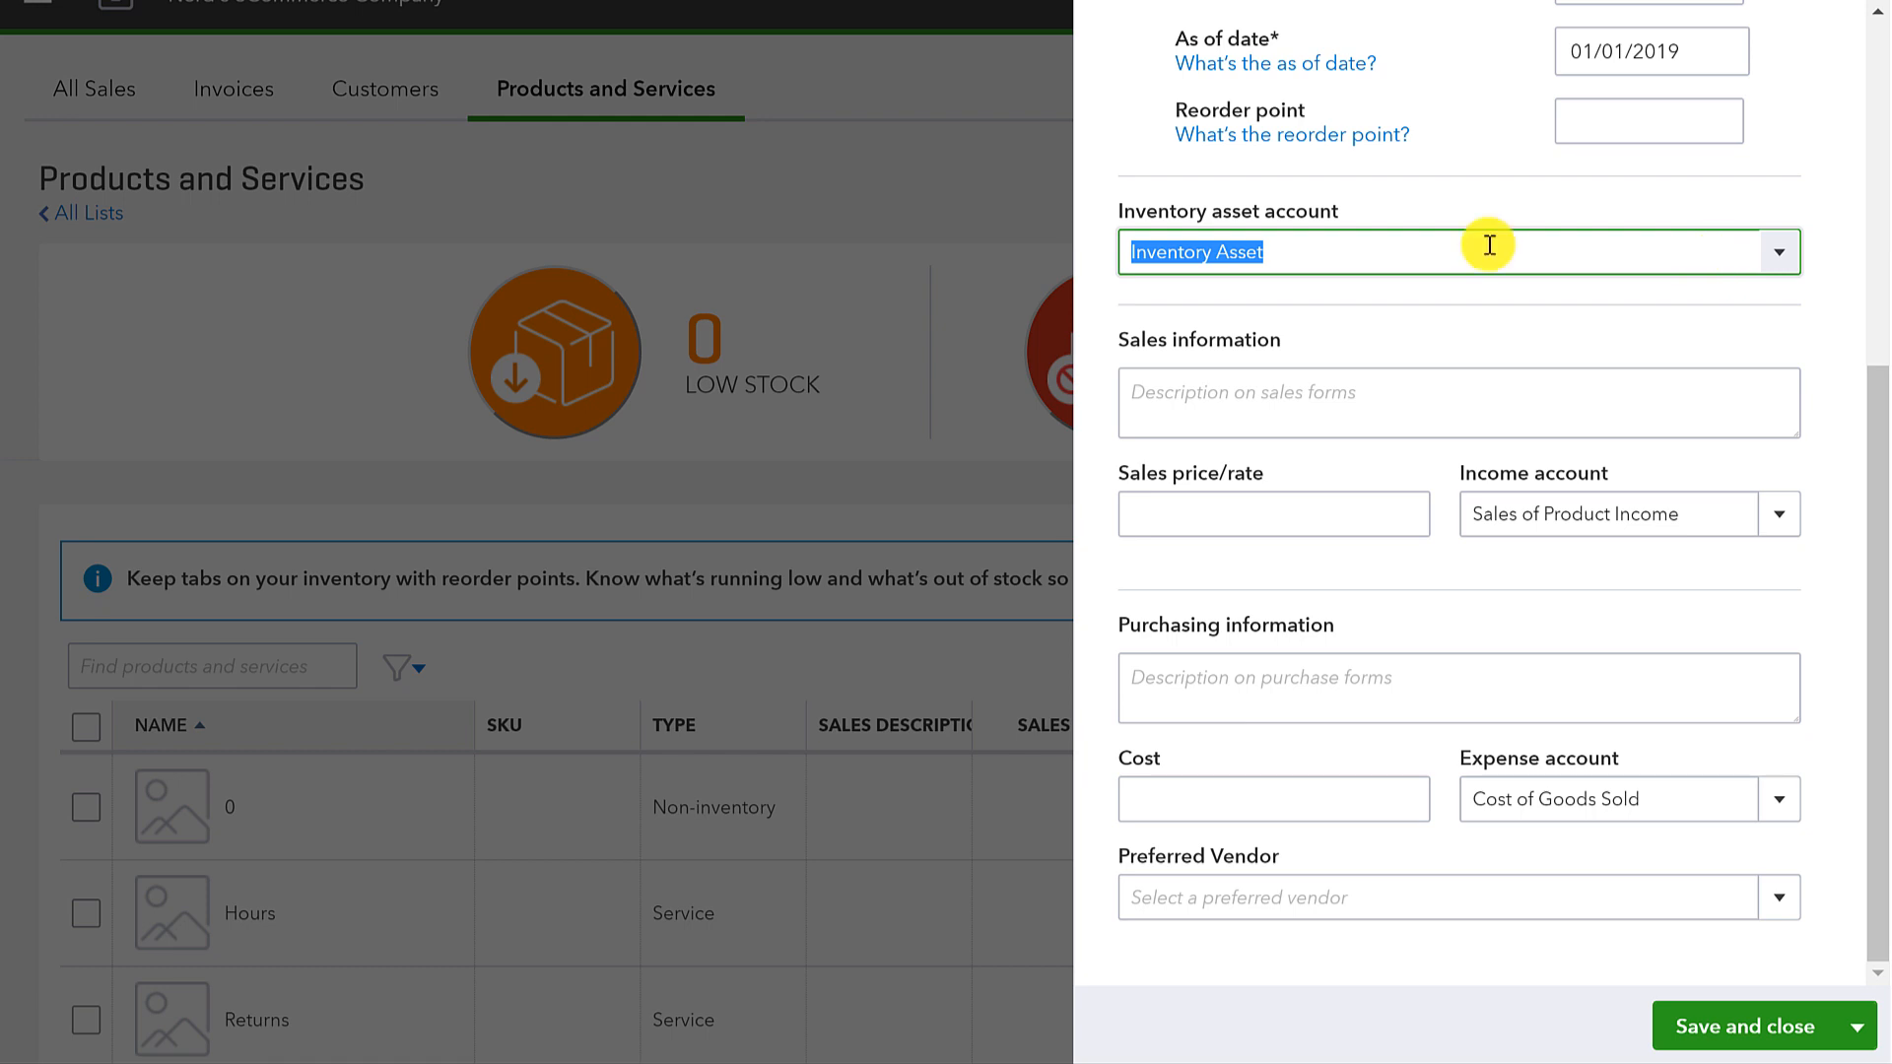
left_click(1272, 512)
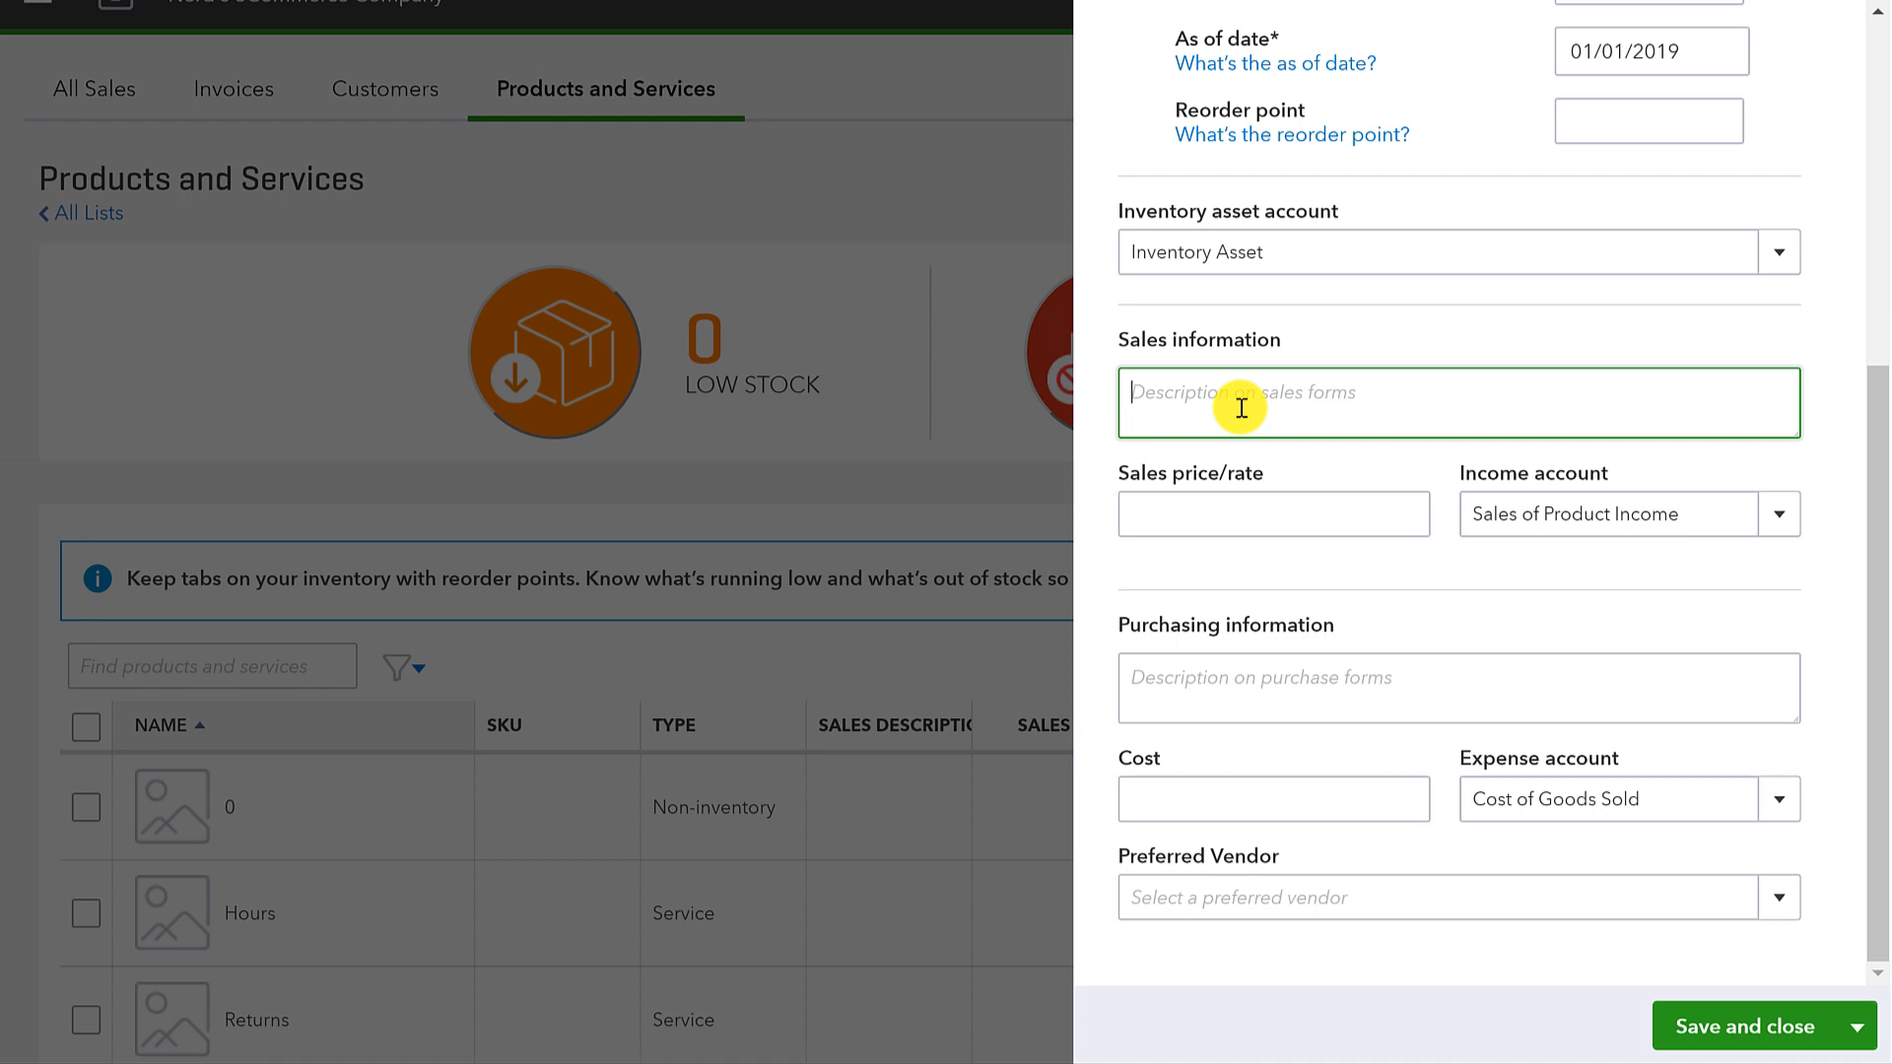
mouse_move(1167, 414)
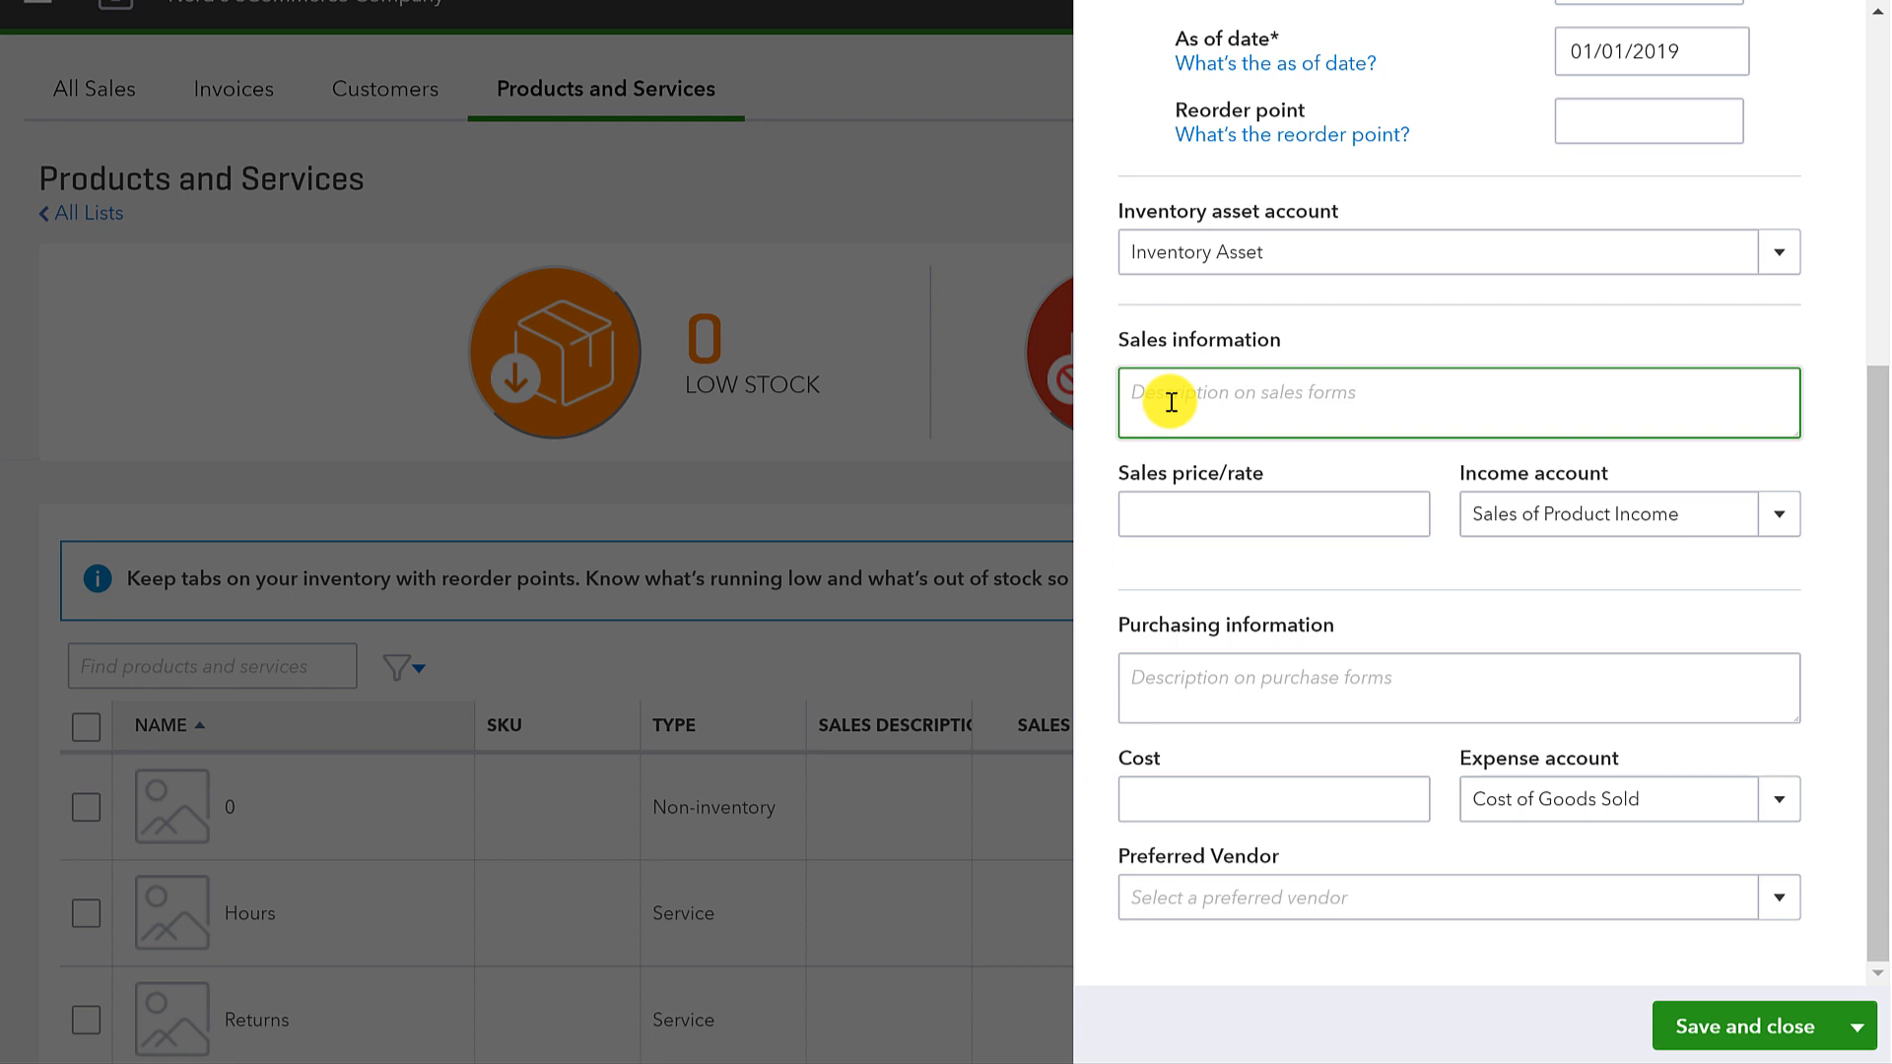
left_click(1272, 514)
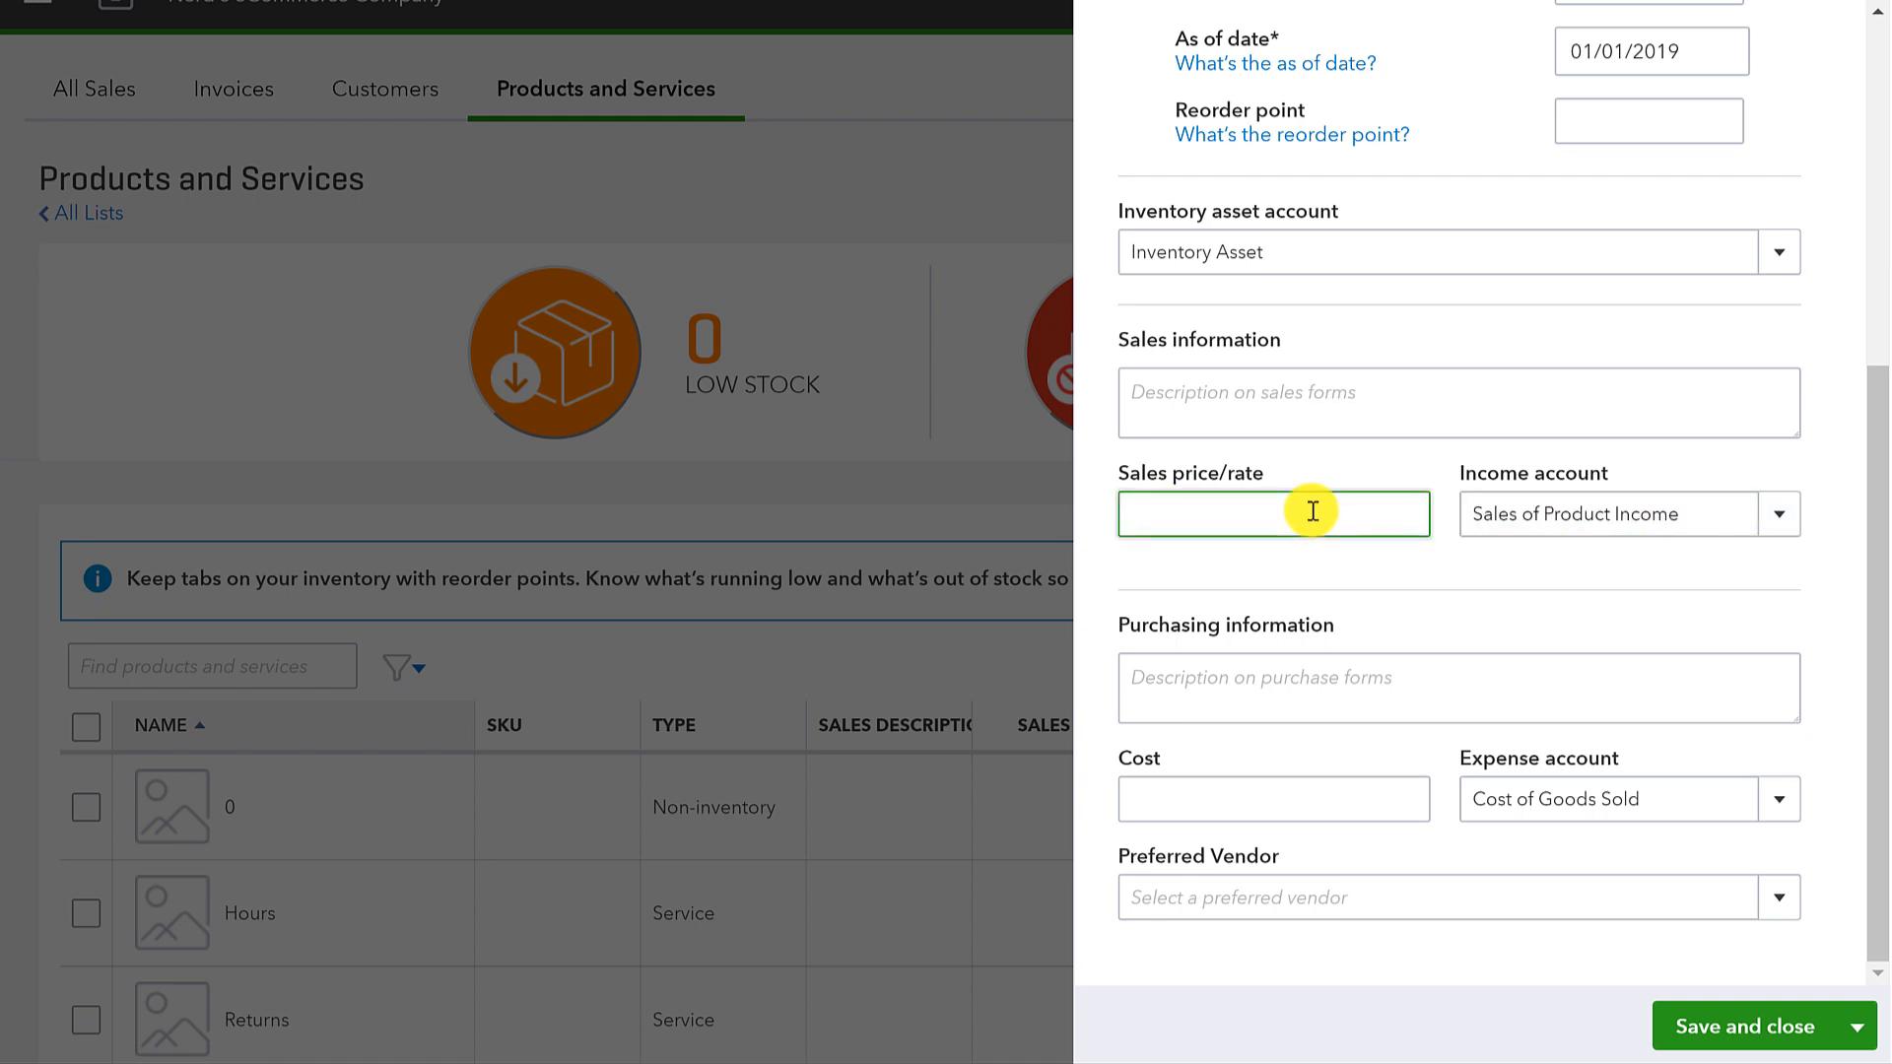
mouse_move(1327, 522)
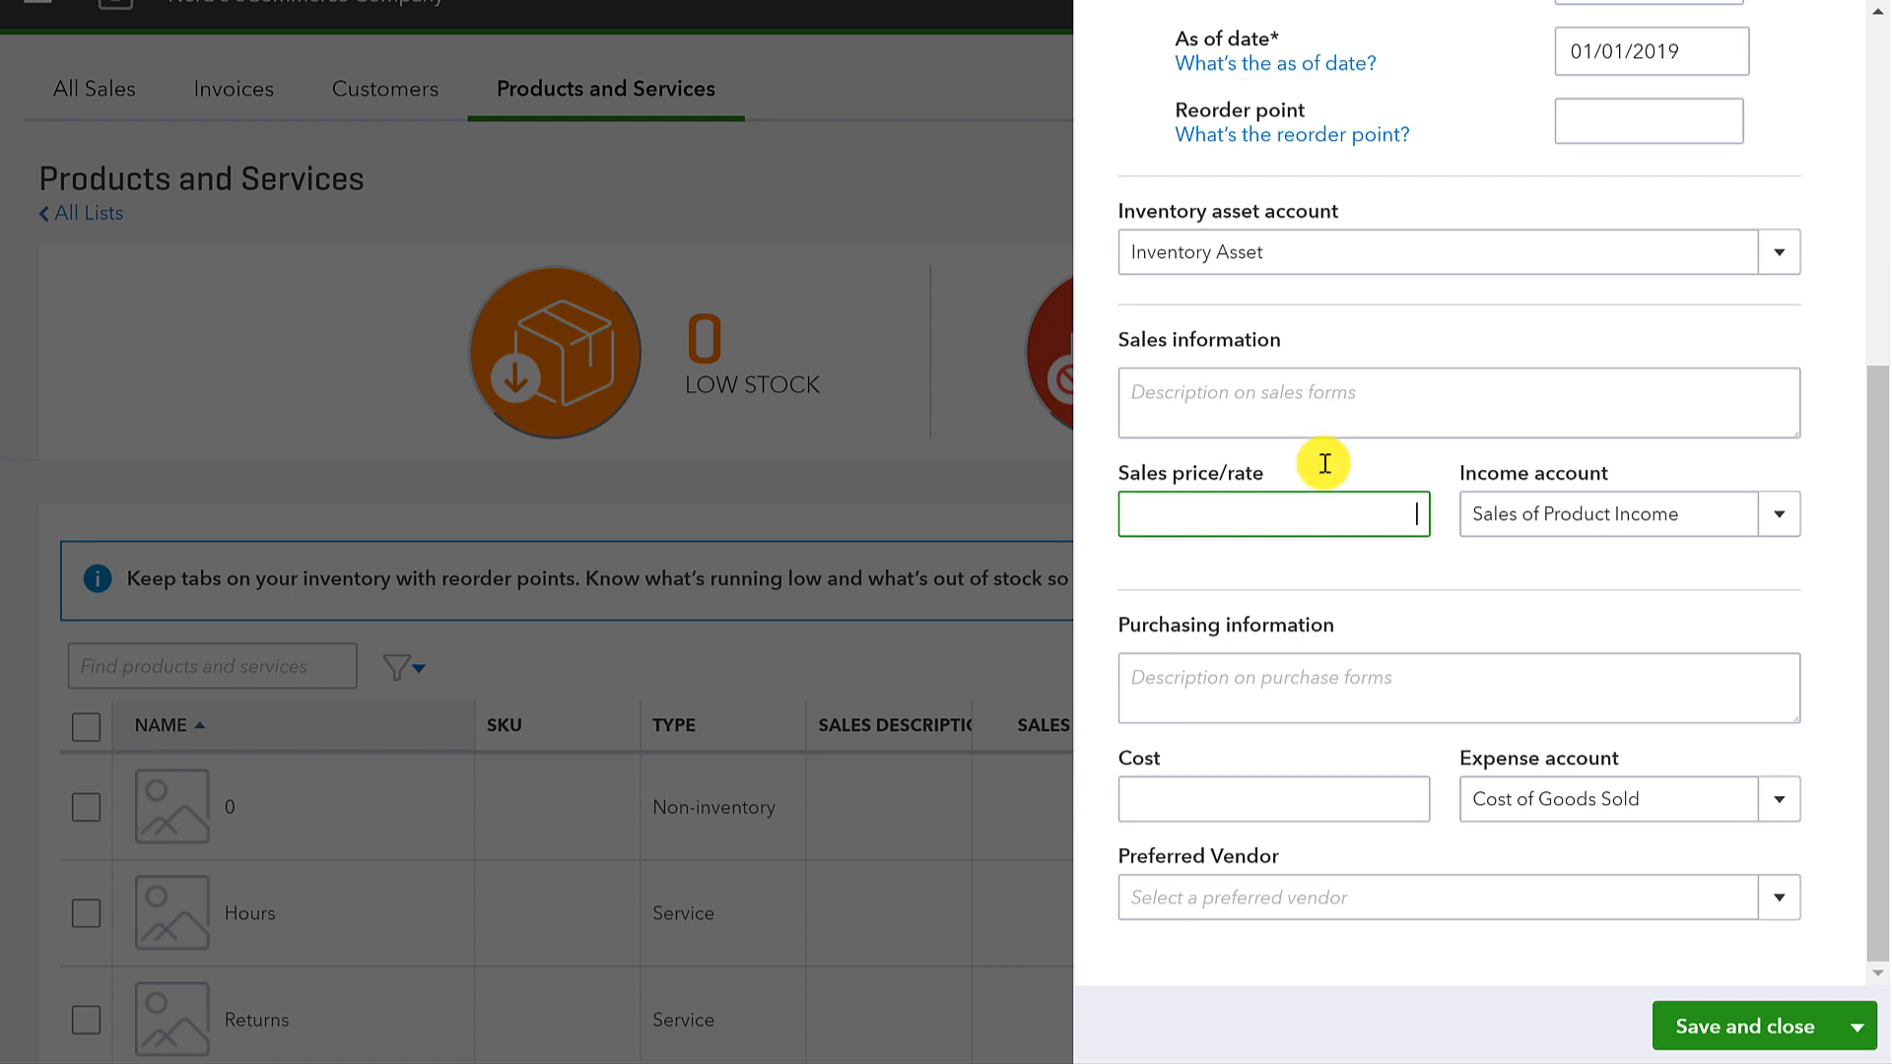
left_click(1612, 512)
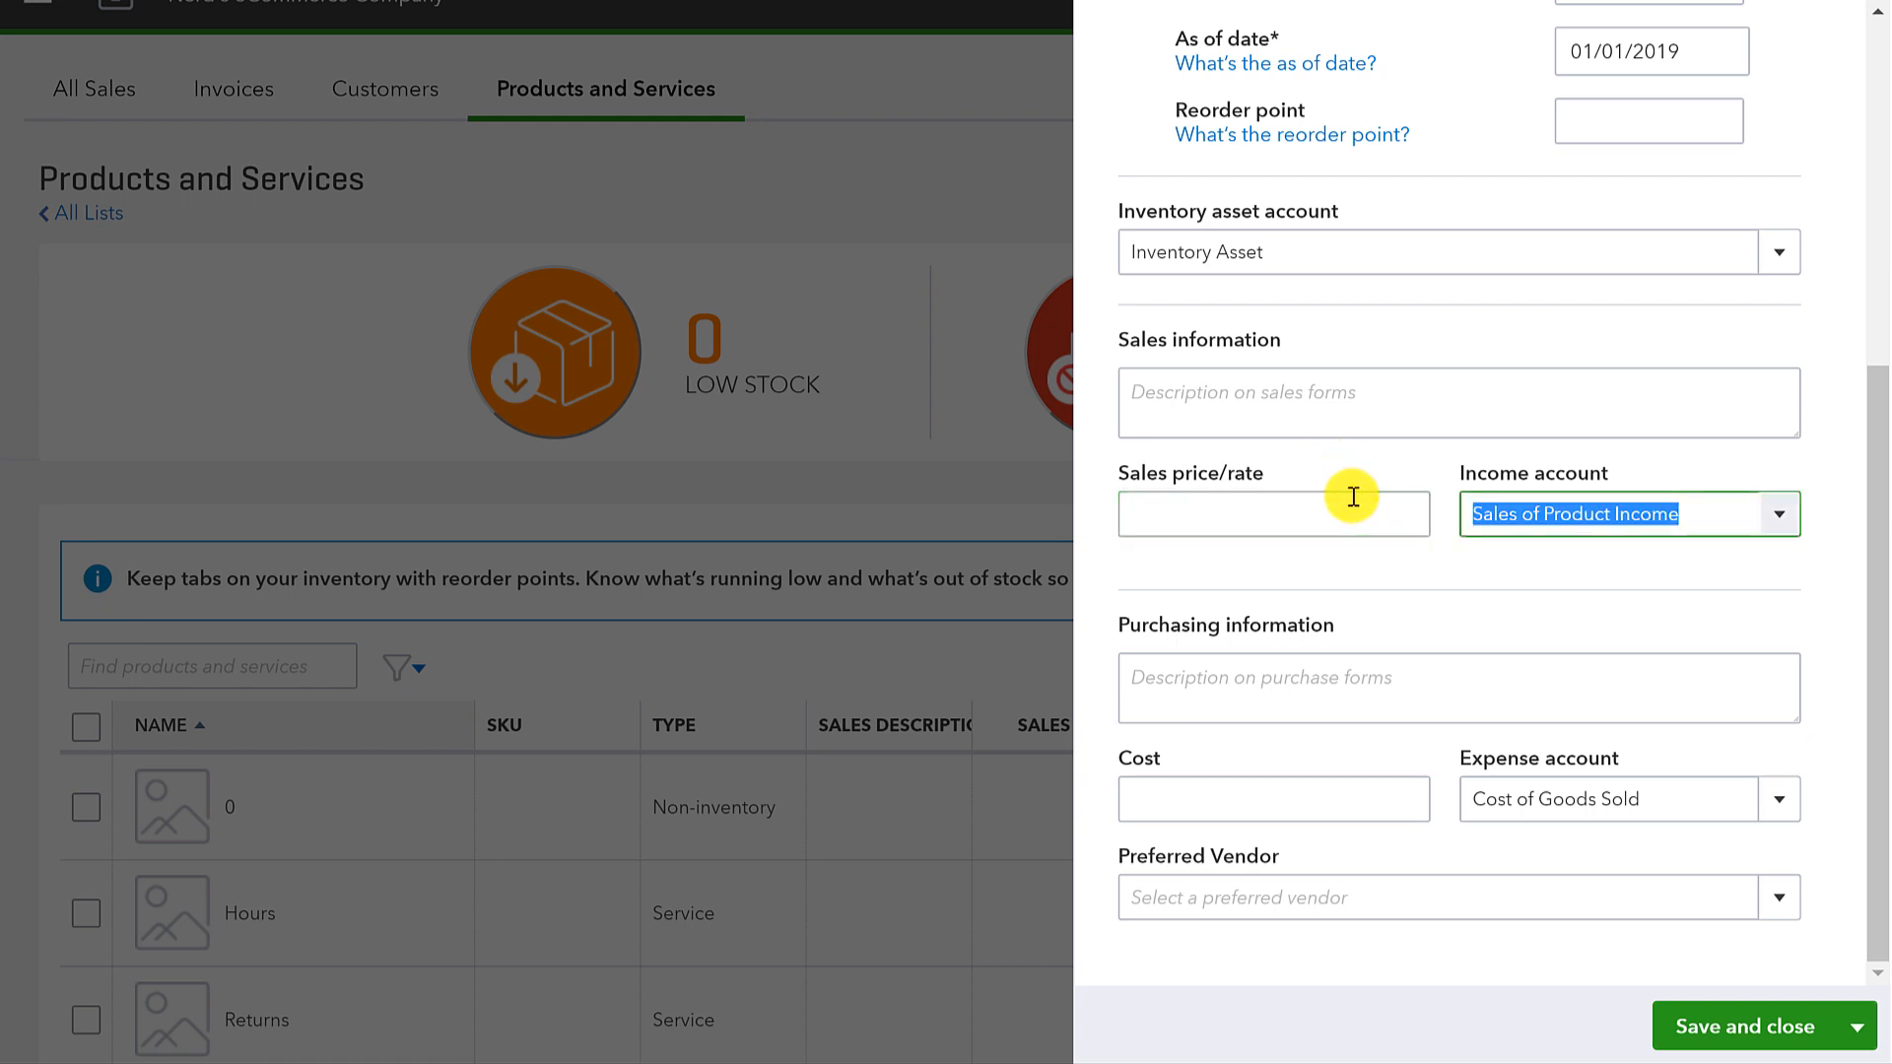
left_click(1272, 515)
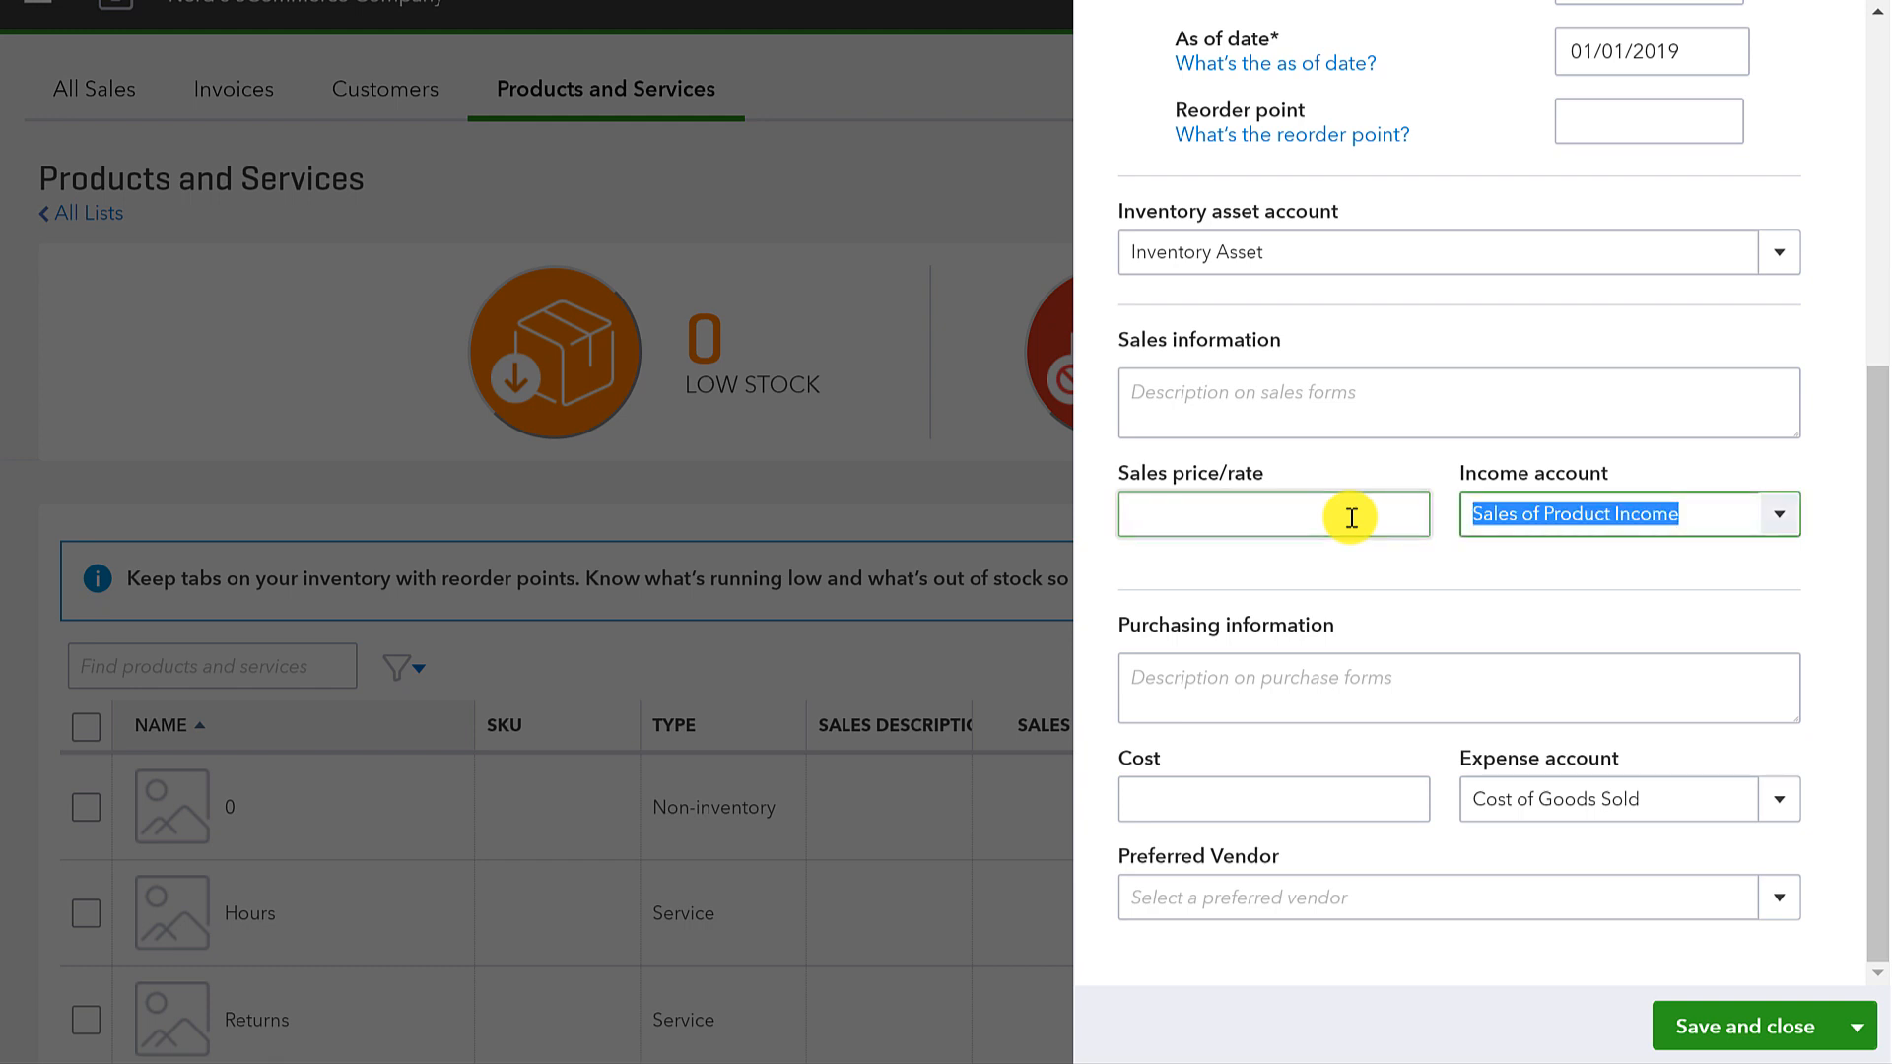
left_click(1779, 514)
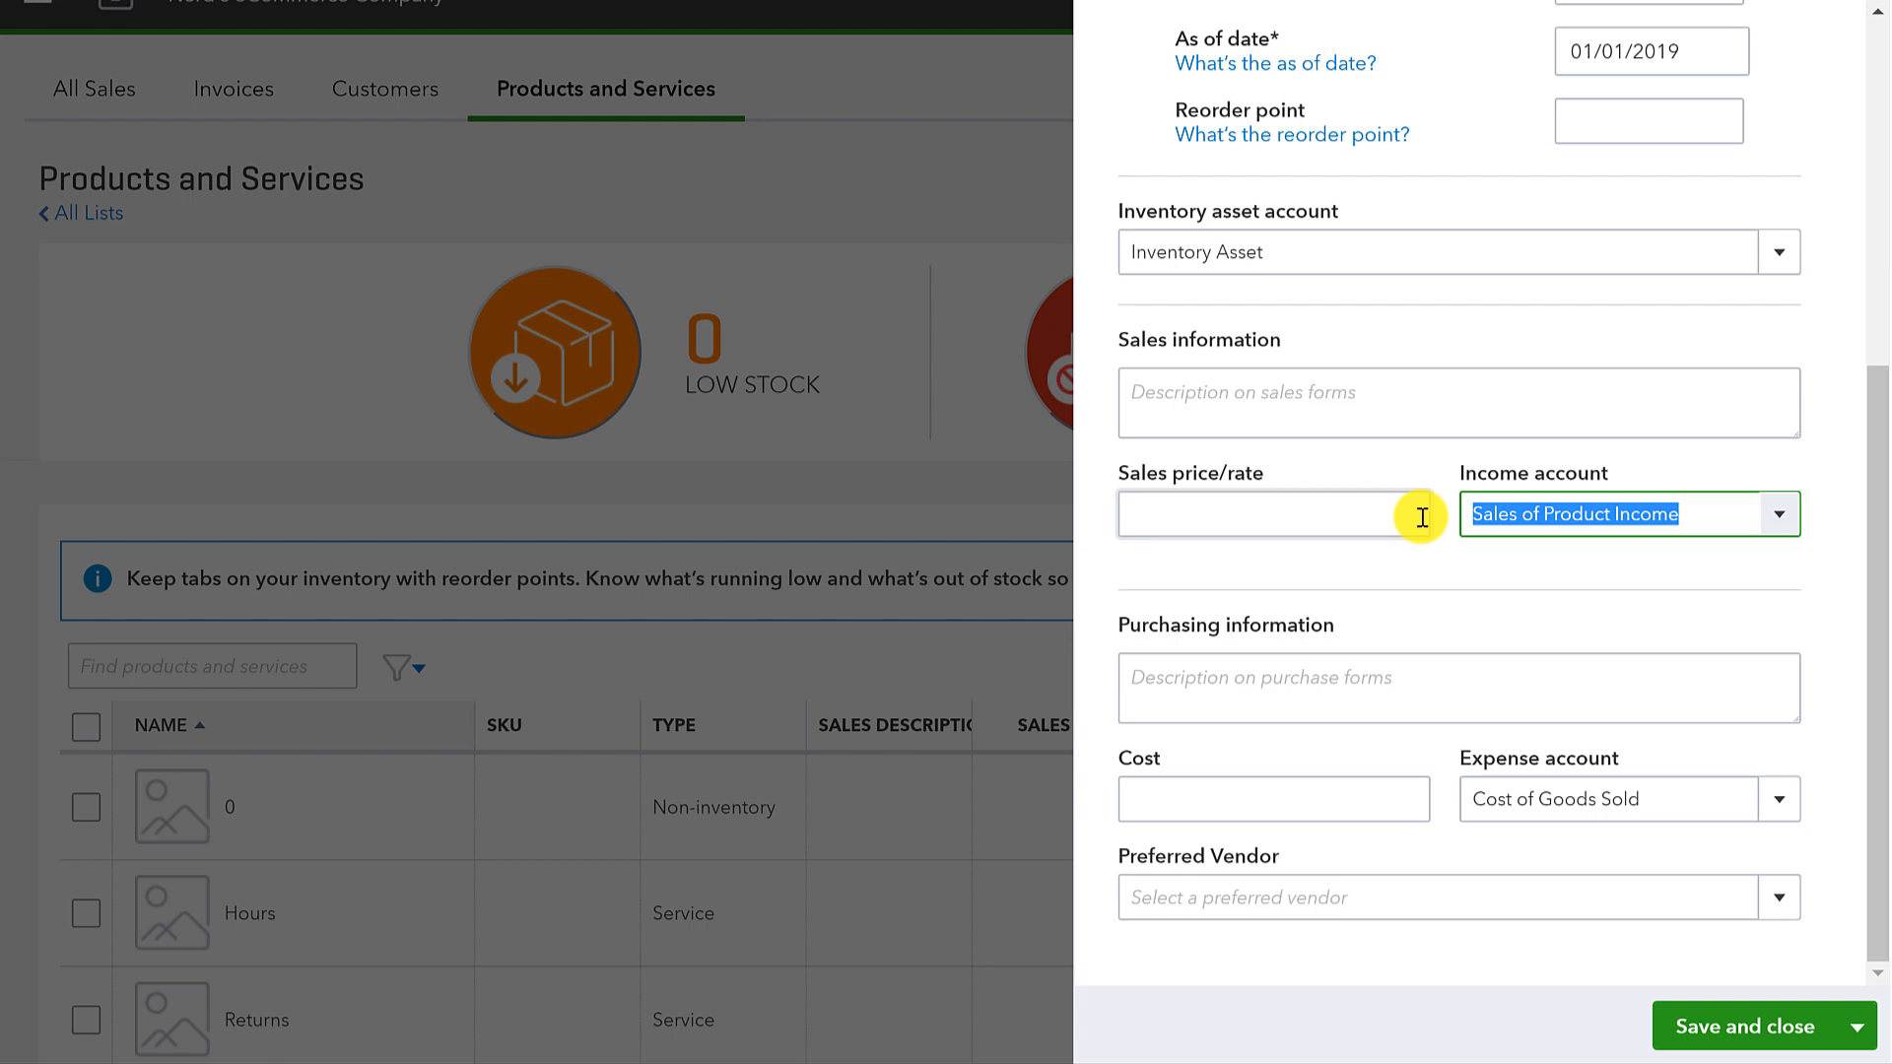
left_click(1273, 512)
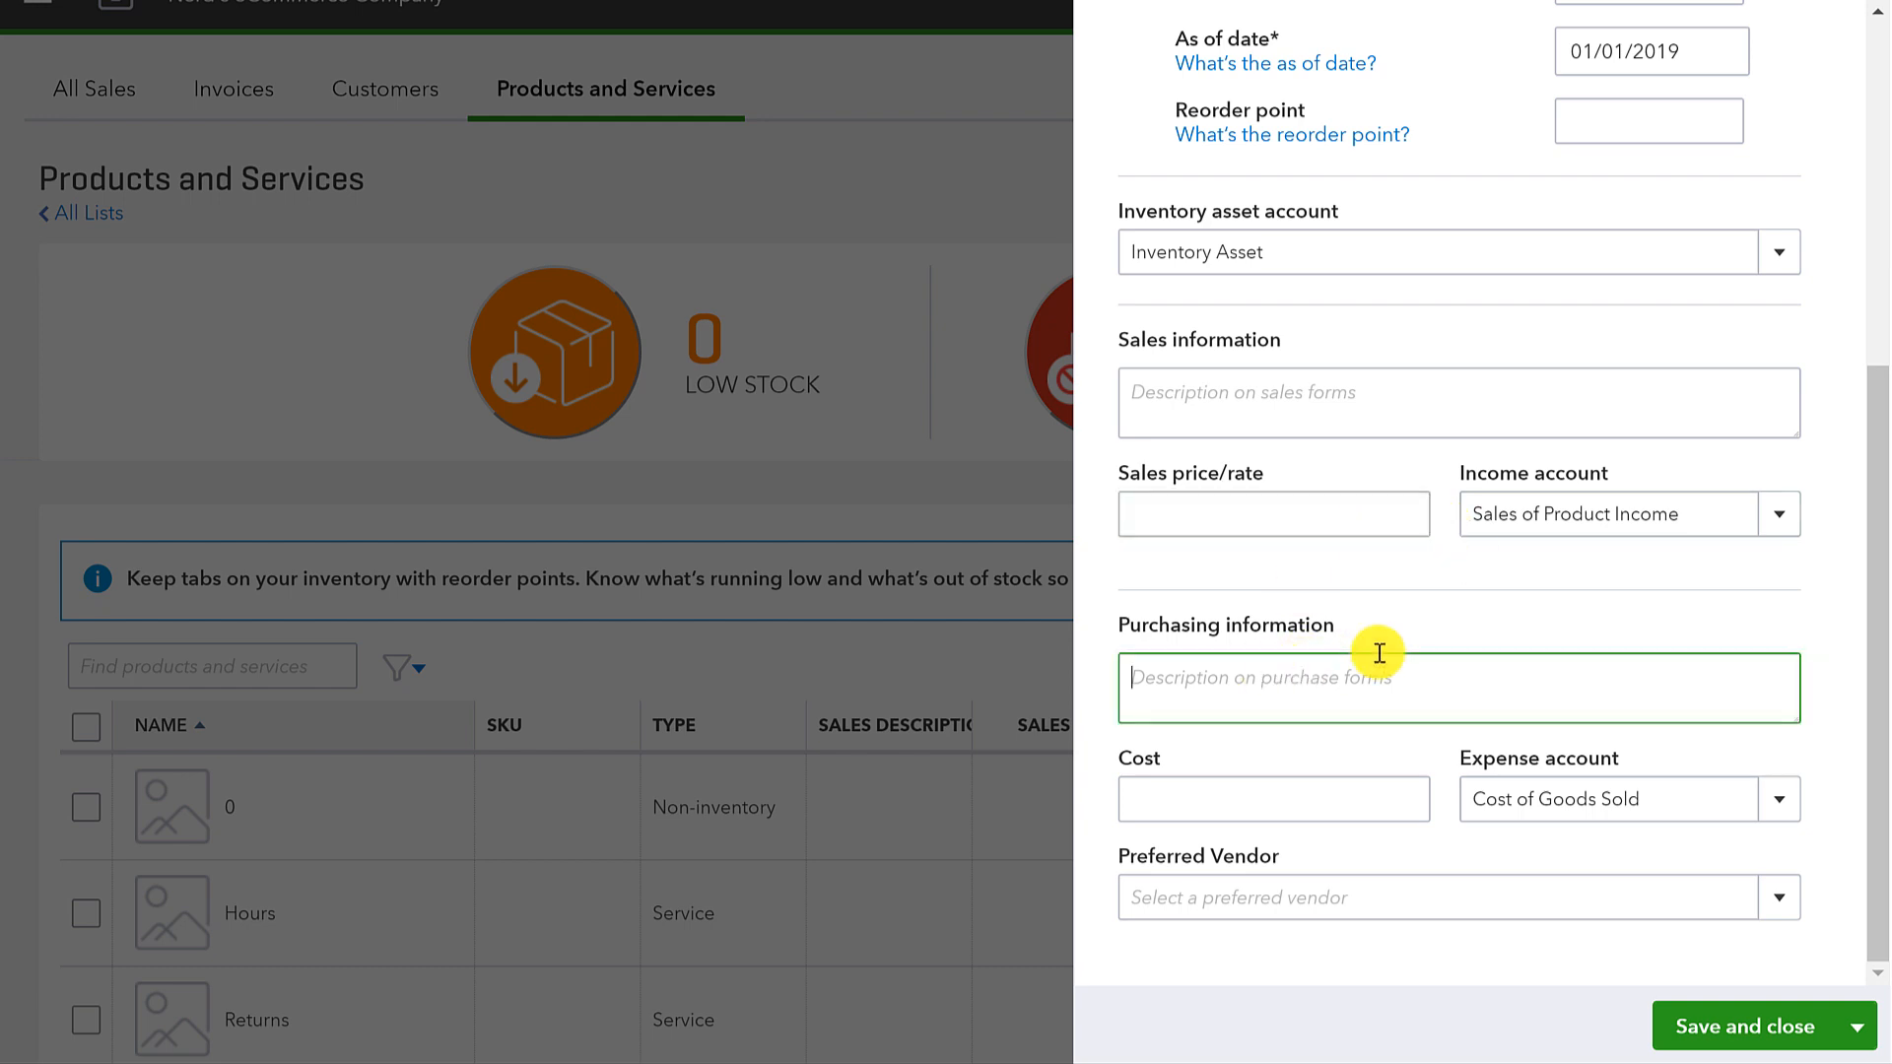
mouse_move(1384, 709)
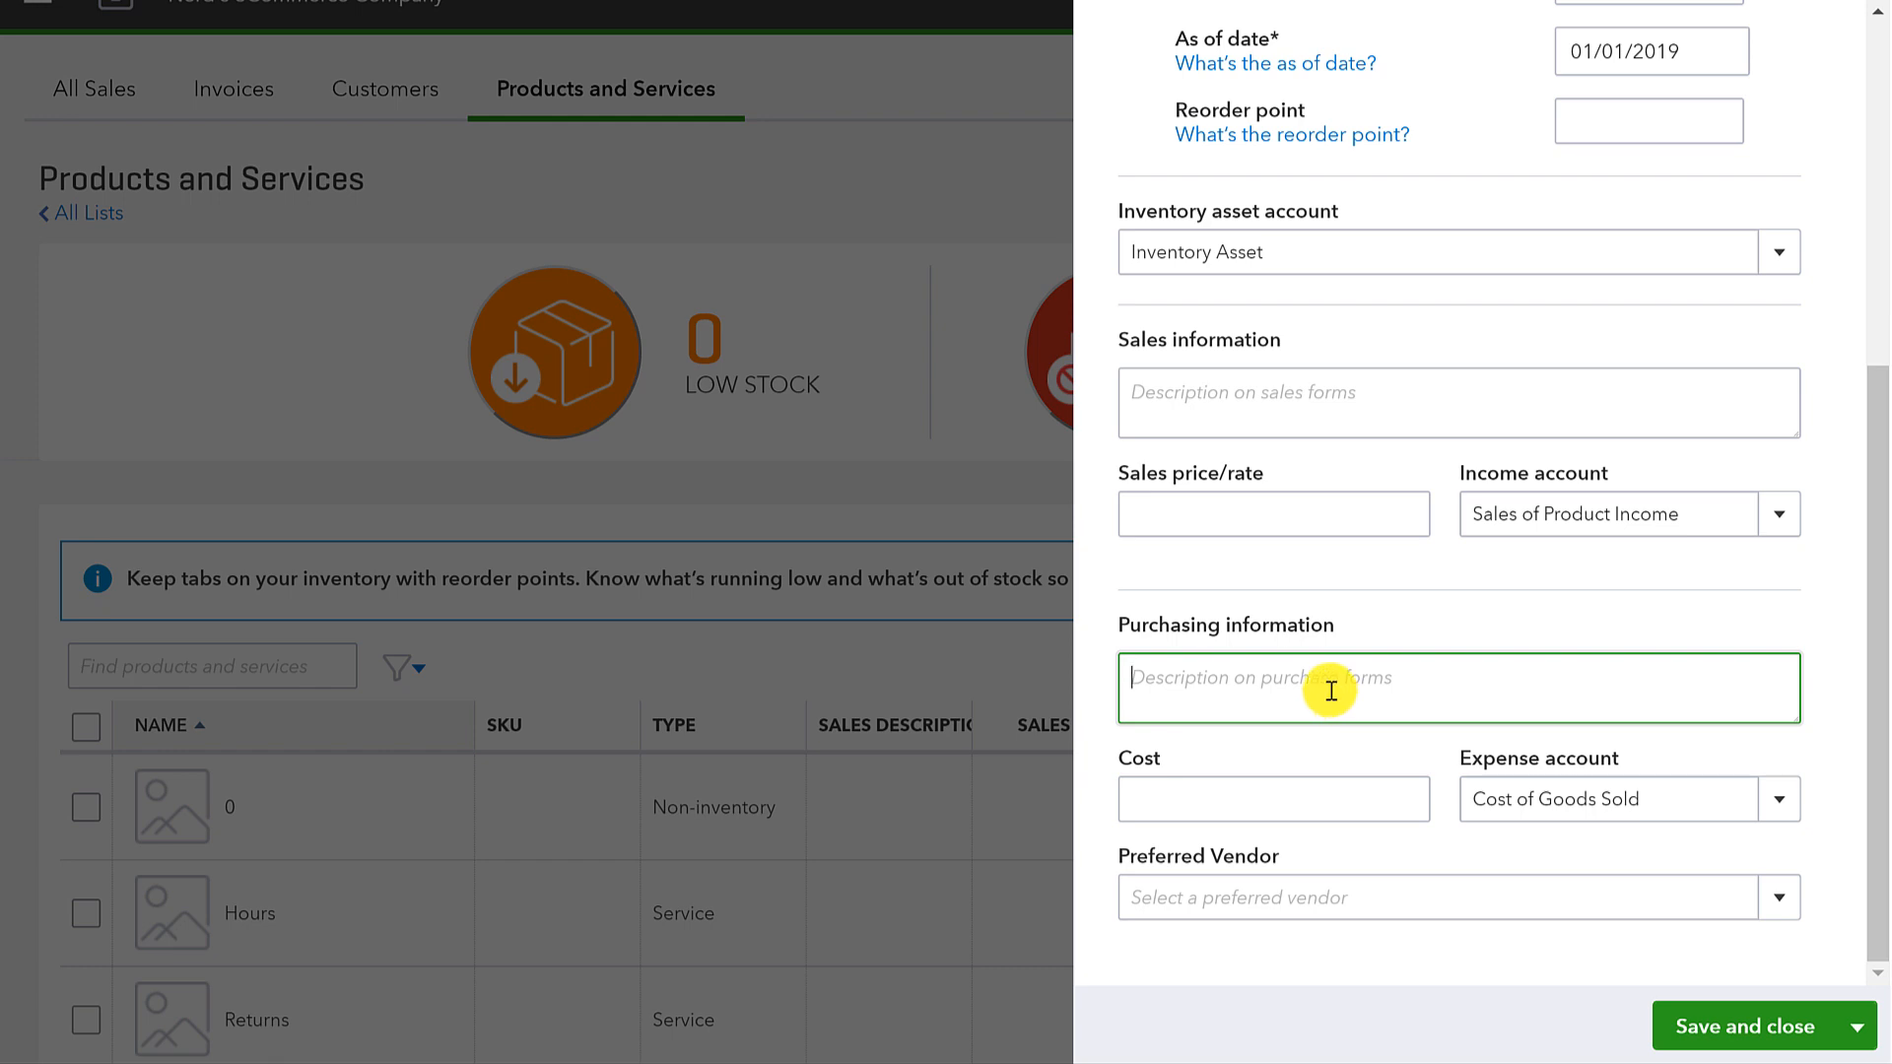
left_click(1272, 799)
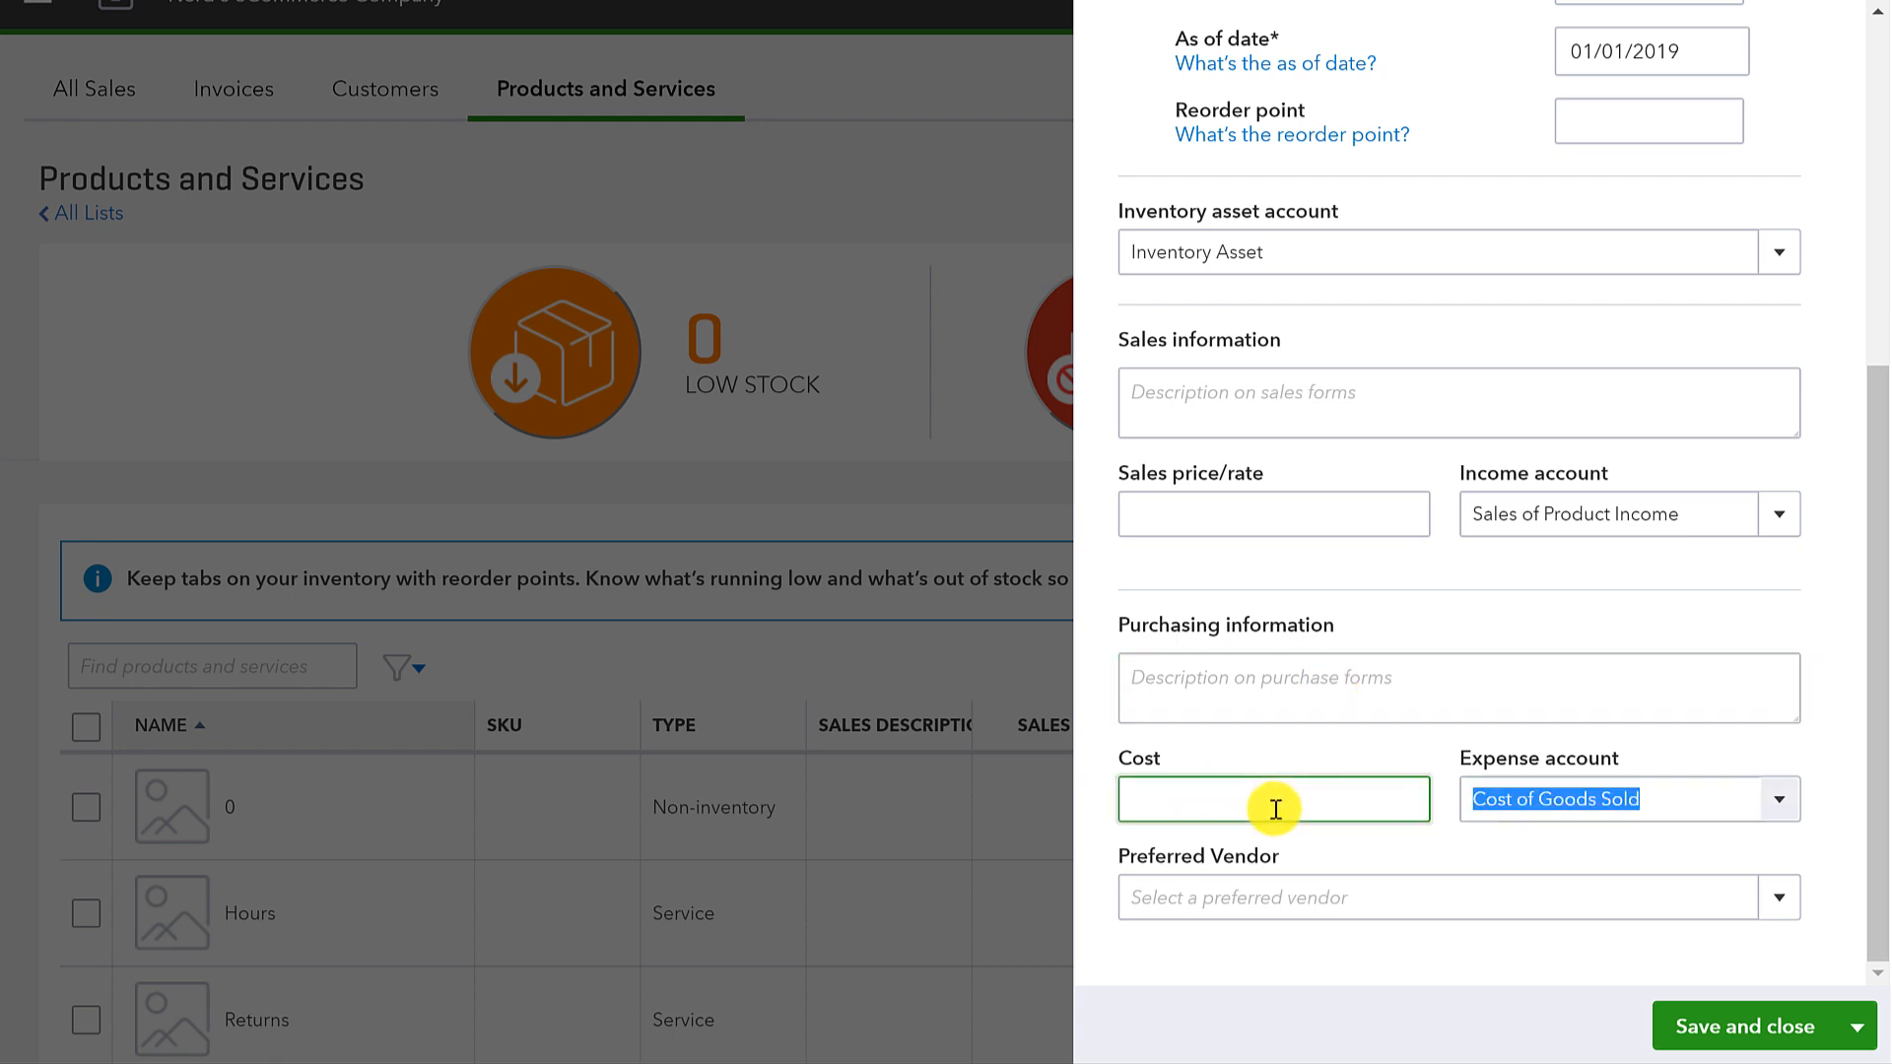
left_click(1629, 799)
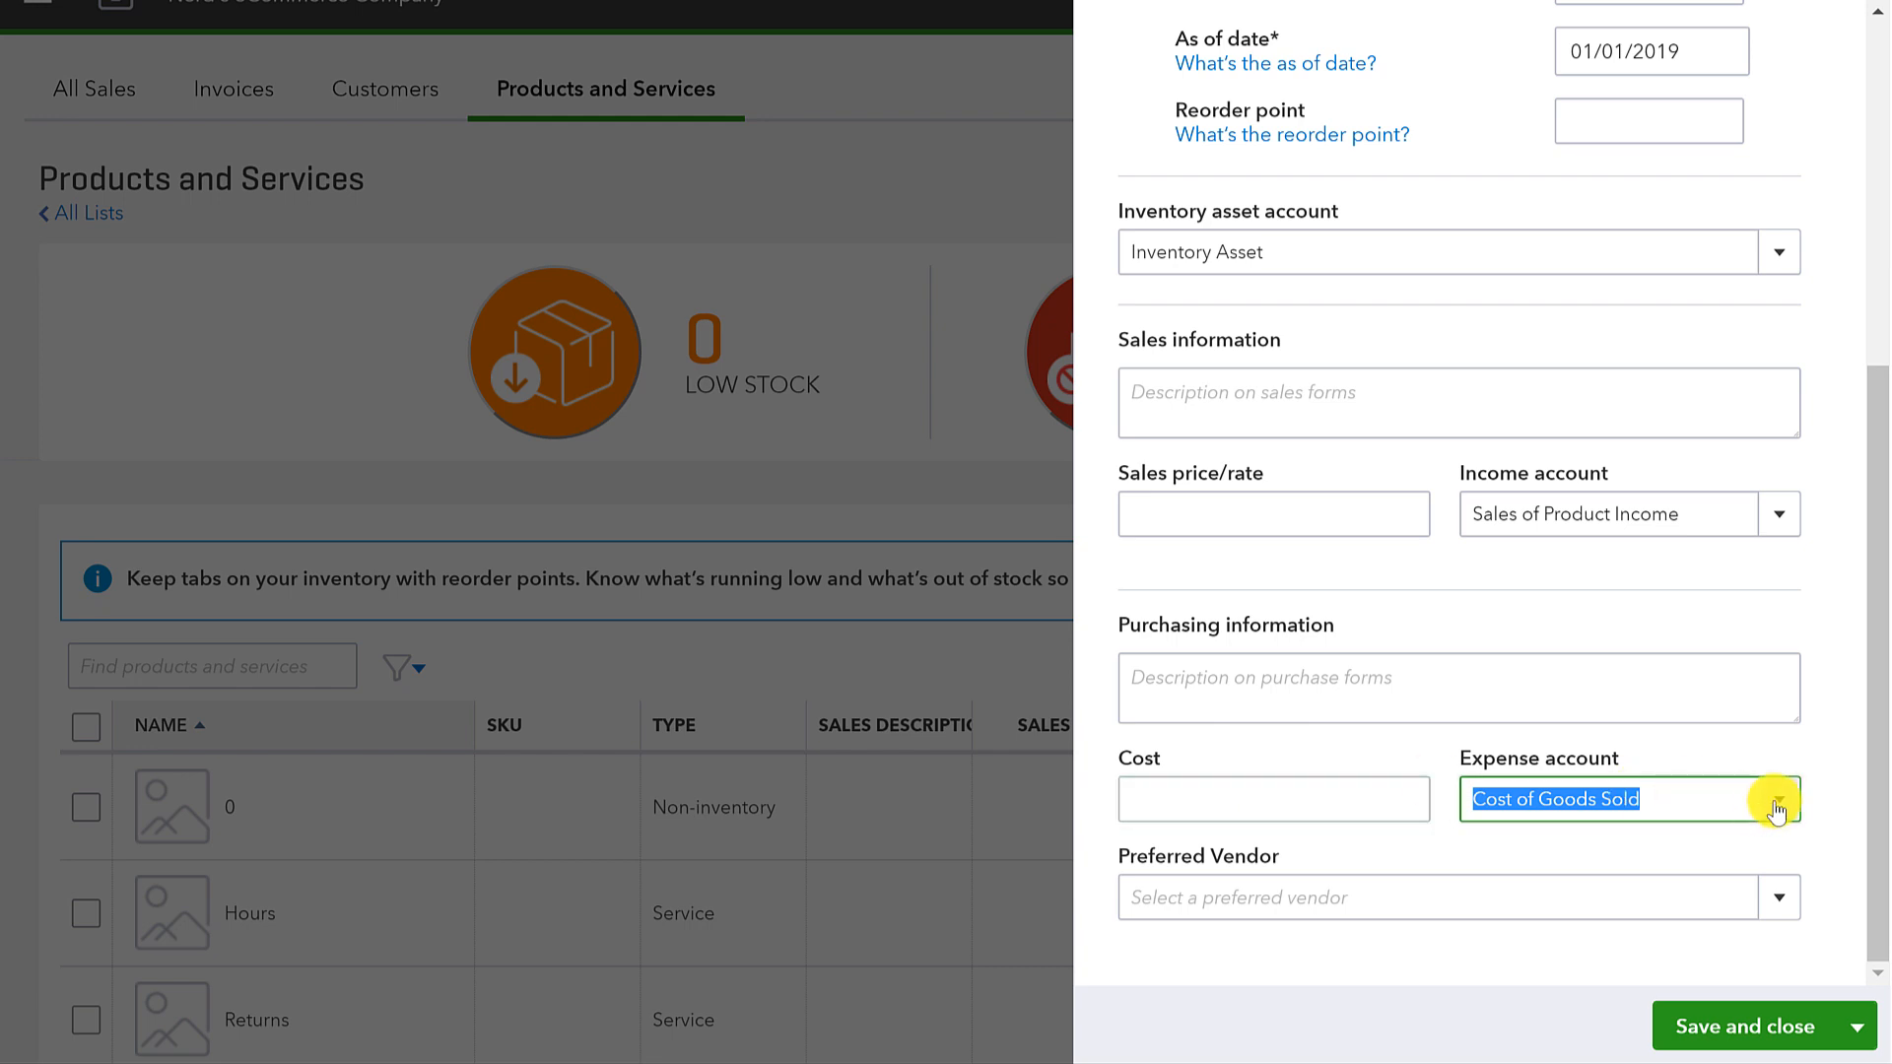
left_click(1776, 799)
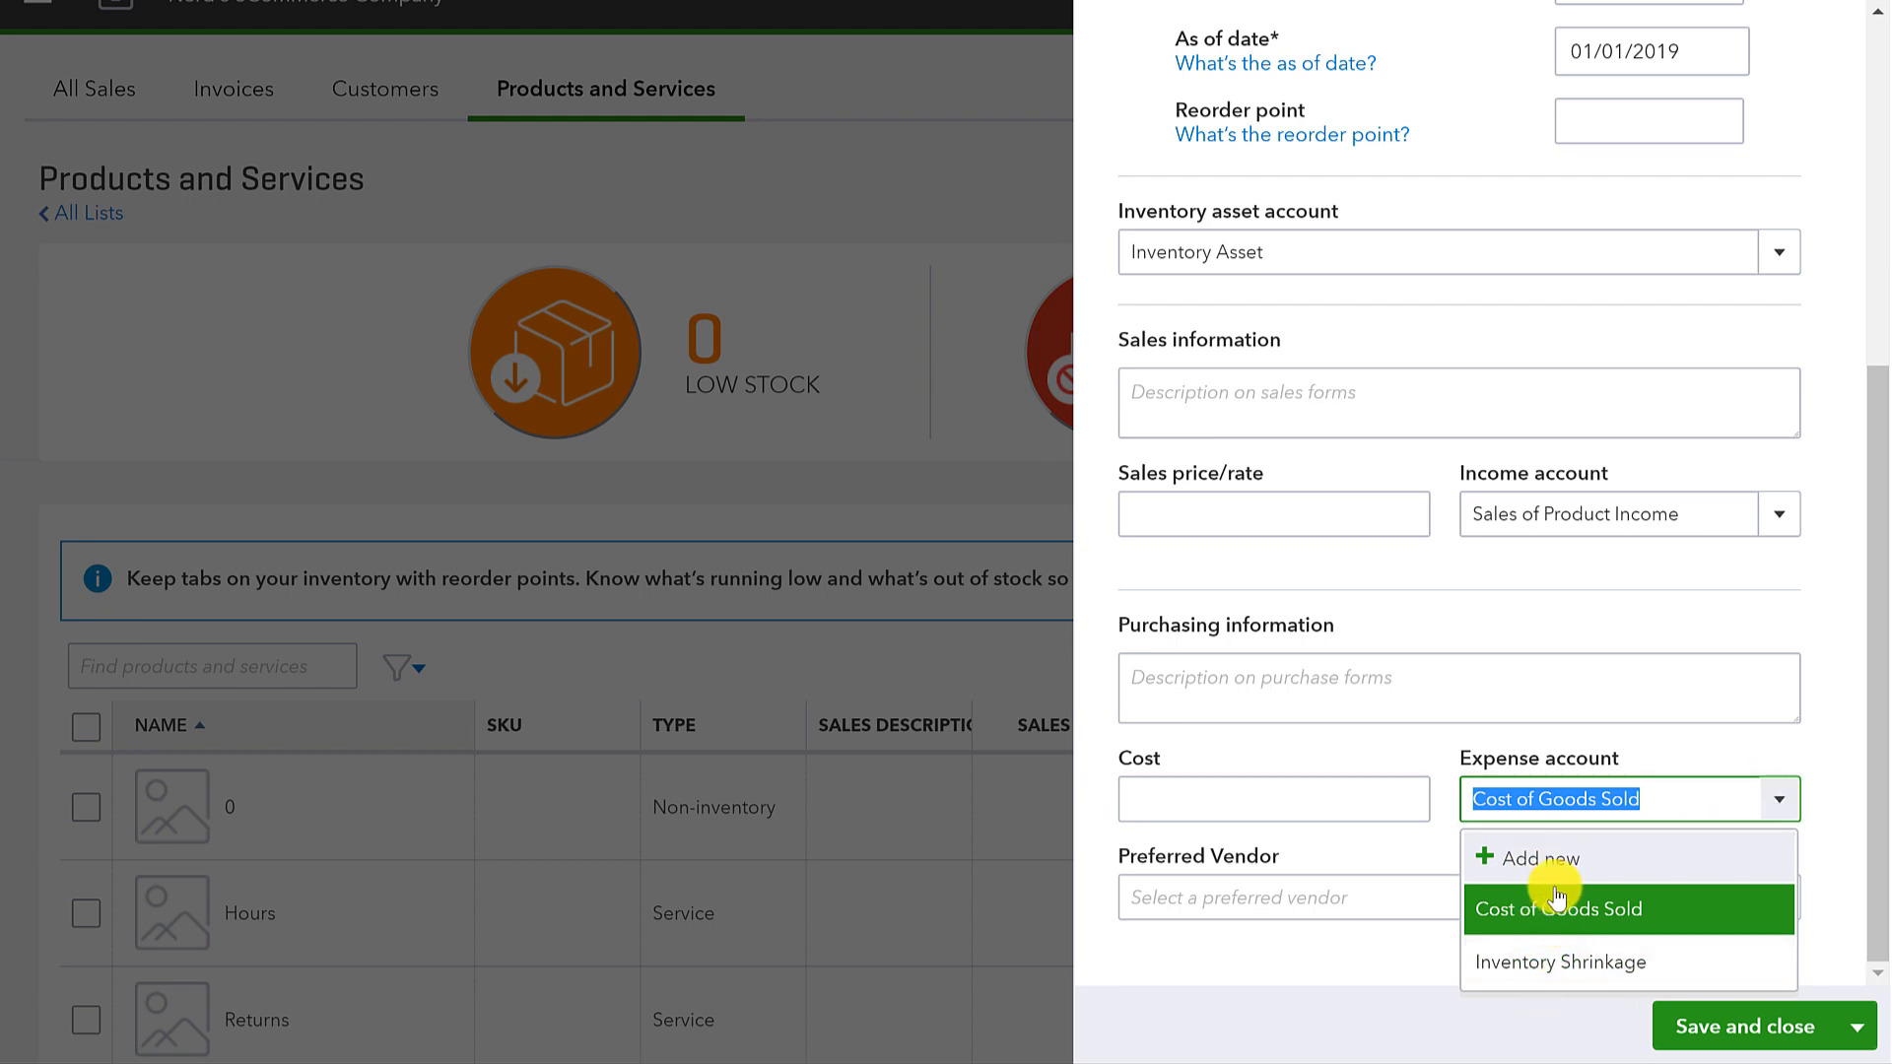
mouse_move(1553, 916)
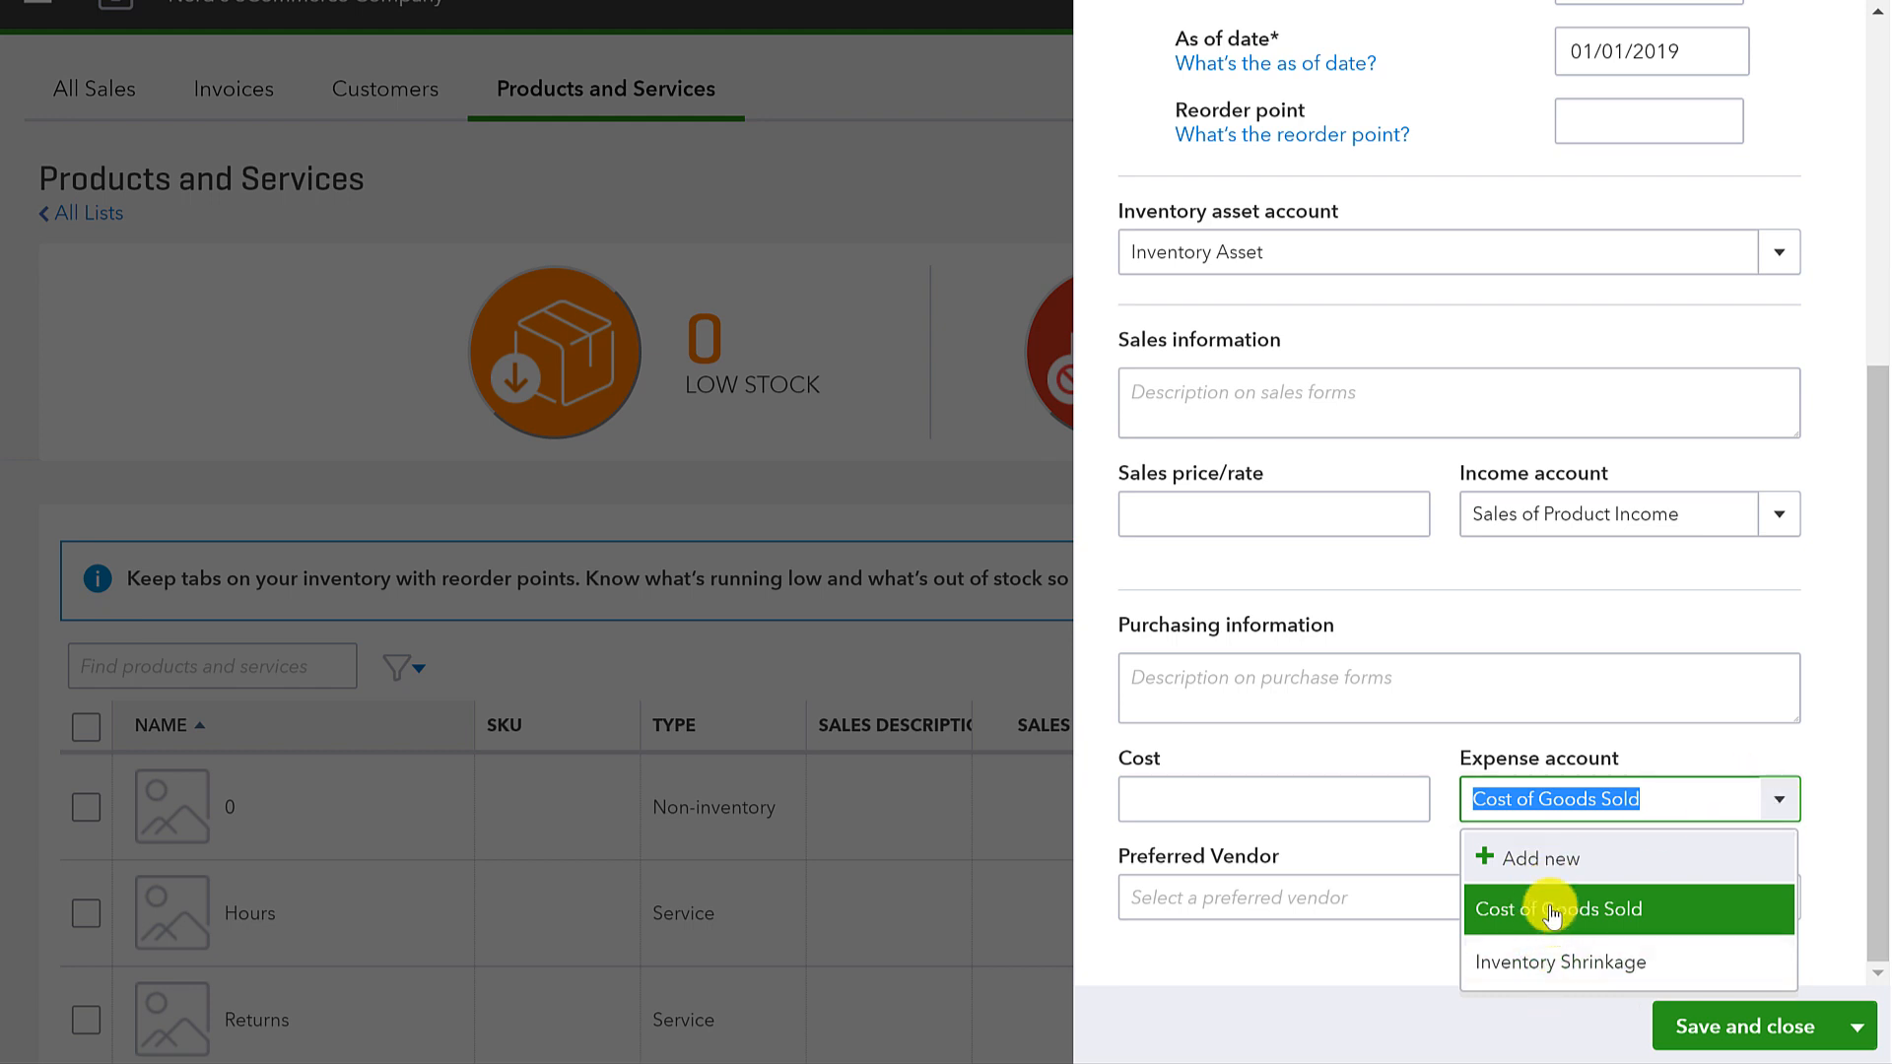
left_click(1557, 909)
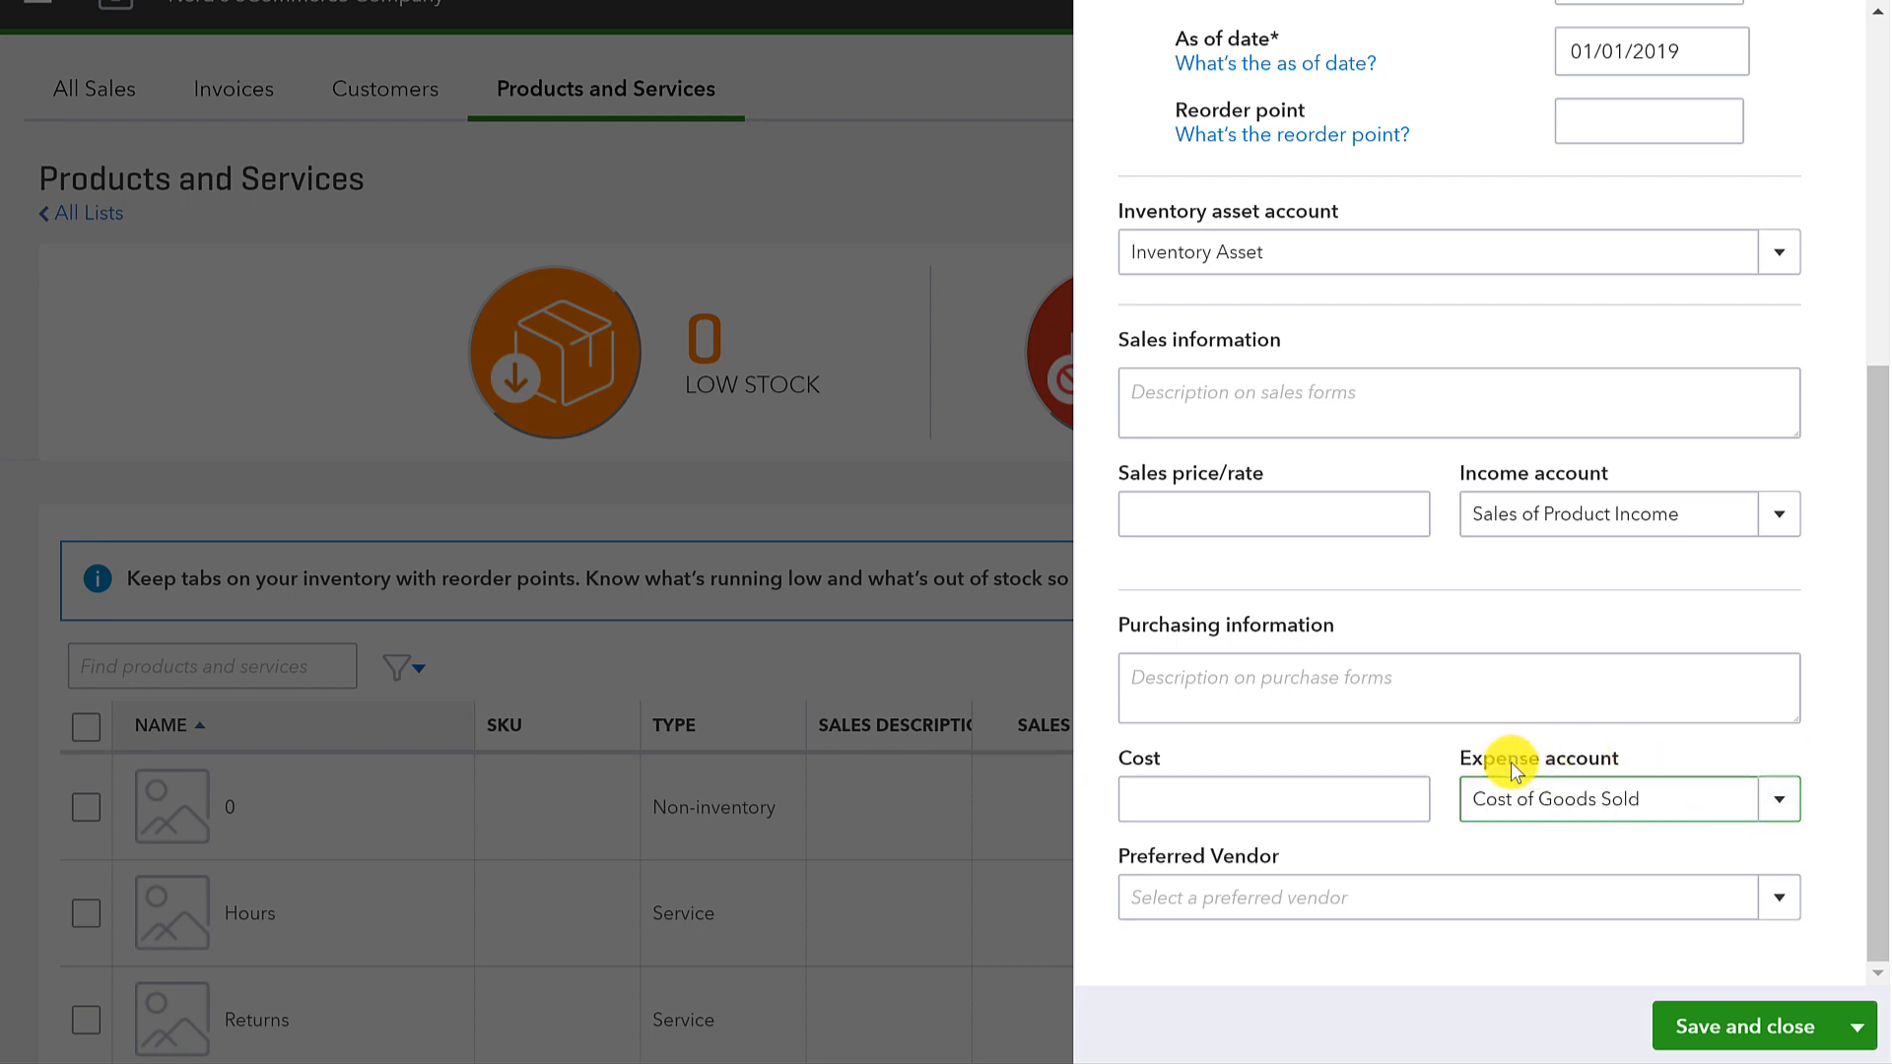
left_click(1606, 799)
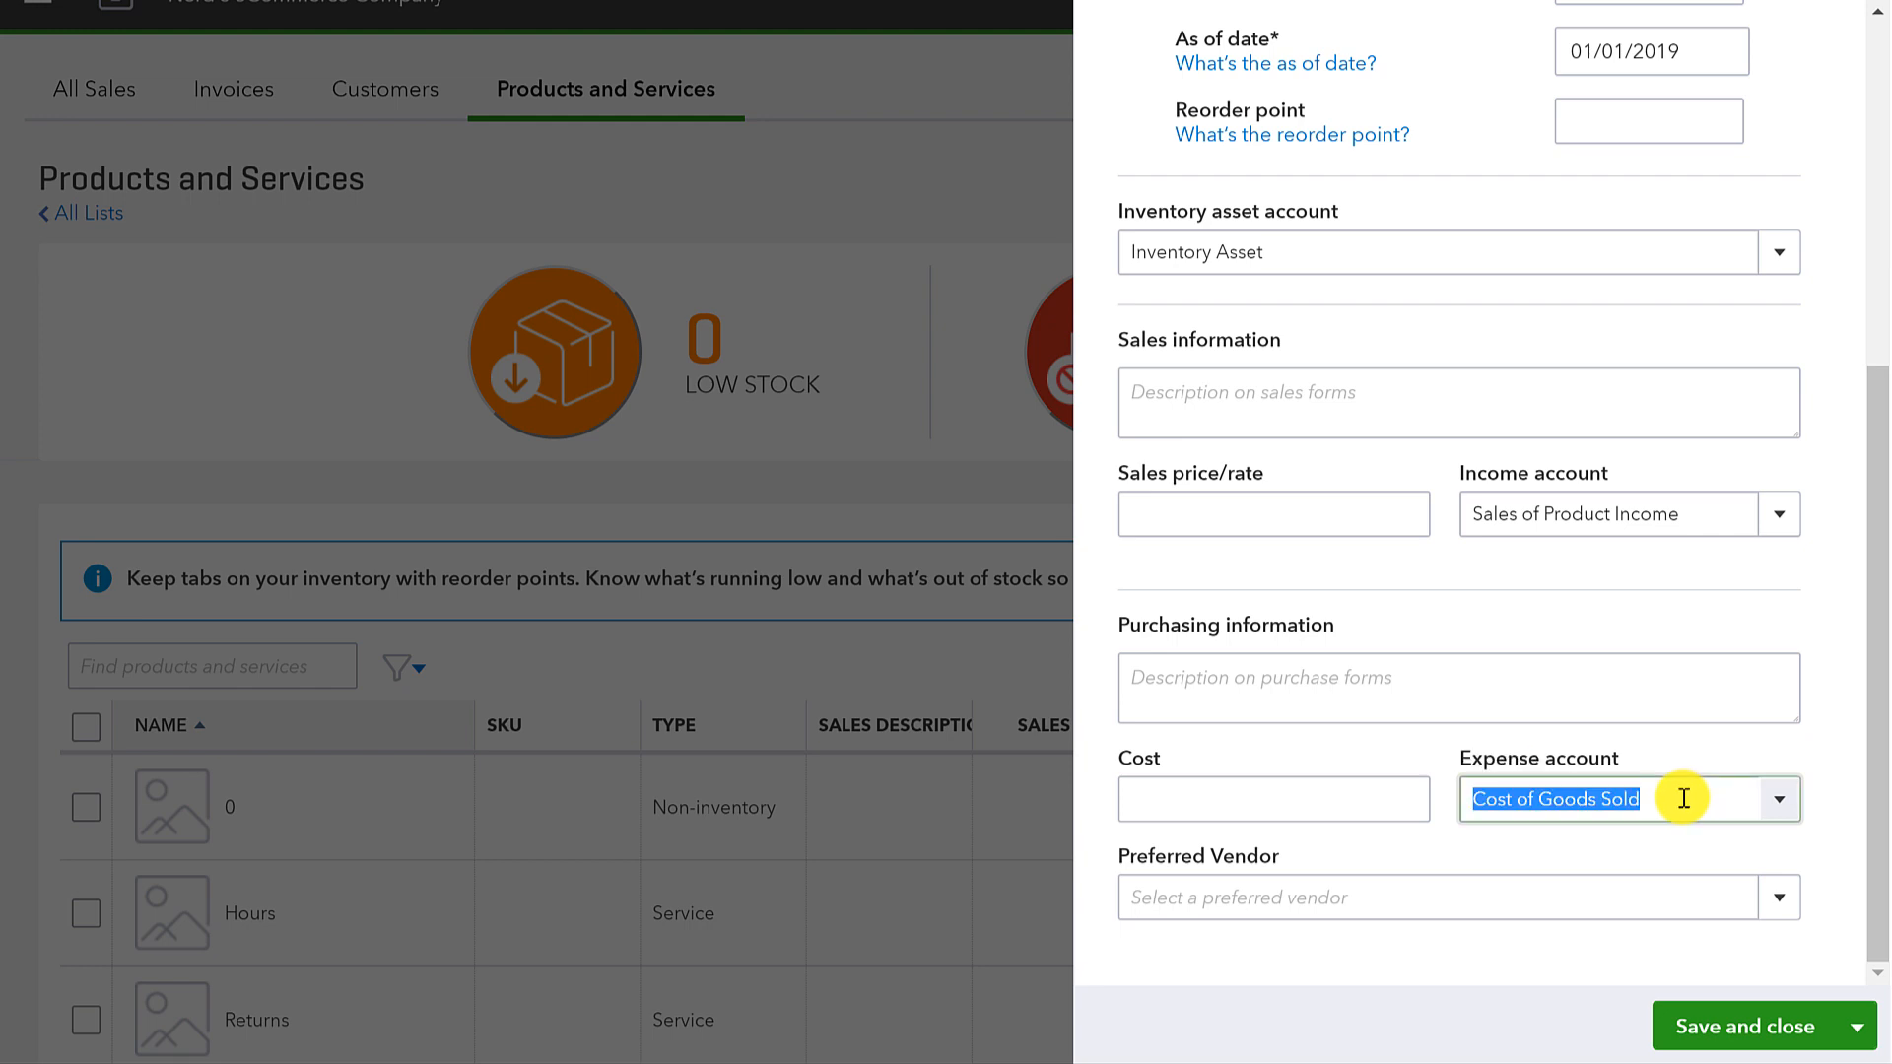
left_click(1629, 799)
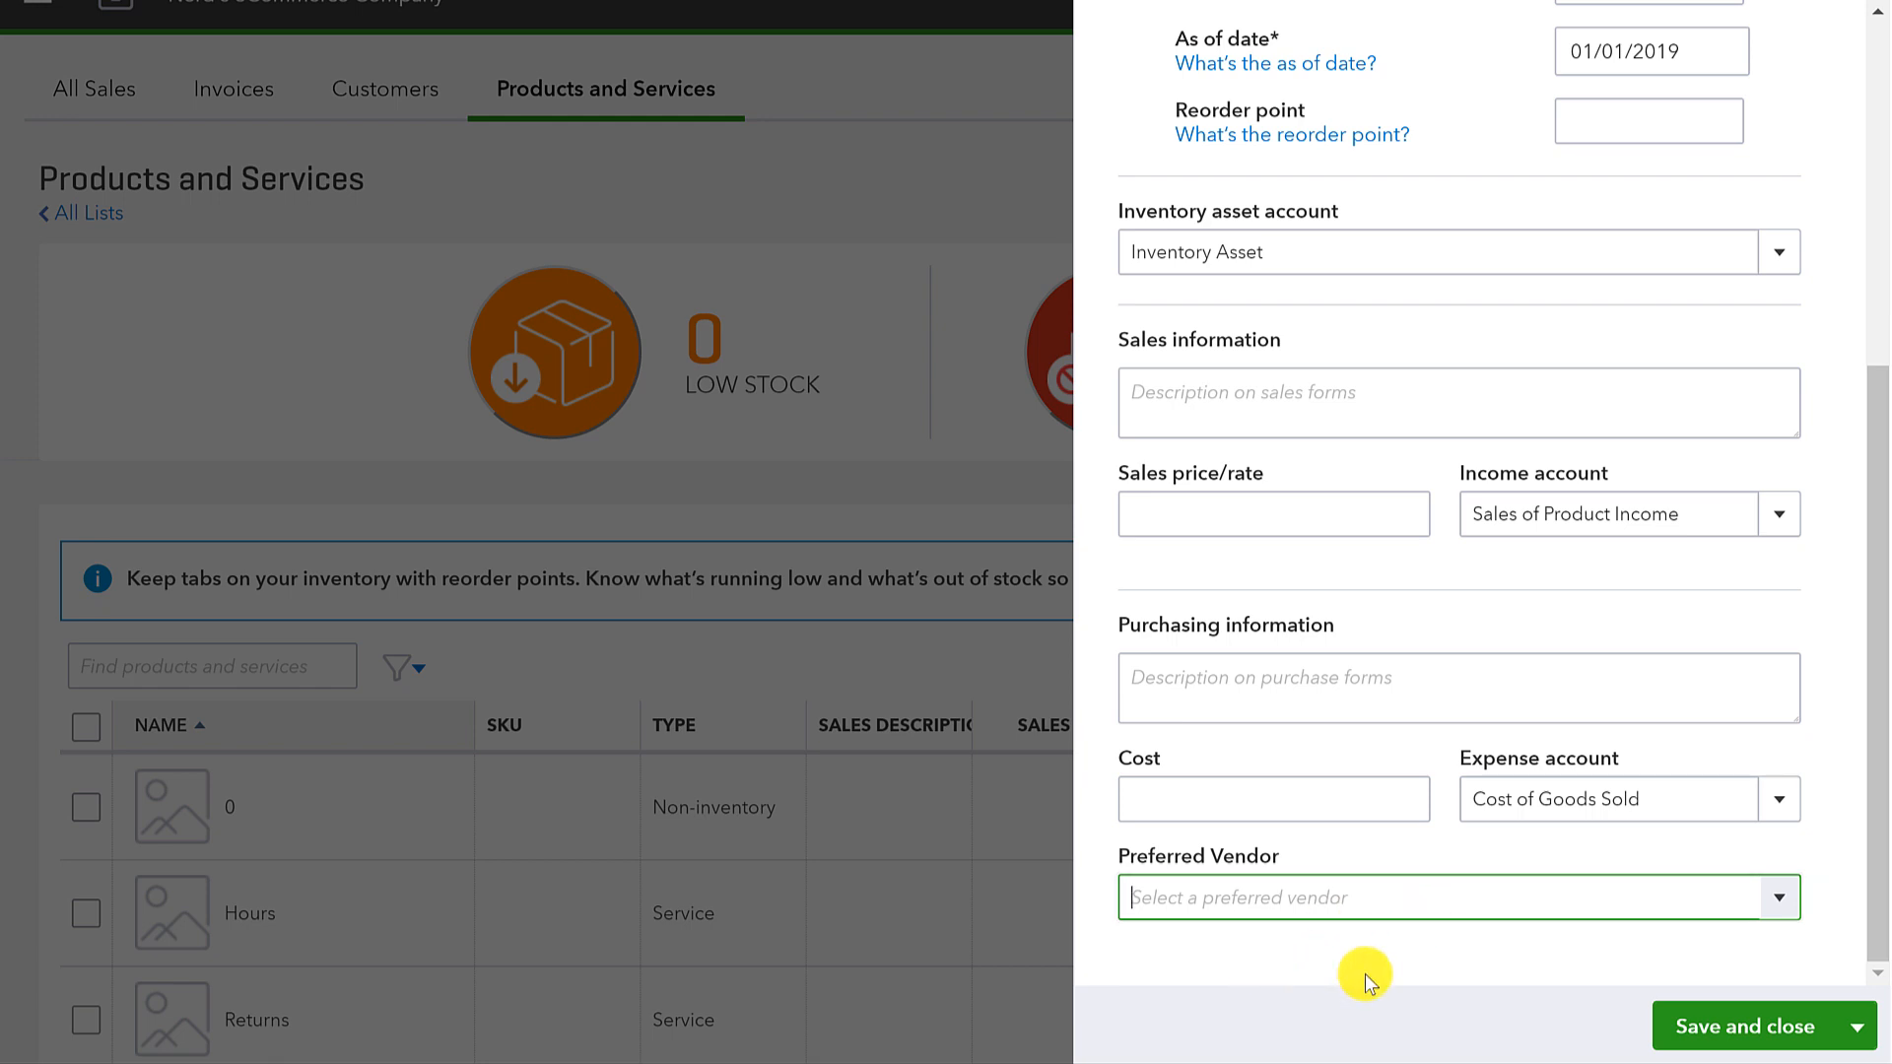
Step: Save and close the Edison Lightbulbs inventory item
left_click(1747, 1026)
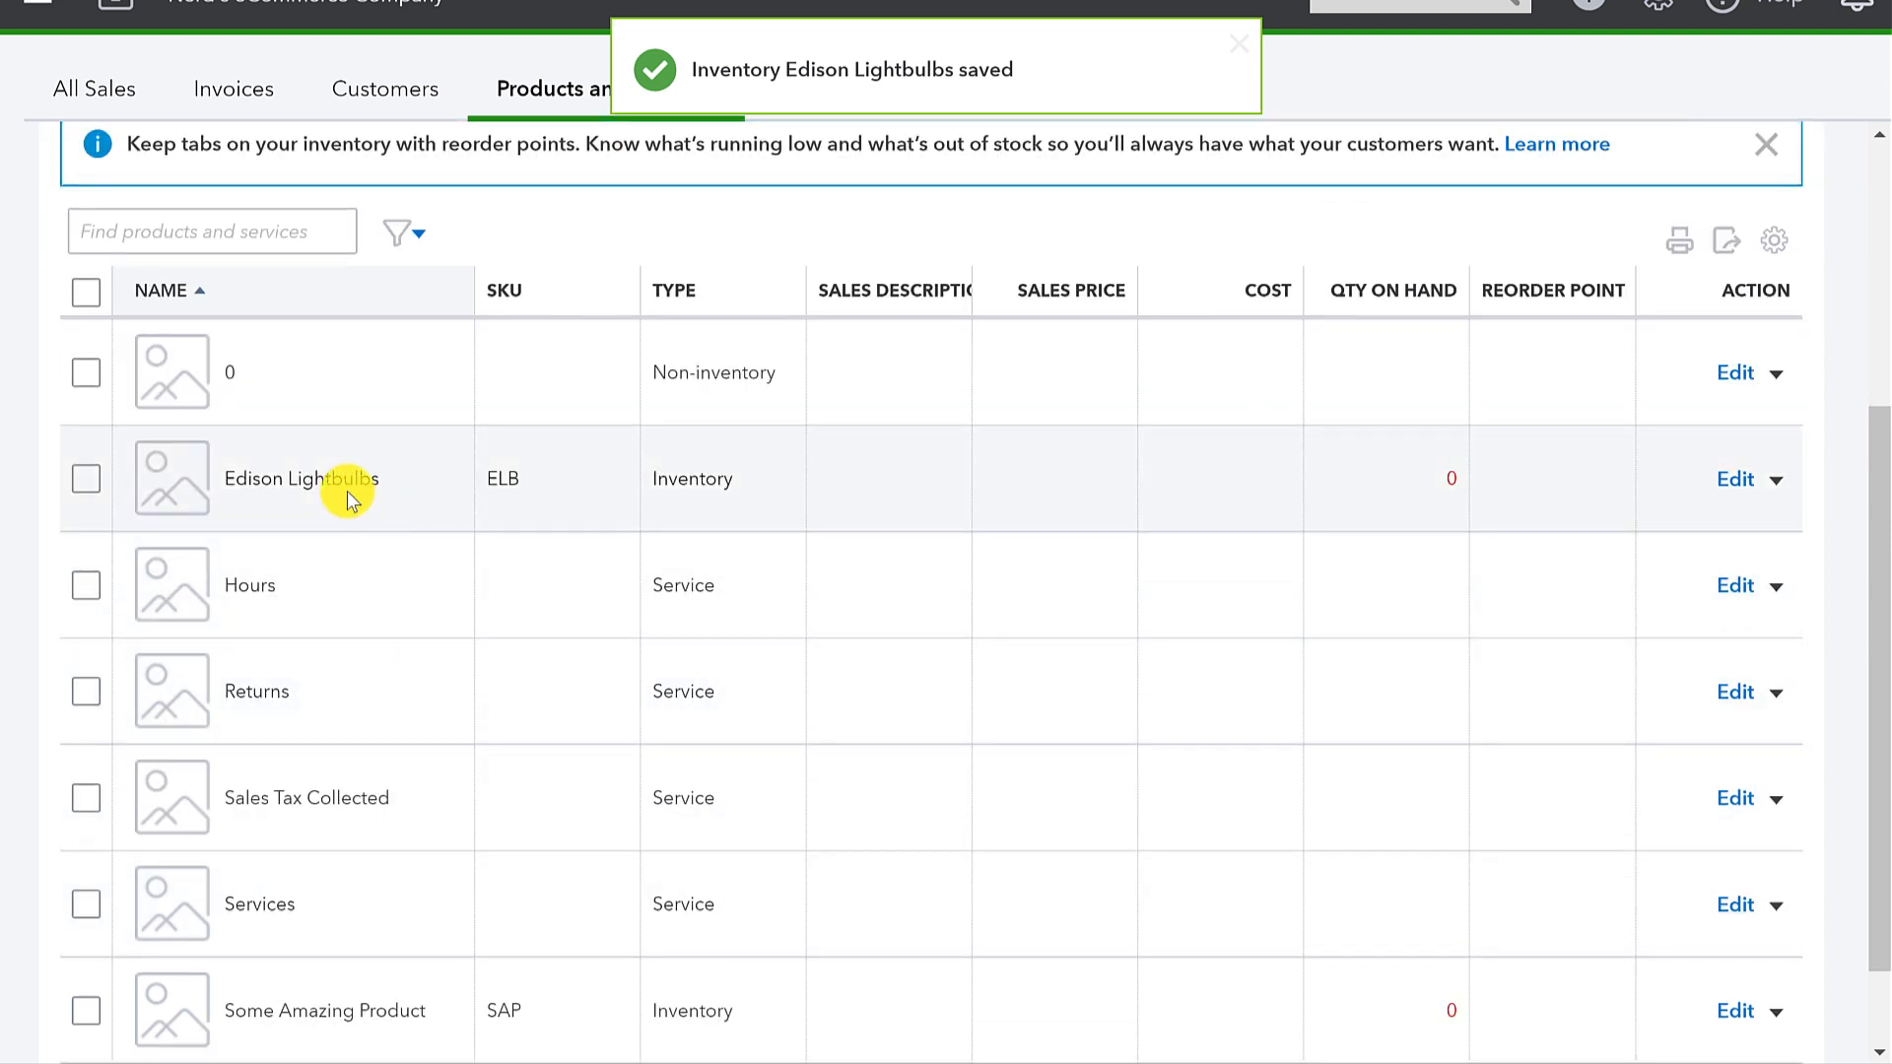
mouse_move(571, 494)
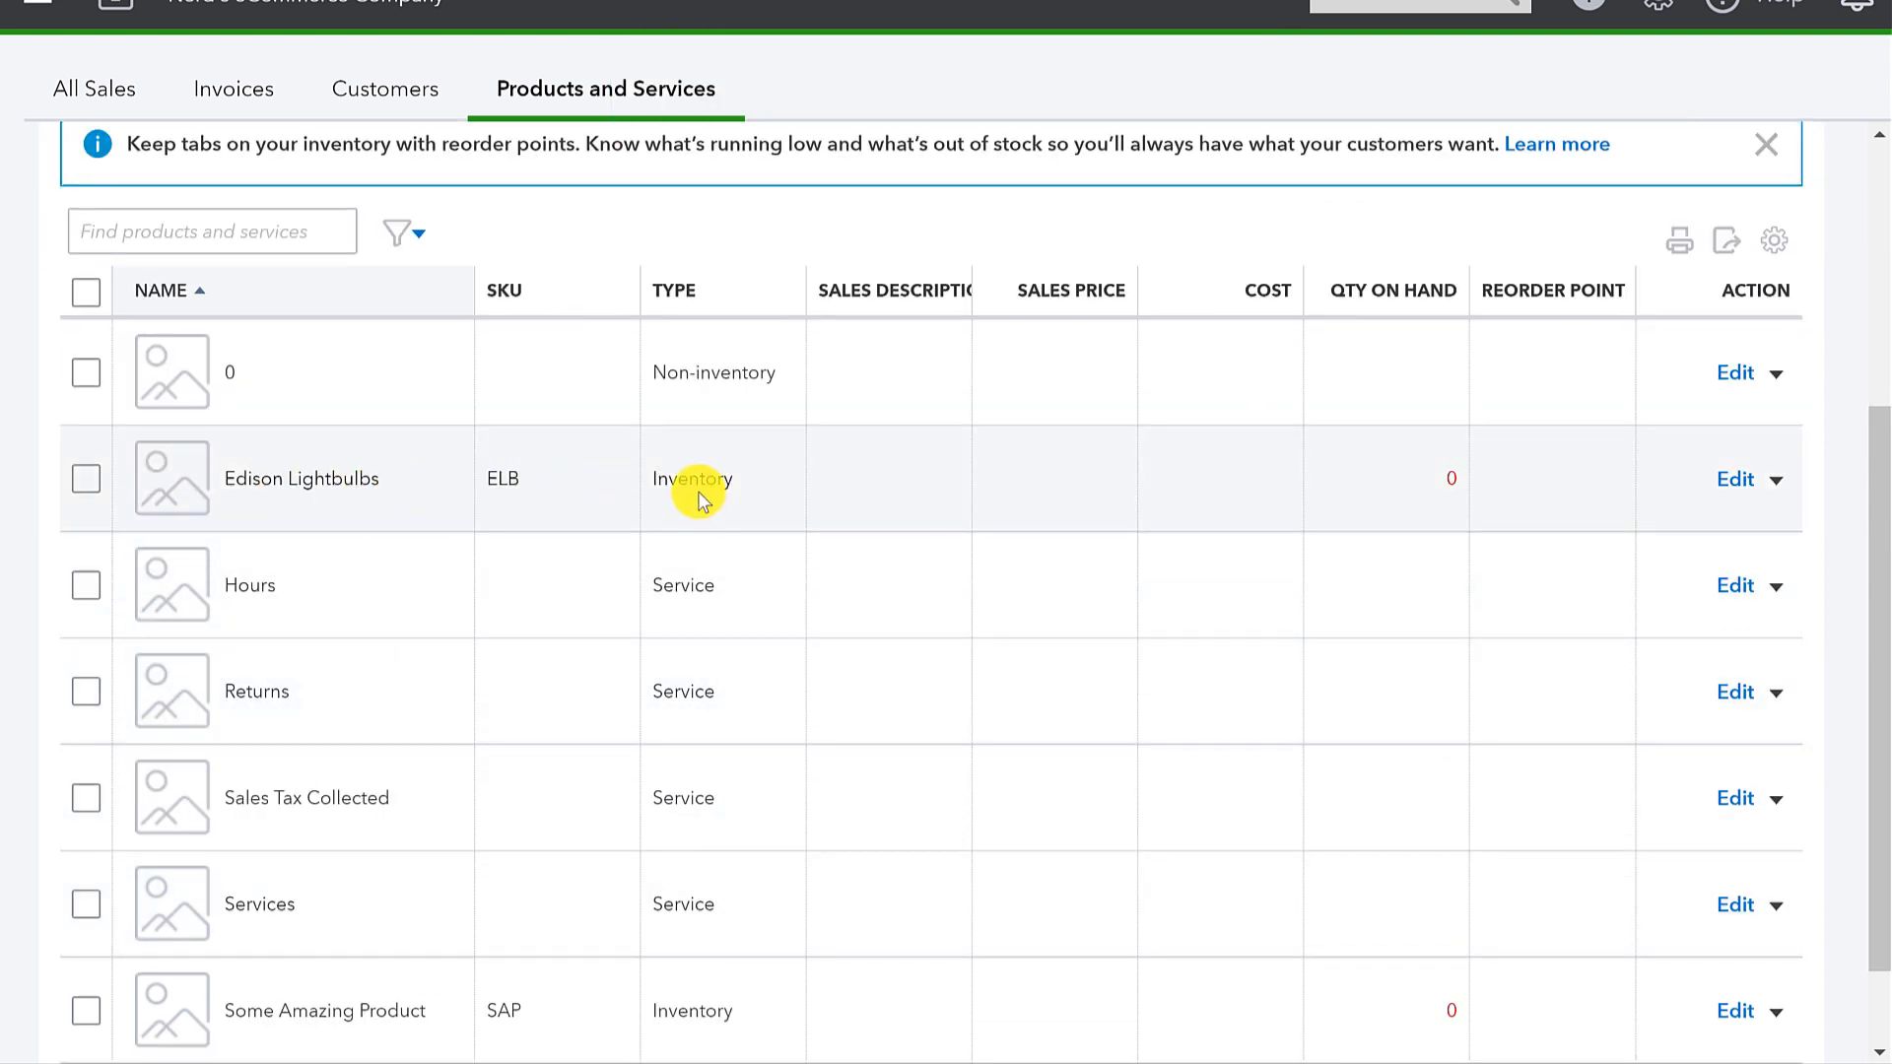
mouse_move(703, 478)
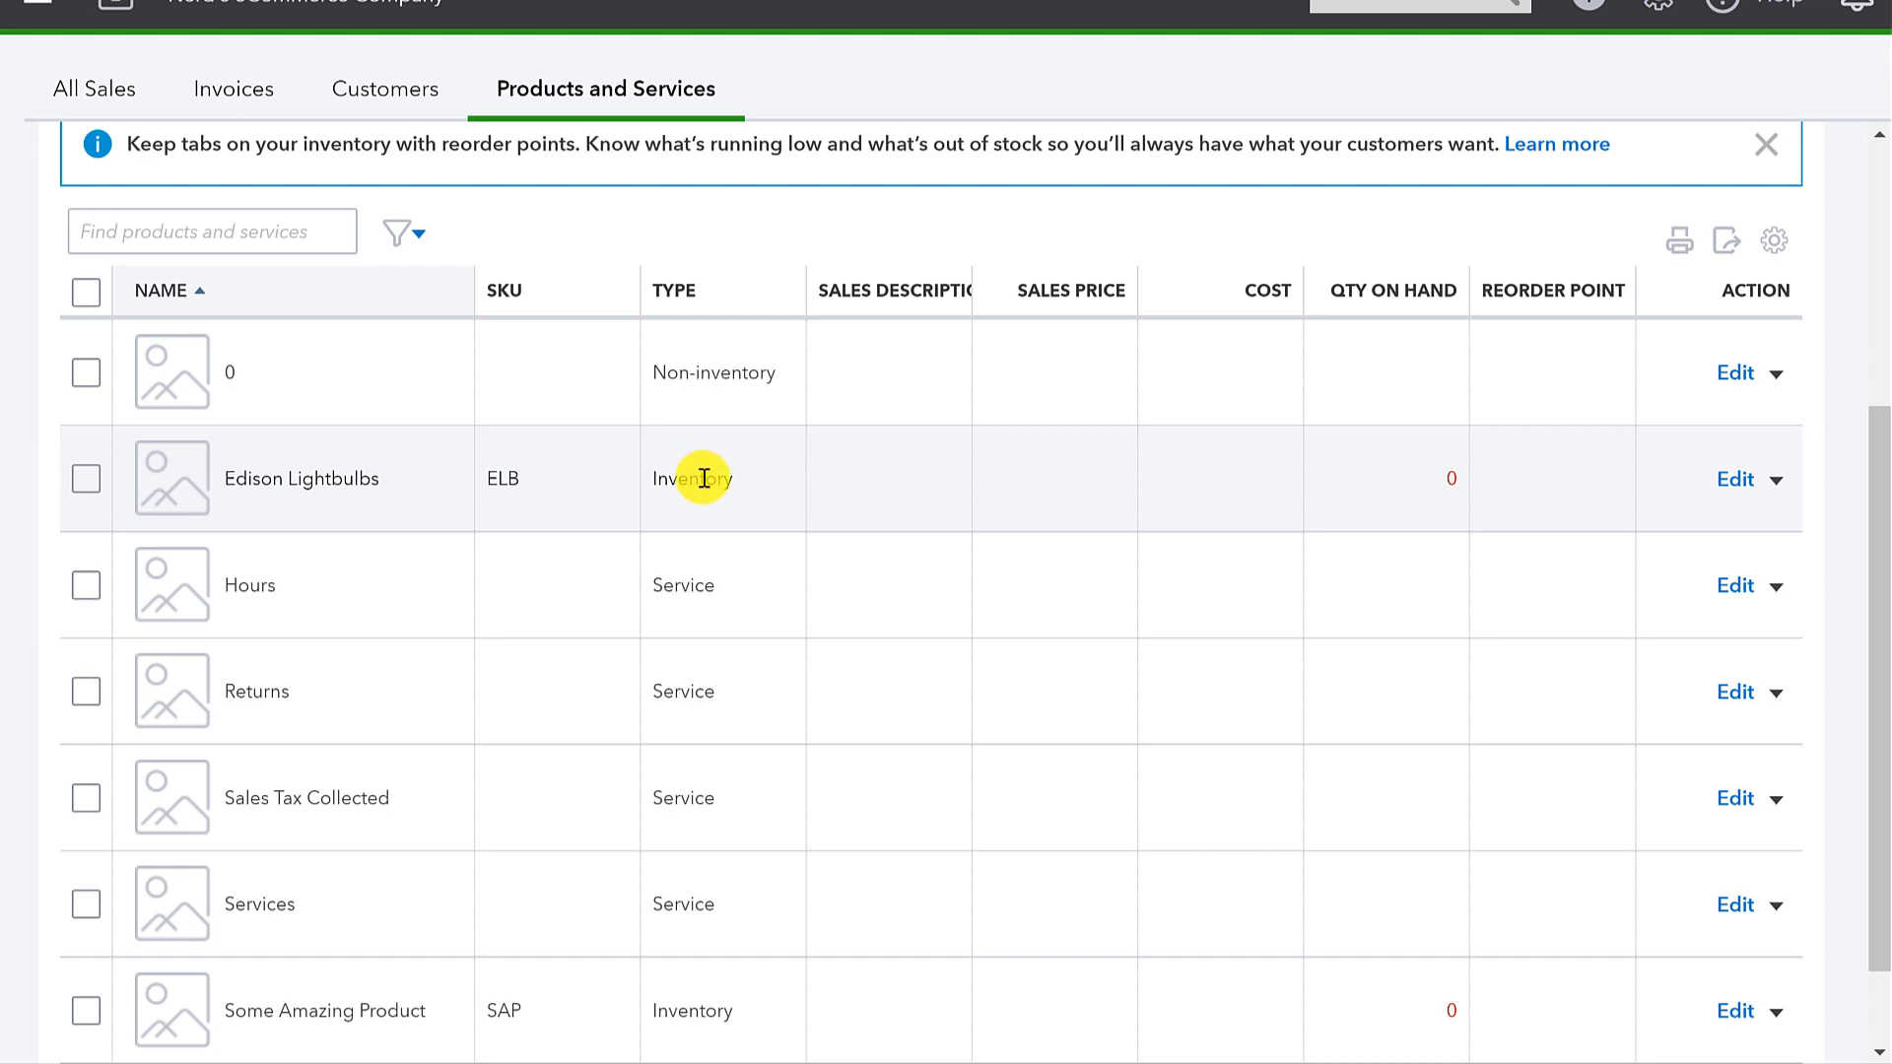
mouse_move(966, 558)
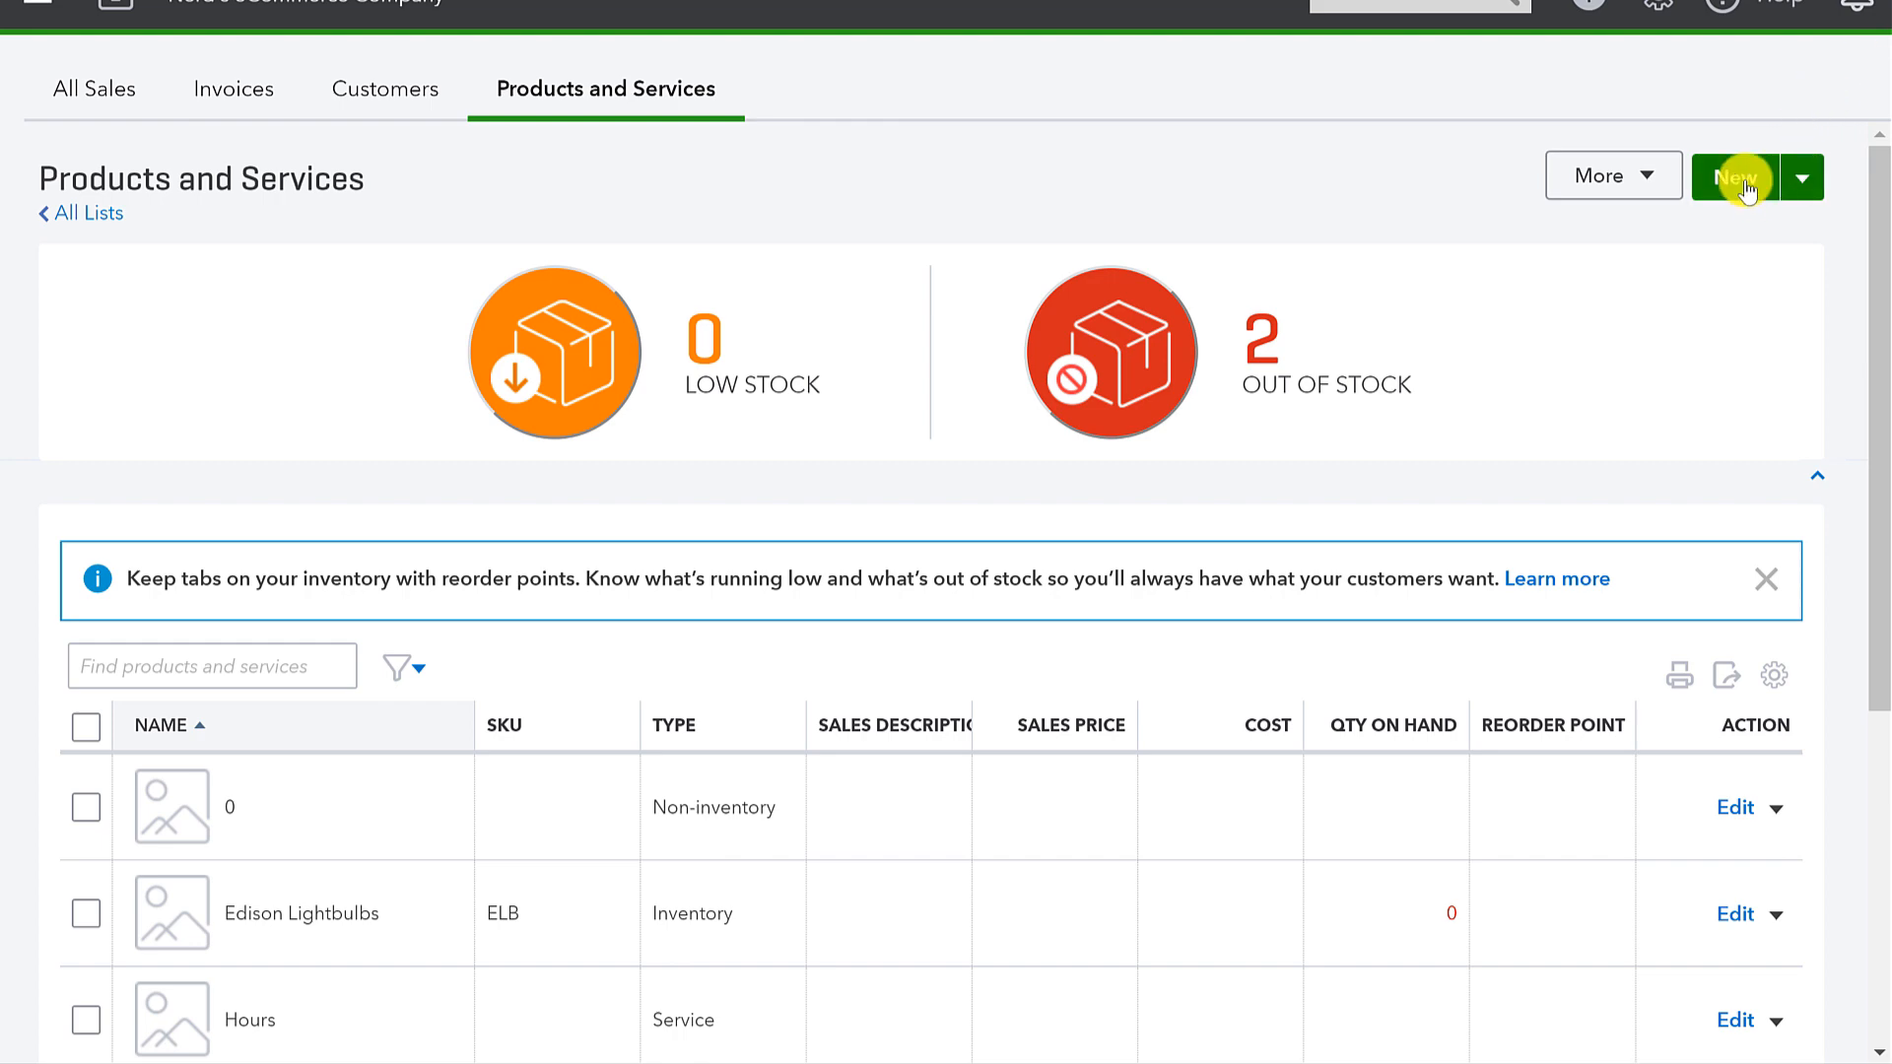
Step: Start a new service item named Labor with SKU LOP
left_click(1732, 176)
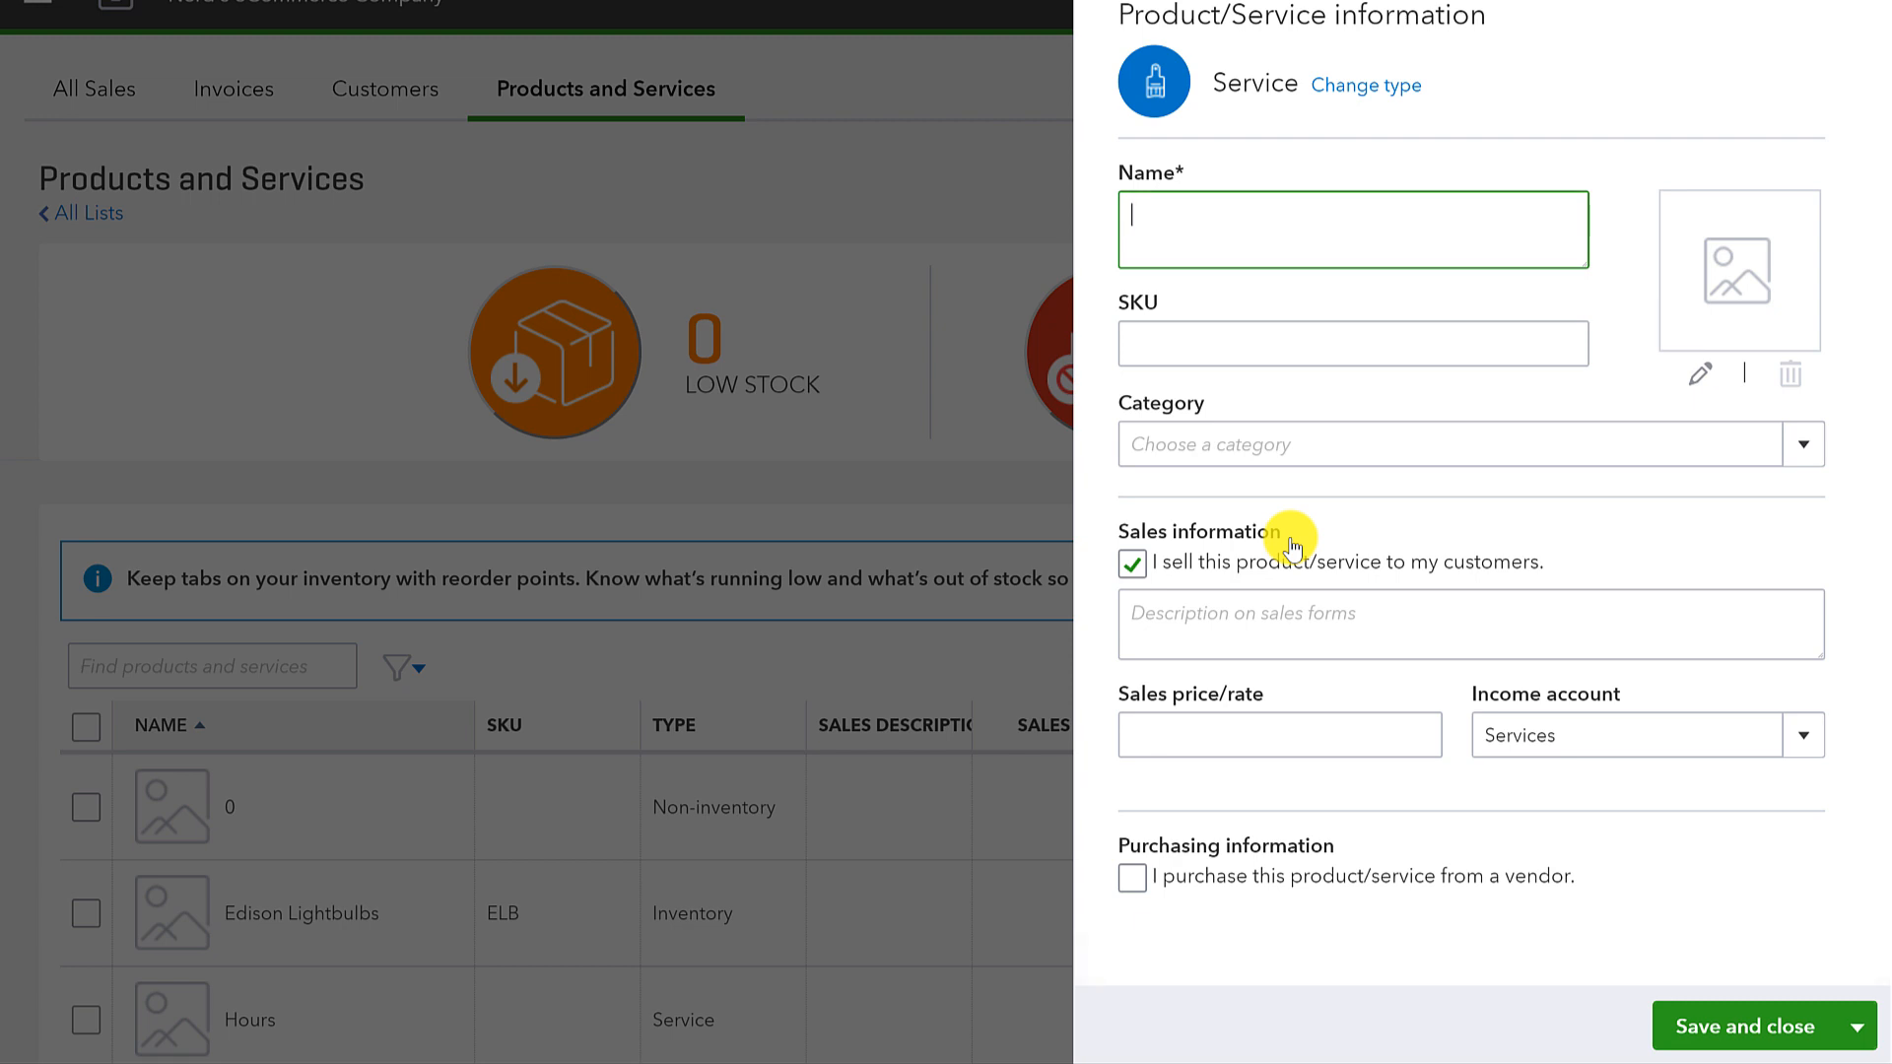
type("Lab")
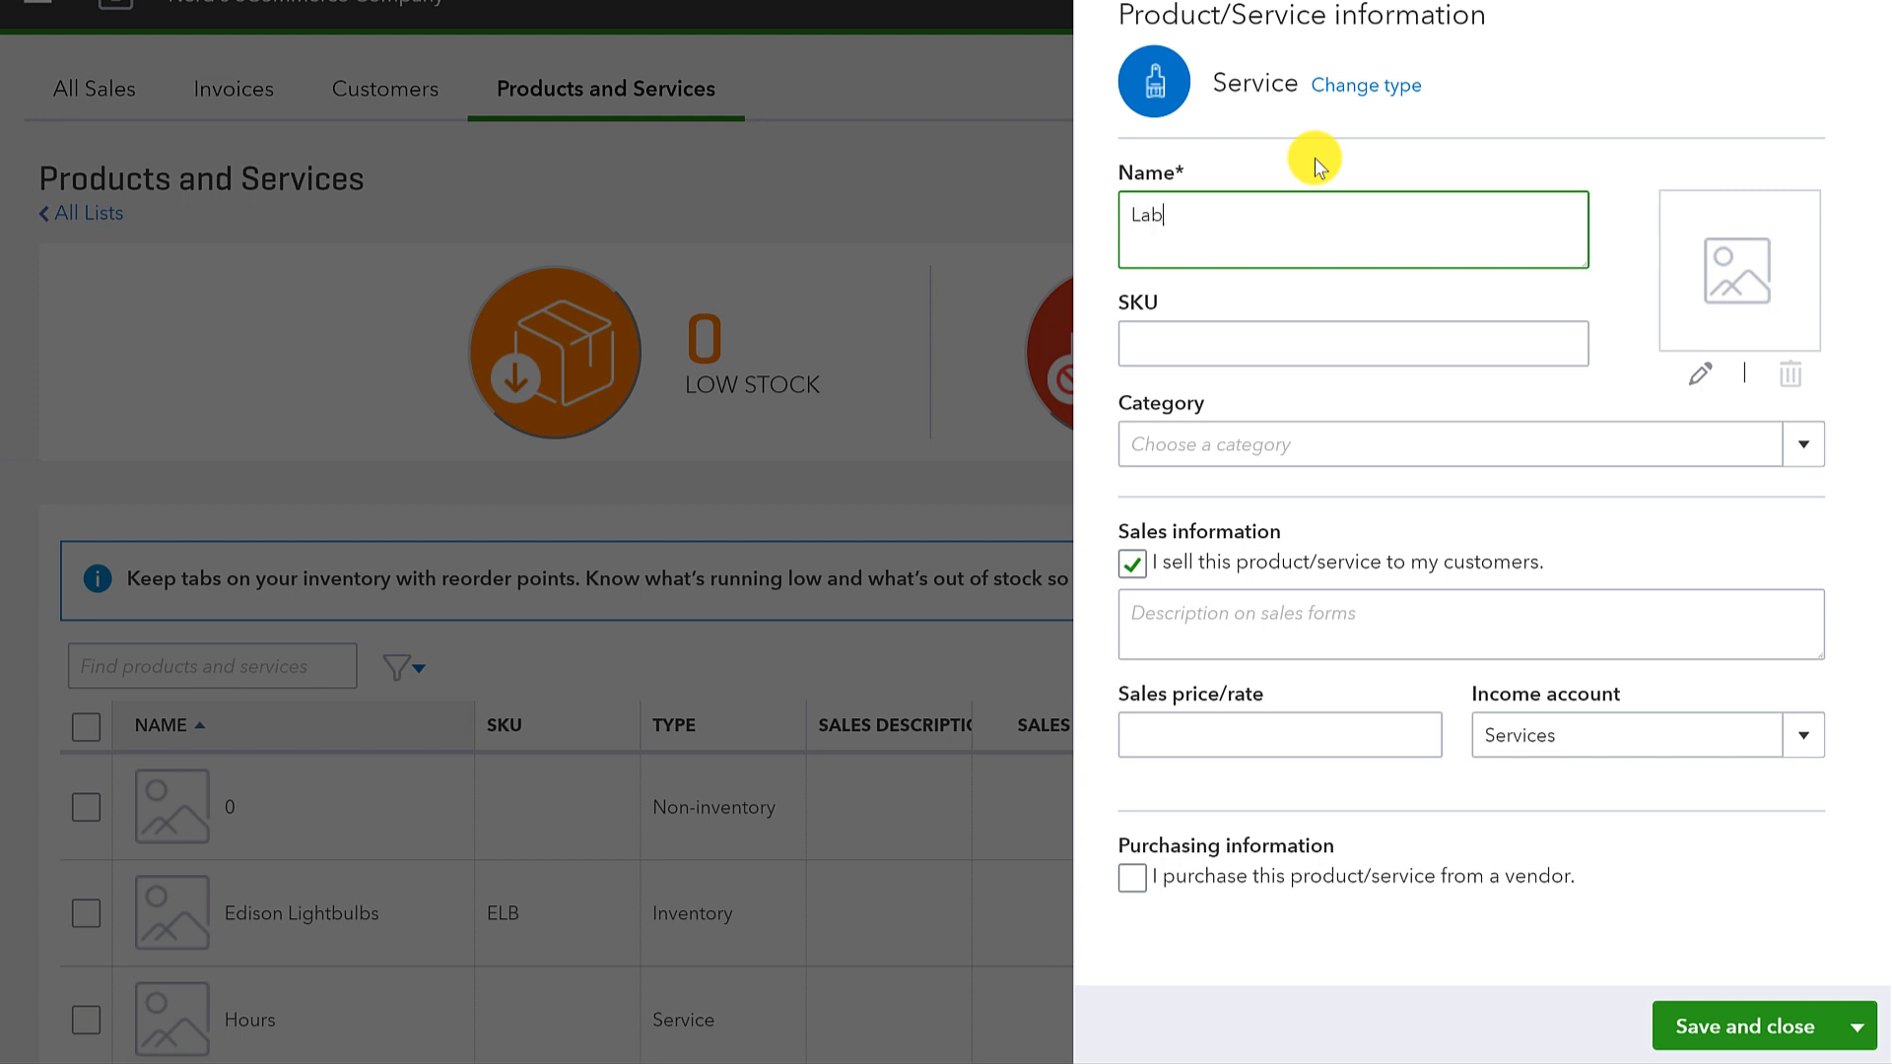
type("or")
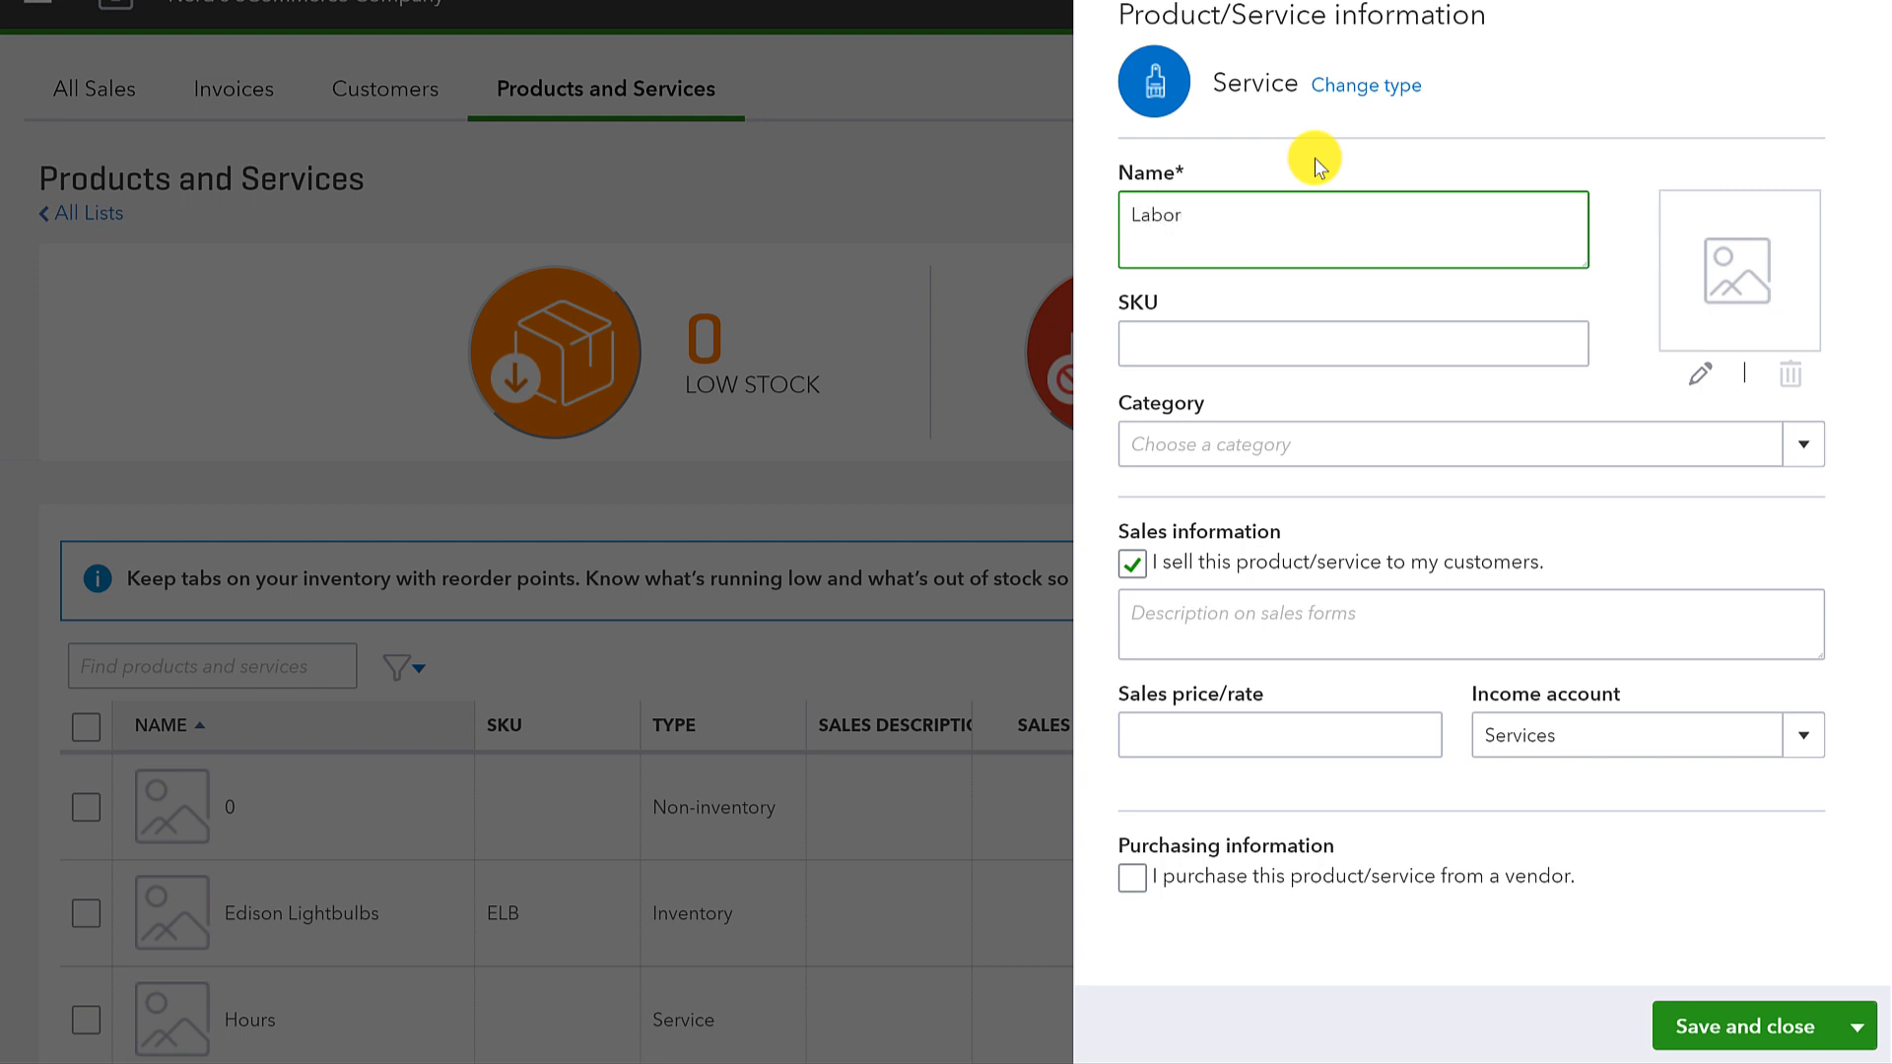
key("brightnessup")
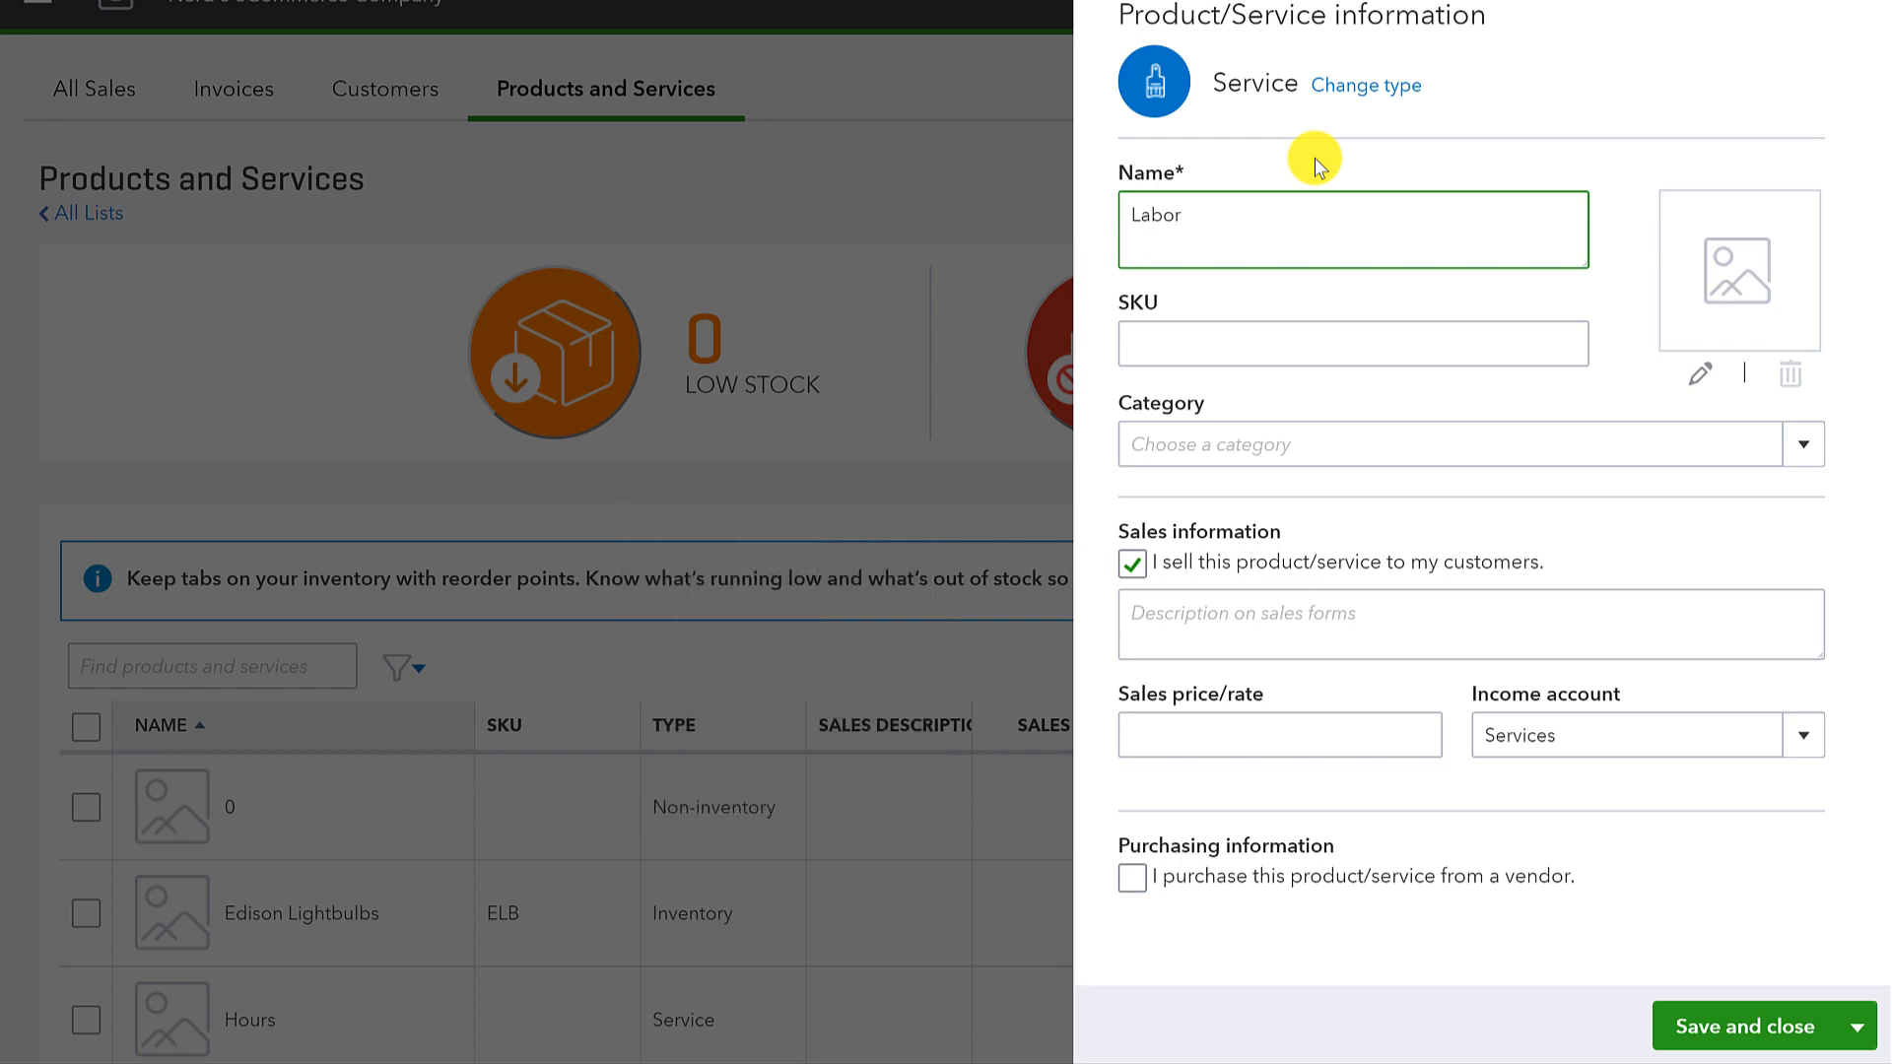
left_click(1353, 344)
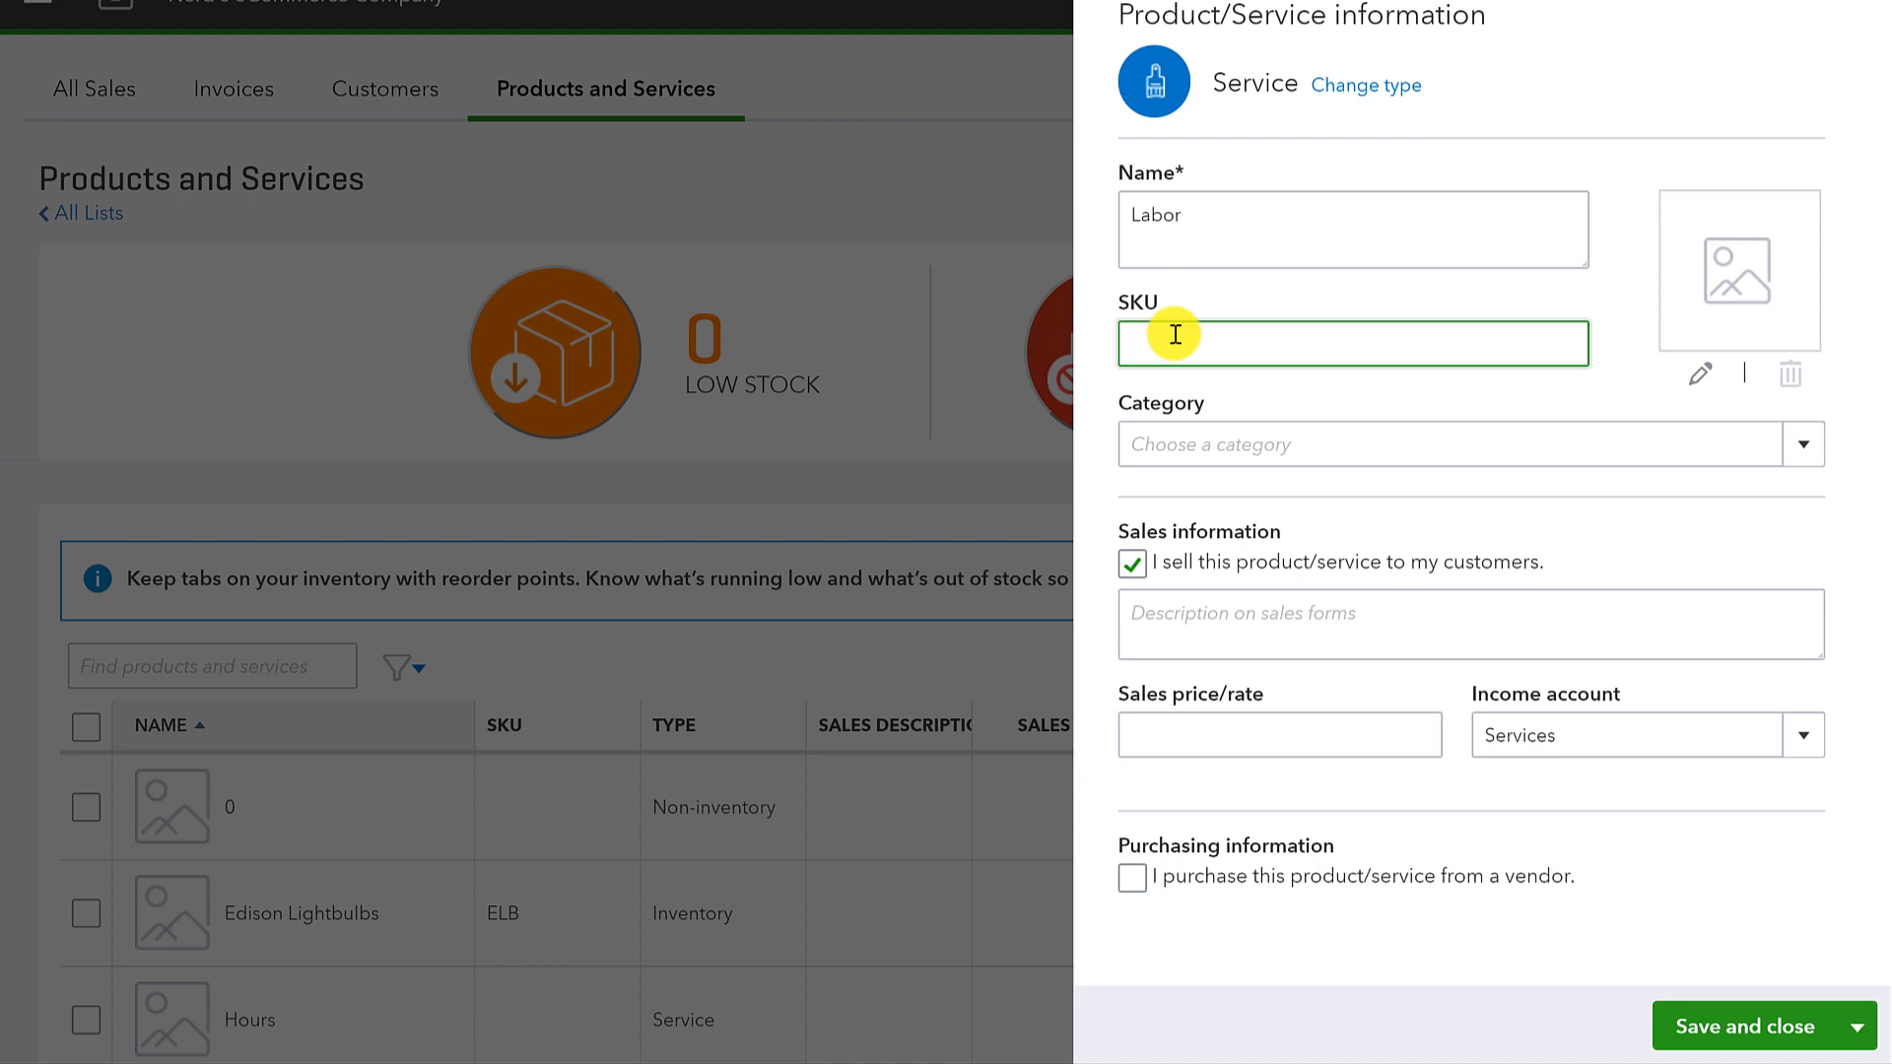
type("L")
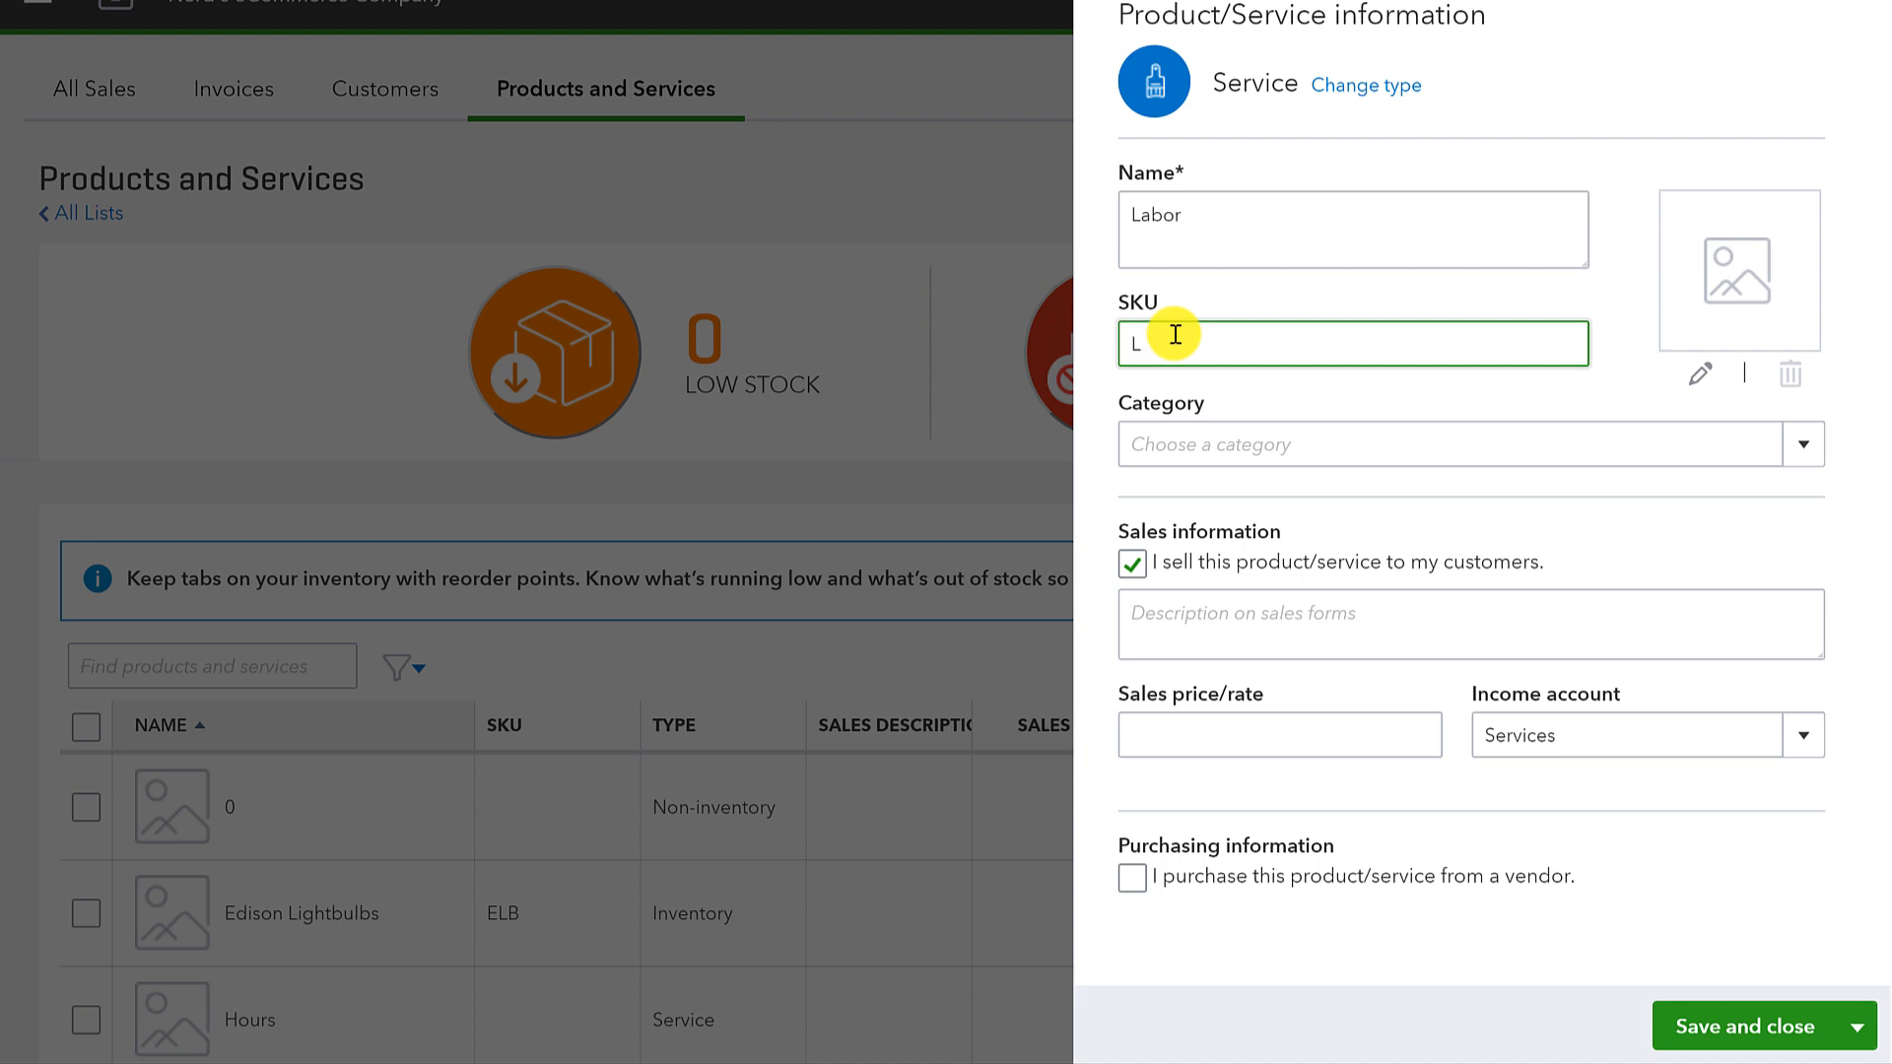
type("OP")
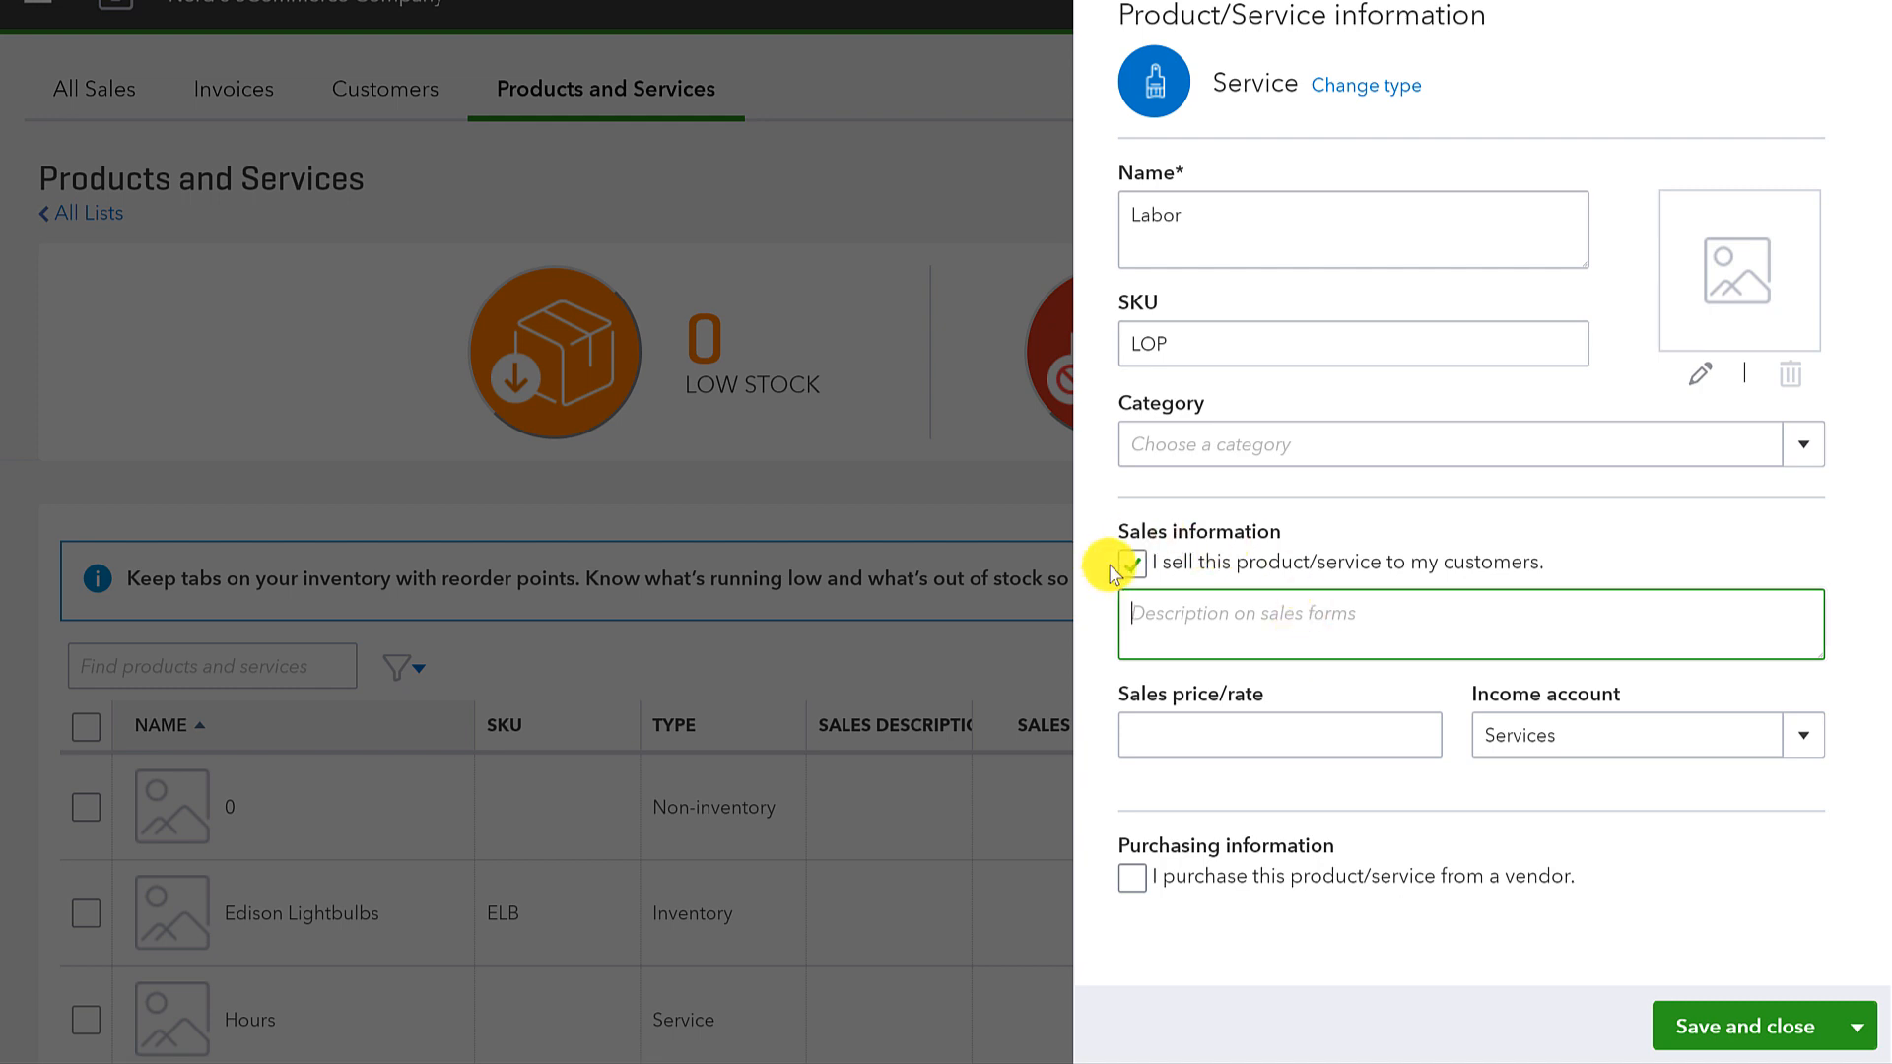
Step: Replace the item's income account with the new name Labor
left_click(1132, 563)
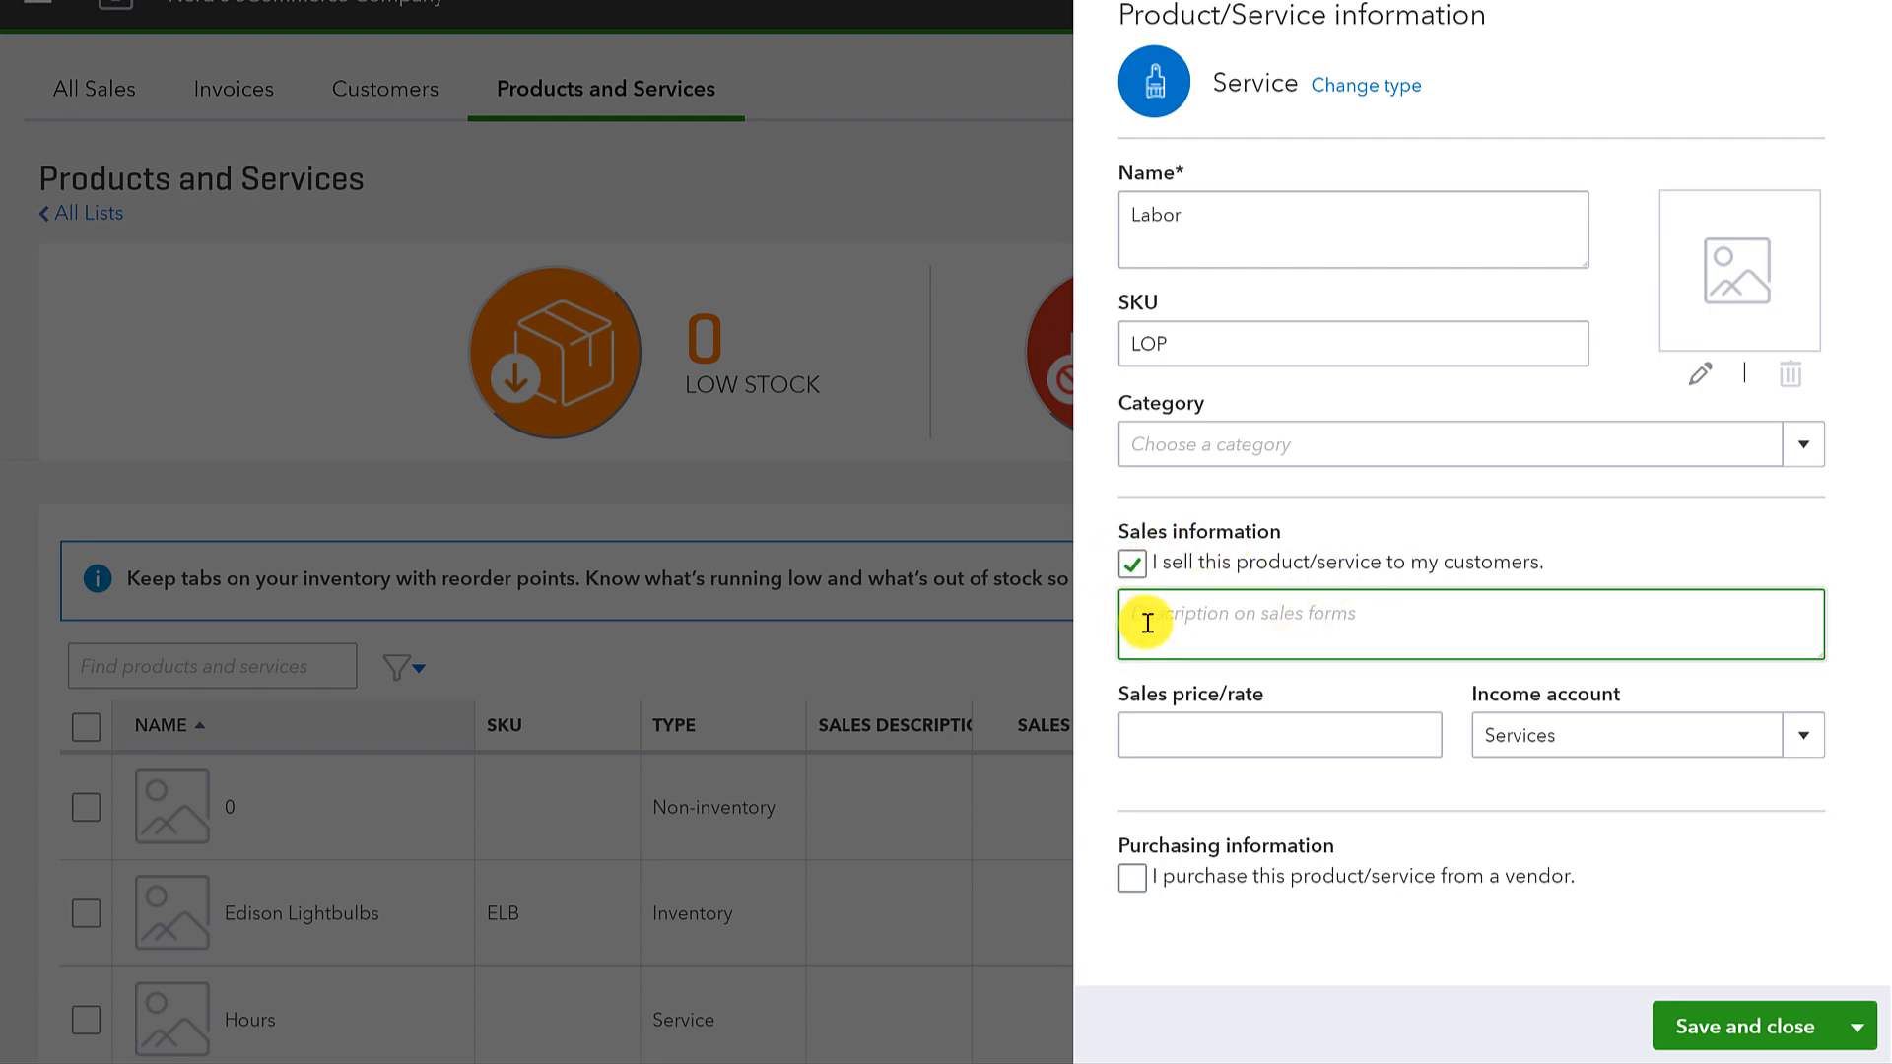
mouse_move(1218, 620)
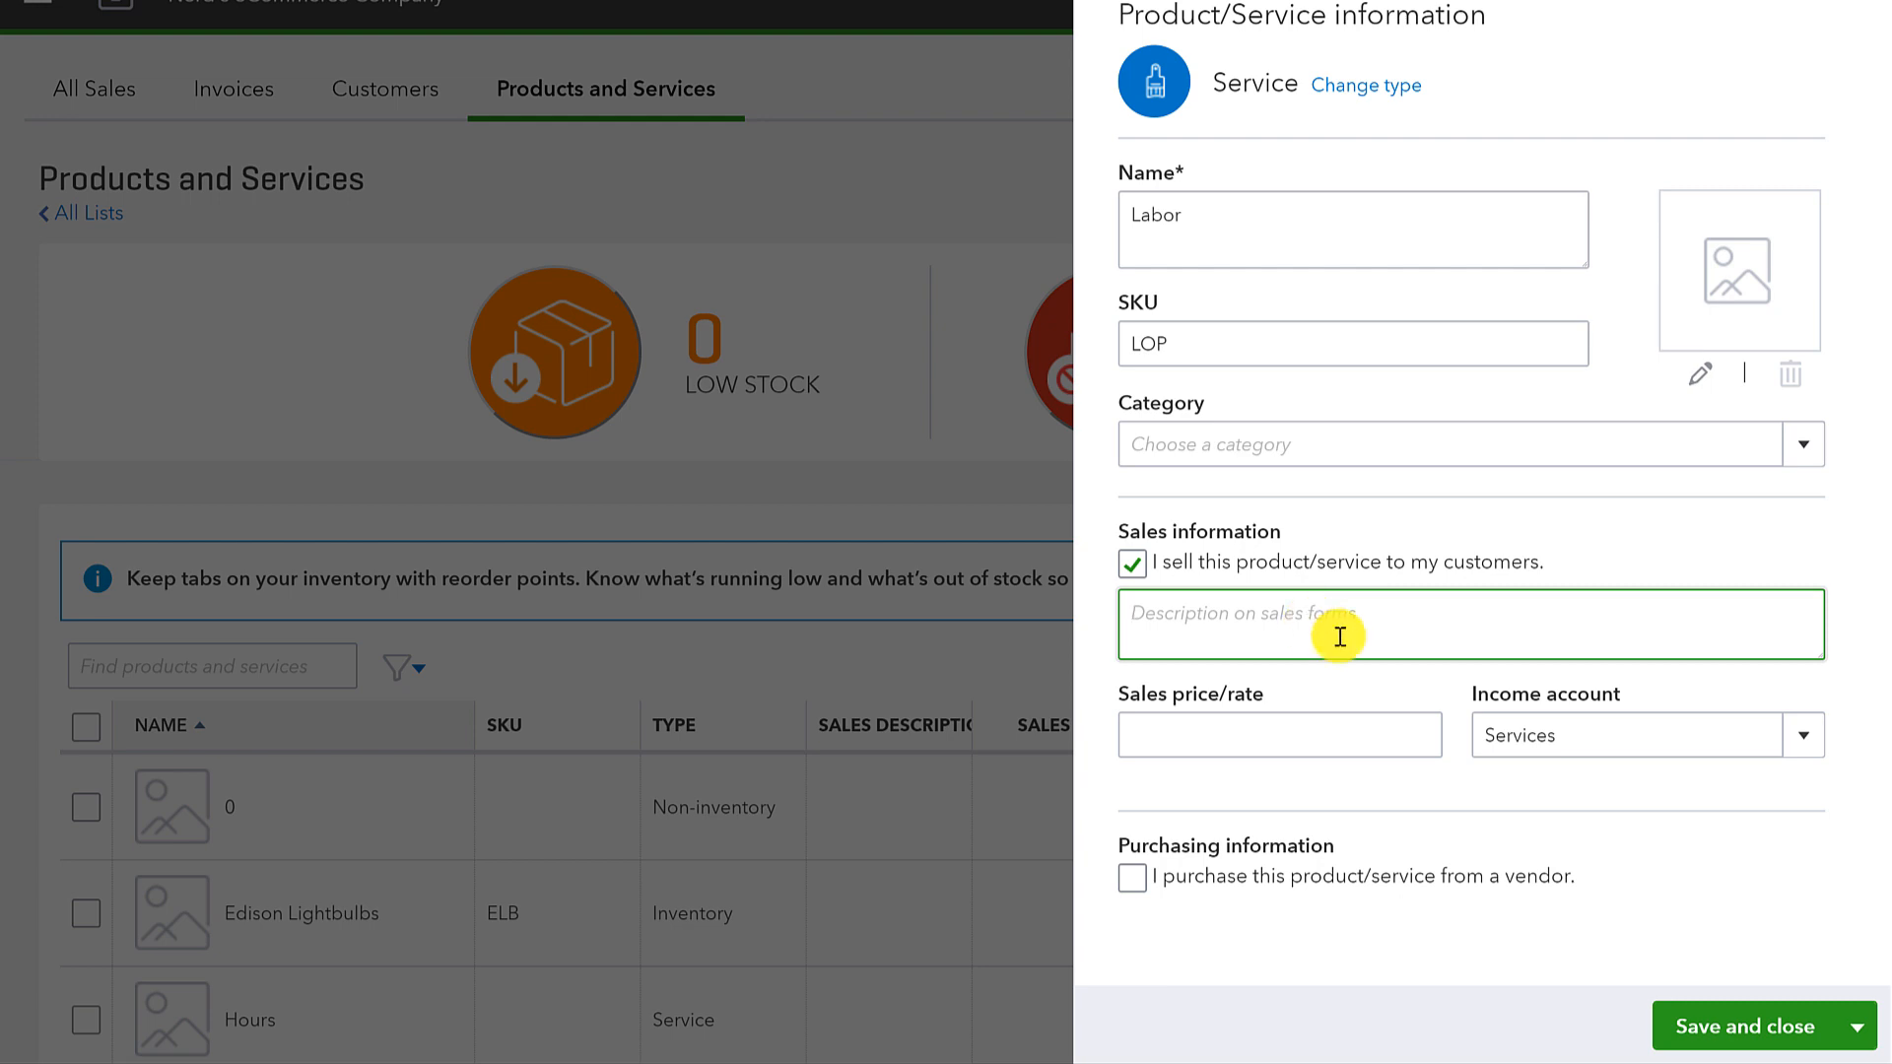
left_click(1278, 735)
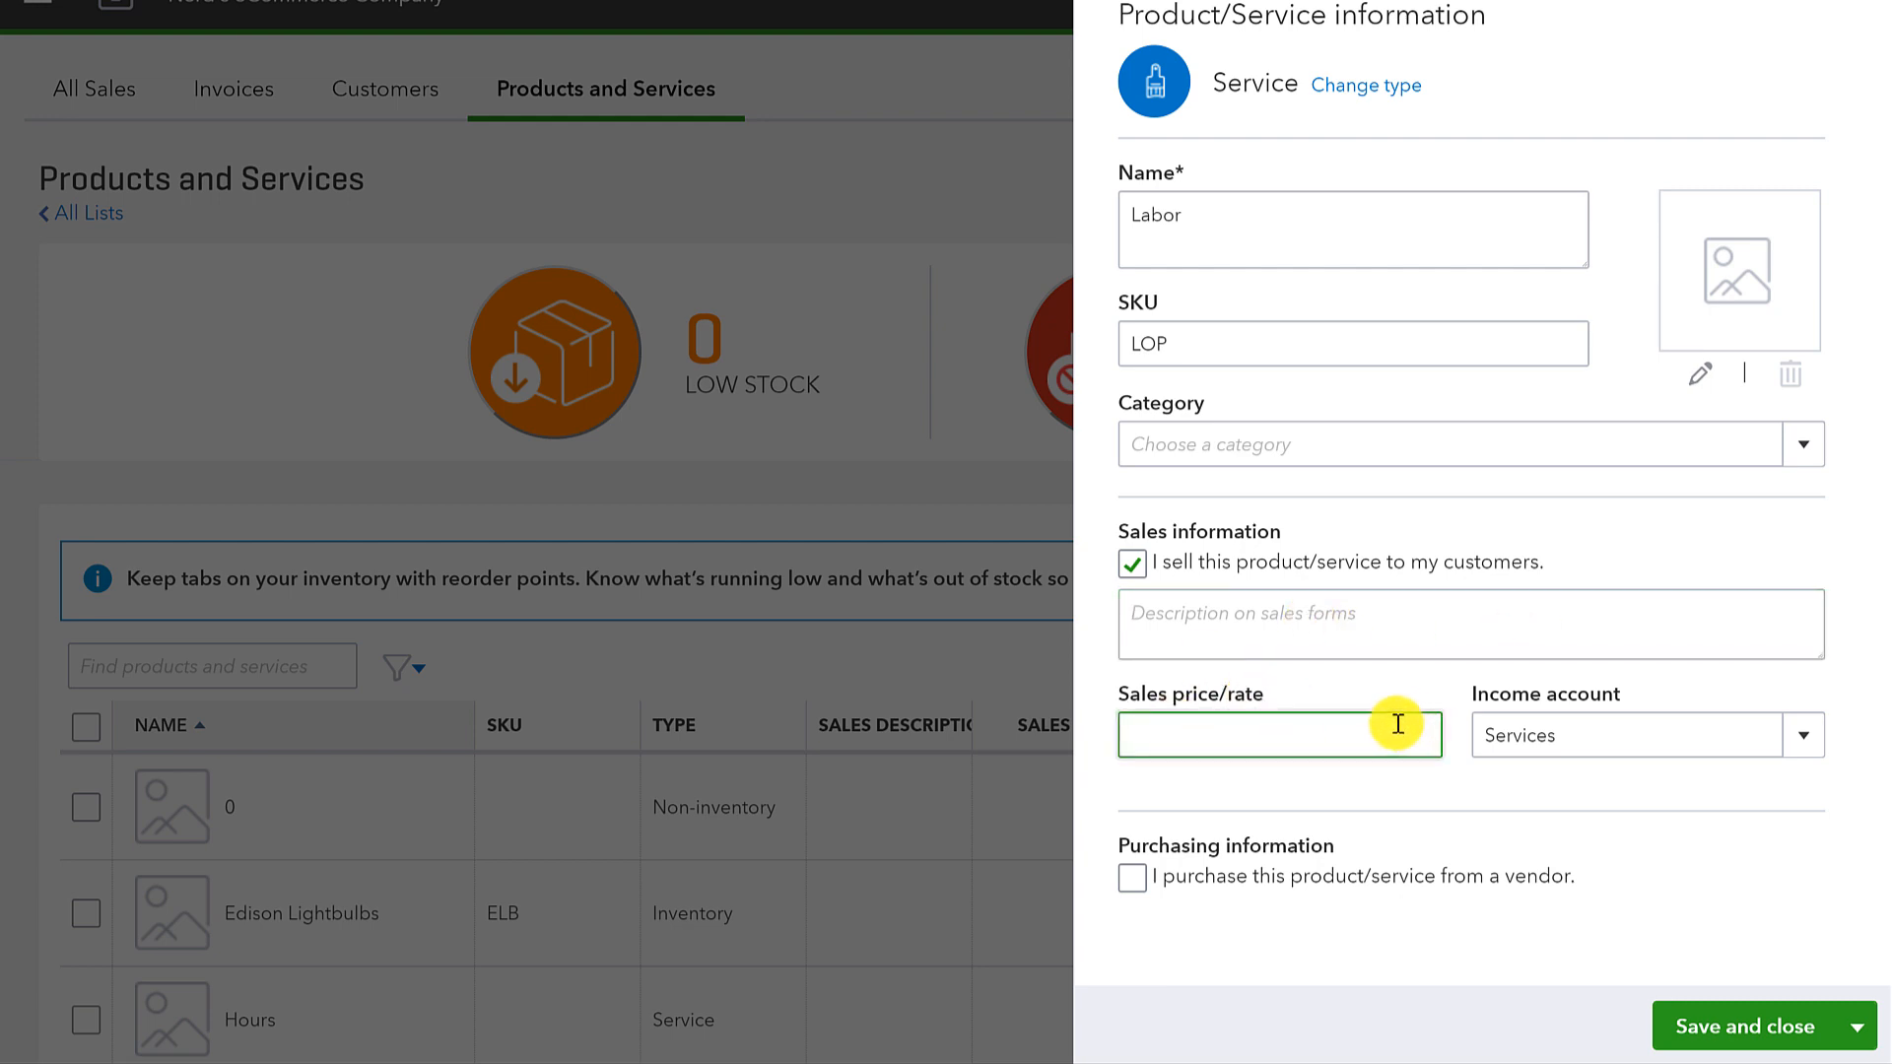
mouse_move(1627, 737)
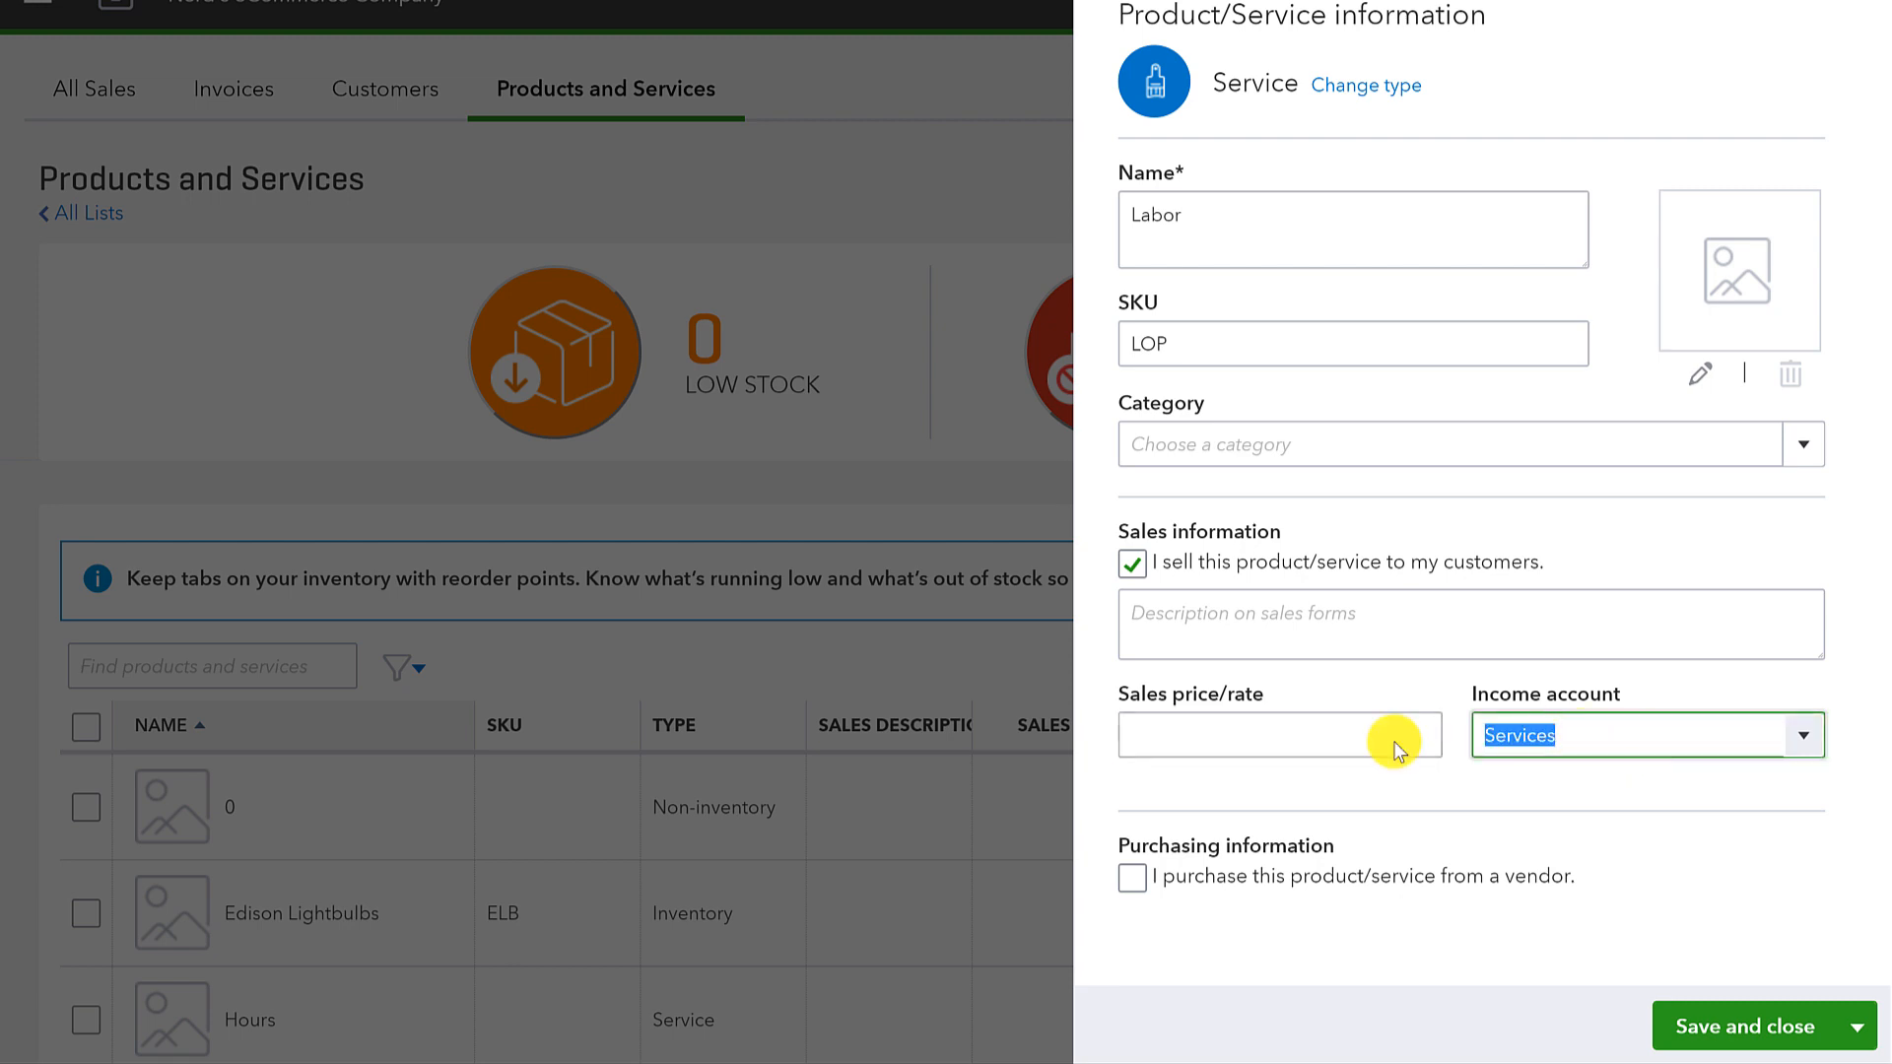
left_click(1803, 736)
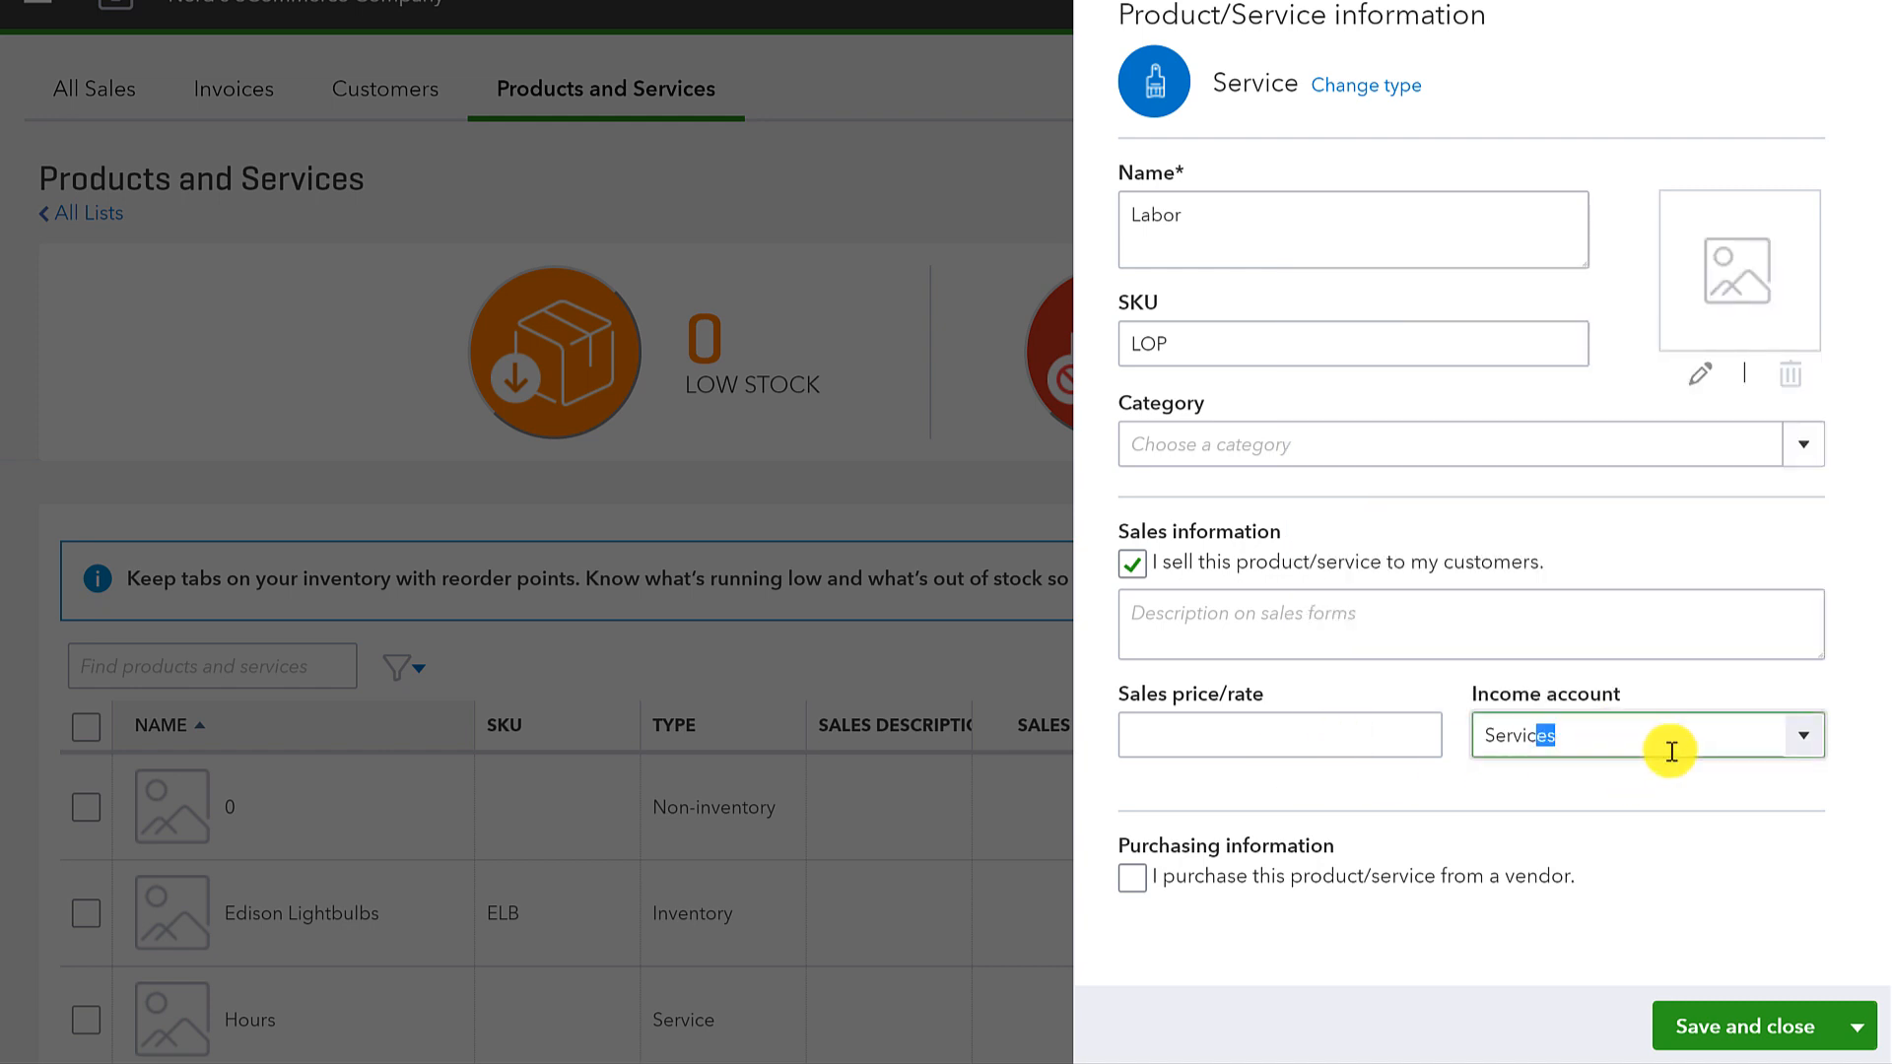
double_click(1515, 736)
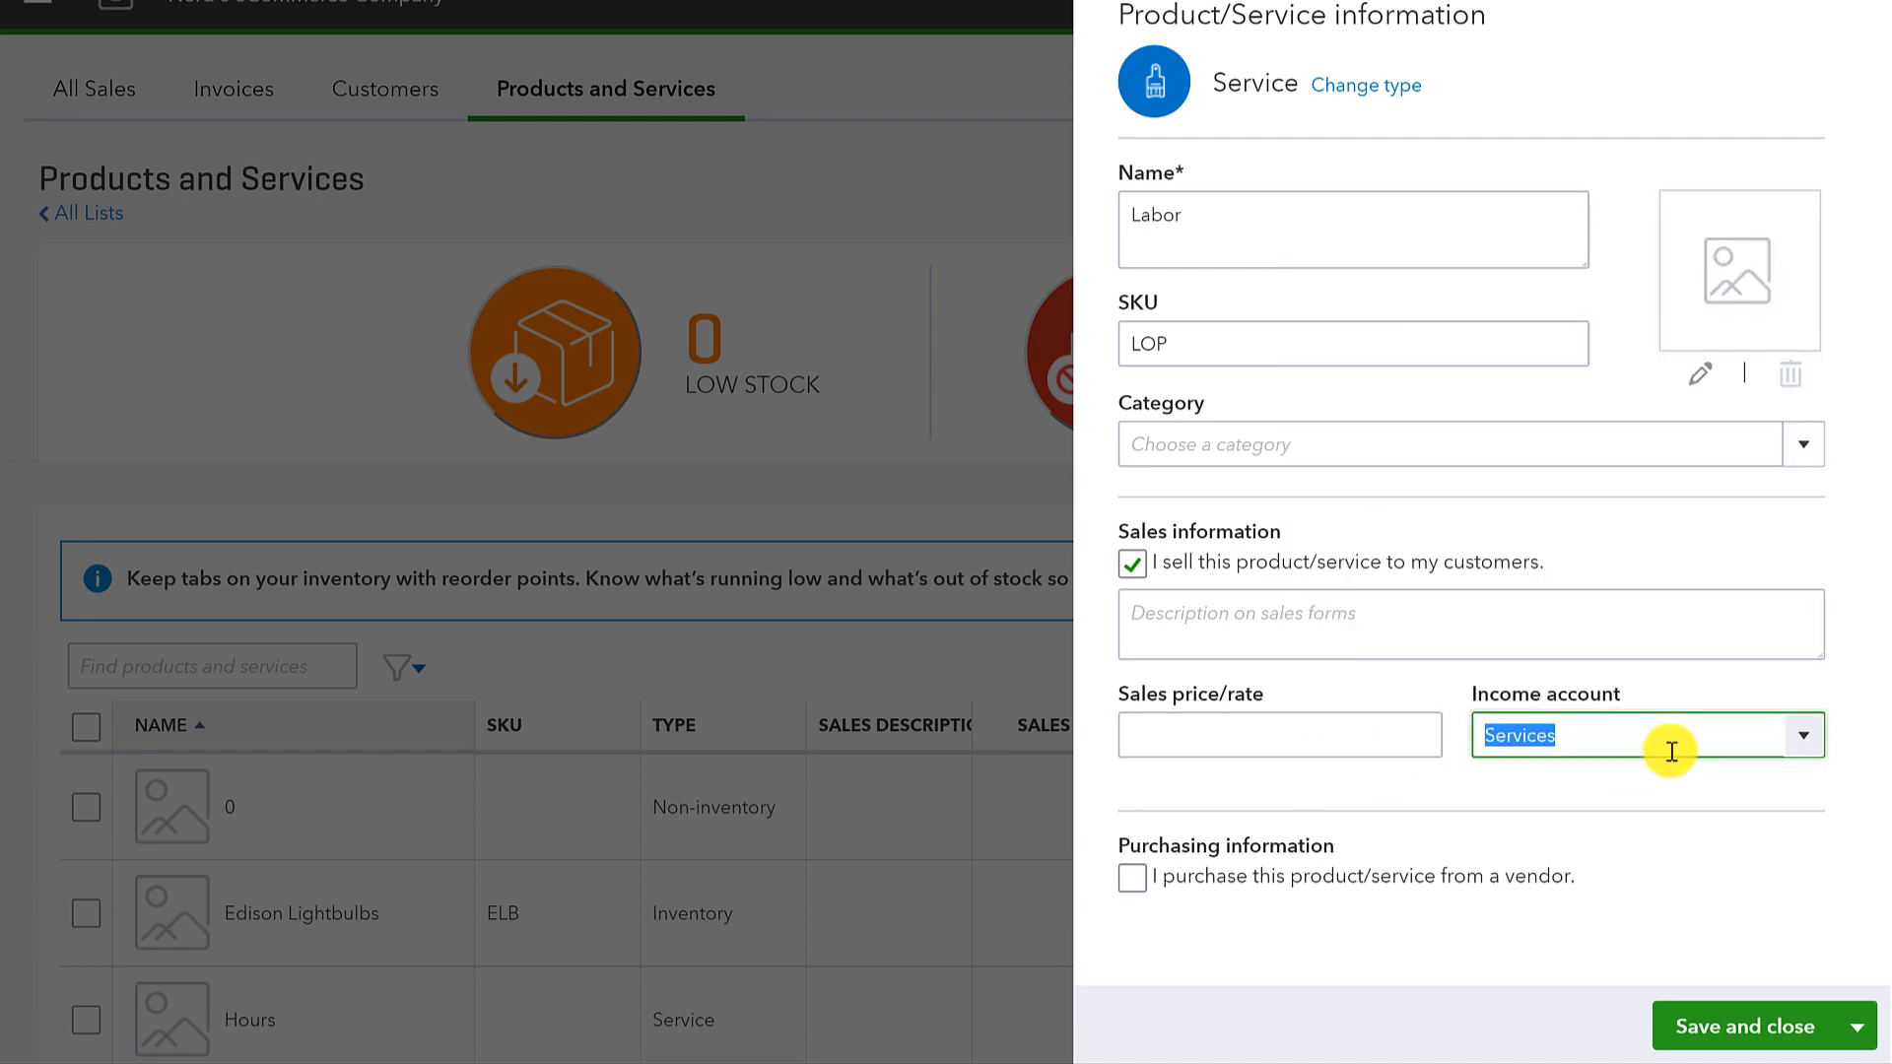
type("L")
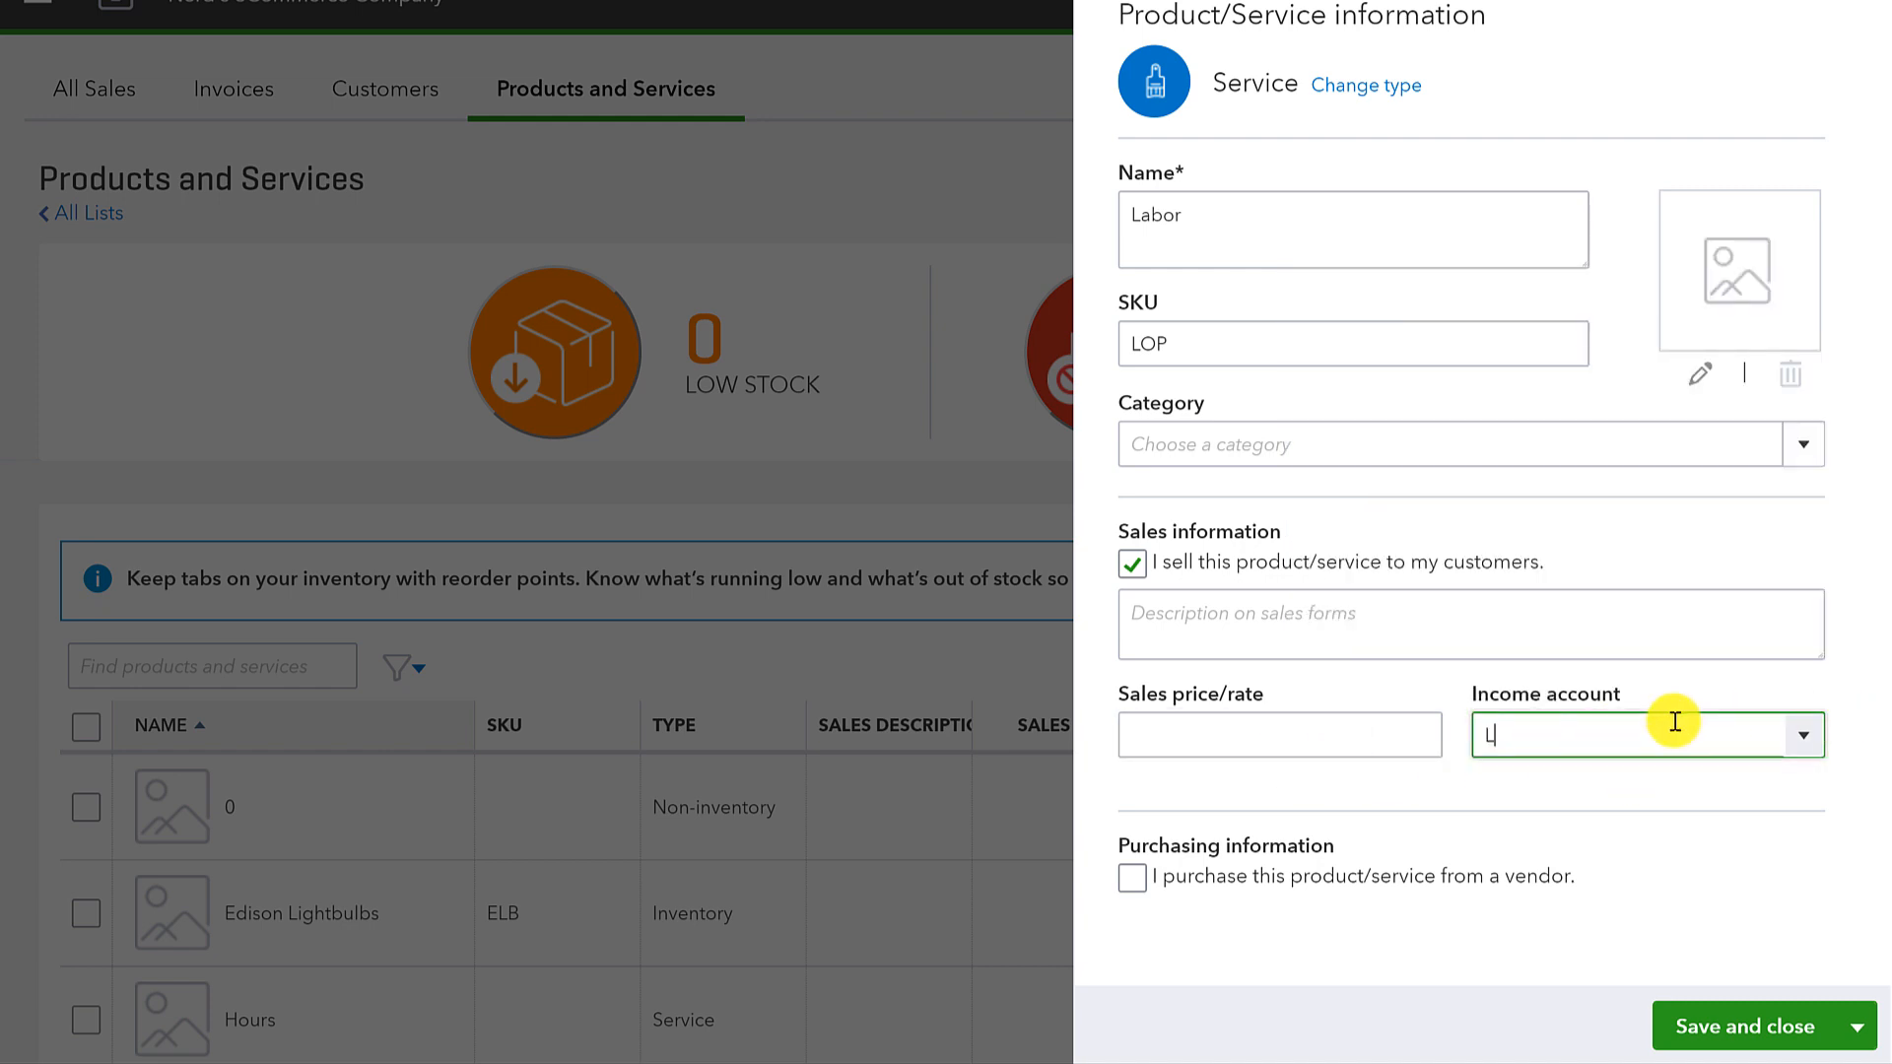
type("abor")
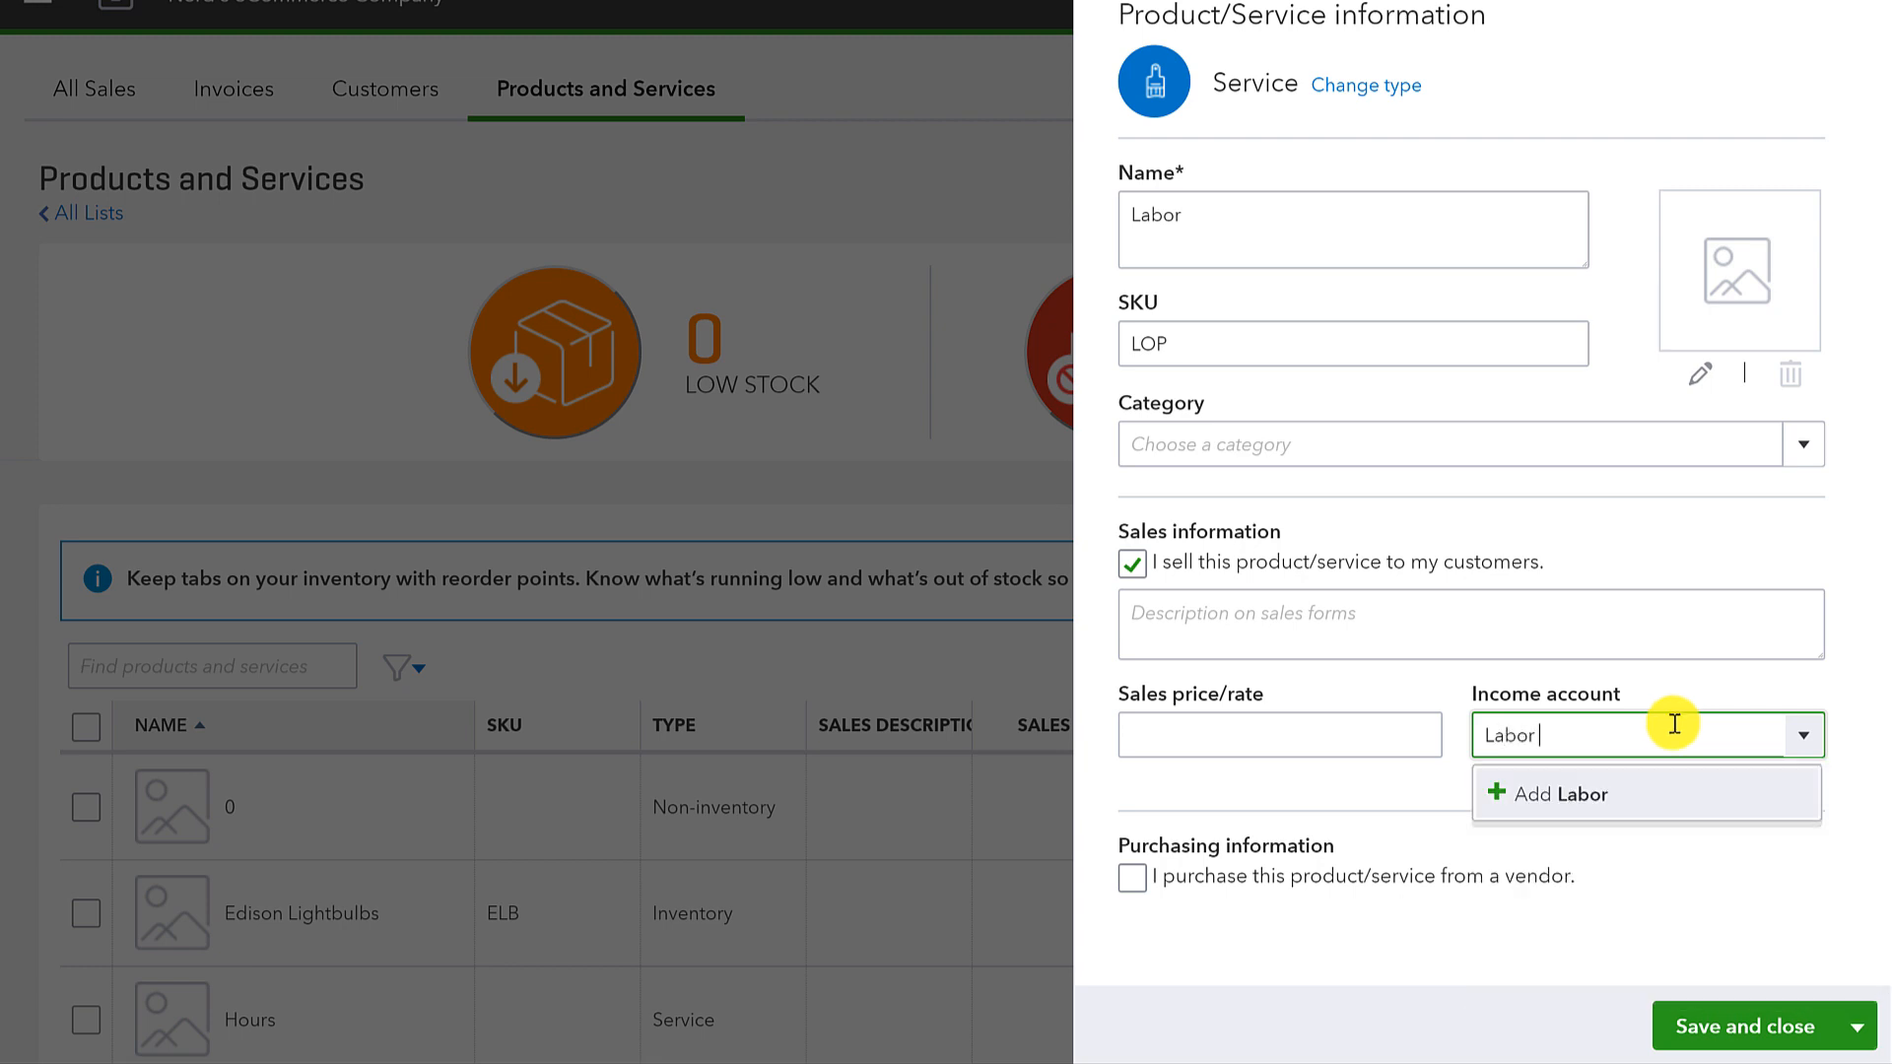
type("on Fix")
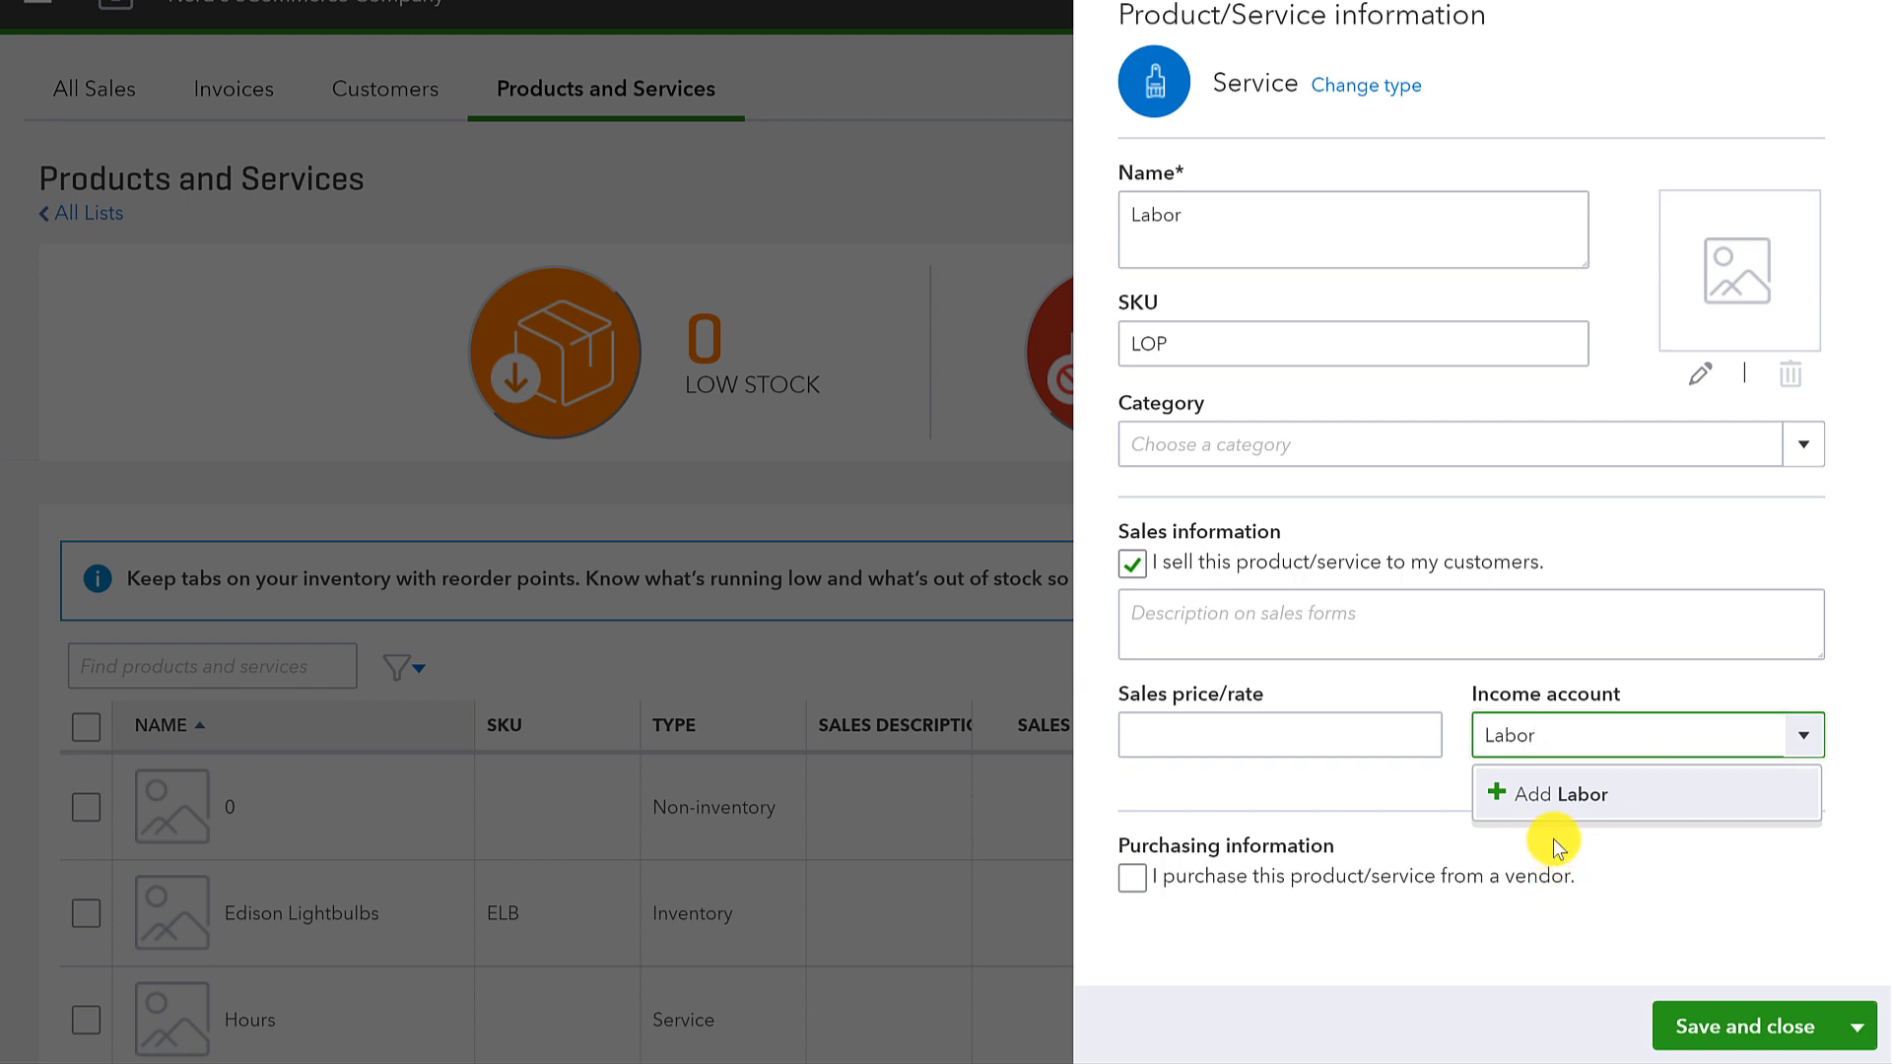
Step: Add the Labor income account as Service/Fee Income and save the Labor service
left_click(1561, 793)
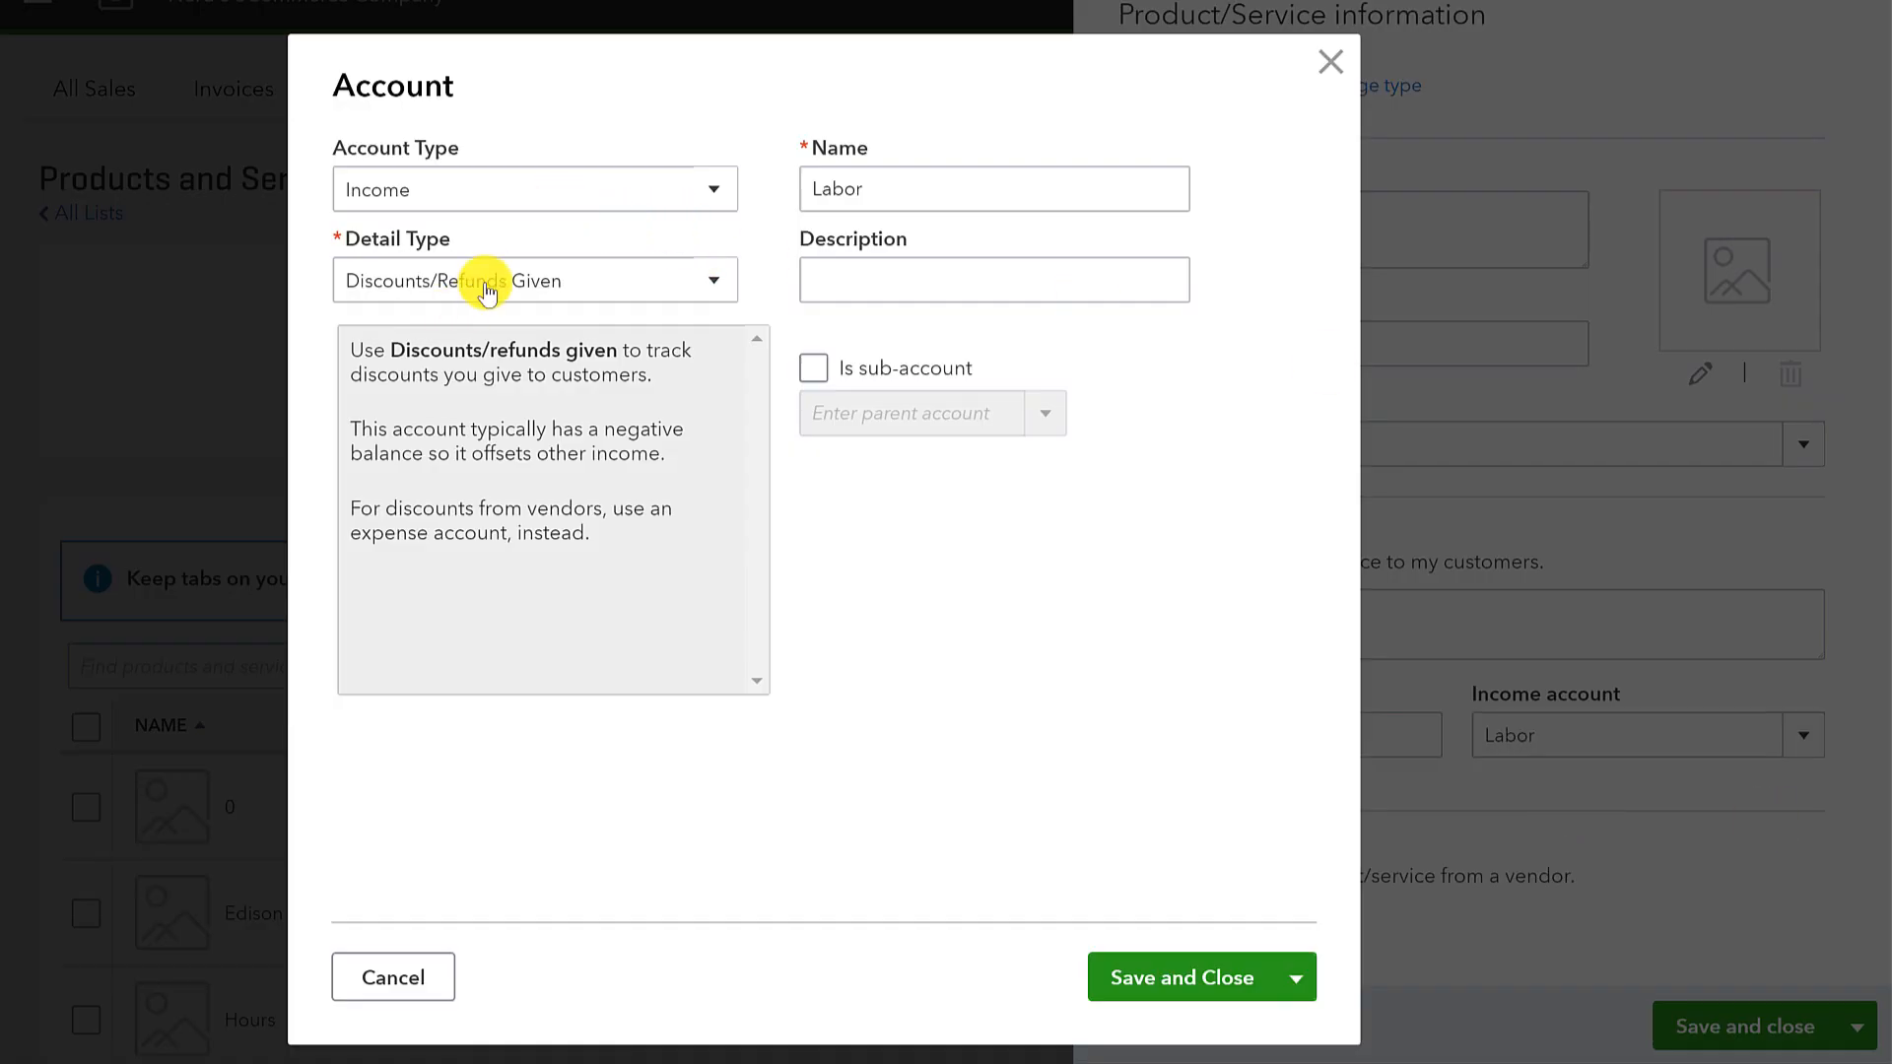
left_click(534, 279)
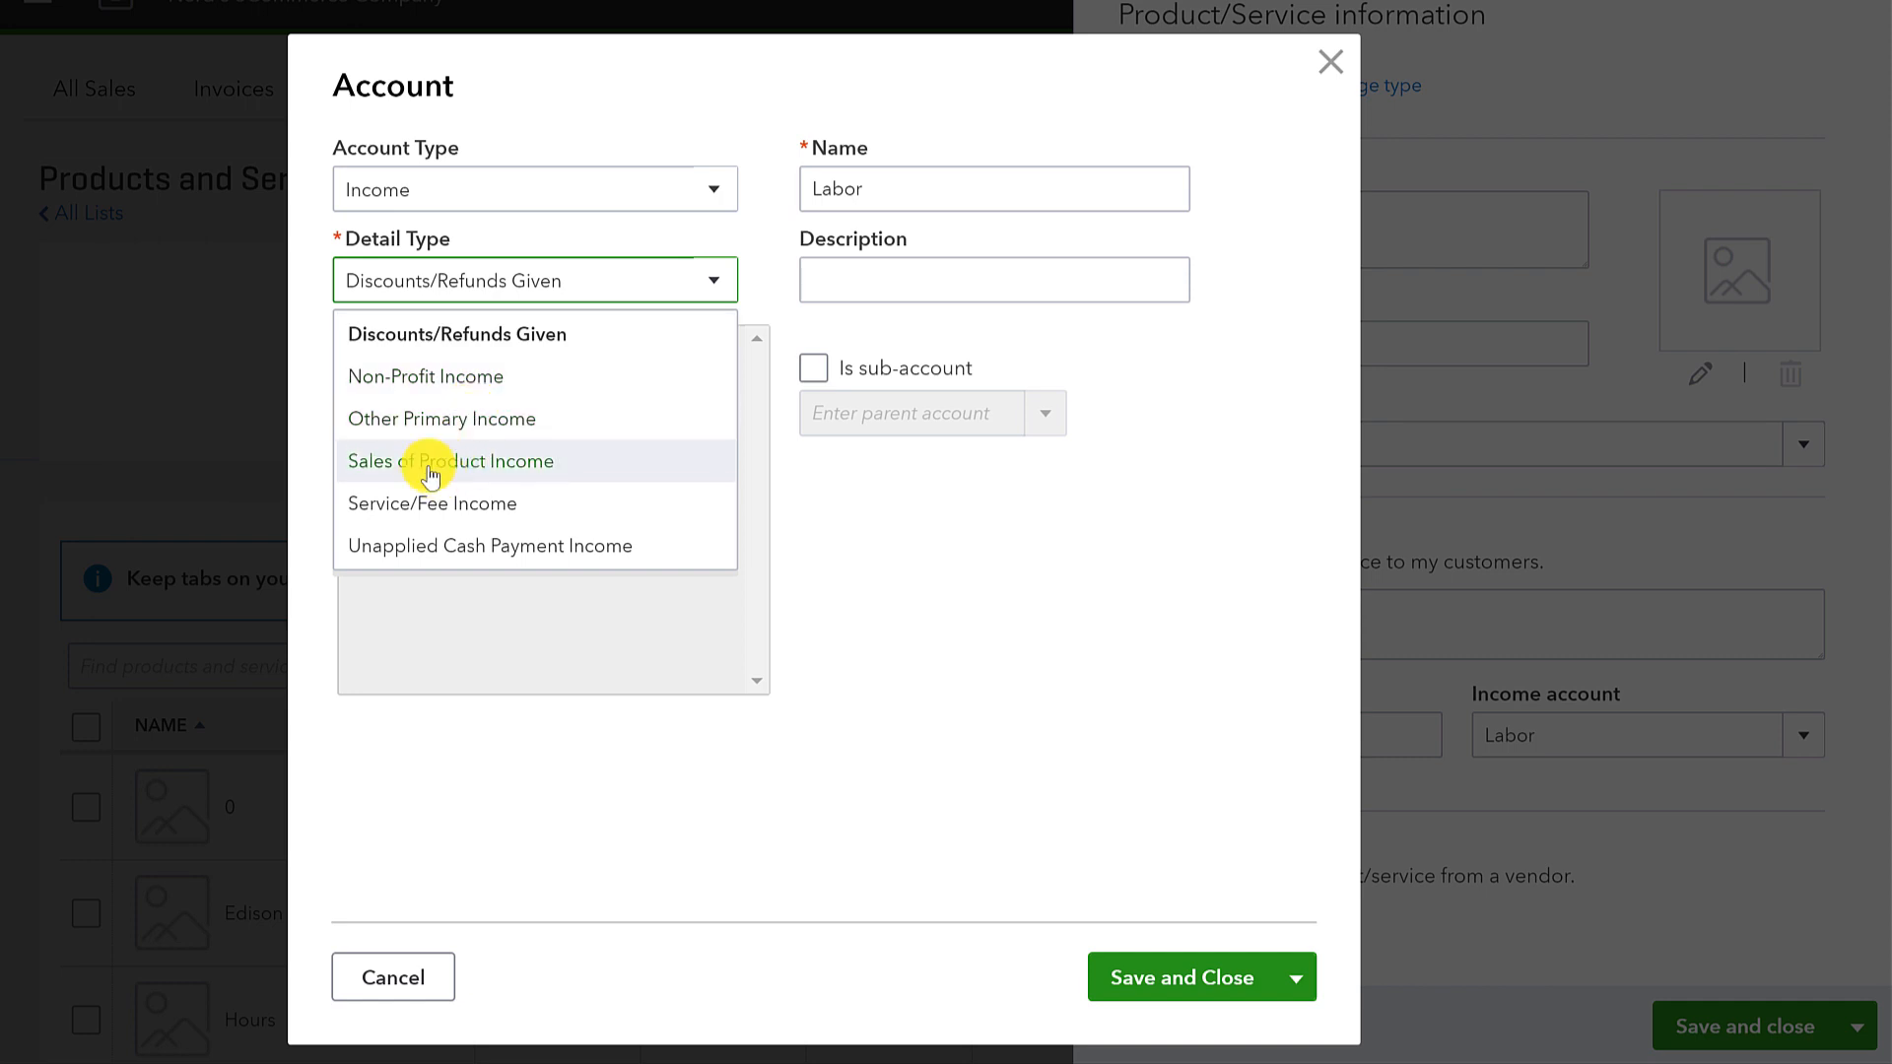
left_click(431, 504)
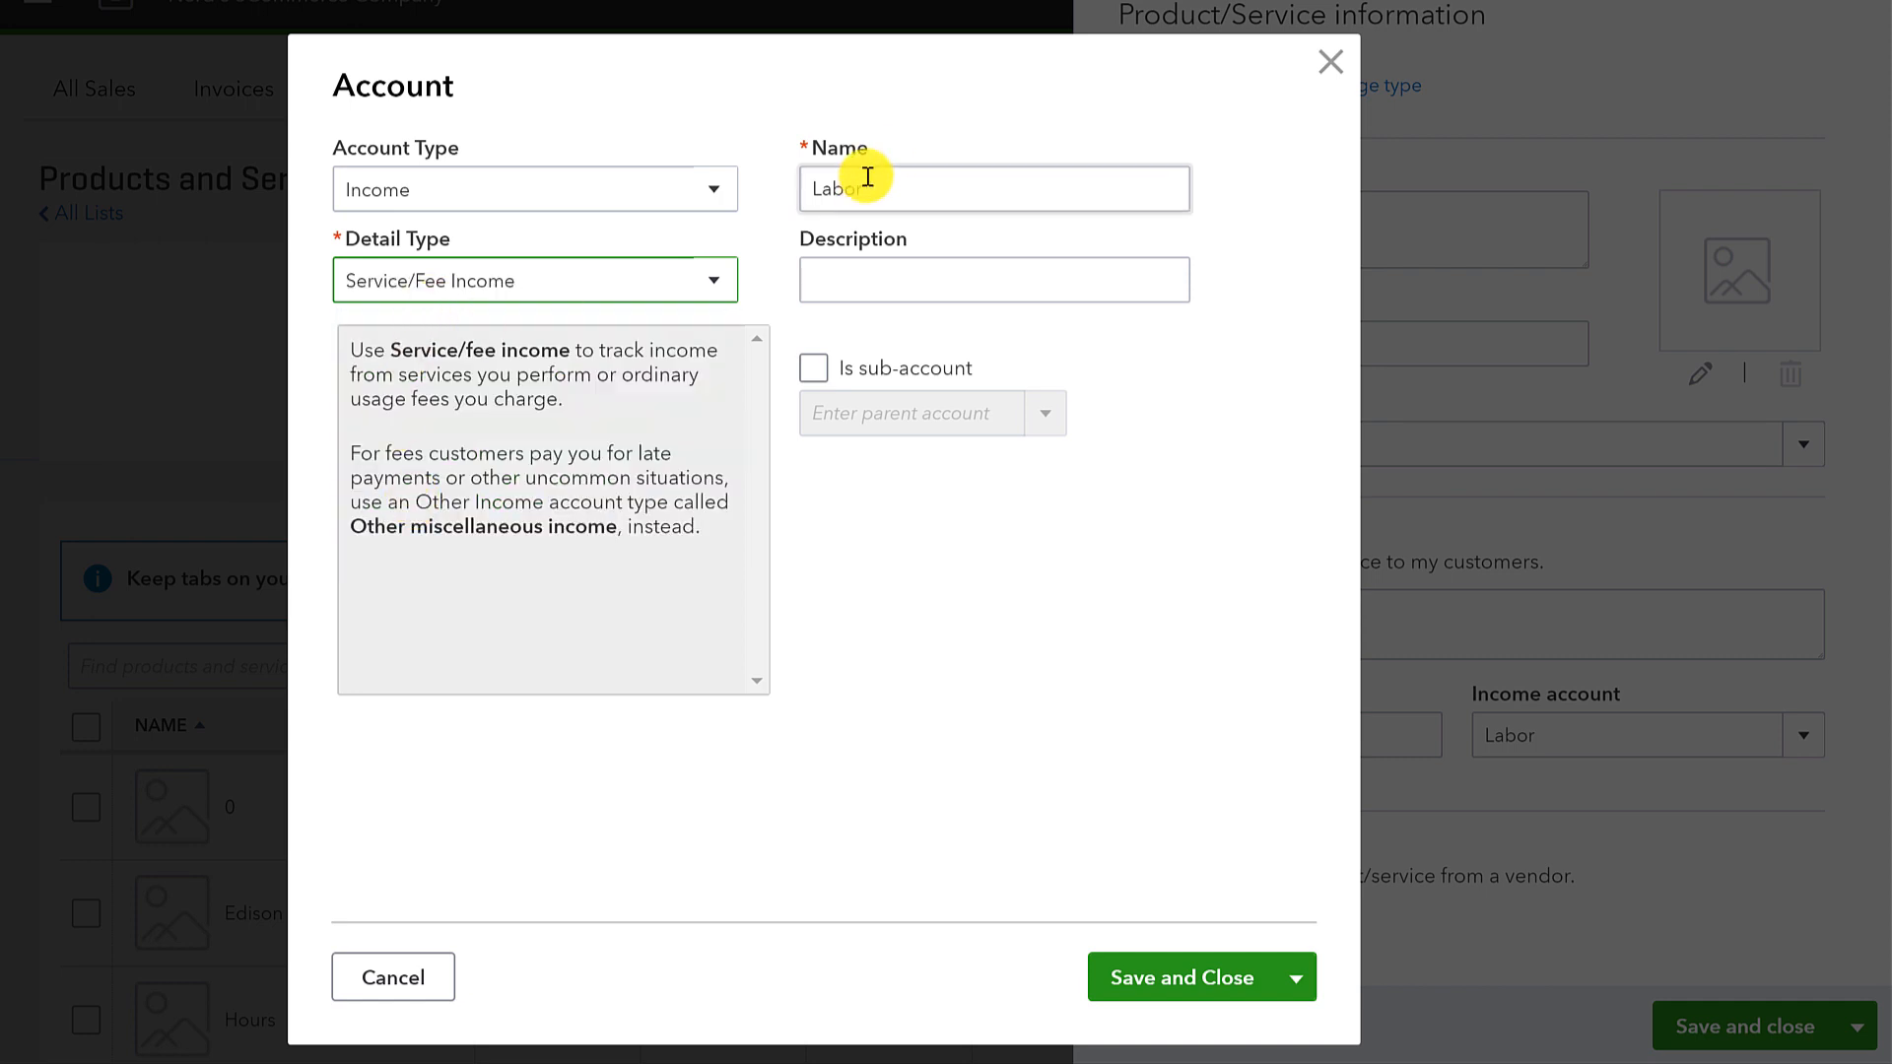
left_click(1180, 976)
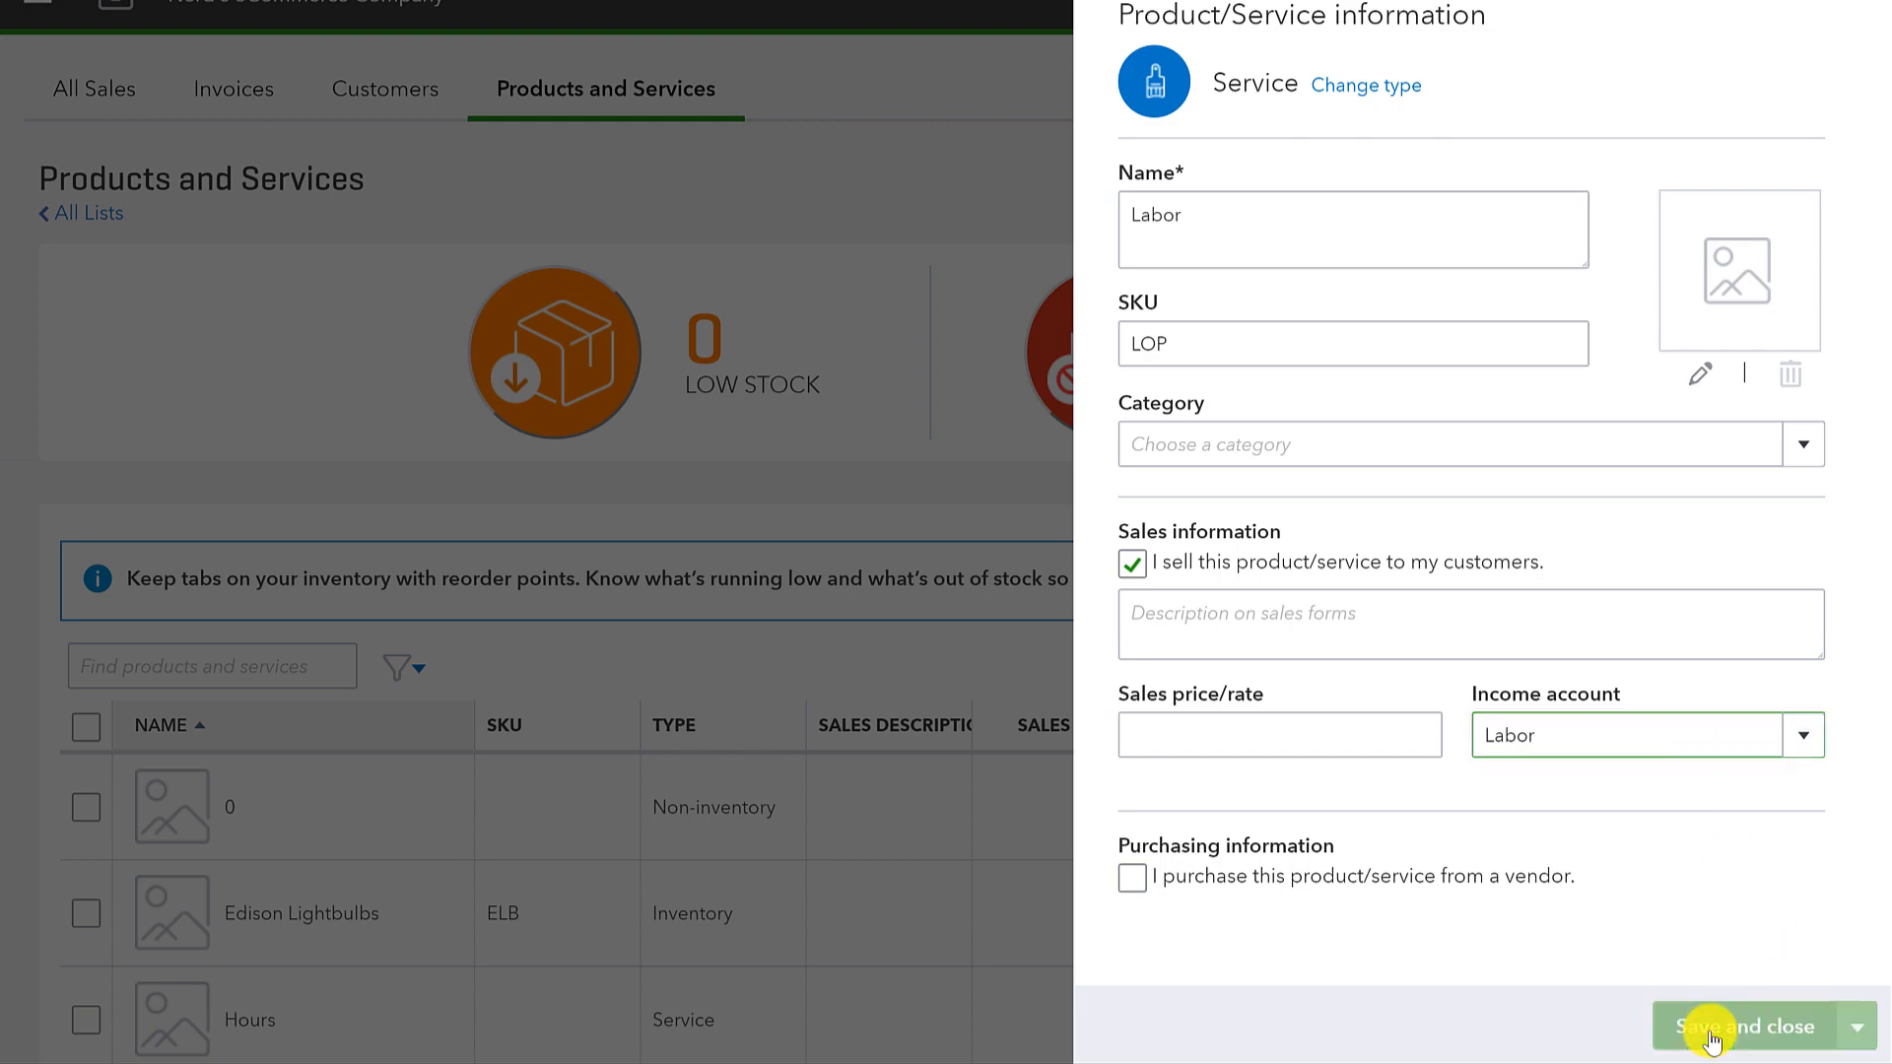
left_click(1748, 1026)
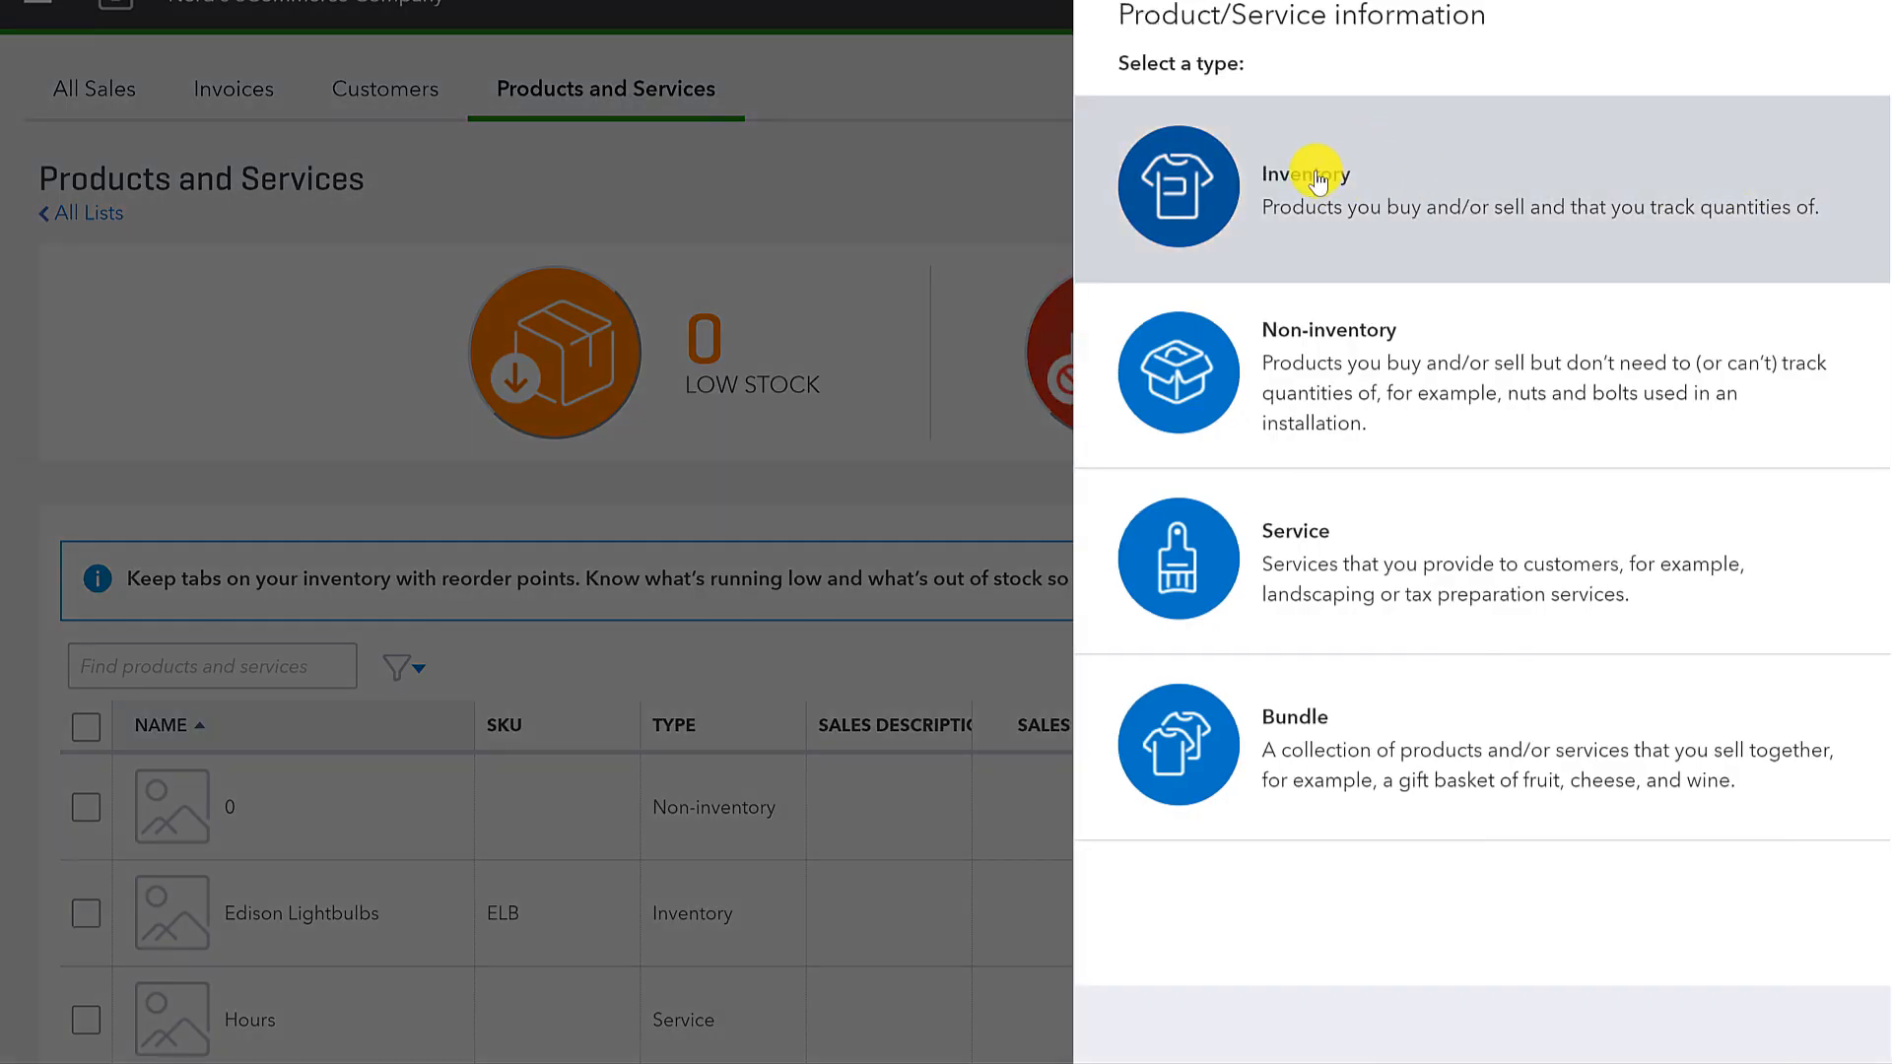
Step: Make the new item a service named Prepayments with SKU PPMT
left_click(1177, 558)
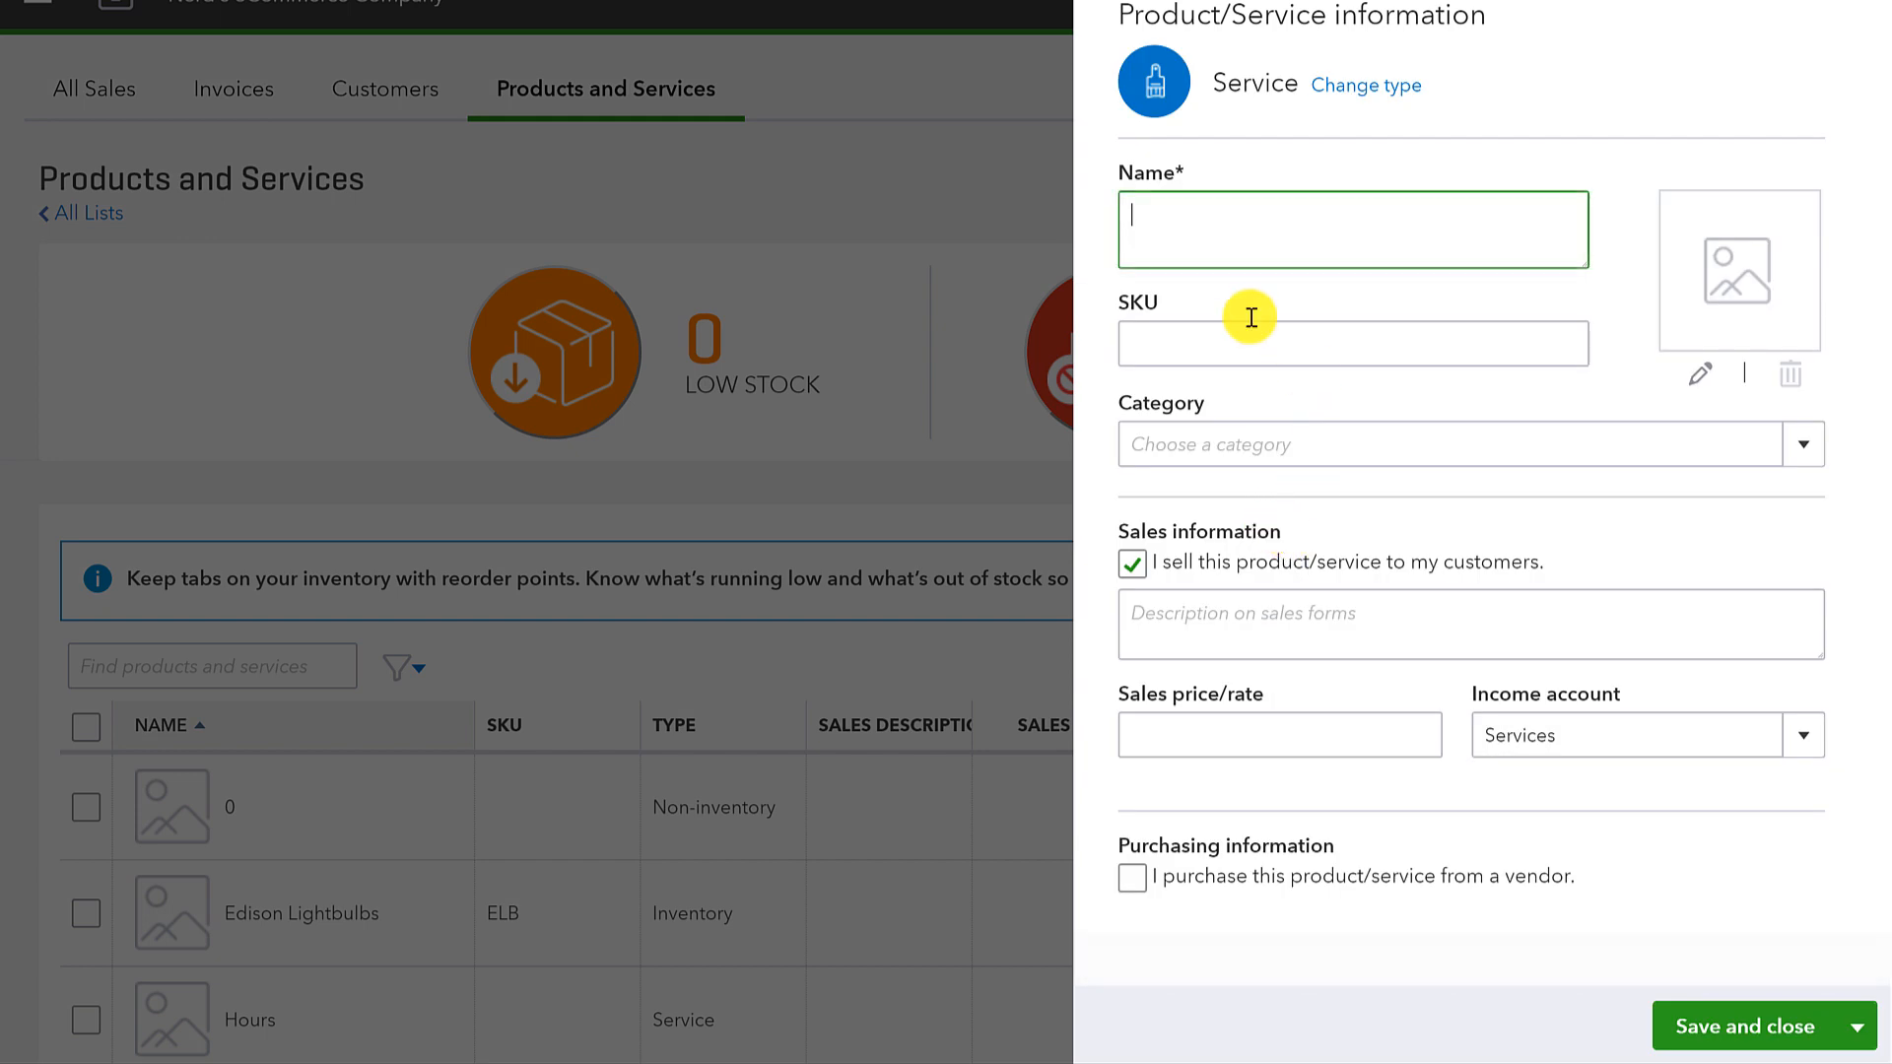
type("Prep")
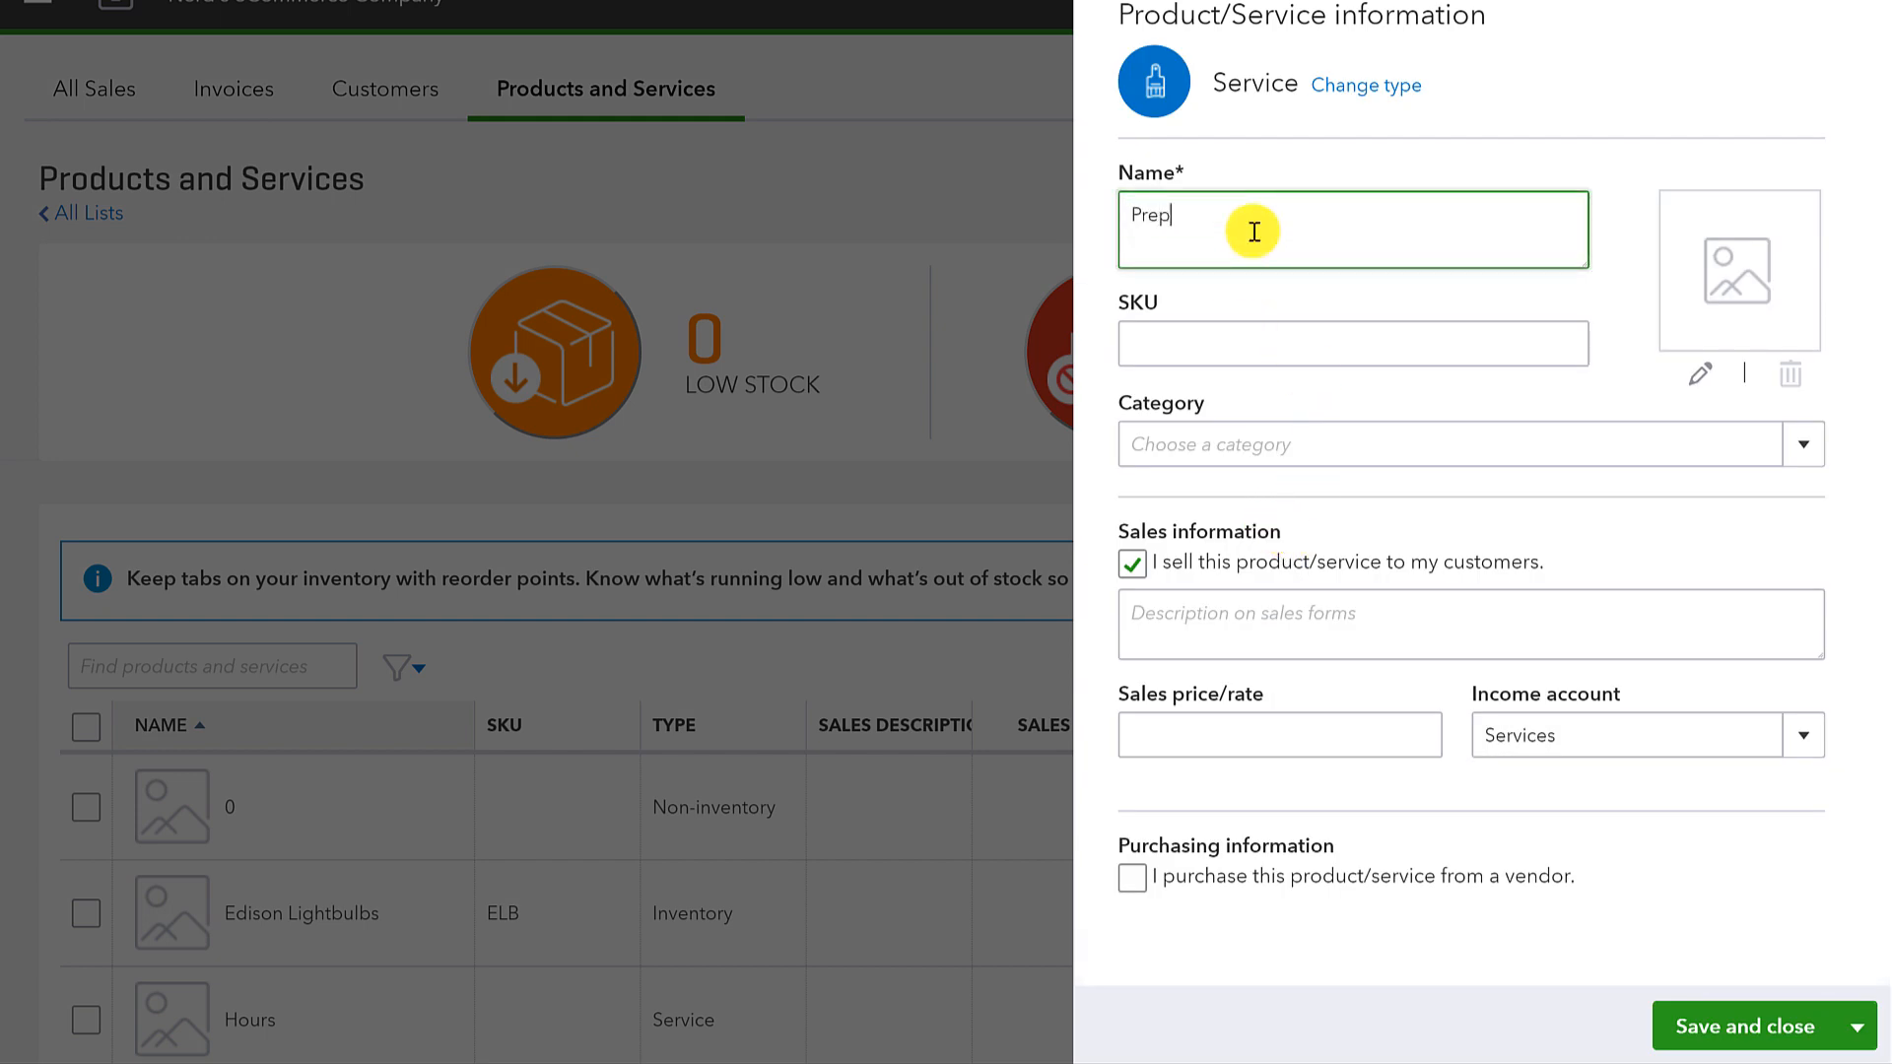
type("ayments")
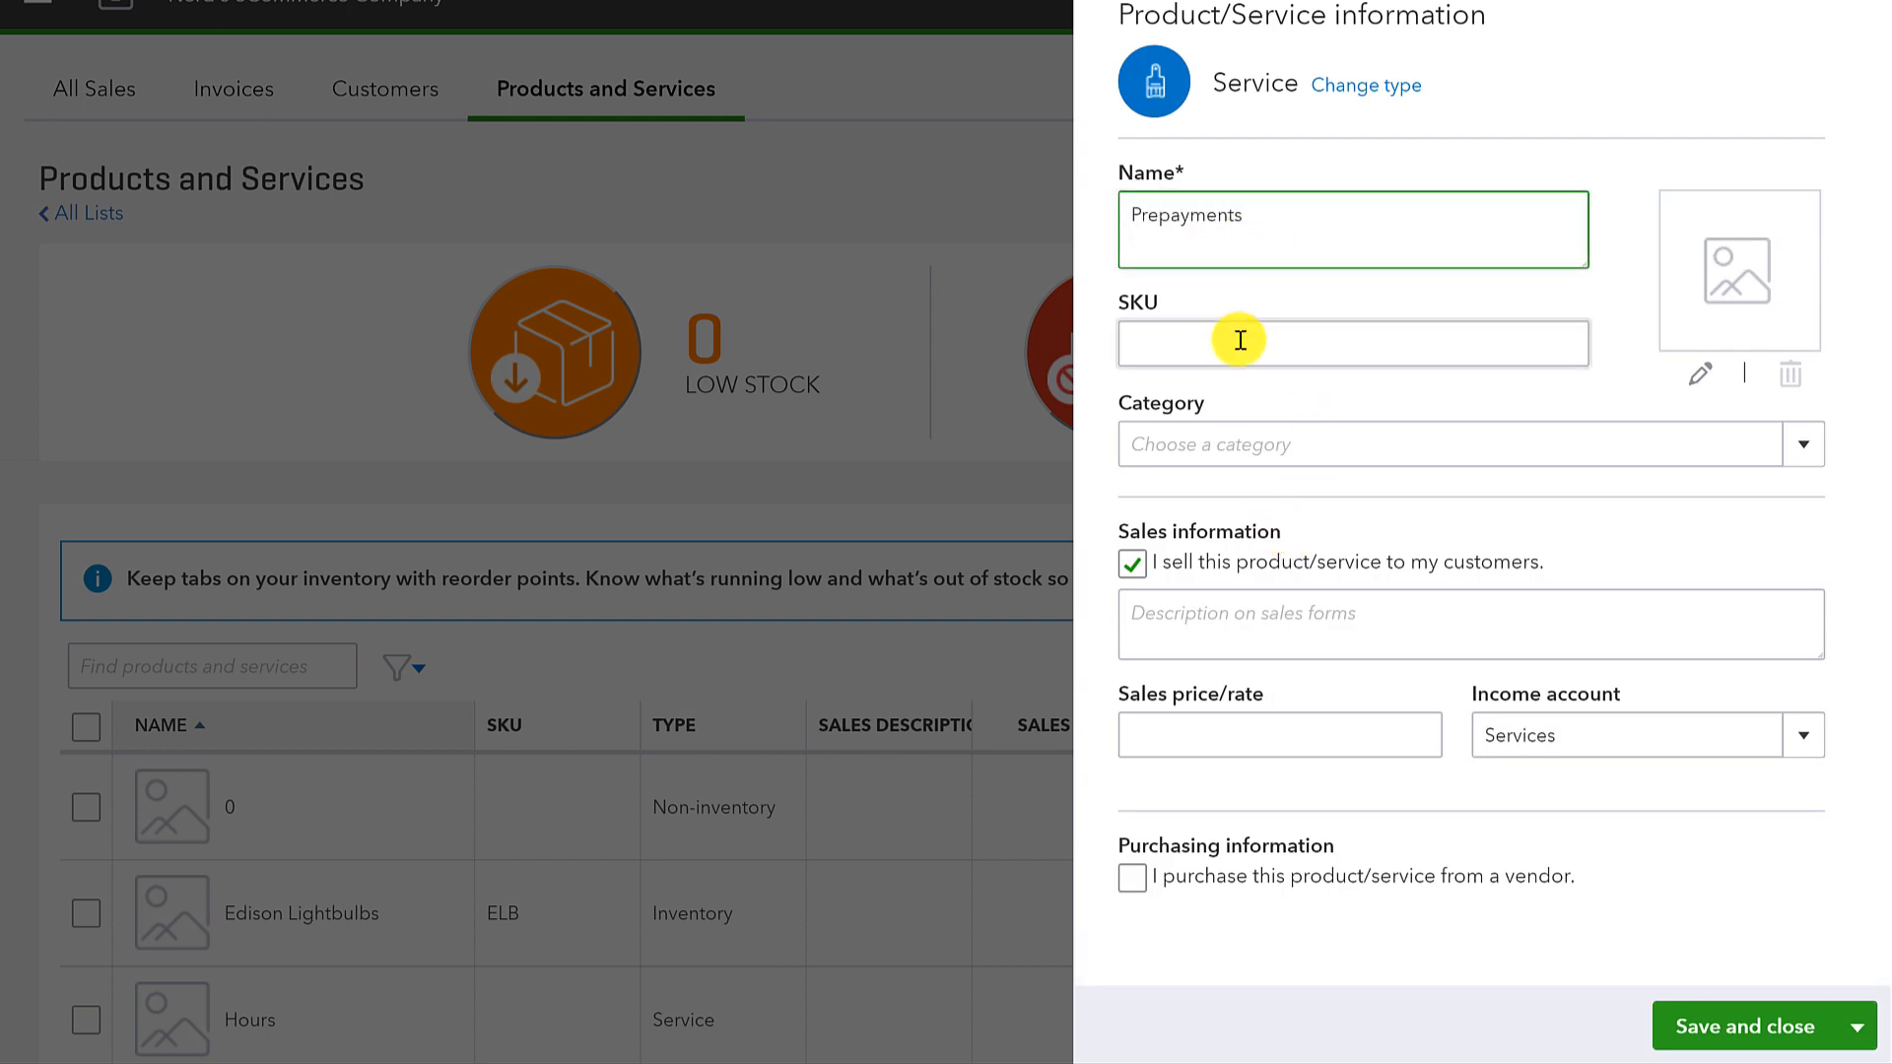
type("PPMT")
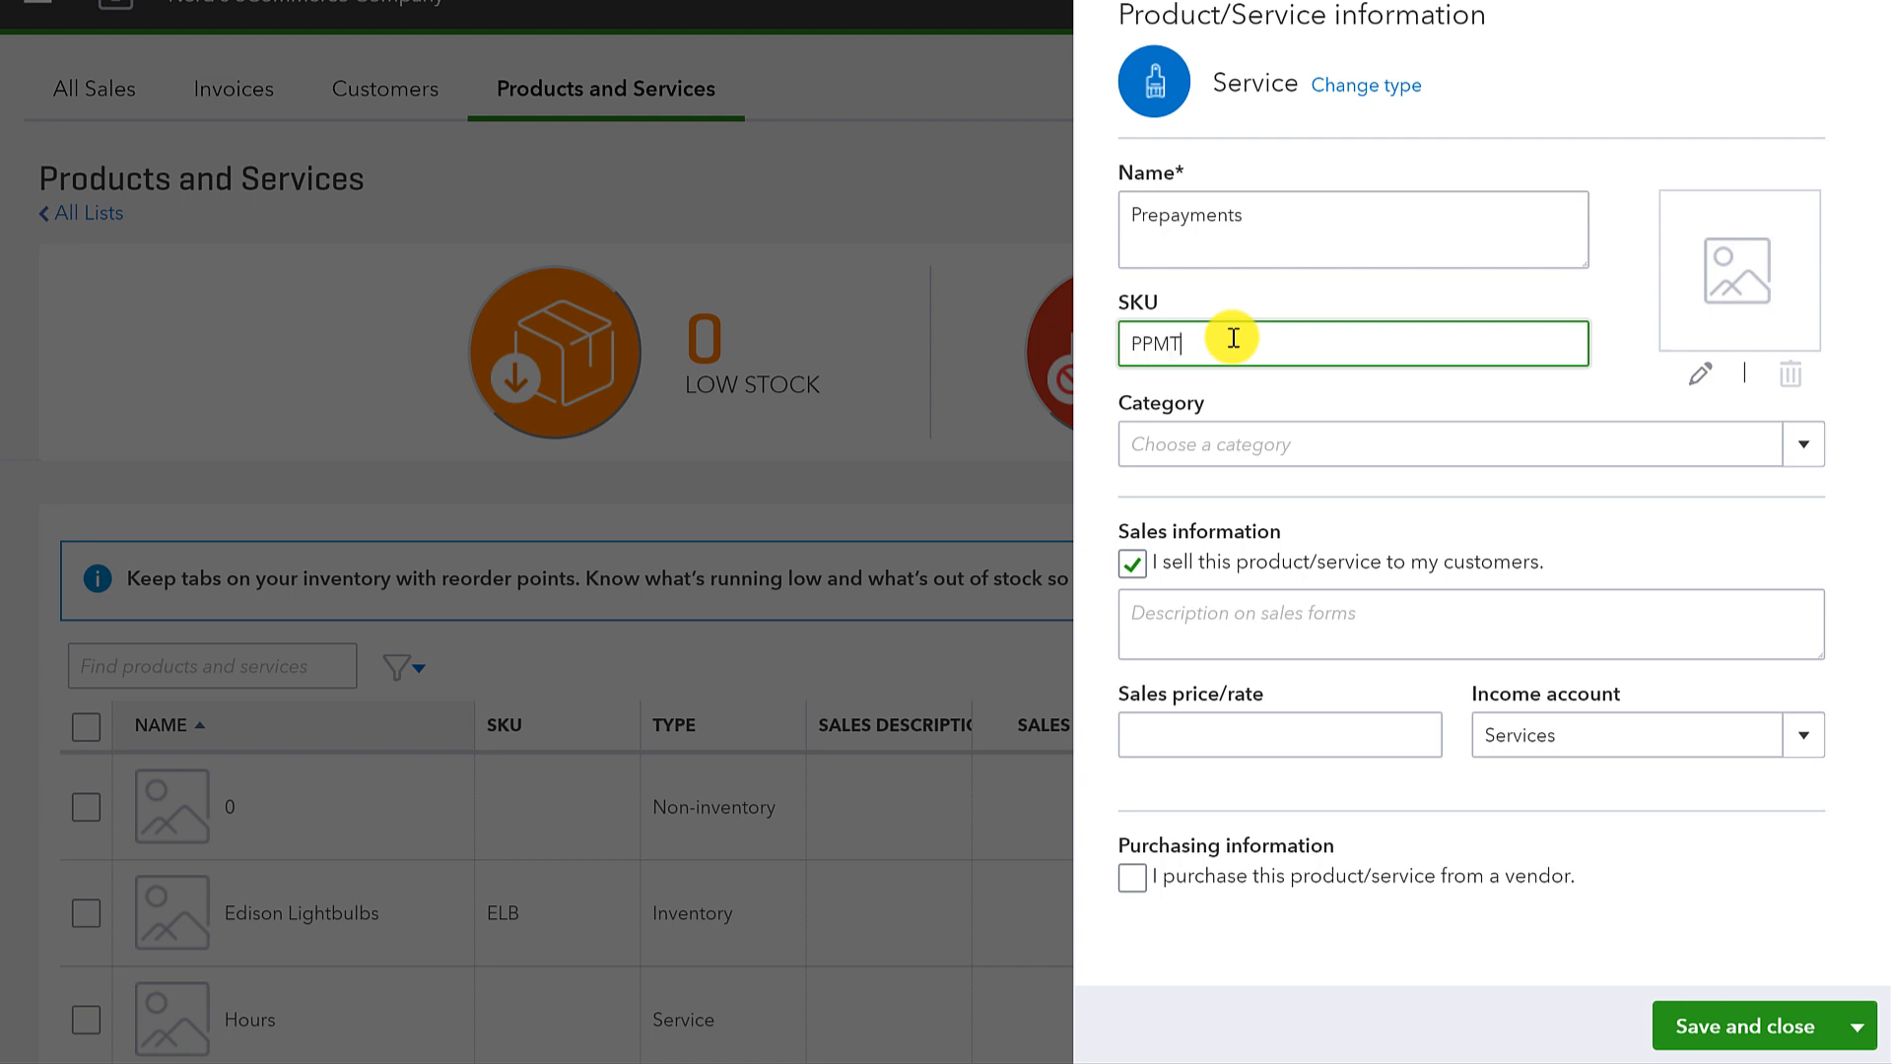
Step: Set its income account to the existing Prepayments liability account
left_click(1629, 735)
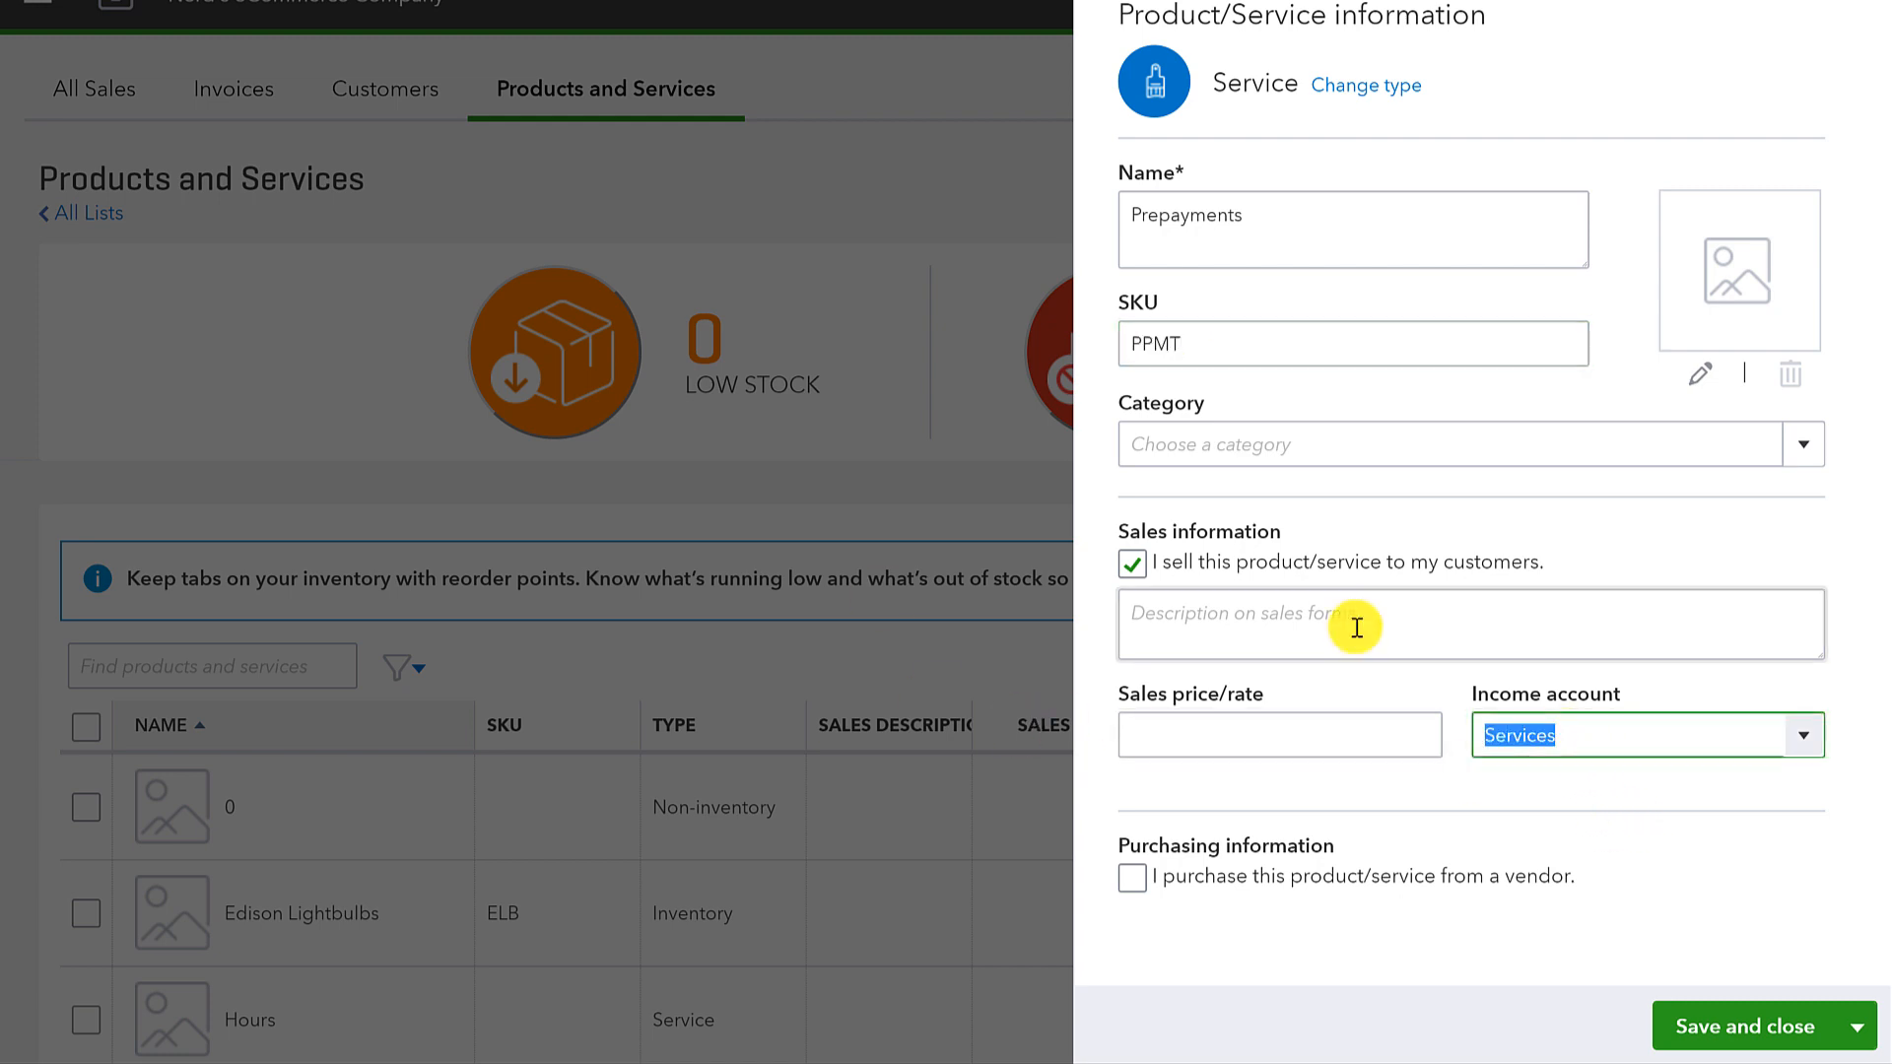
type("Prepayments")
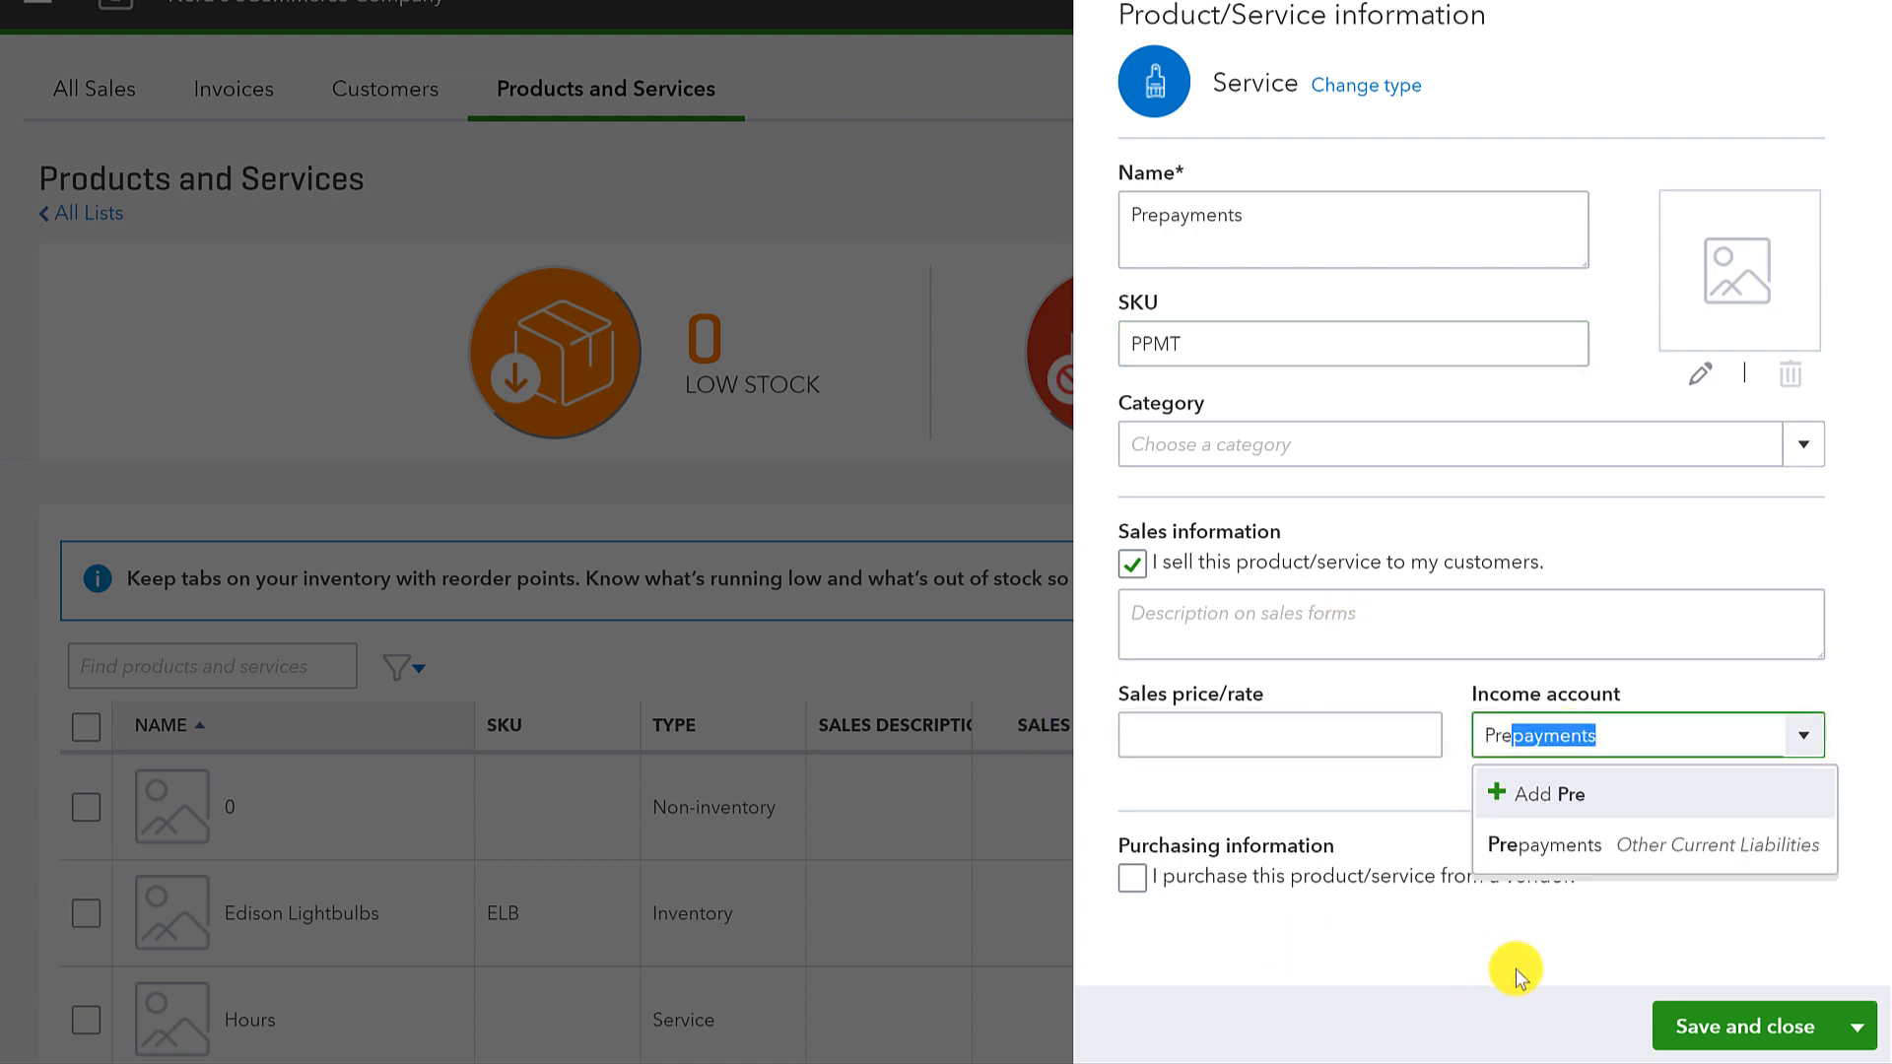
mouse_move(1544, 844)
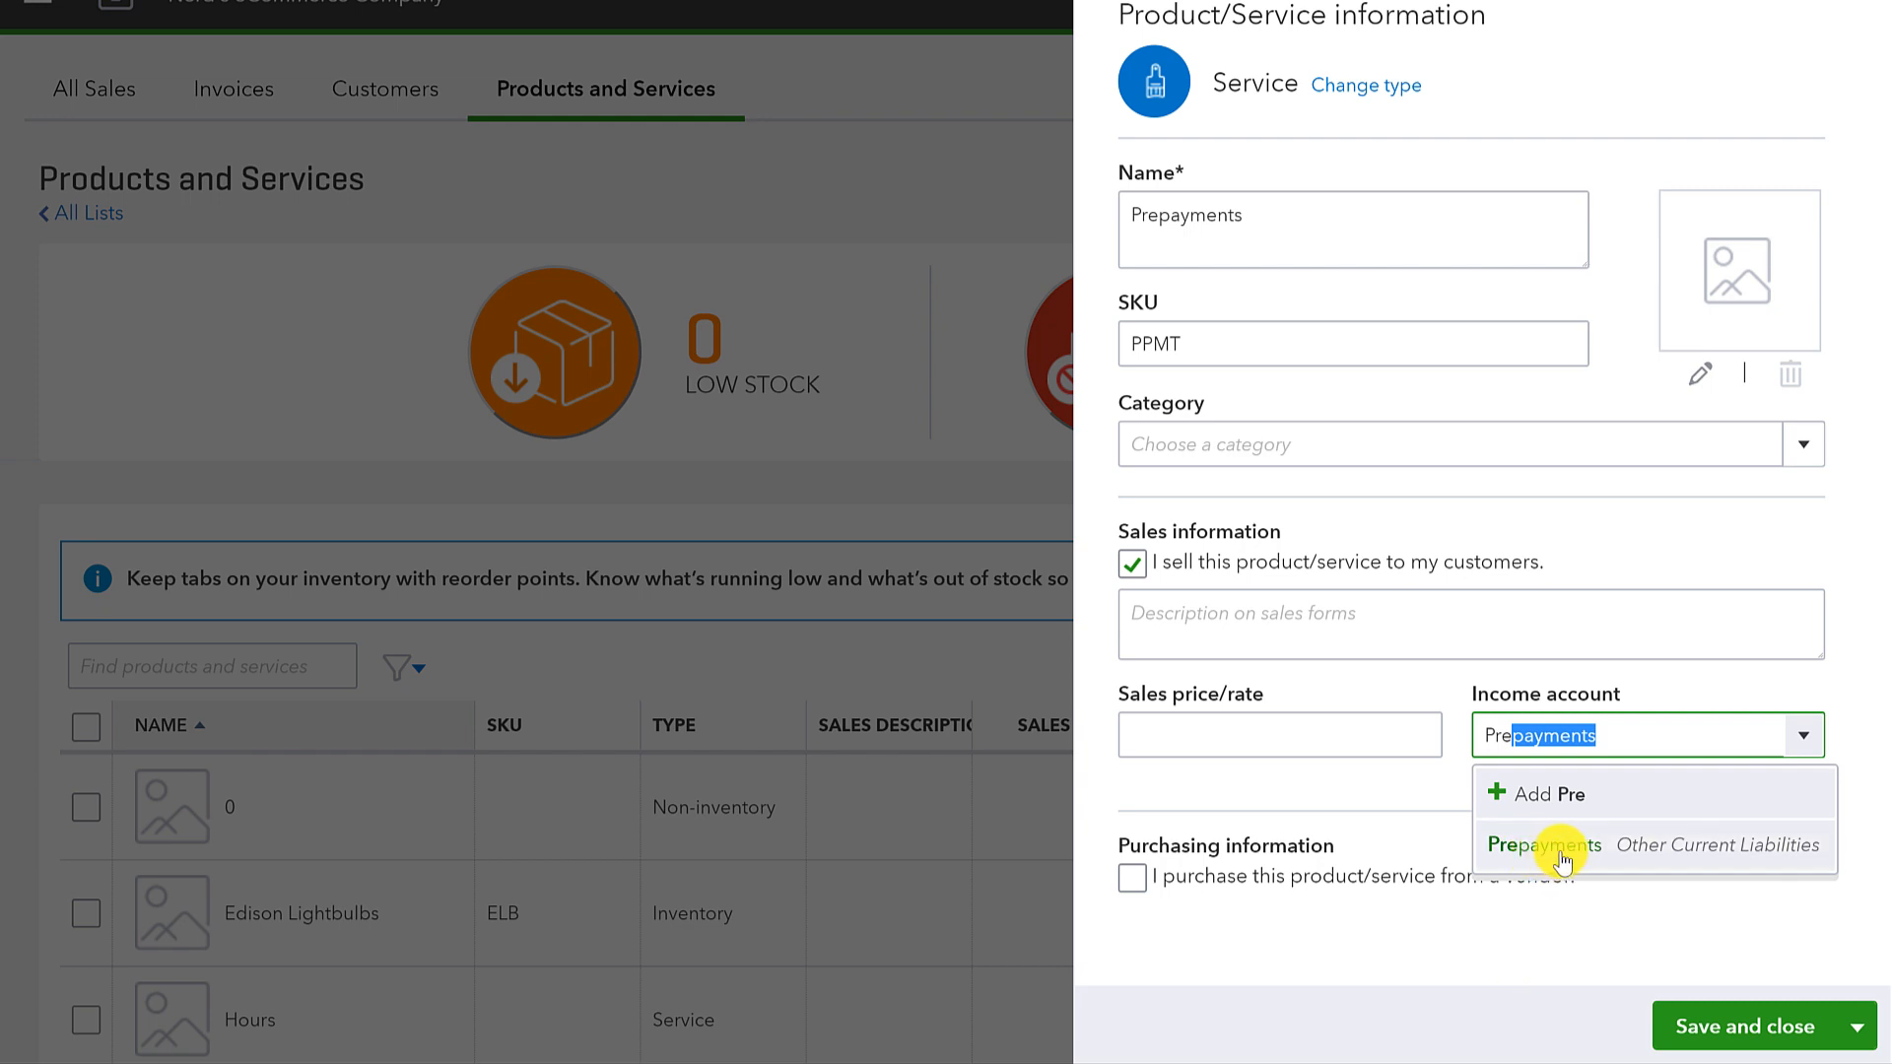
left_click(1543, 843)
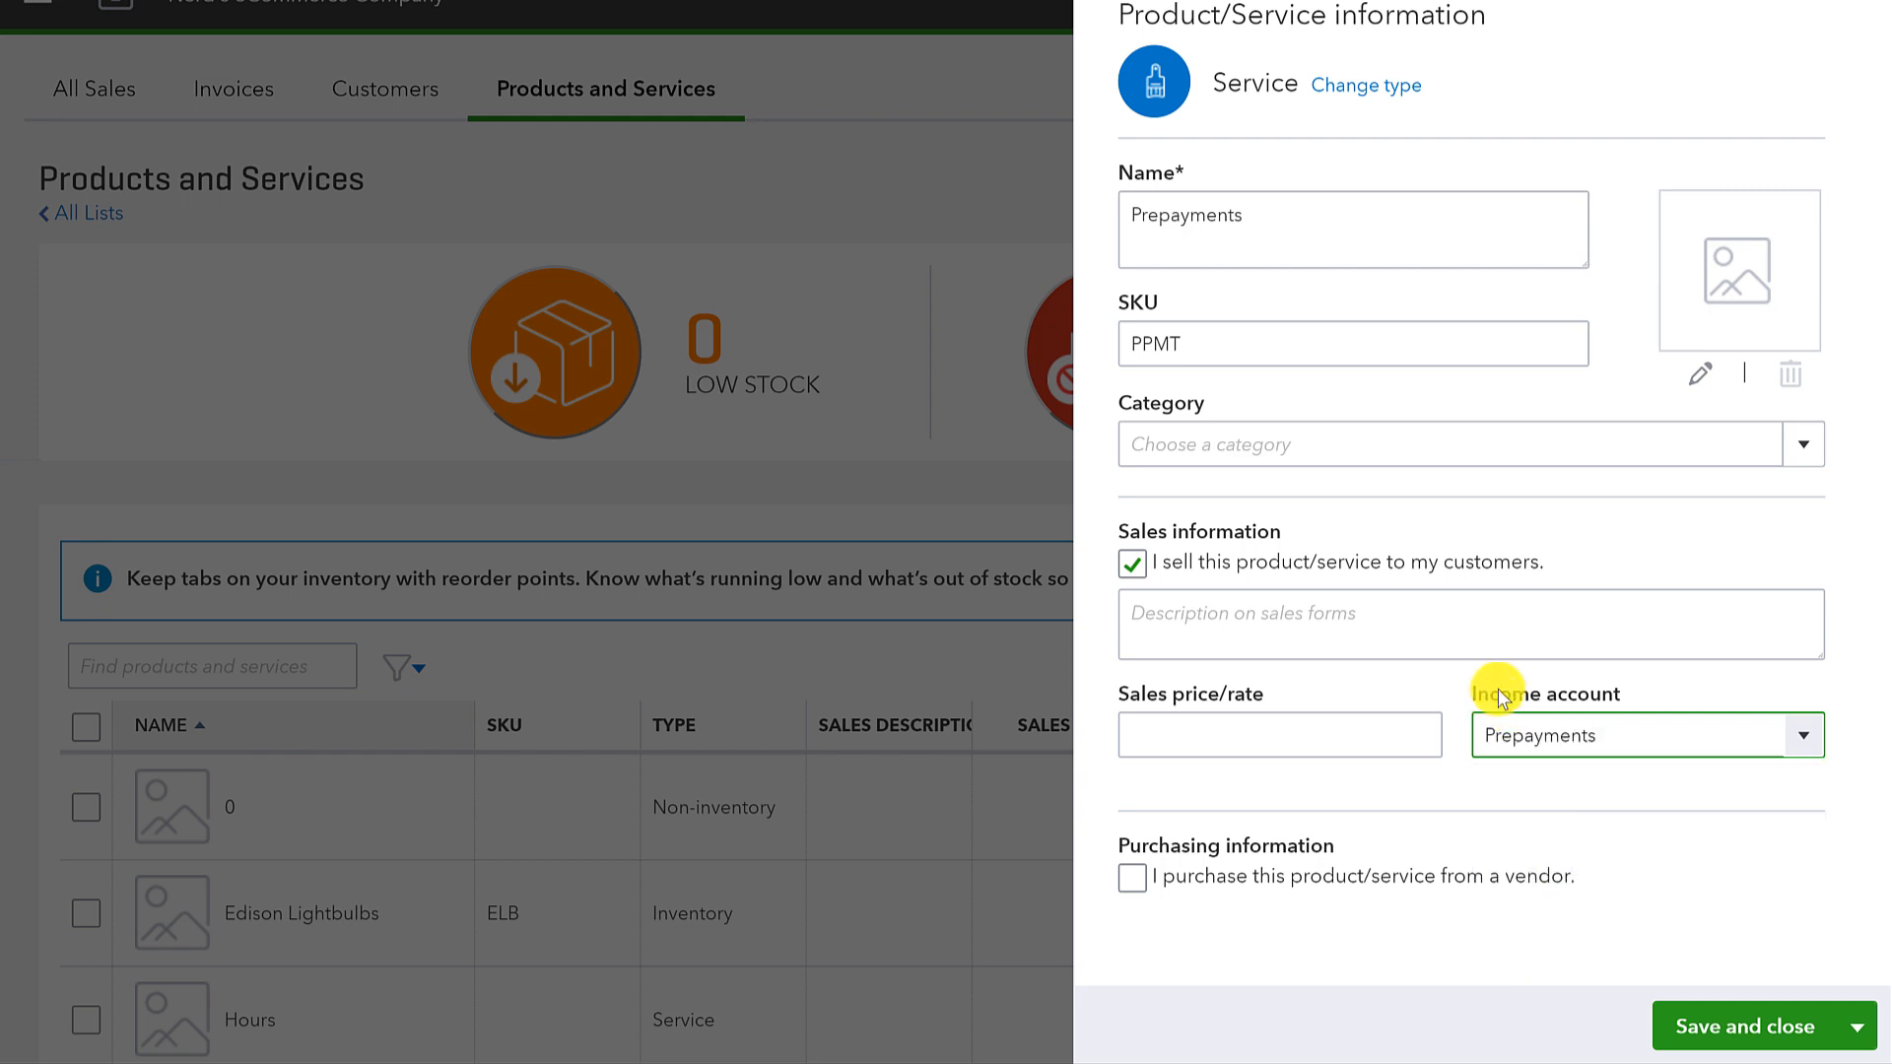
triple_click(1544, 736)
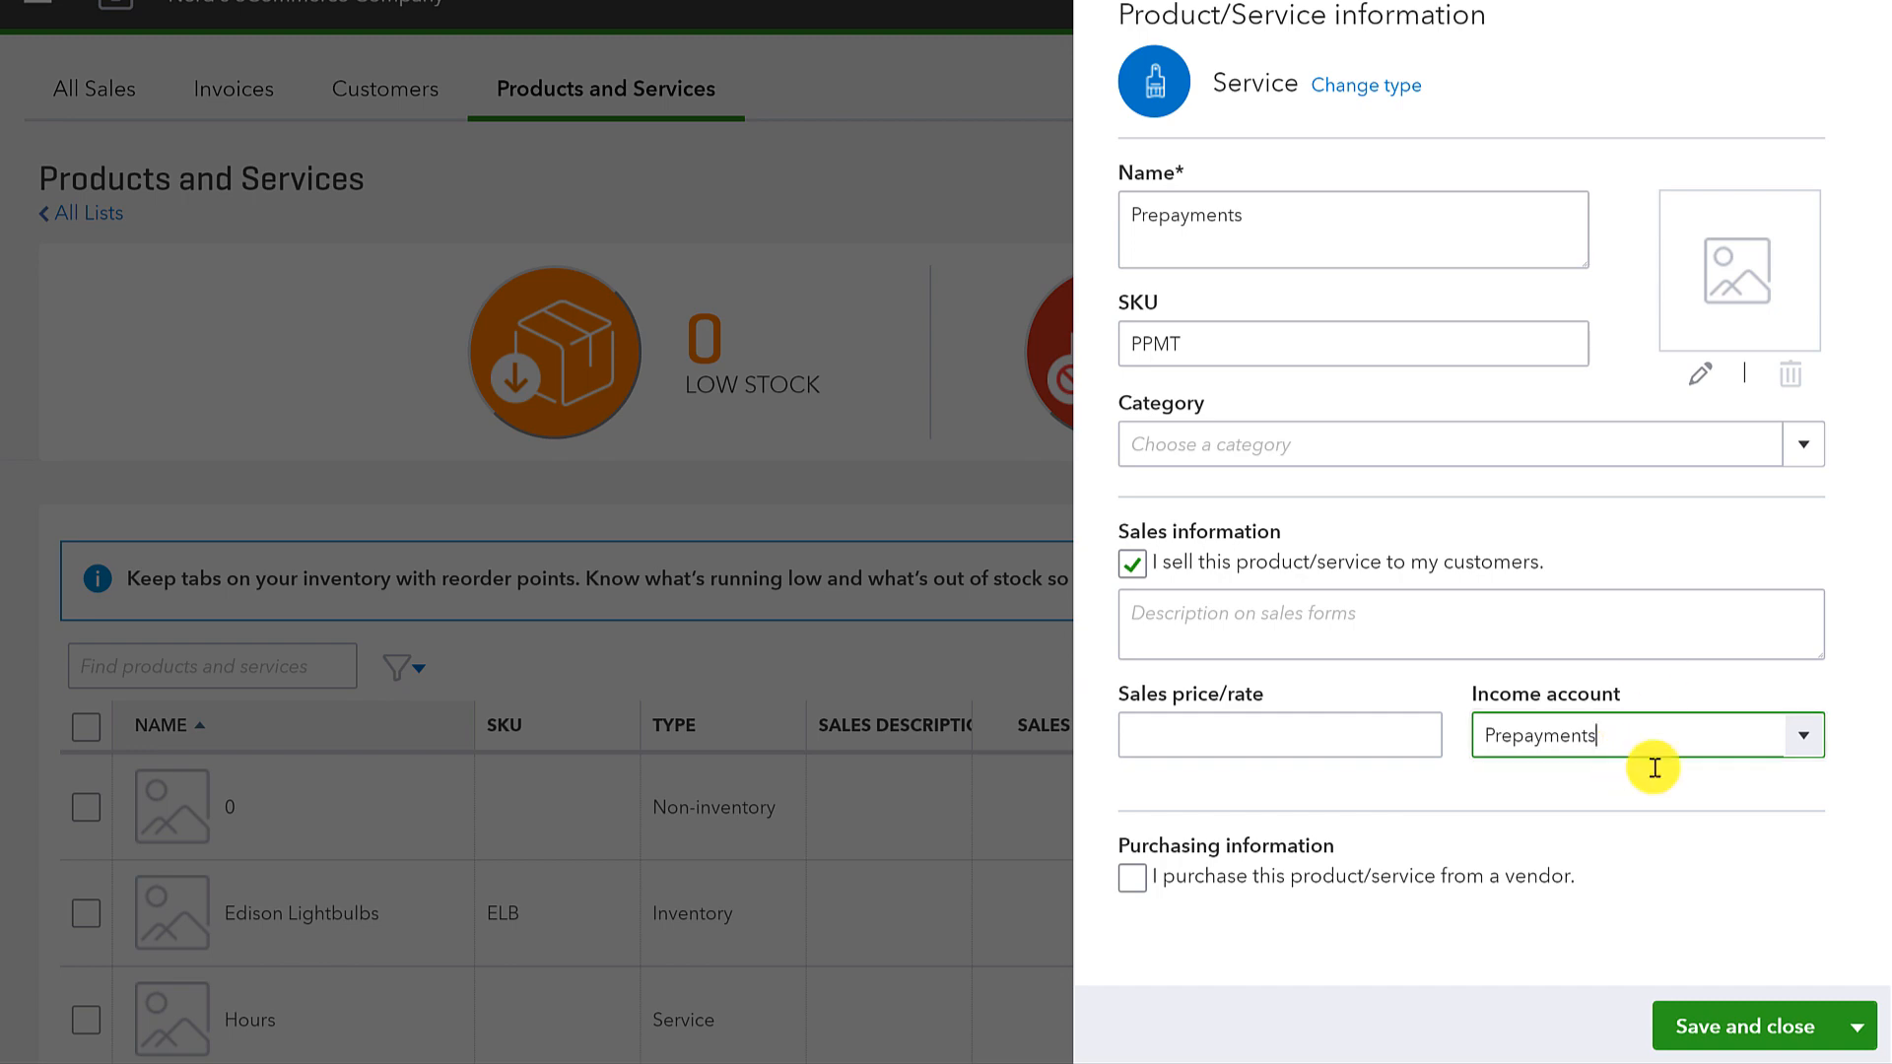
Step: Save Prepayments, then re-save Labor as purchased from vendors, with Purchases as expense account
left_click(1747, 1027)
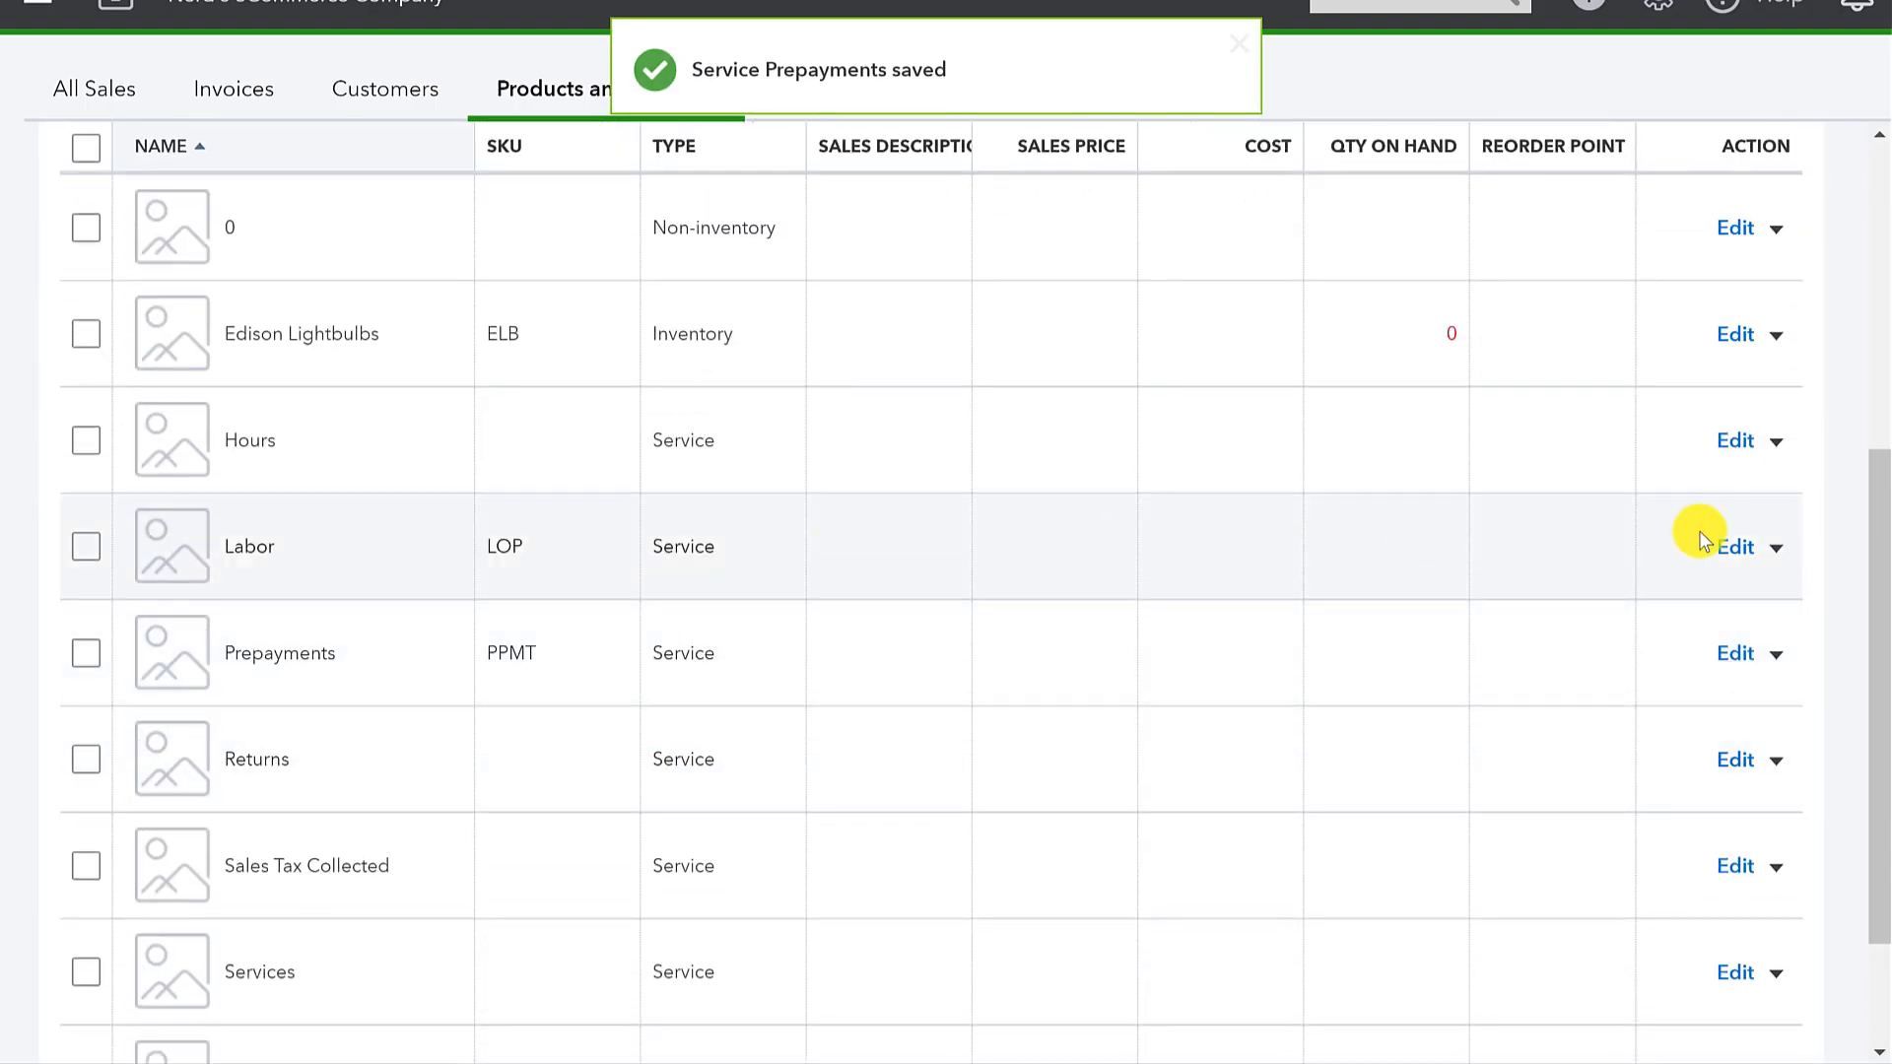
left_click(1734, 547)
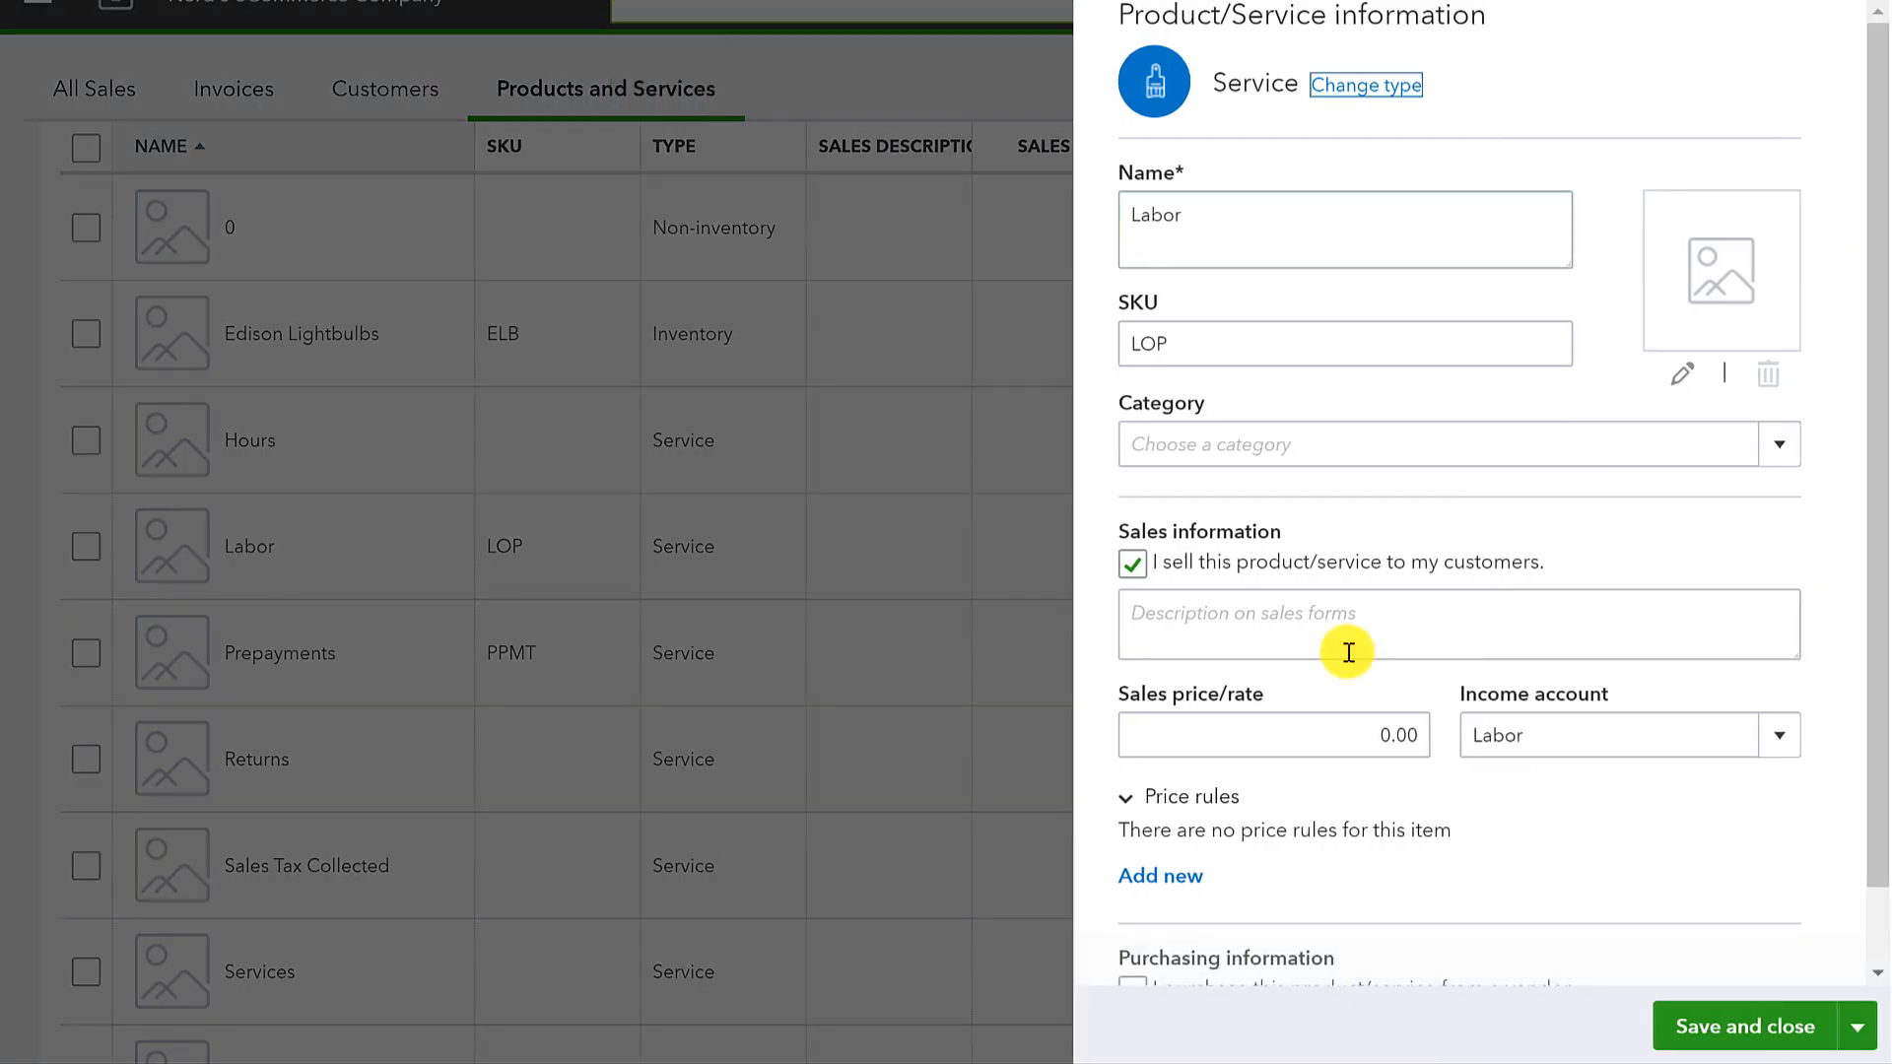
scroll("down", 3)
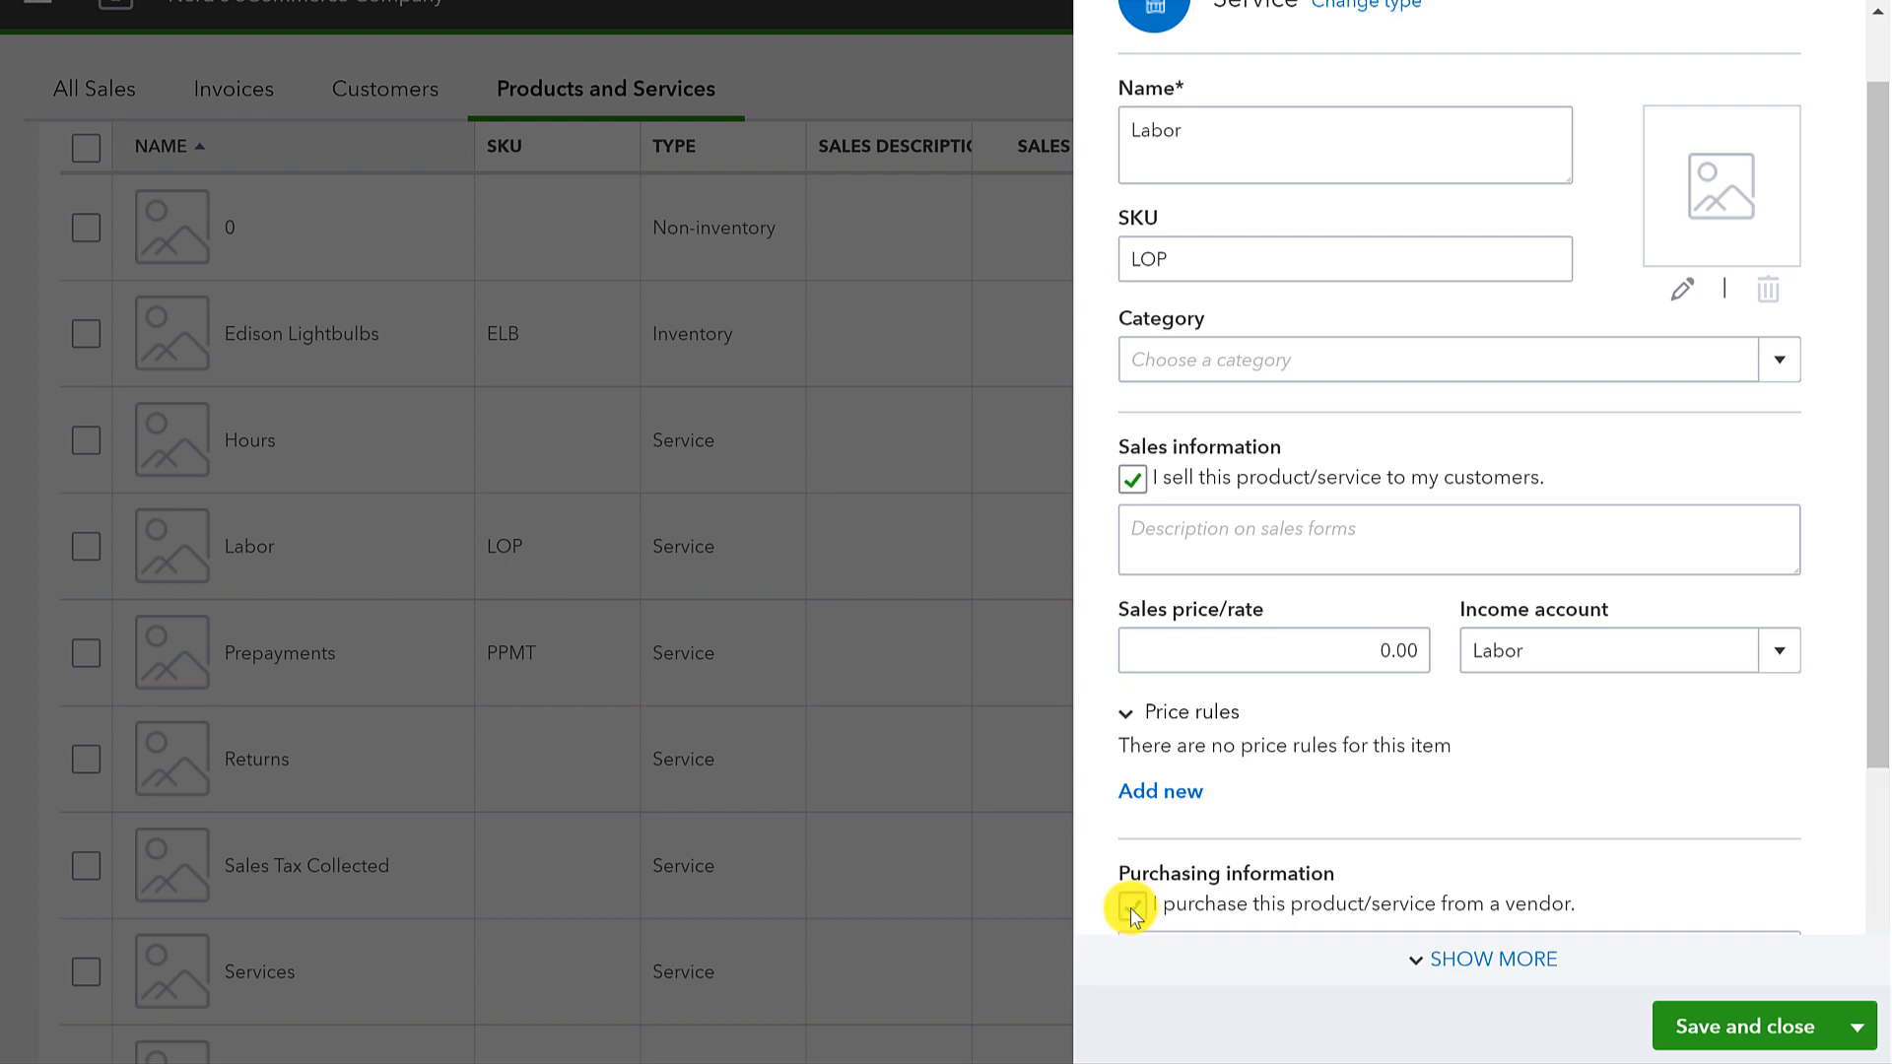
left_click(1130, 908)
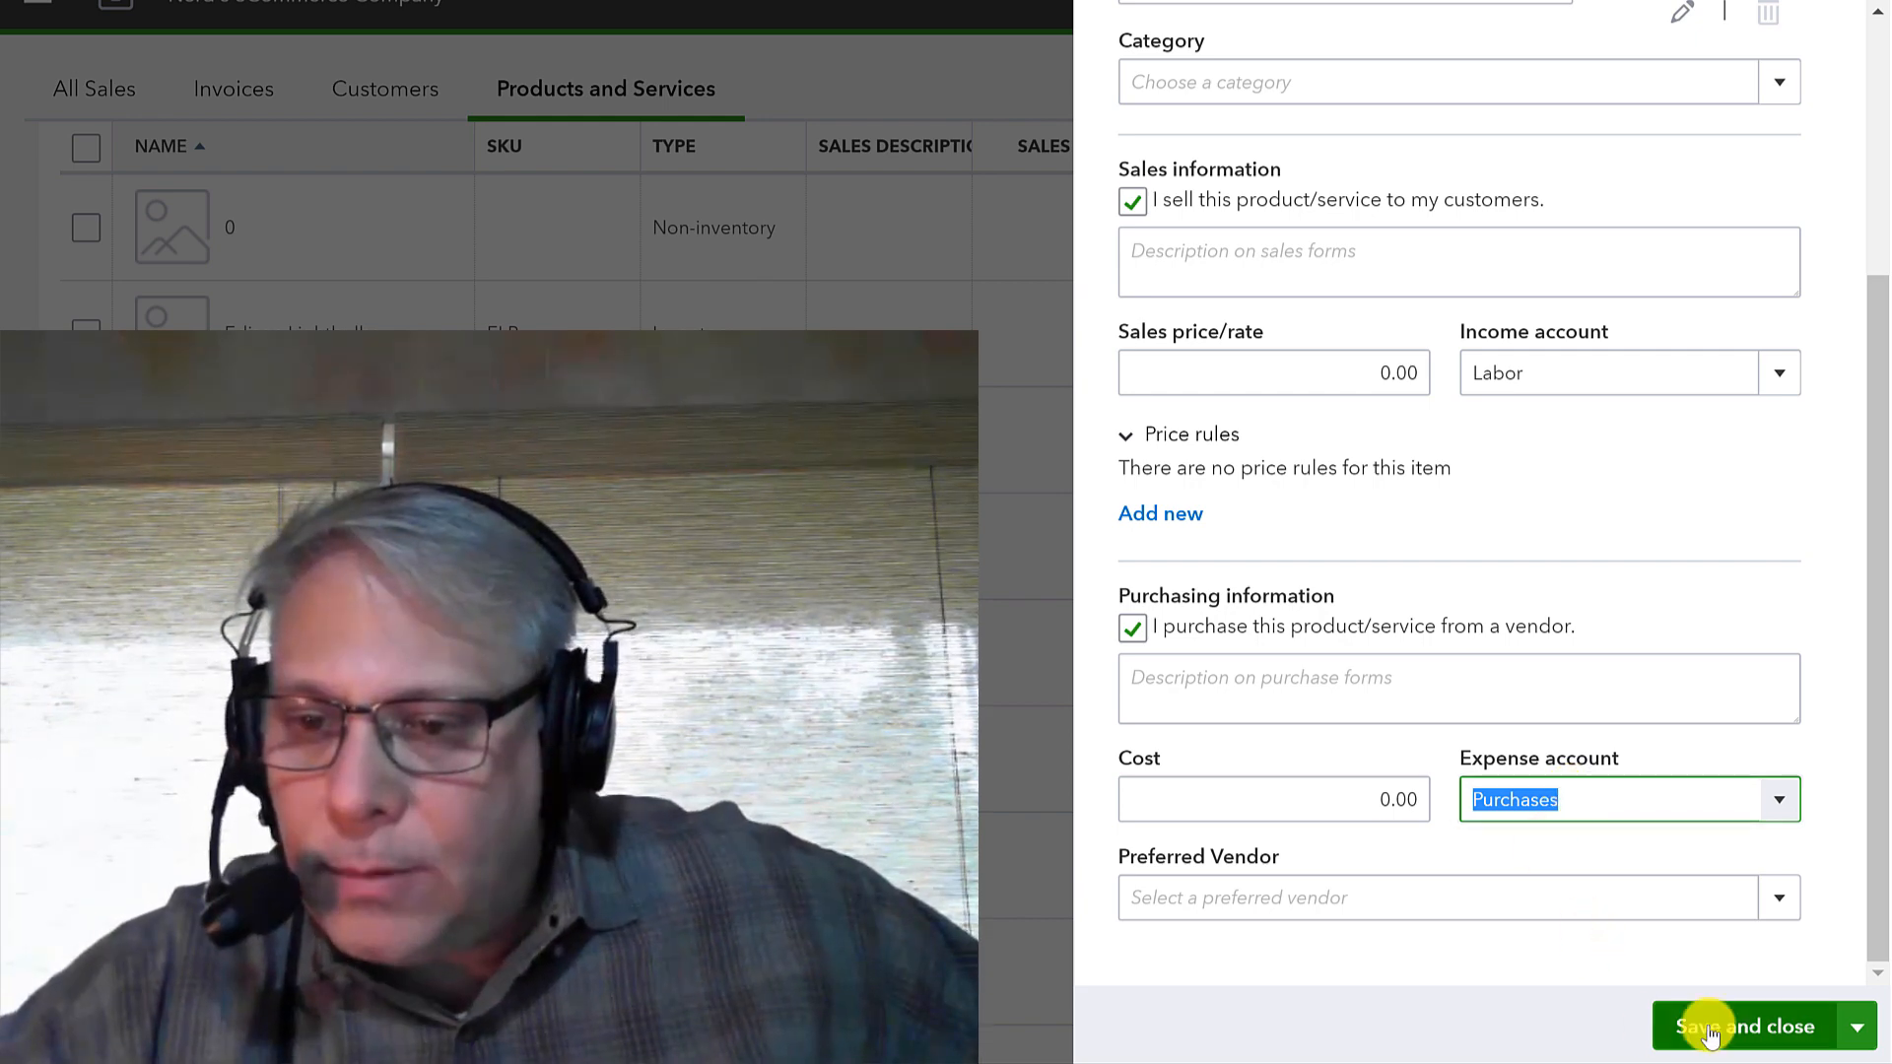
left_click(1747, 1026)
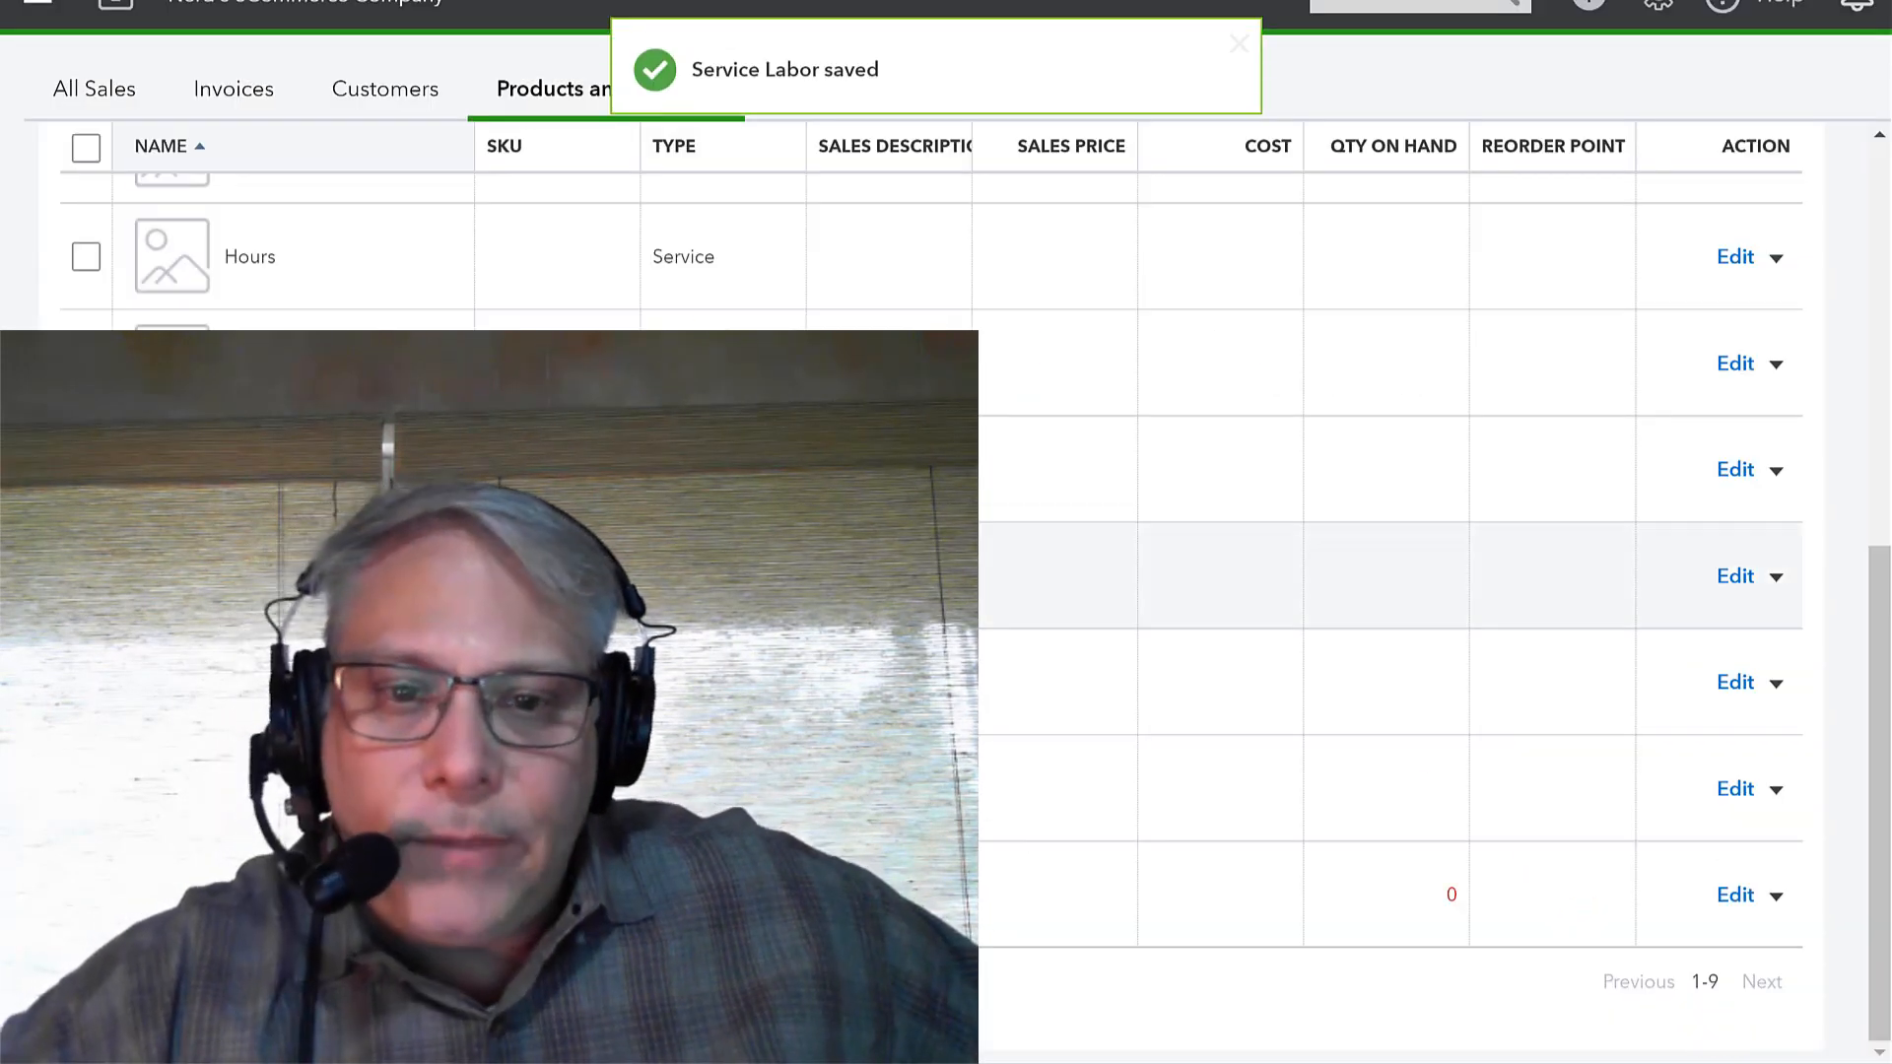